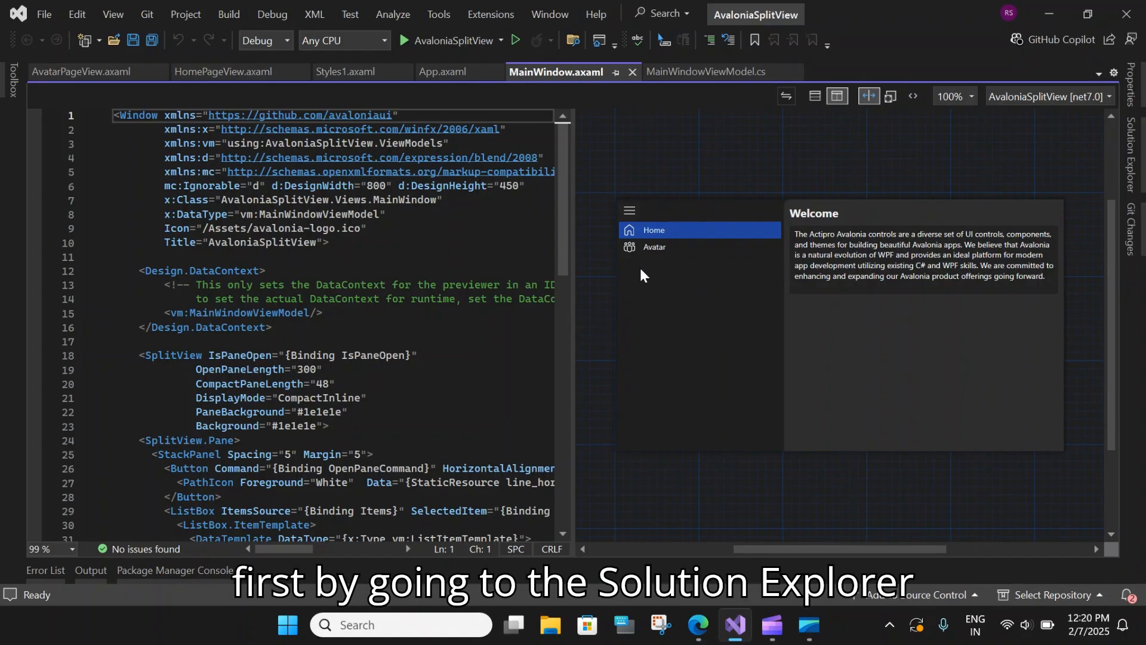
Start Add > New Item on the ViewModels folder from Solution Explorer.
{"action": "left_click", "coordinate": [1130, 161]}
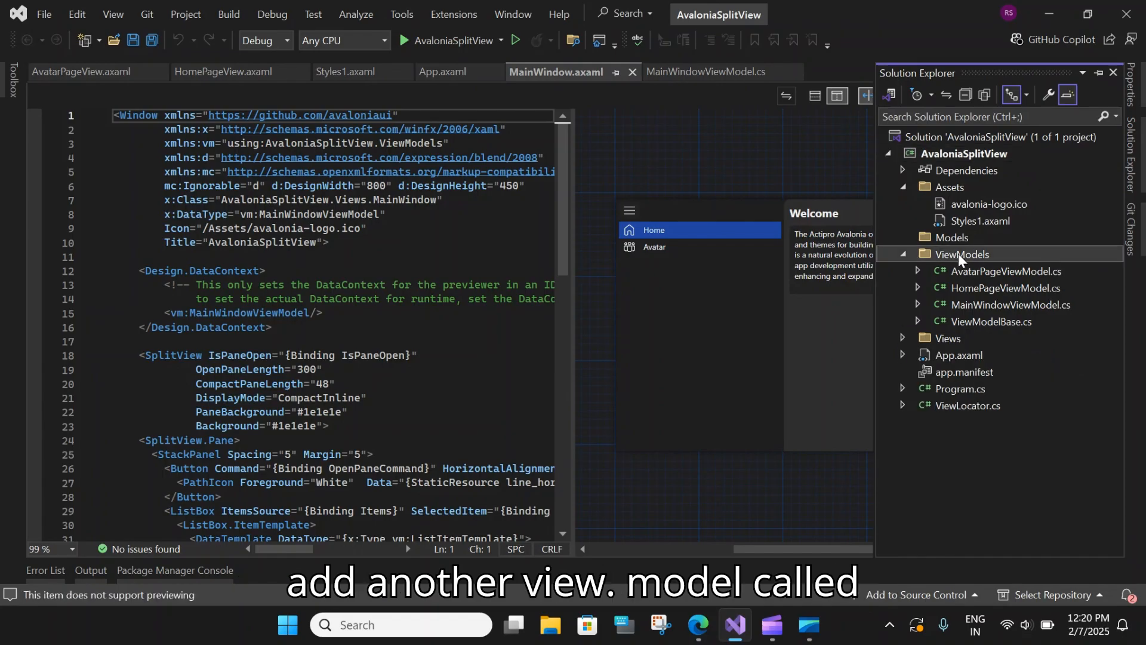
{"action": "right_click", "coordinate": [962, 253]}
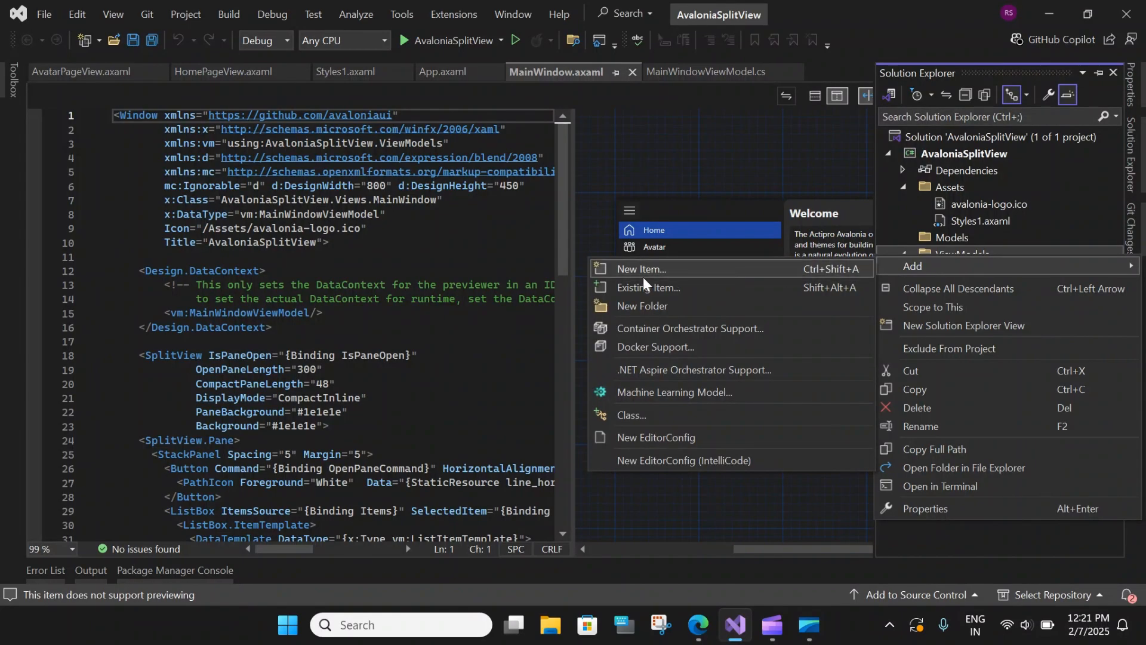
{"action": "left_click", "coordinate": [642, 268]}
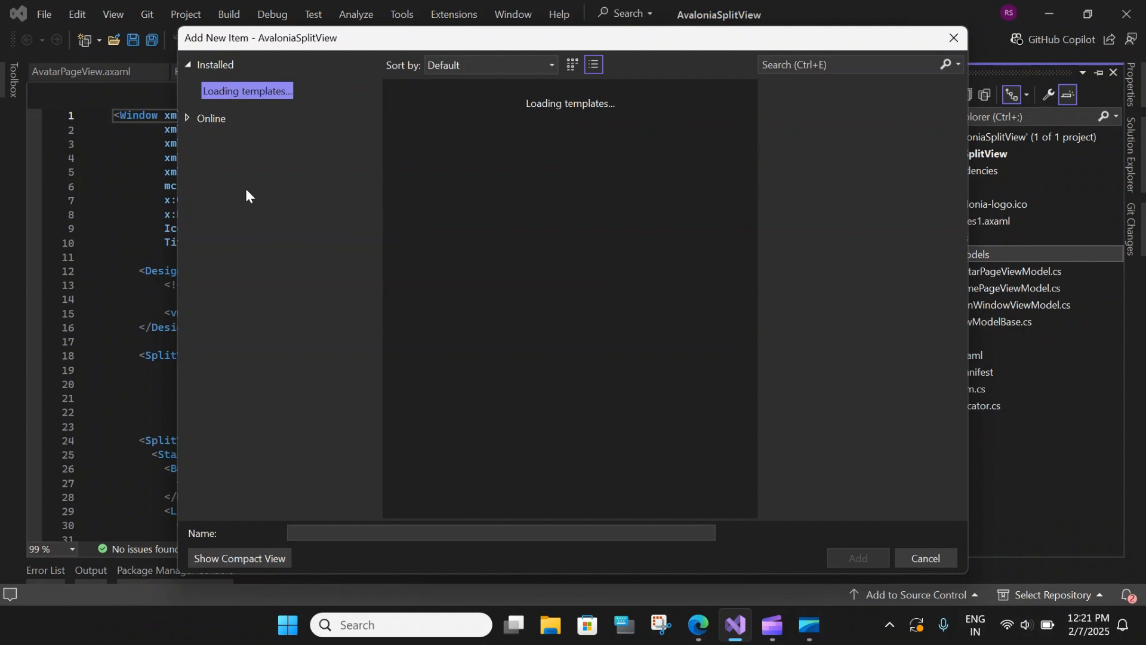
{"action": "mouse_move", "coordinate": [302, 192]}
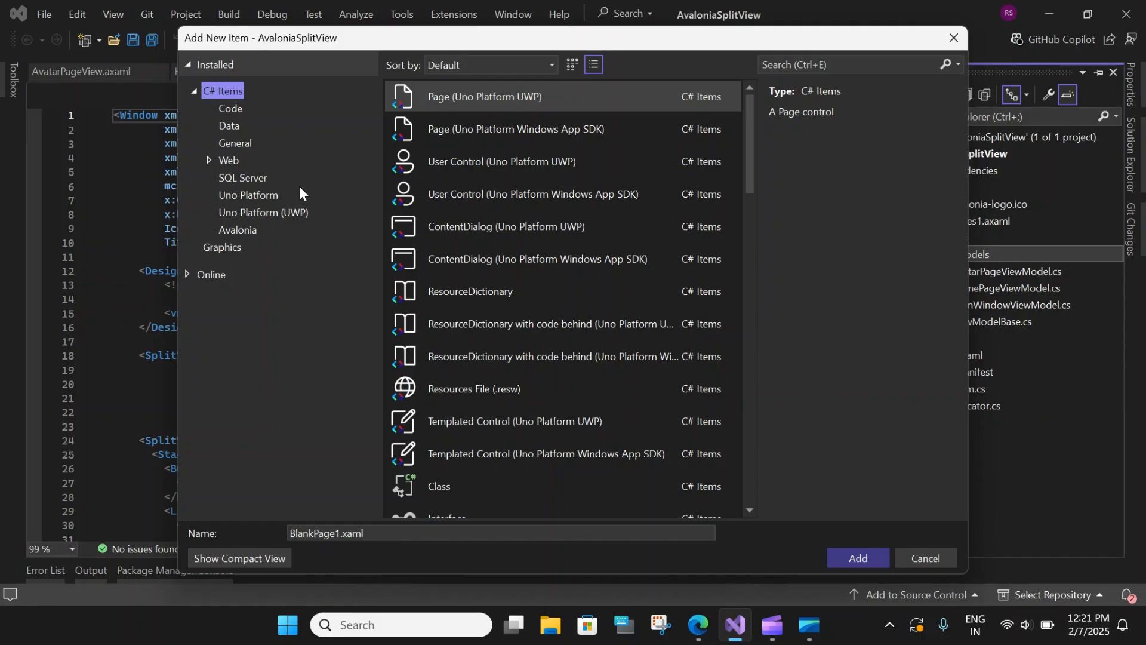
{"action": "mouse_move", "coordinate": [938, 588]}
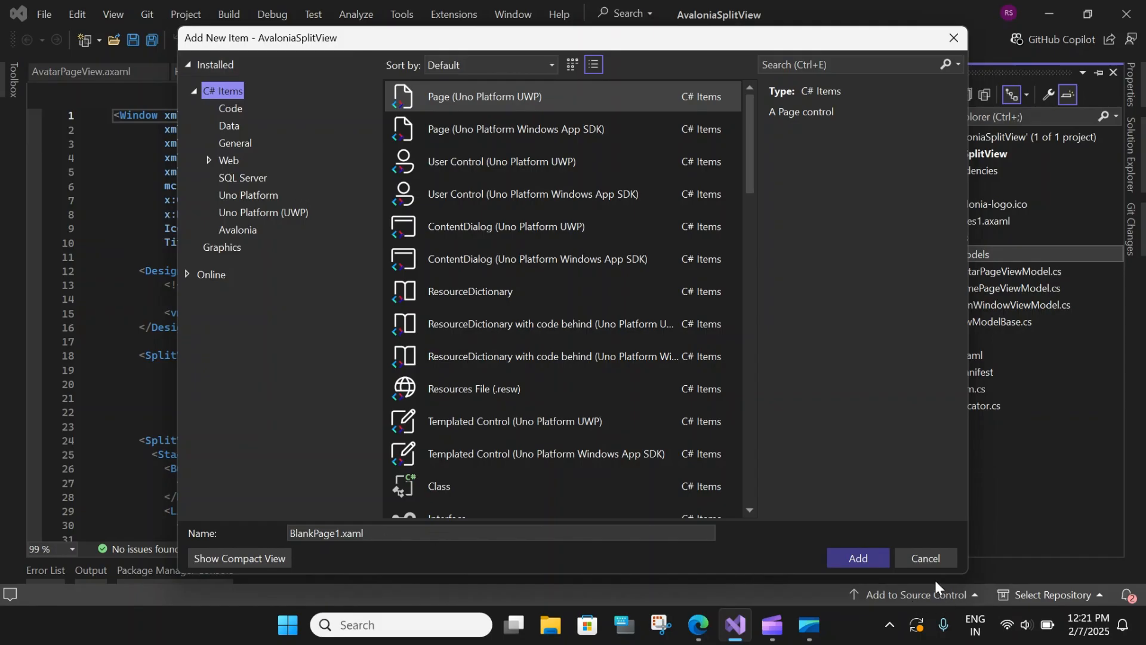
Cancel the templates dialog and add a class named CardsPageViewModel to ViewModels instead.
{"action": "left_click", "coordinate": [924, 557]}
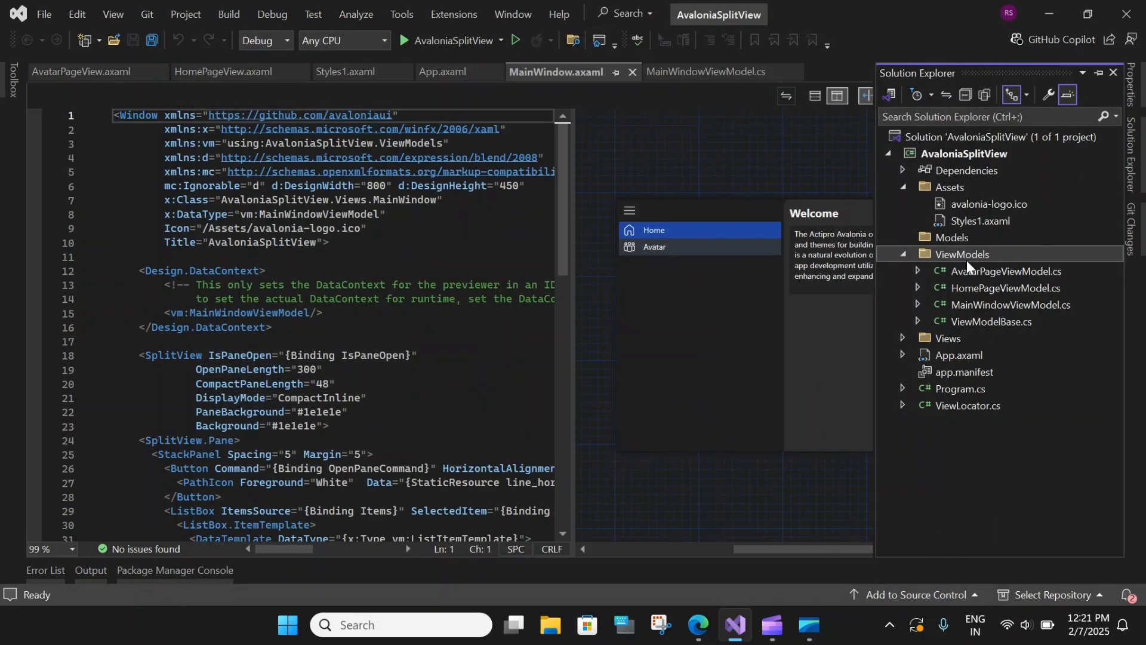
{"action": "right_click", "coordinate": [963, 255]}
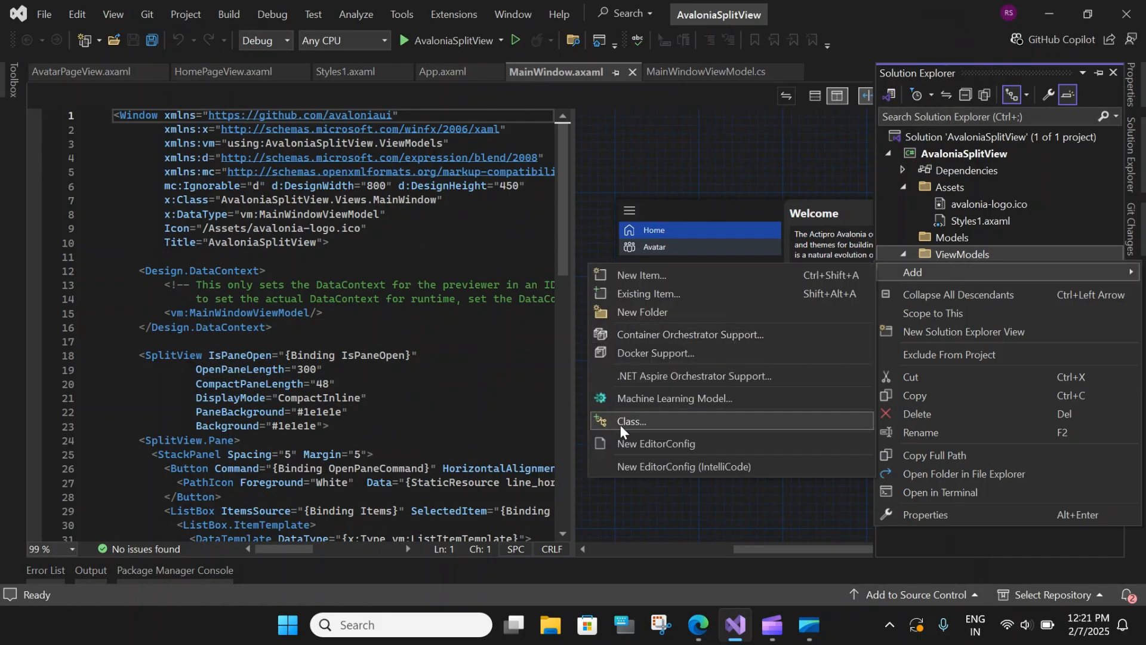
{"action": "left_click", "coordinate": [632, 423]}
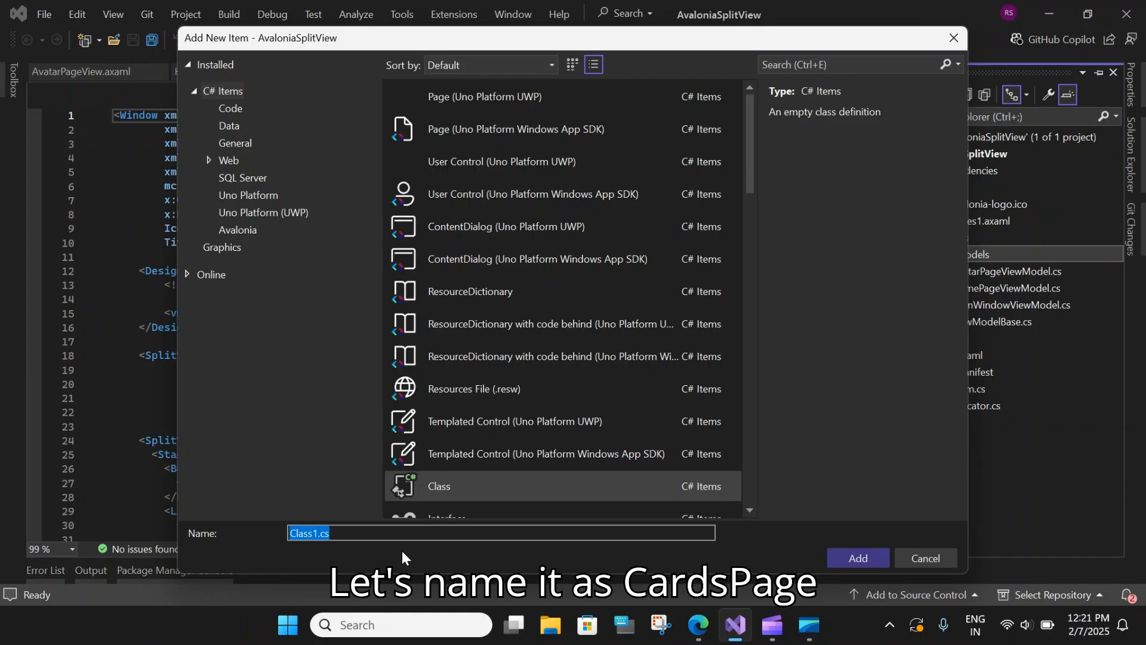
{"action": "type", "text": "CardsPageViewModel"}
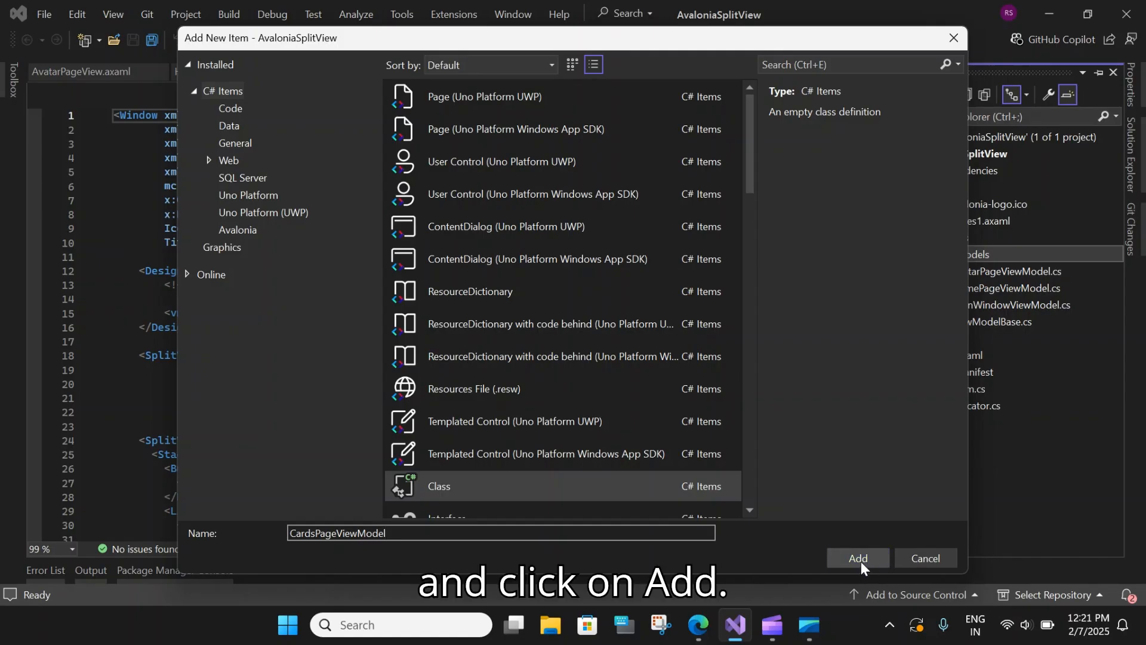
{"action": "left_click", "coordinate": [857, 558]}
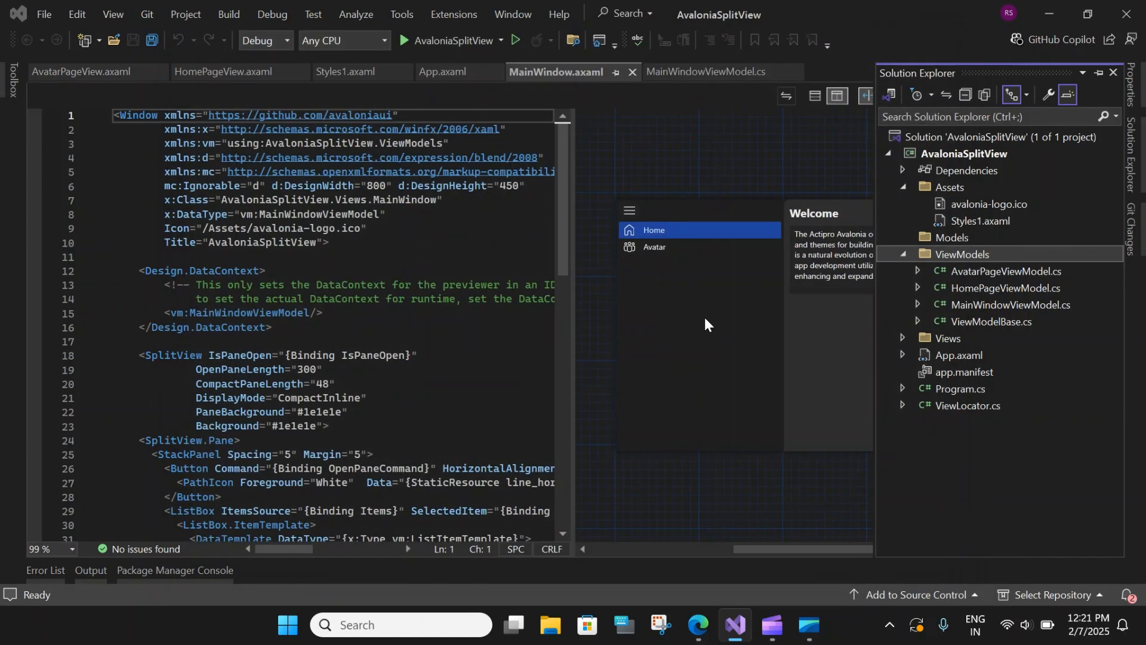
{"action": "mouse_move", "coordinate": [740, 336]}
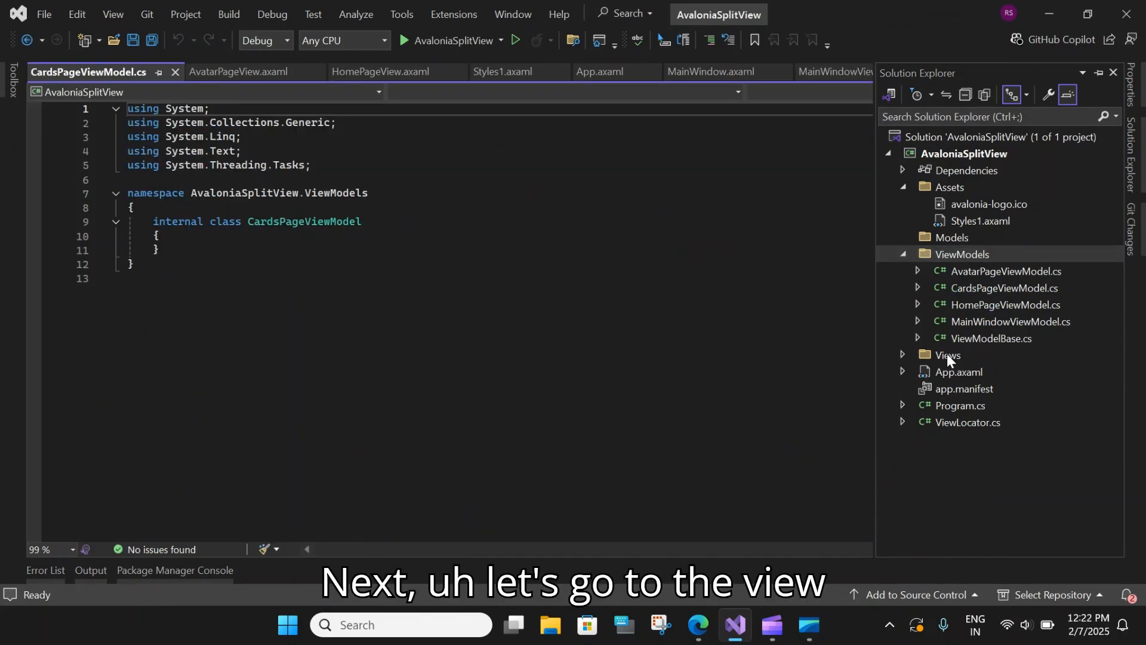
Add an Avalonia UserControl named CardsPageView.axaml to the Views folder.
{"action": "right_click", "coordinate": [947, 356]}
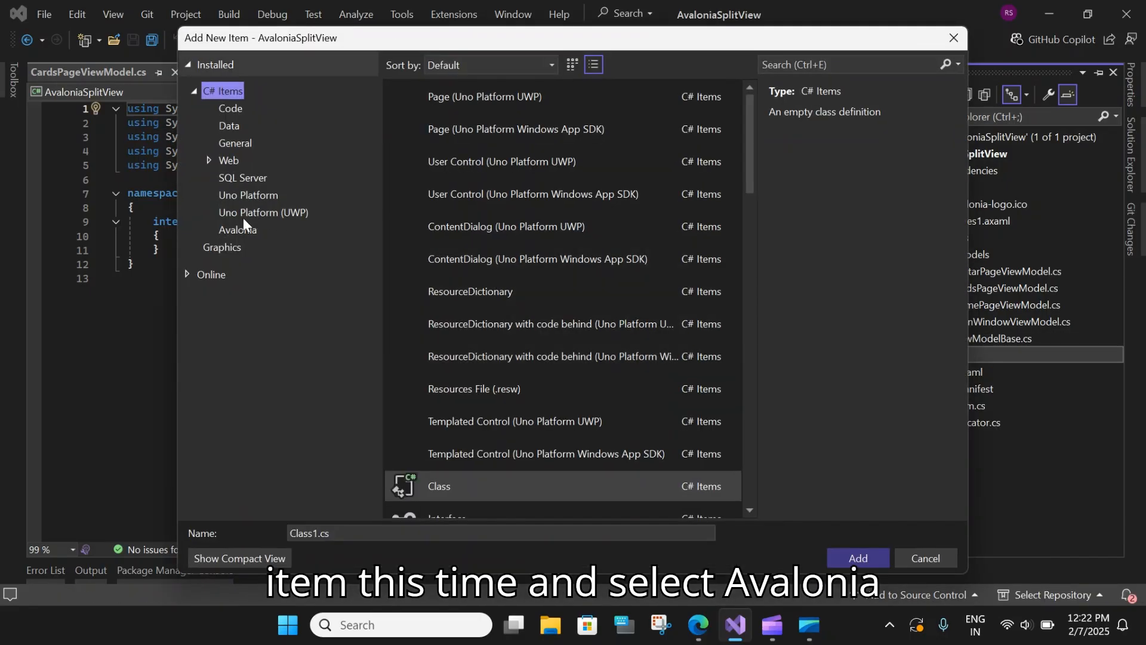
{"action": "left_click", "coordinate": [236, 229]}
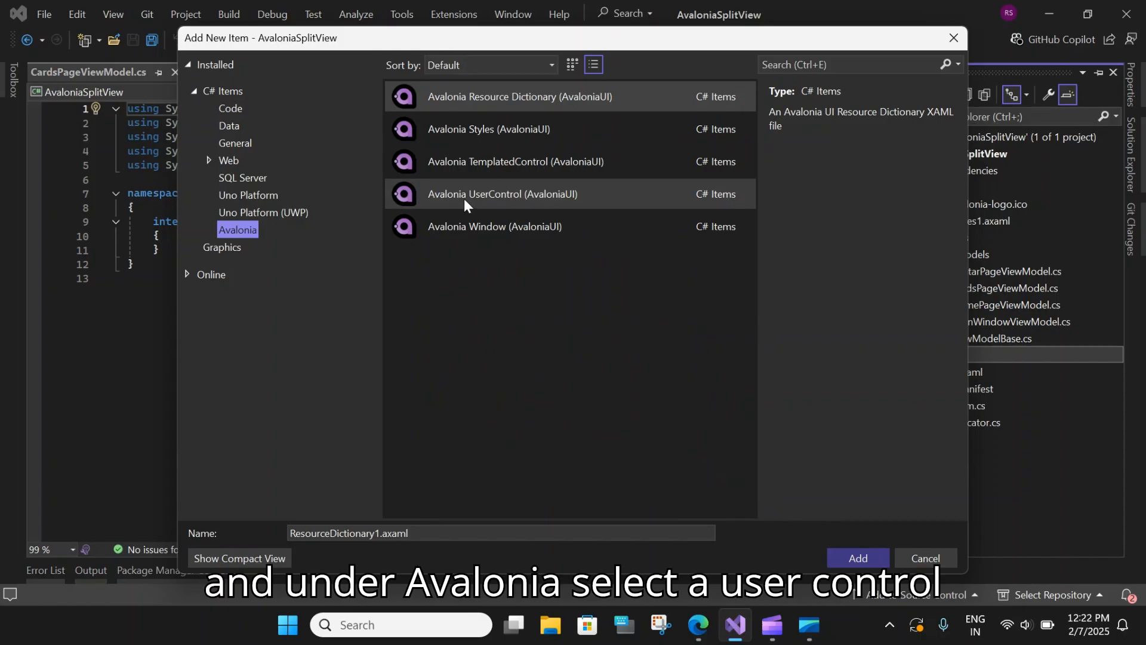
{"action": "left_click", "coordinate": [502, 193]}
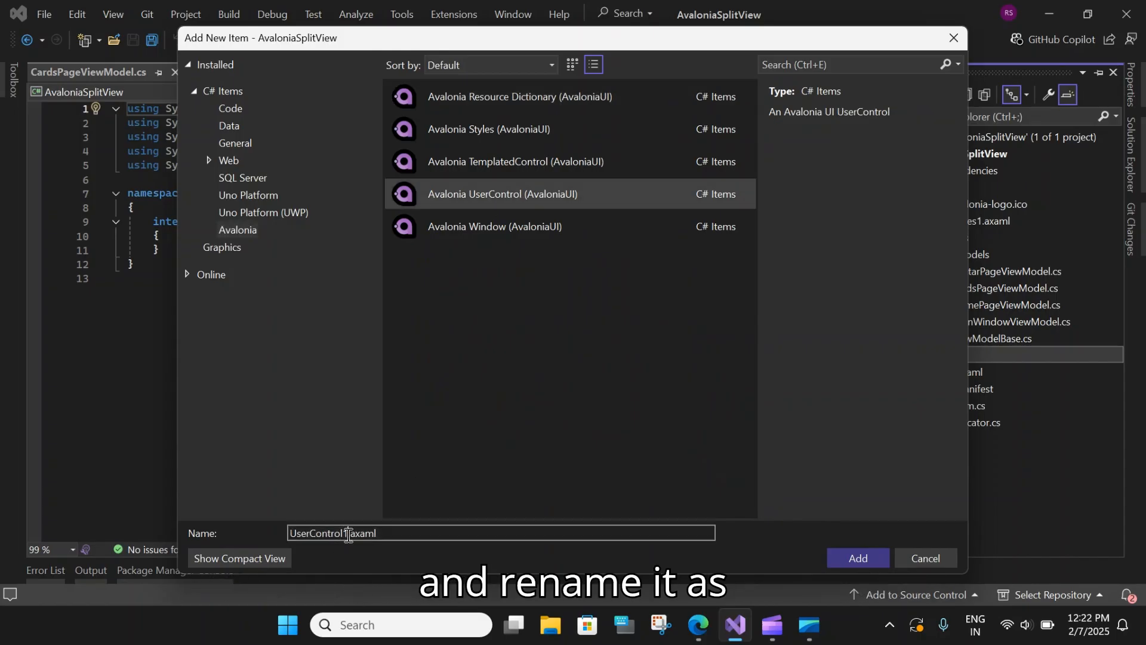
{"action": "double_click", "coordinate": [318, 533]}
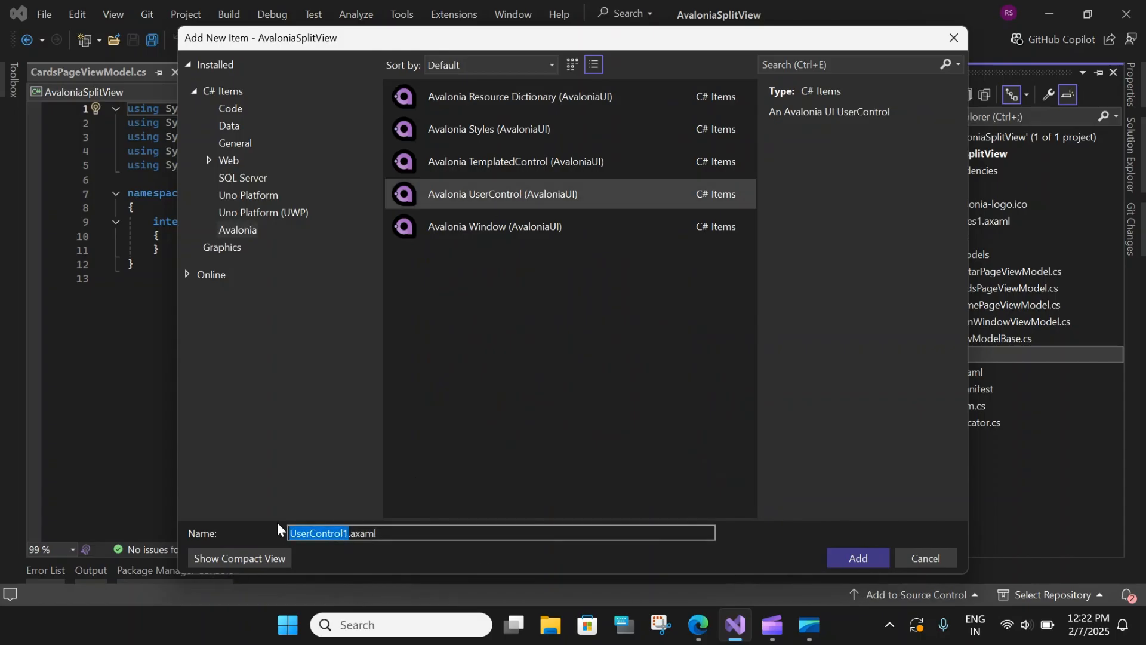
{"action": "type", "text": "CardsPageView.axaml"}
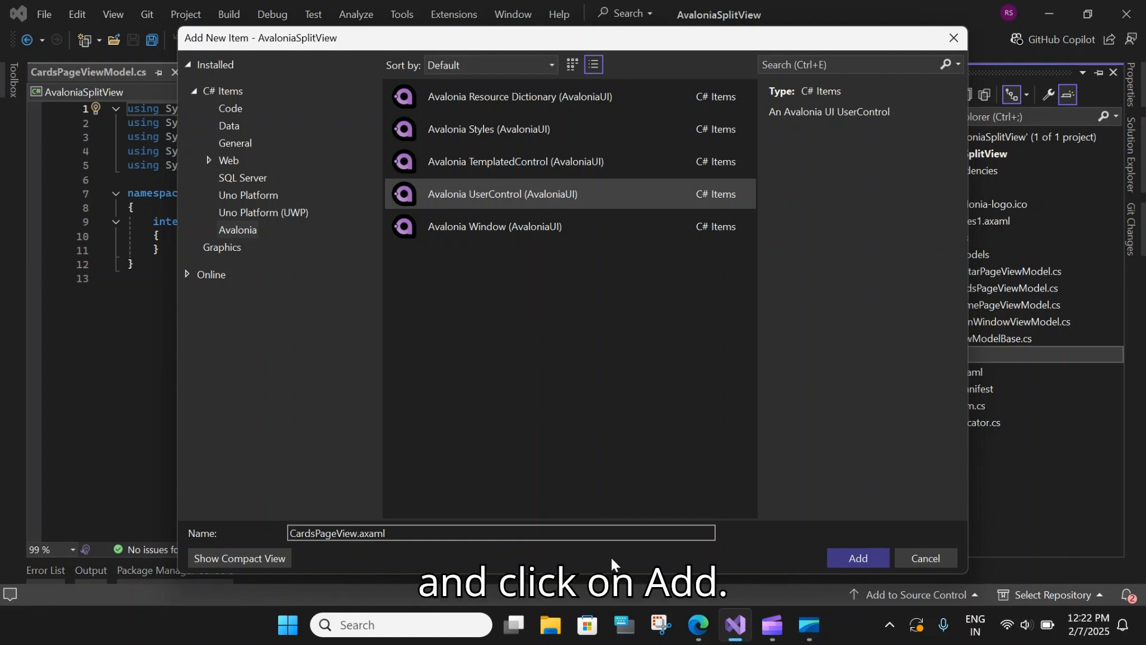
{"action": "left_click", "coordinate": [857, 559]}
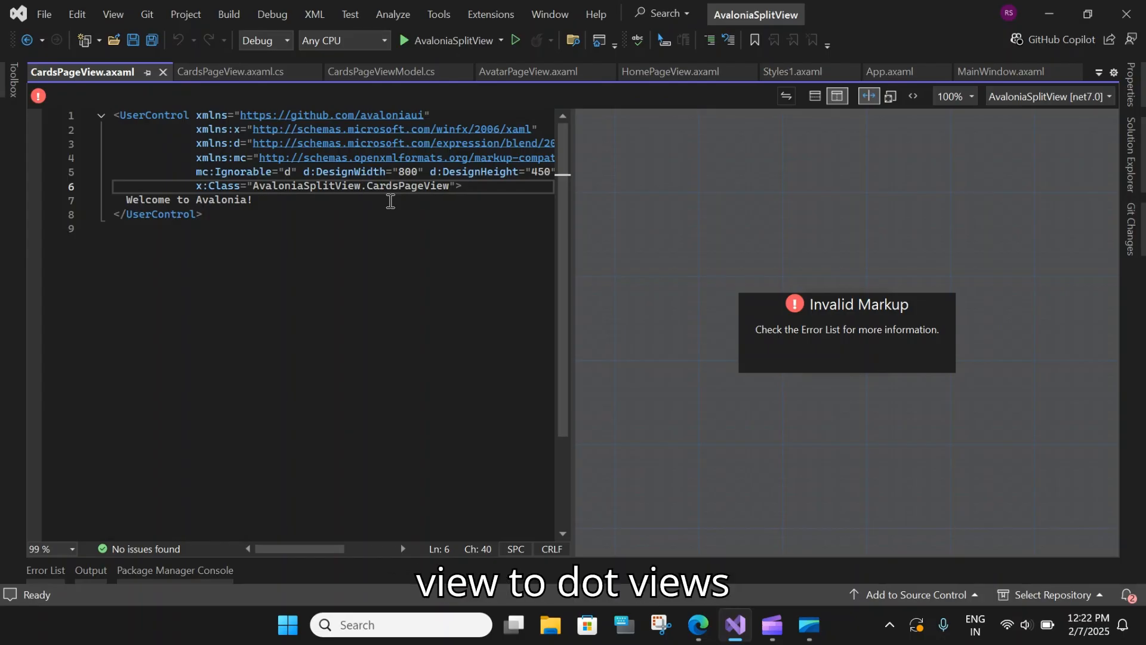
Change the markup x:Class to AvaloniaSplitView.Views.CardsPageView.
{"action": "type", "text": "."}
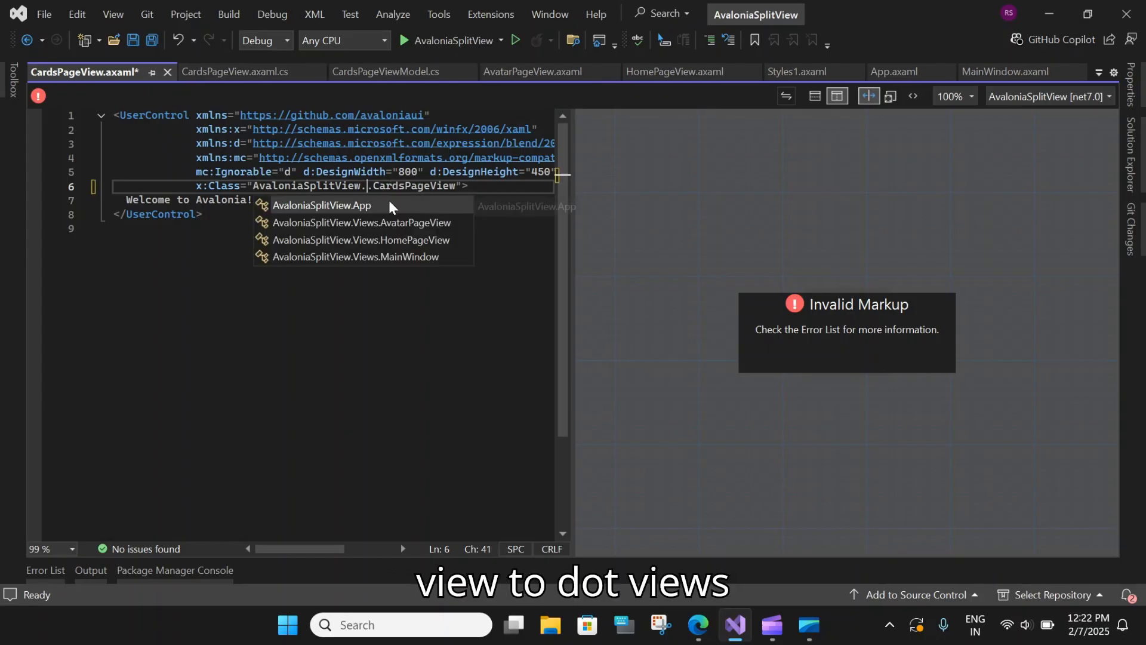
{"action": "type", "text": "Vies"}
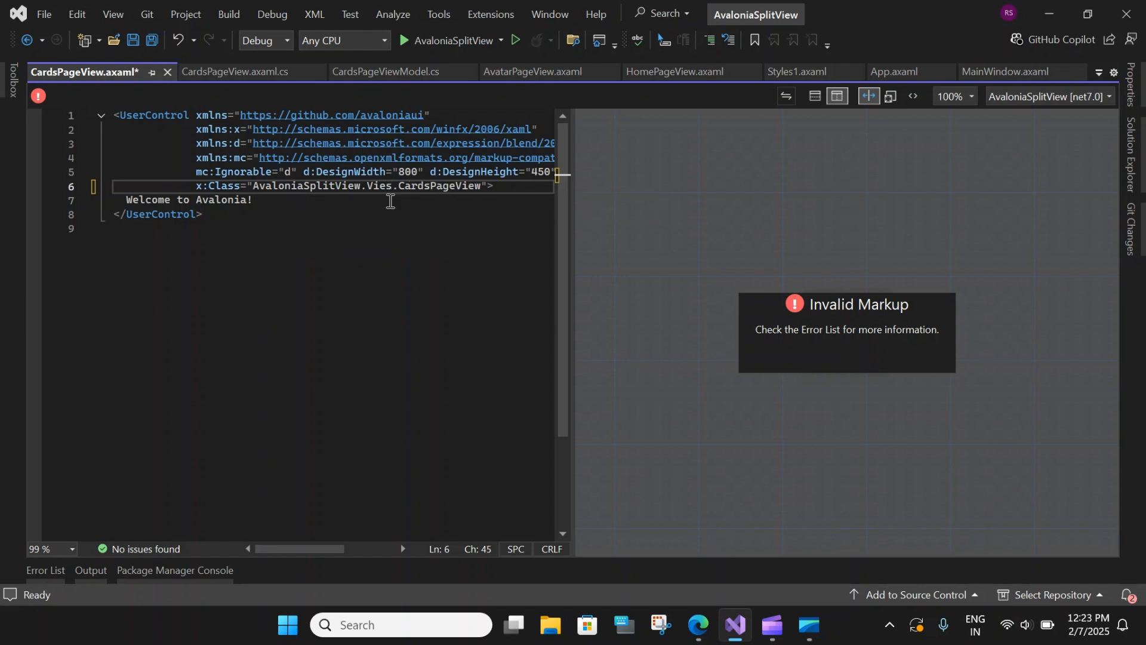
{"action": "type", "text": "w"}
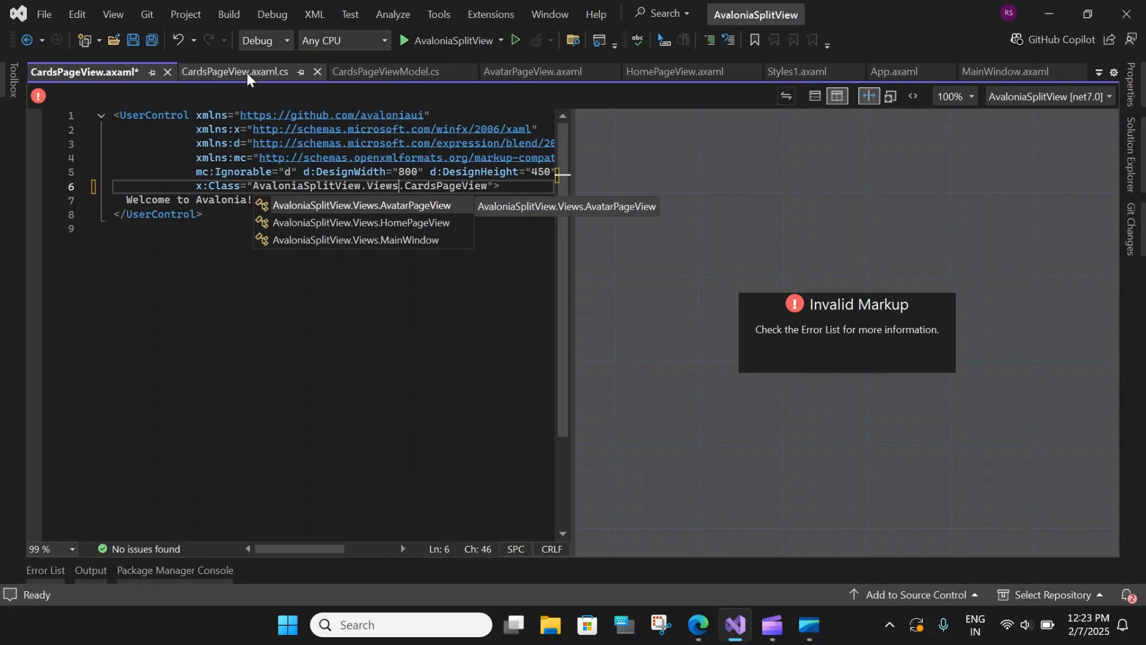
Set the code-behind namespace to AvaloniaSplitView.Views and save all files.
{"action": "left_click", "coordinate": [232, 71]}
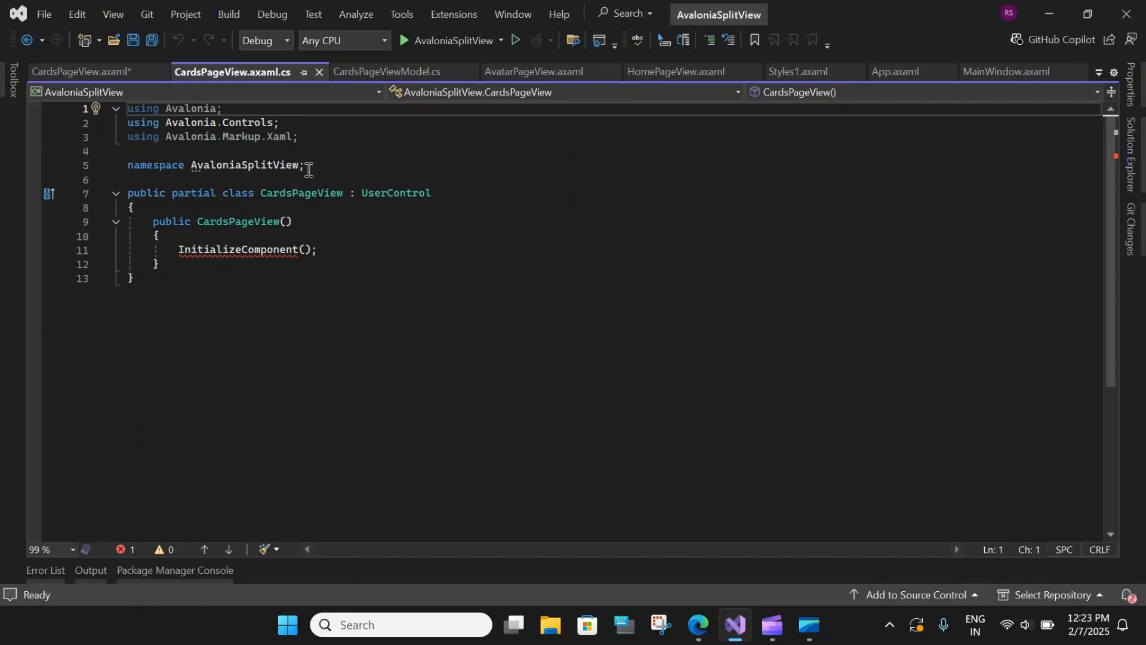
{"action": "double_click", "coordinate": [246, 165]}
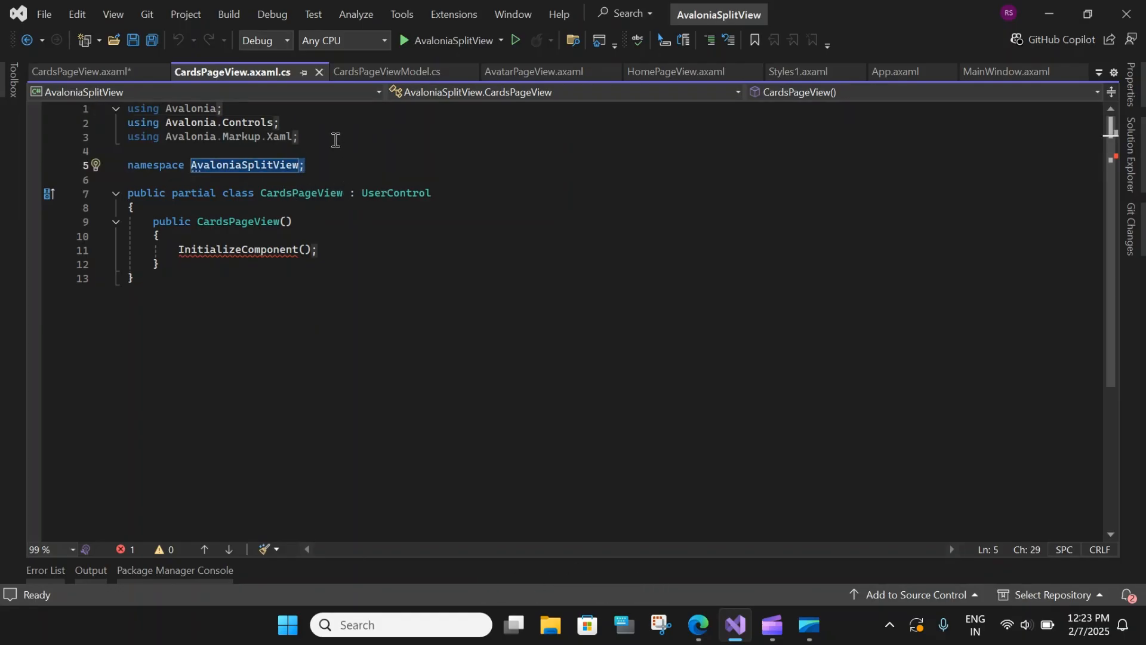
{"action": "type", "text": ".Views"}
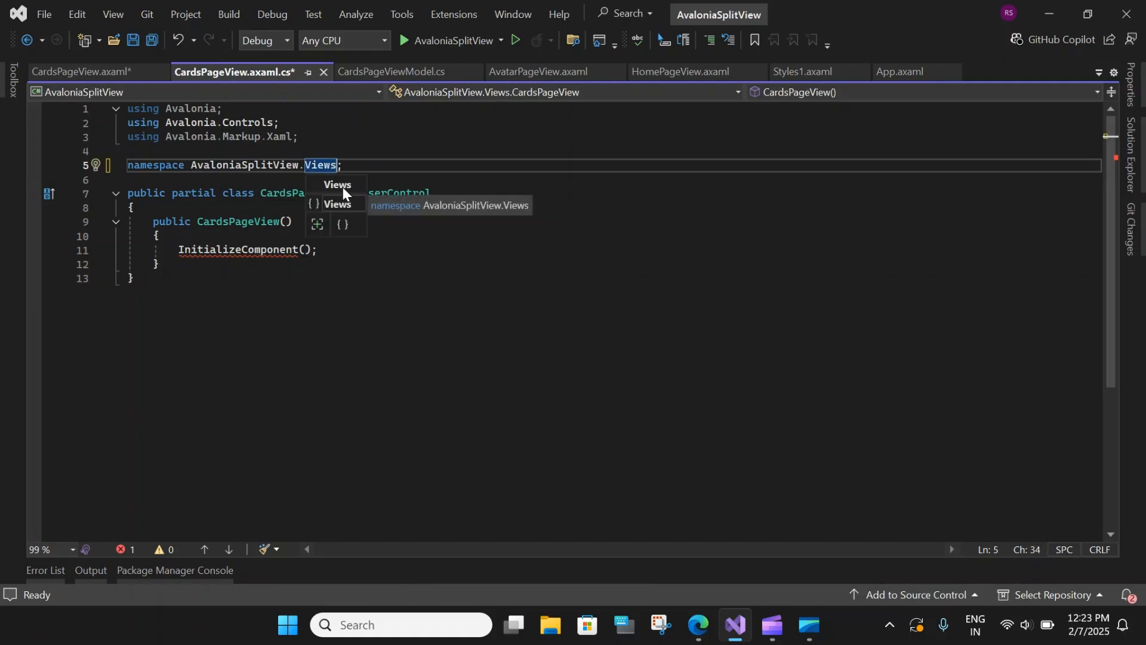
{"action": "left_click", "coordinate": [133, 40]}
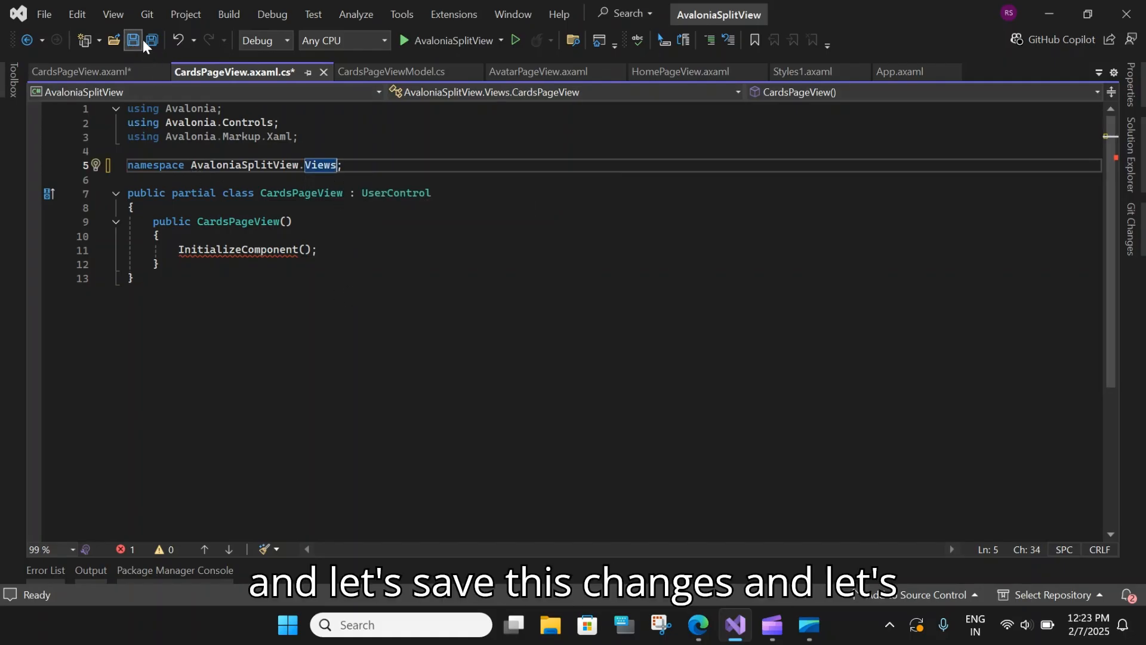
{"action": "left_click", "coordinate": [151, 41]}
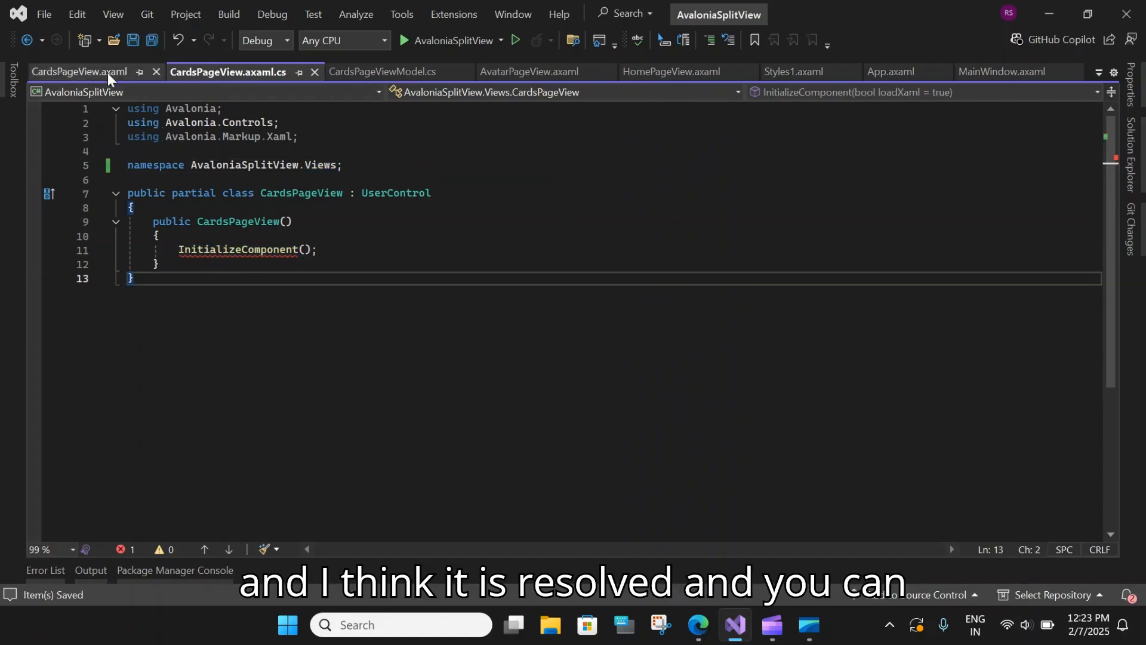
{"action": "left_click", "coordinate": [79, 71]}
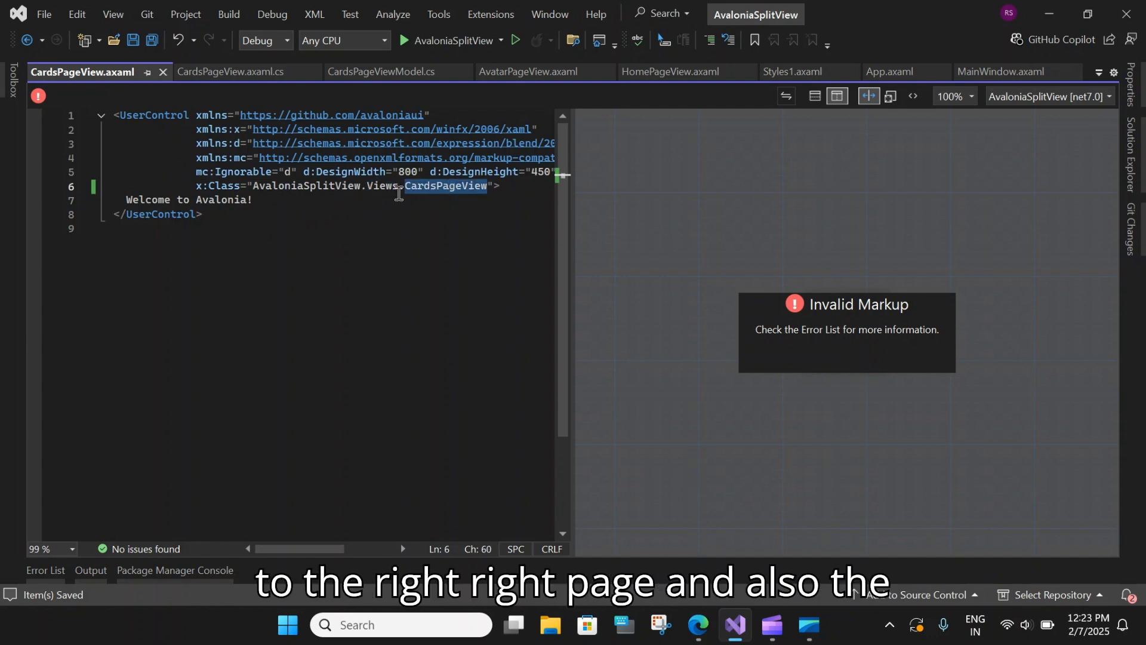
{"action": "left_click", "coordinate": [228, 72]}
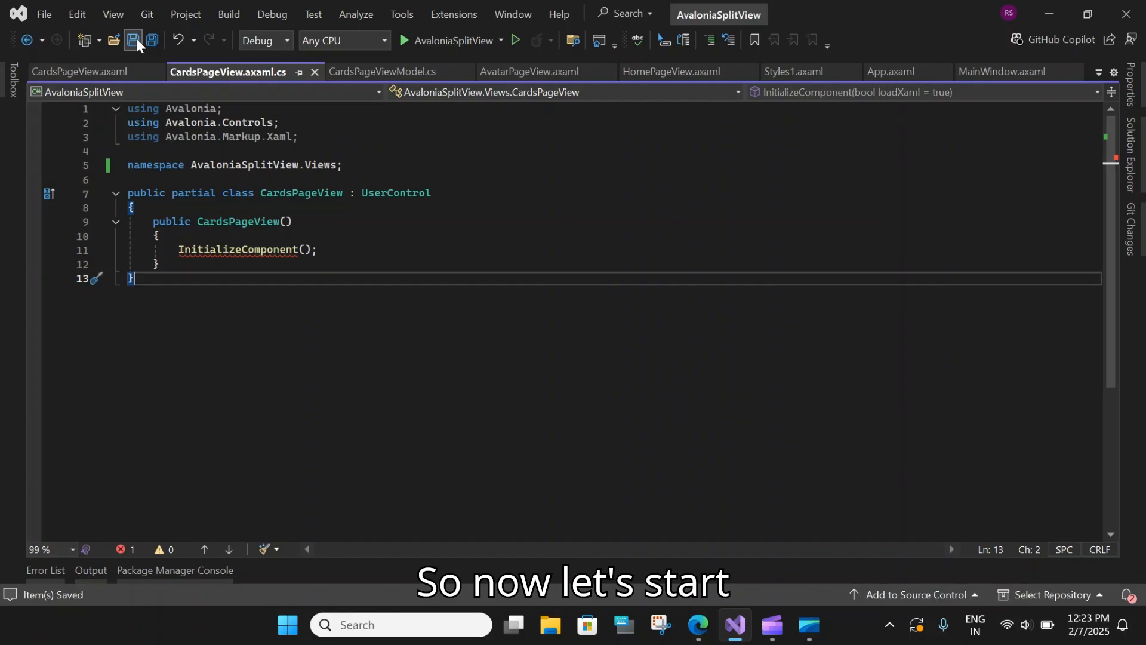
Save pending changes and rebuild the entire solution.
{"action": "left_click", "coordinate": [77, 72]}
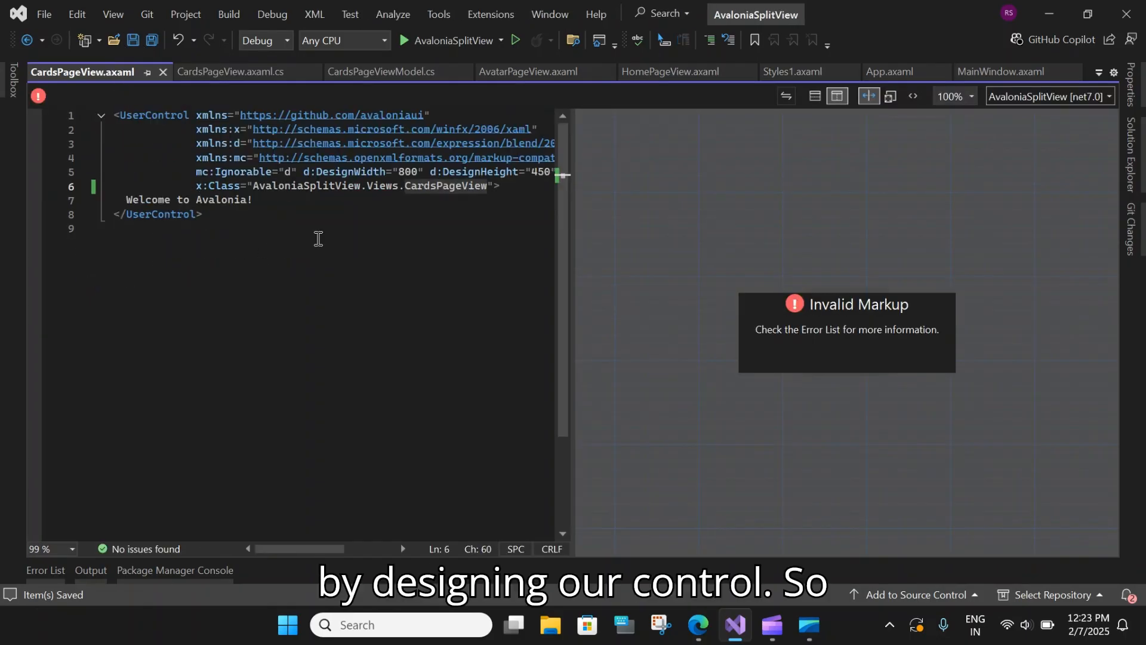
{"action": "left_click", "coordinate": [228, 14]}
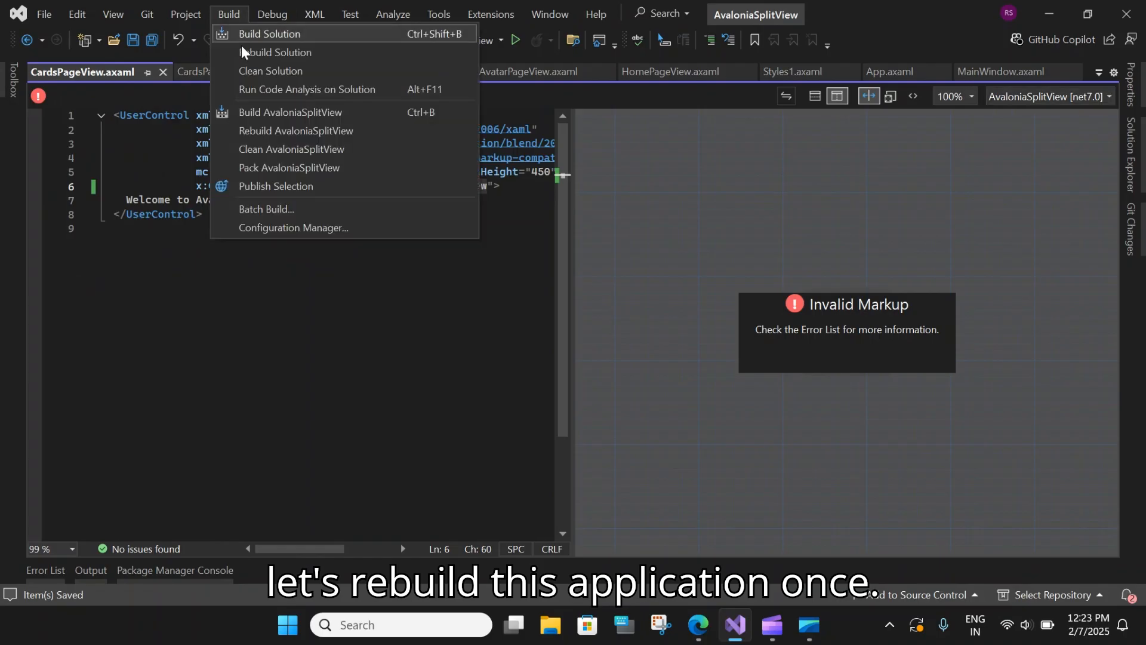
{"action": "left_click", "coordinate": [295, 130]}
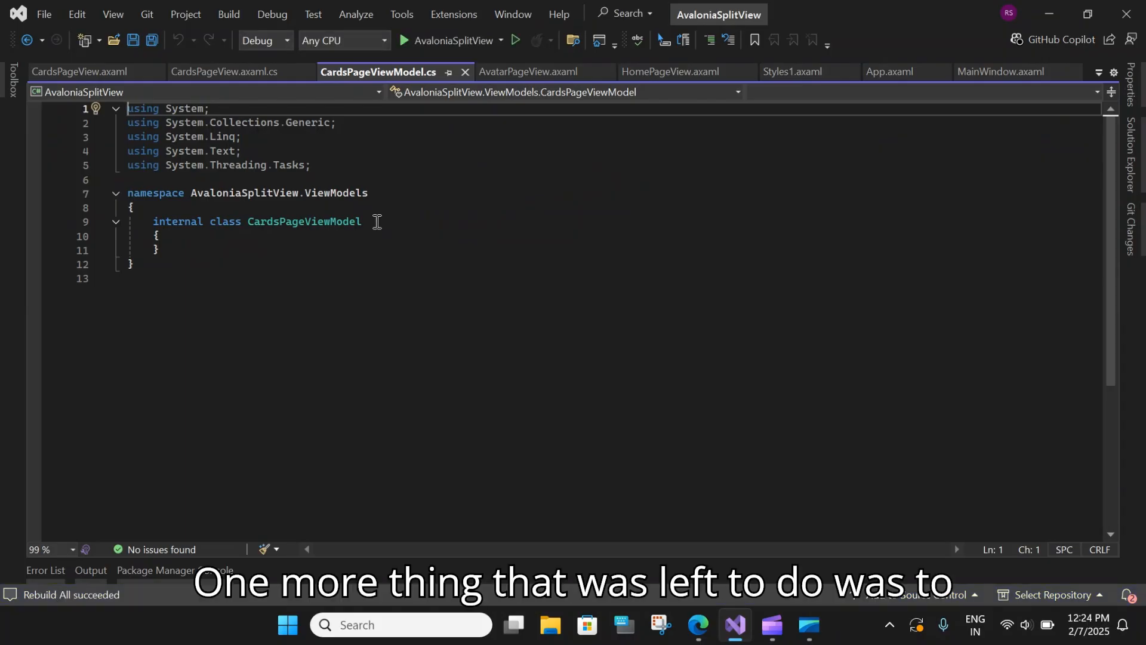
Make CardsPageViewModel public, derive it from ViewModelBase, and save the file.
{"action": "double_click", "coordinate": [303, 222]}
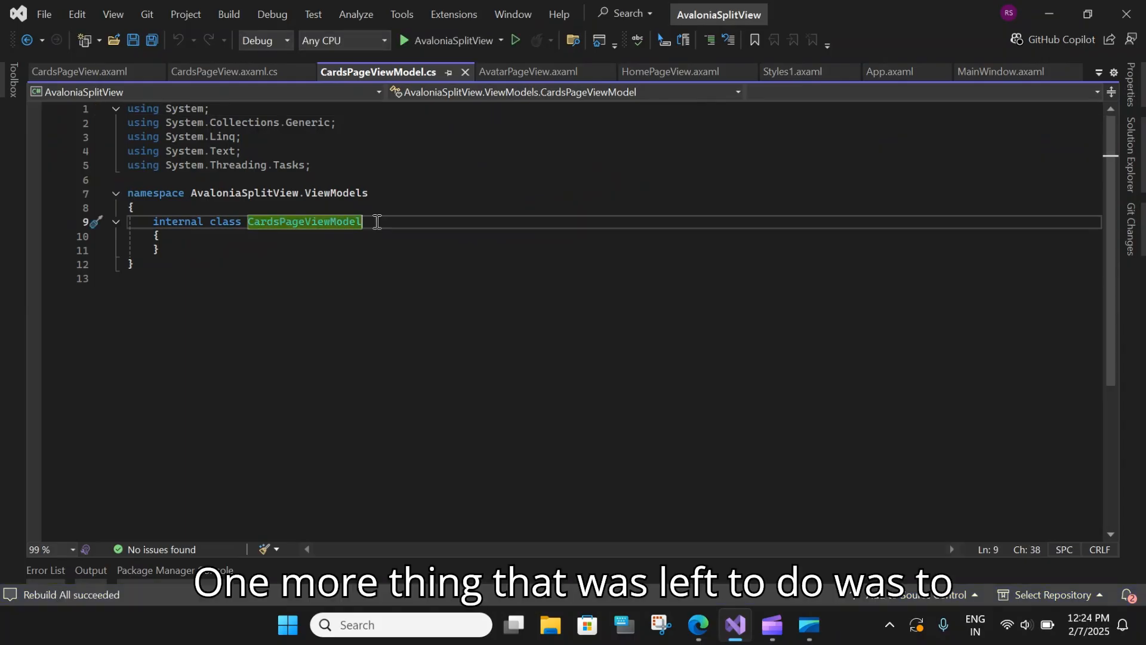
{"action": "type", "text": ": Vi"}
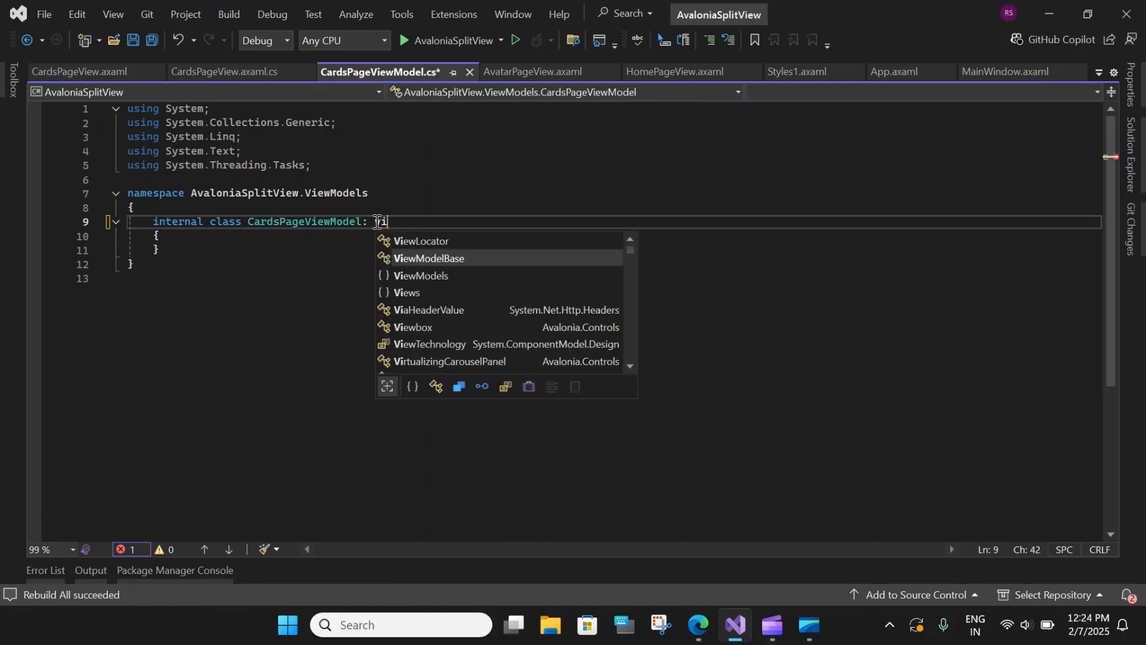
{"action": "key", "text": "Tab"}
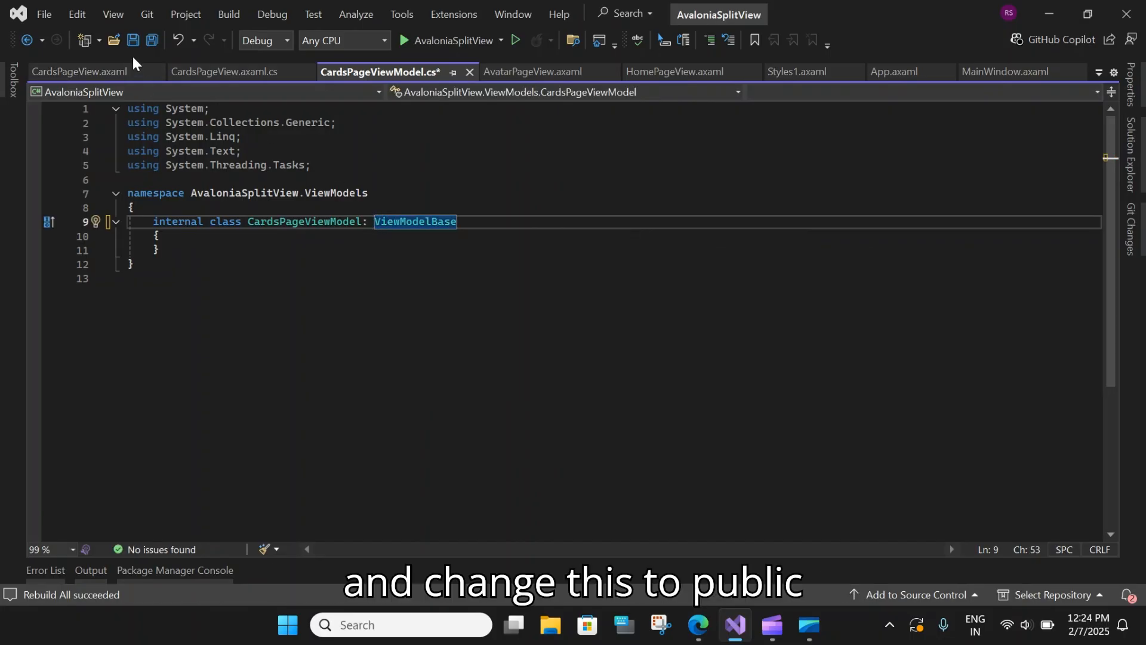
{"action": "double_click", "coordinate": [177, 222]}
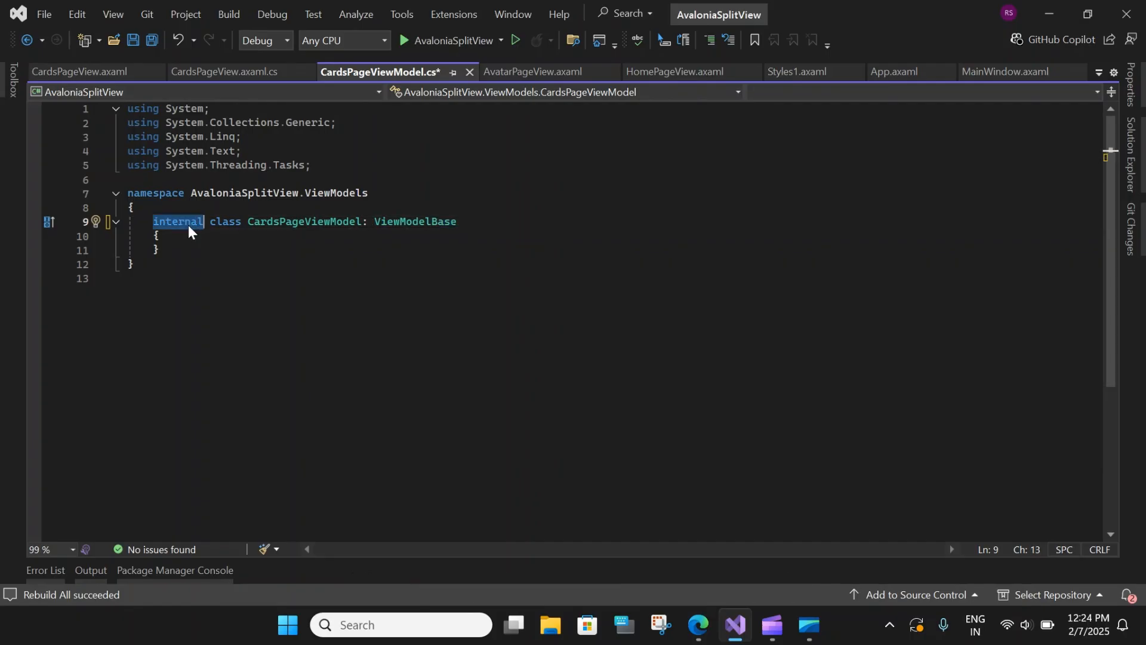
{"action": "type", "text": "public"}
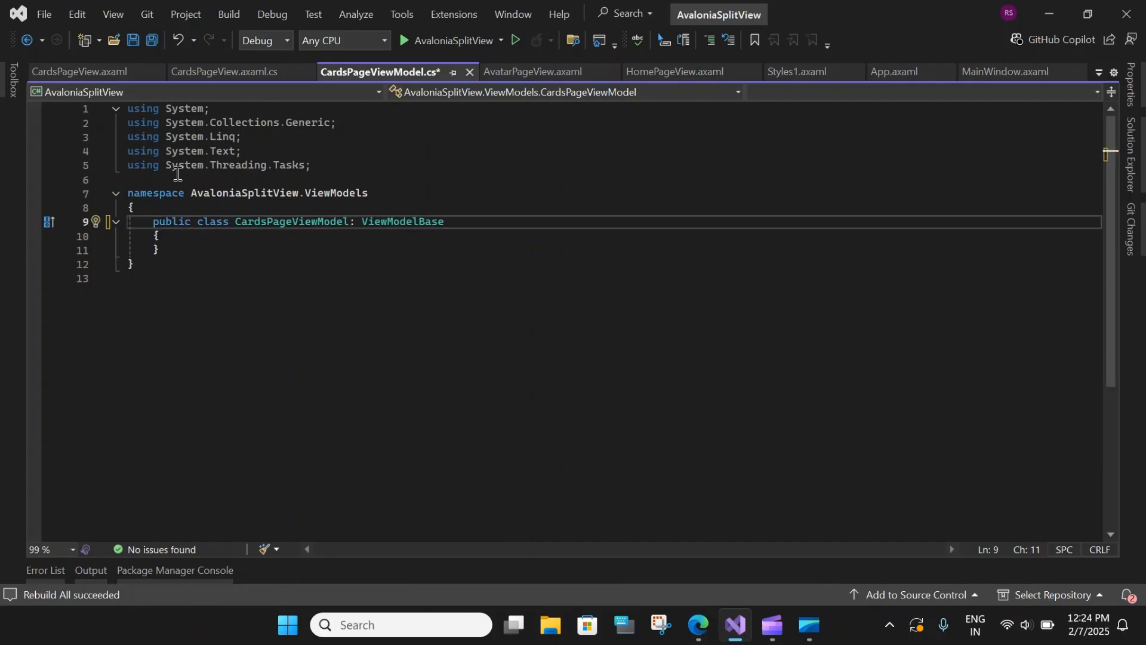
{"action": "key", "text": "ctrl+s"}
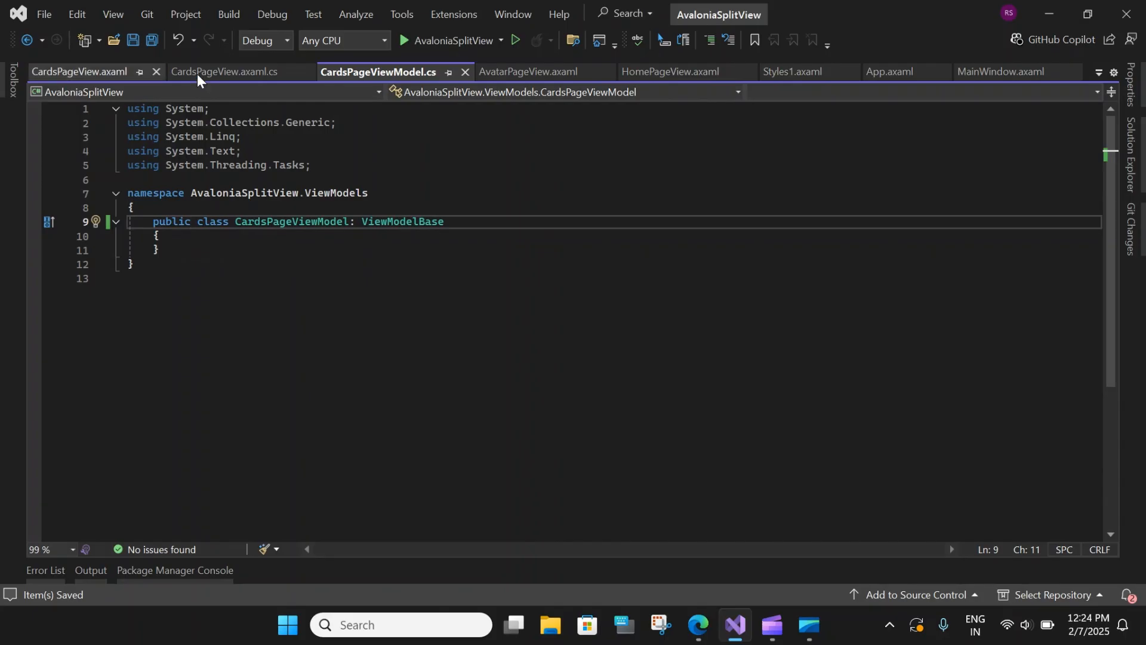
{"action": "left_click", "coordinate": [220, 72]}
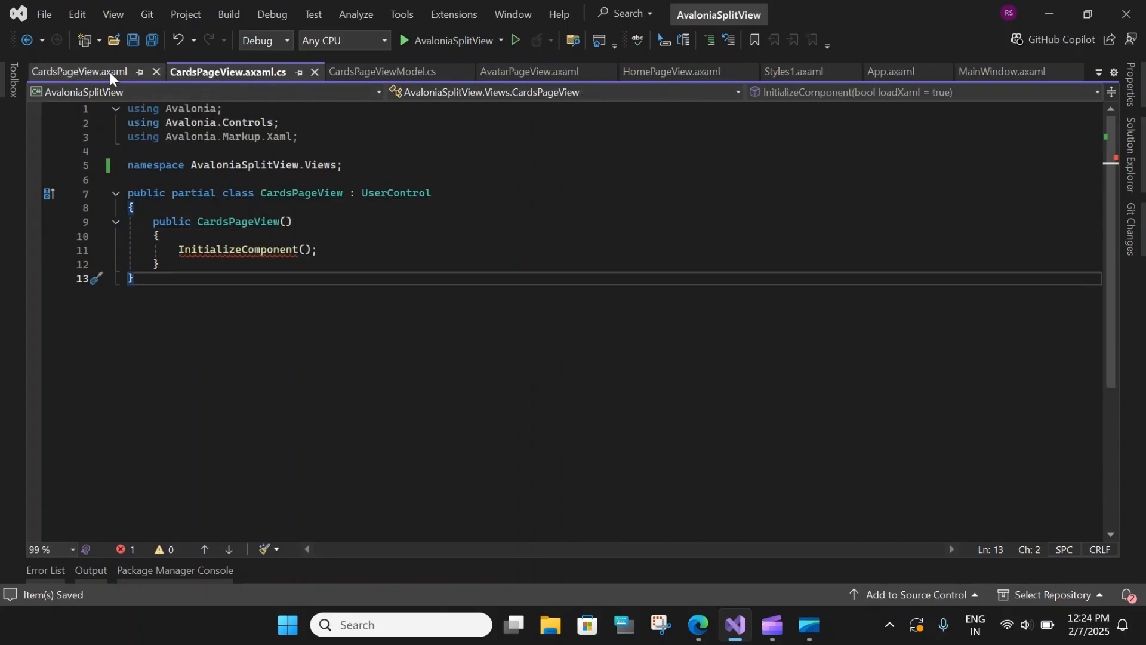
Rebuild the solution again from the Build menu.
{"action": "left_click", "coordinate": [228, 14]}
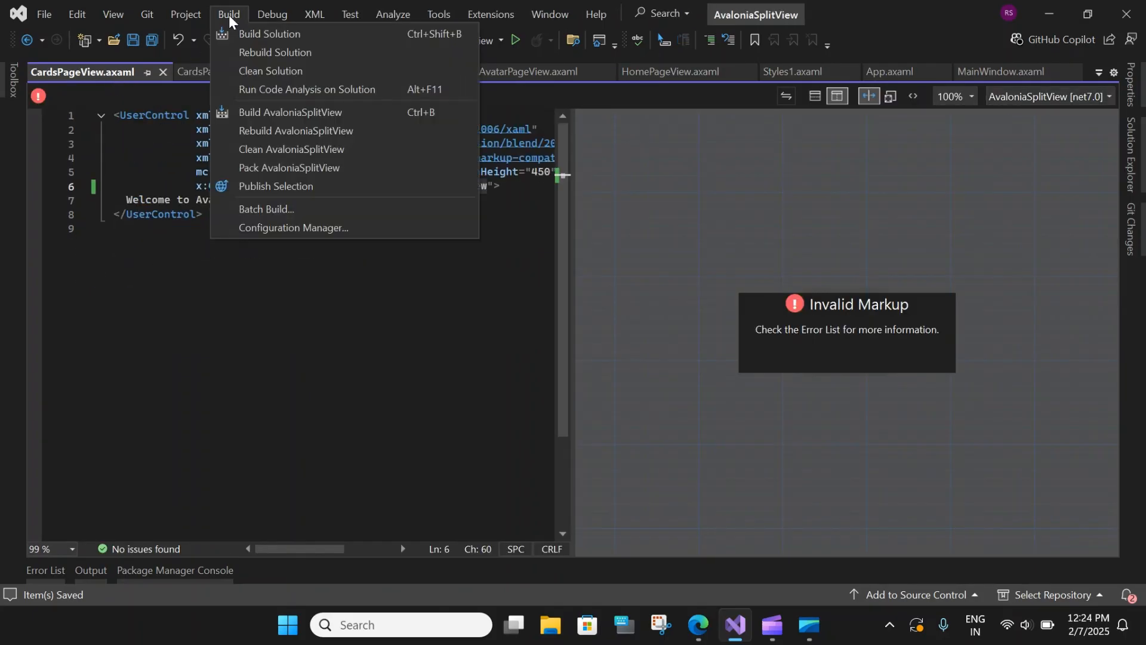
{"action": "left_click", "coordinate": [274, 51]}
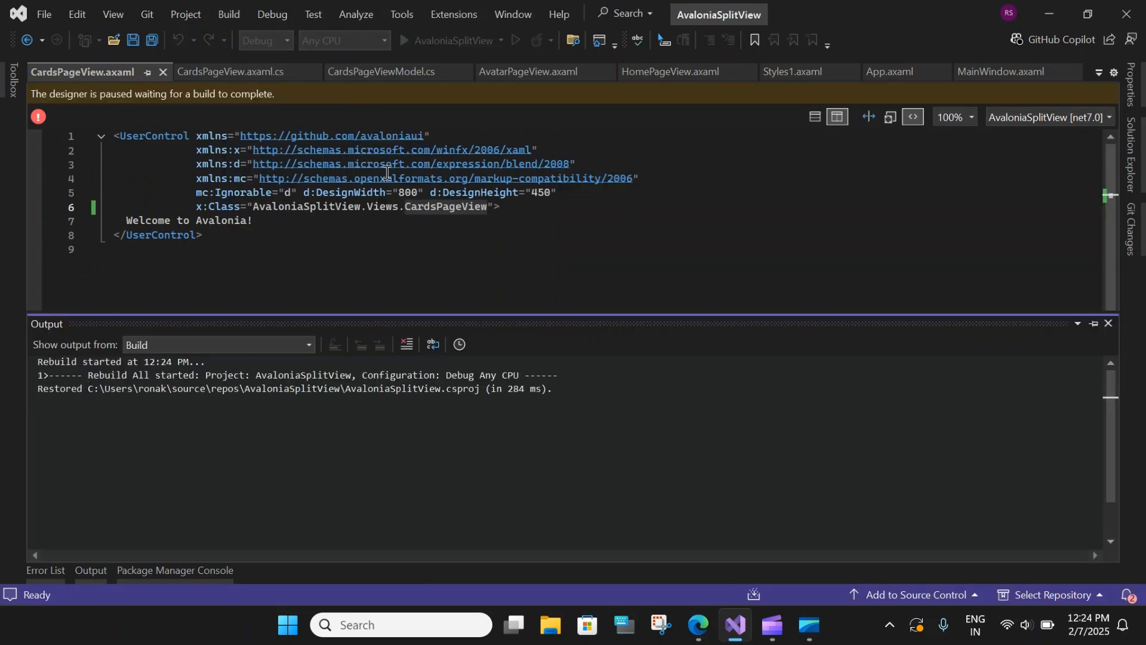
{"action": "mouse_move", "coordinate": [507, 289]}
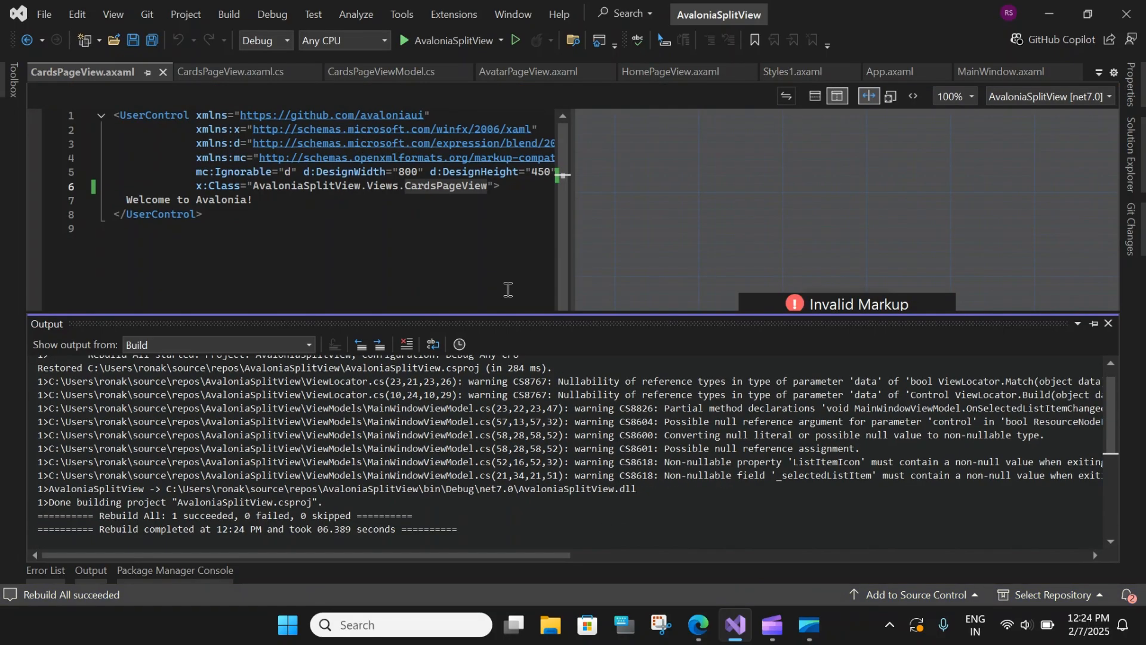
{"action": "mouse_move", "coordinate": [357, 258]}
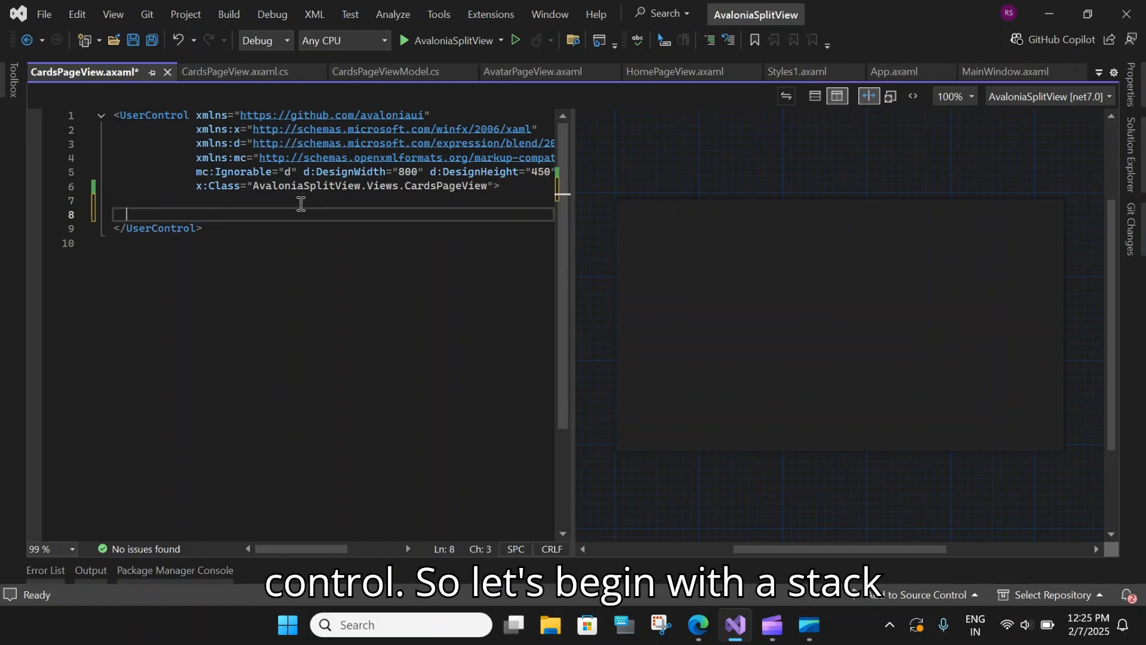
Add a StackPanel with Margin 20 and HorizontalAlignment Left.
{"action": "type", "text": "<S"}
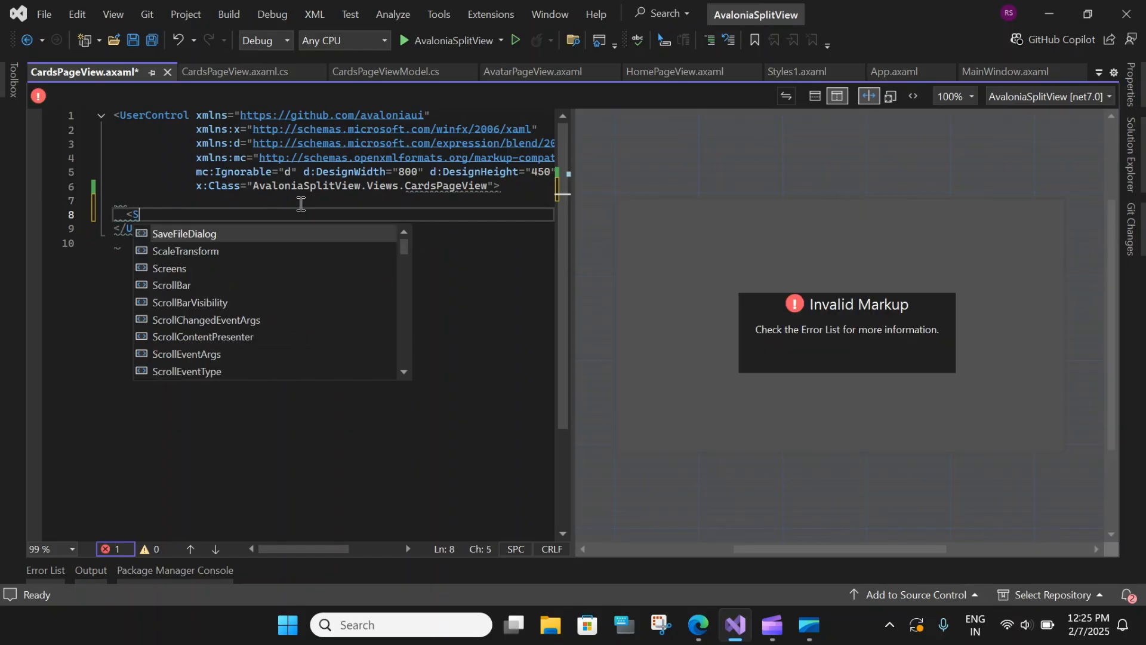
{"action": "type", "text": "StackPanel"}
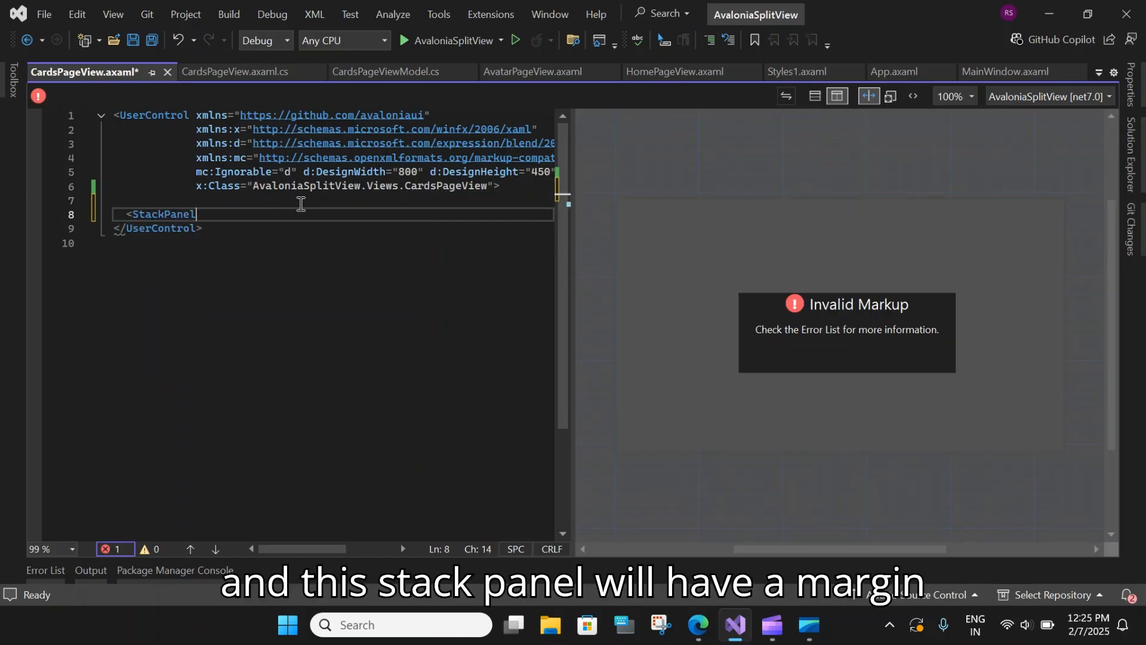
{"action": "type", "text": "Marg"}
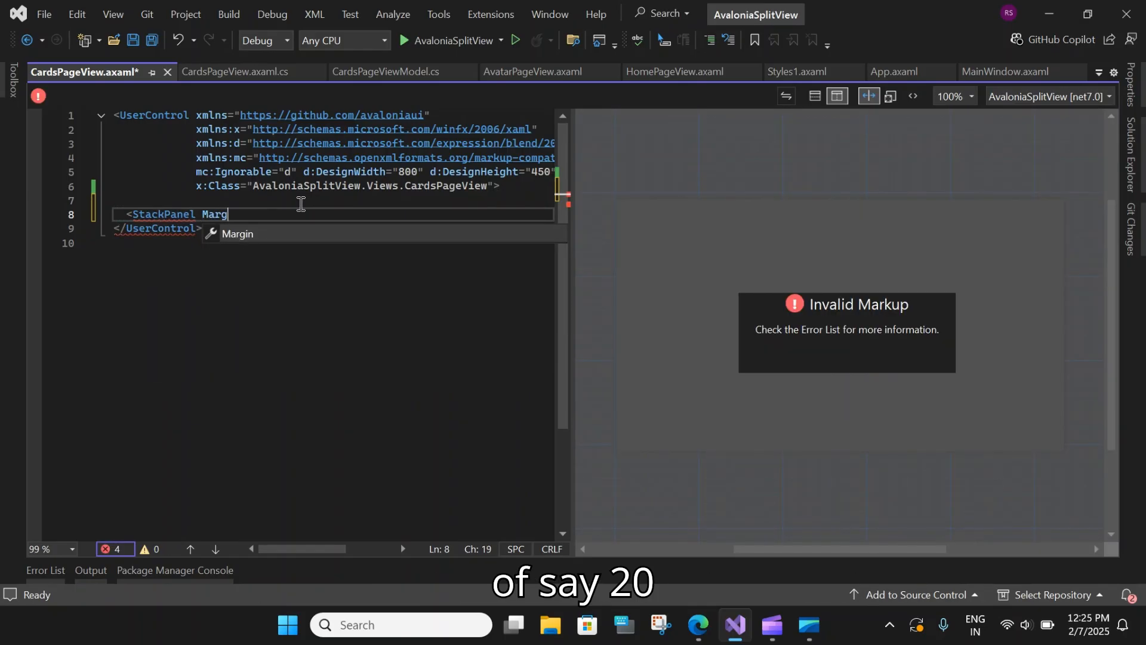
{"action": "type", "text": "=\"20\""}
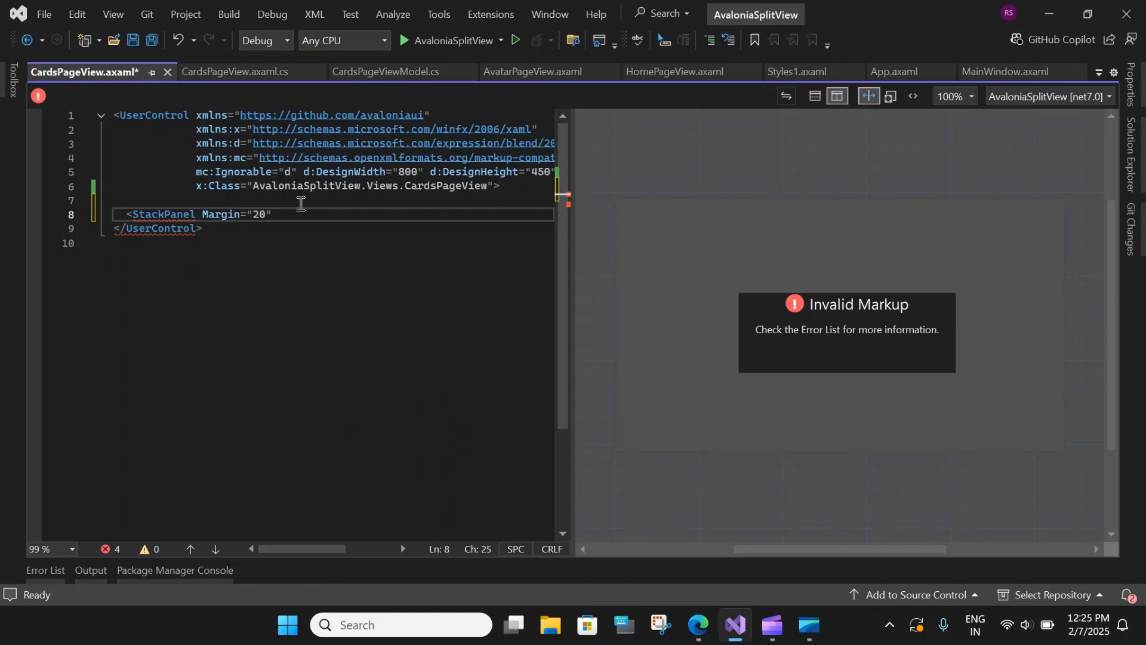
{"action": "type", "text": "HorizontalAlignment=\""}
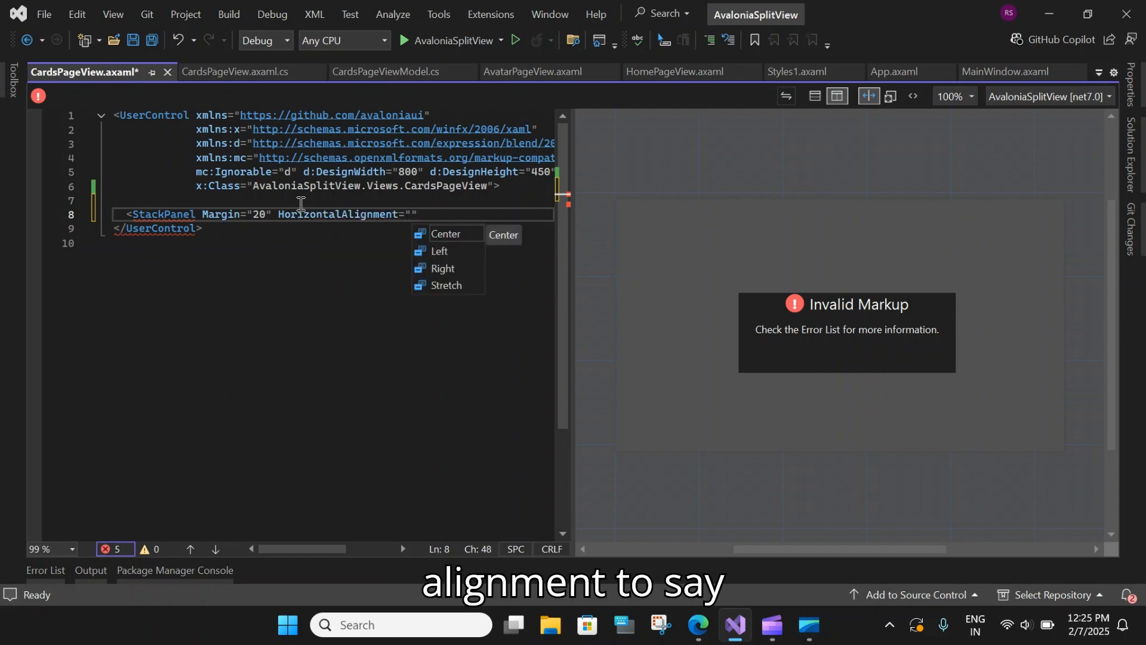
{"action": "type", "text": "Left"}
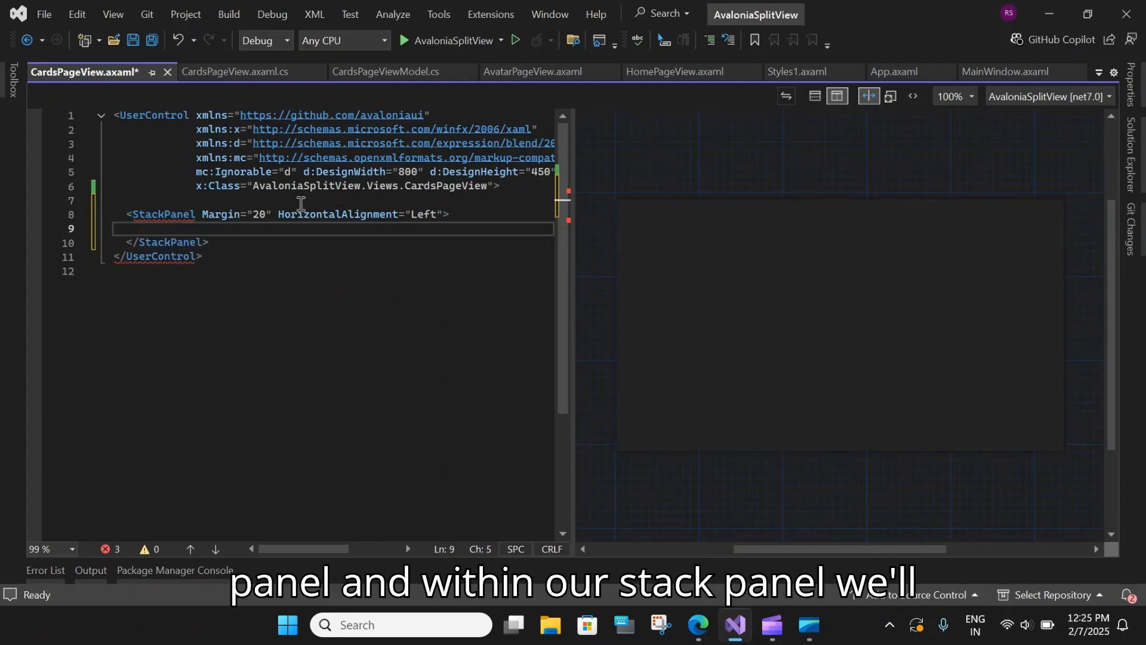
{"action": "type", "text": ">T"}
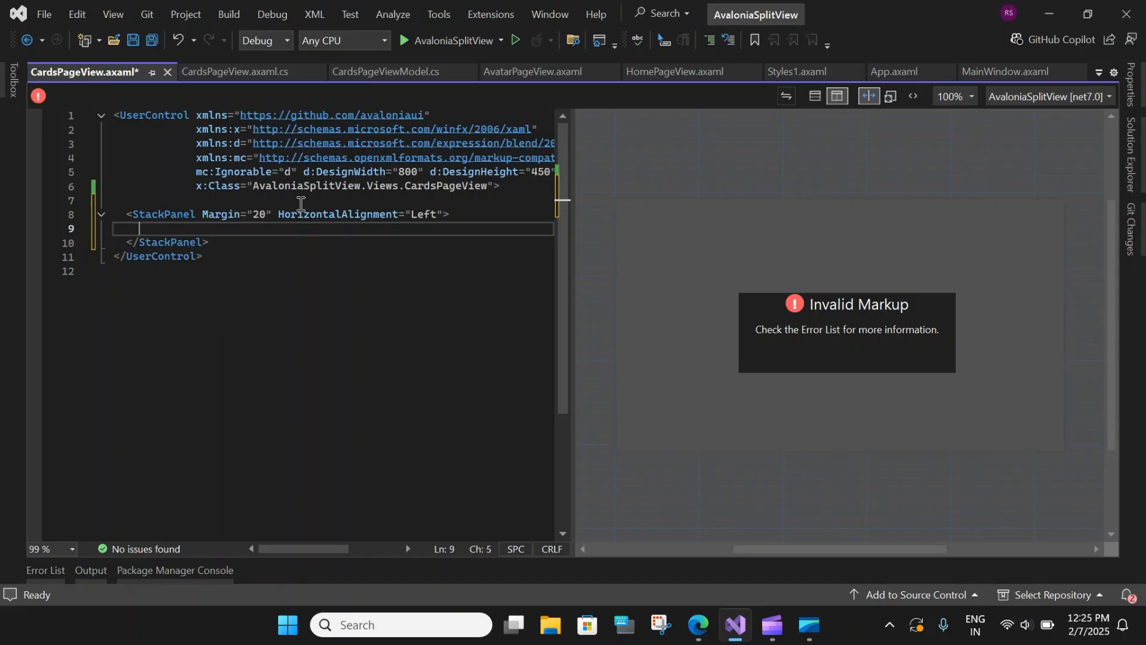
Inside it add a TextBlock with Margin 5, FontSize 18, FontWeight Bold and text 'Card'.
{"action": "type", "text": "<textBlock"}
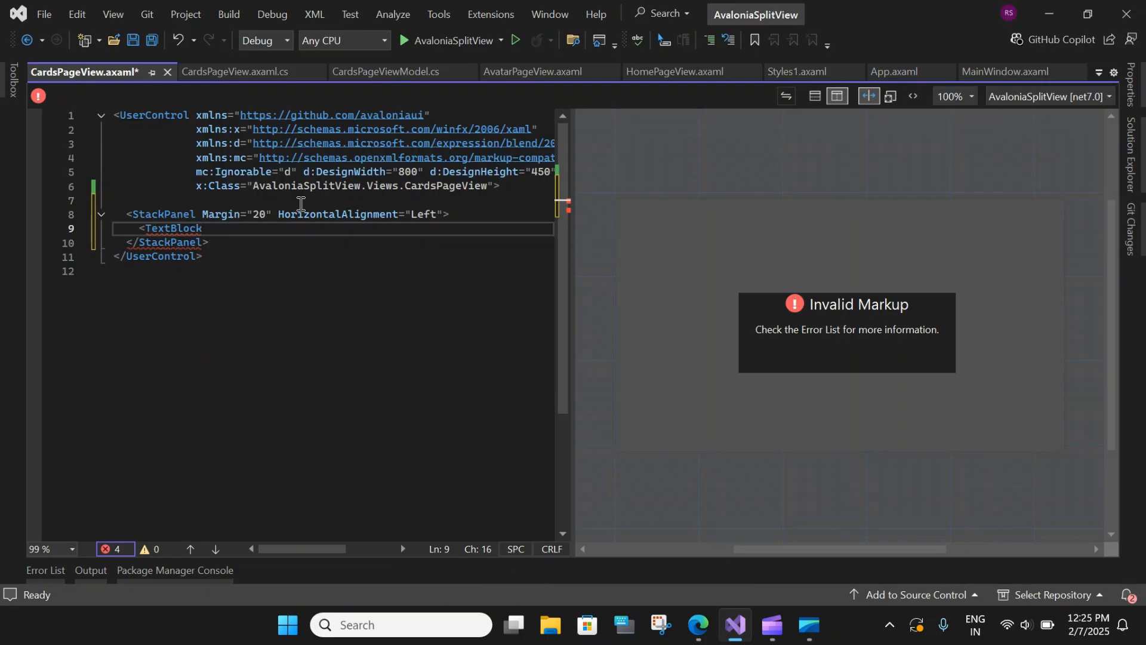
{"action": "type", "text": "Margin=\"0"}
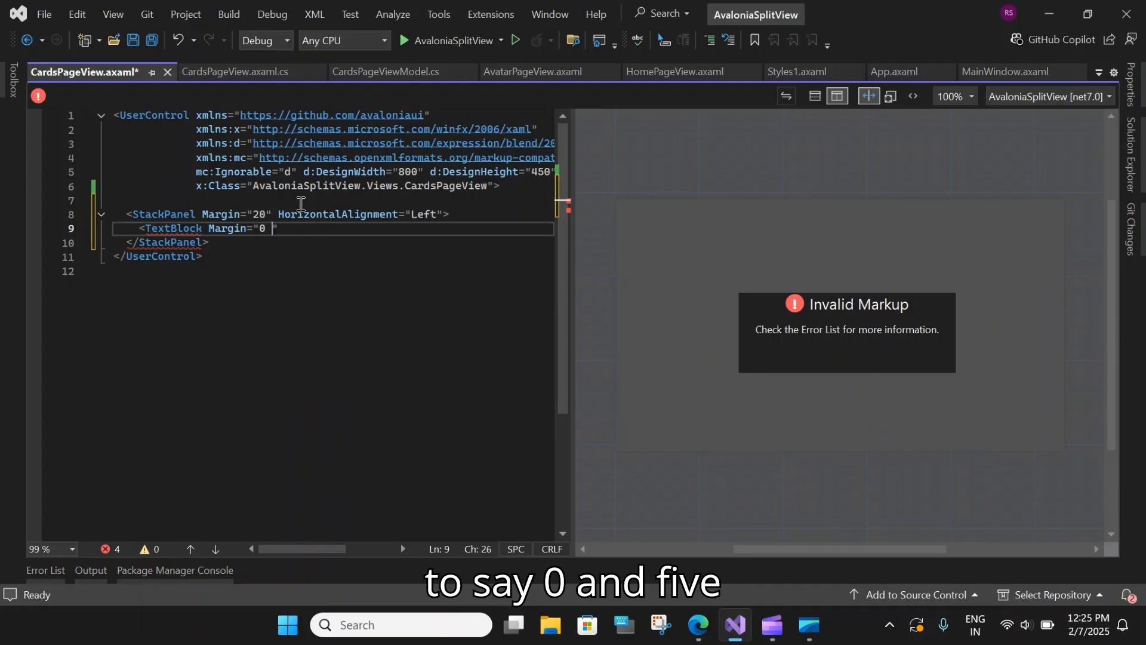
{"action": "type", "text": "5"}
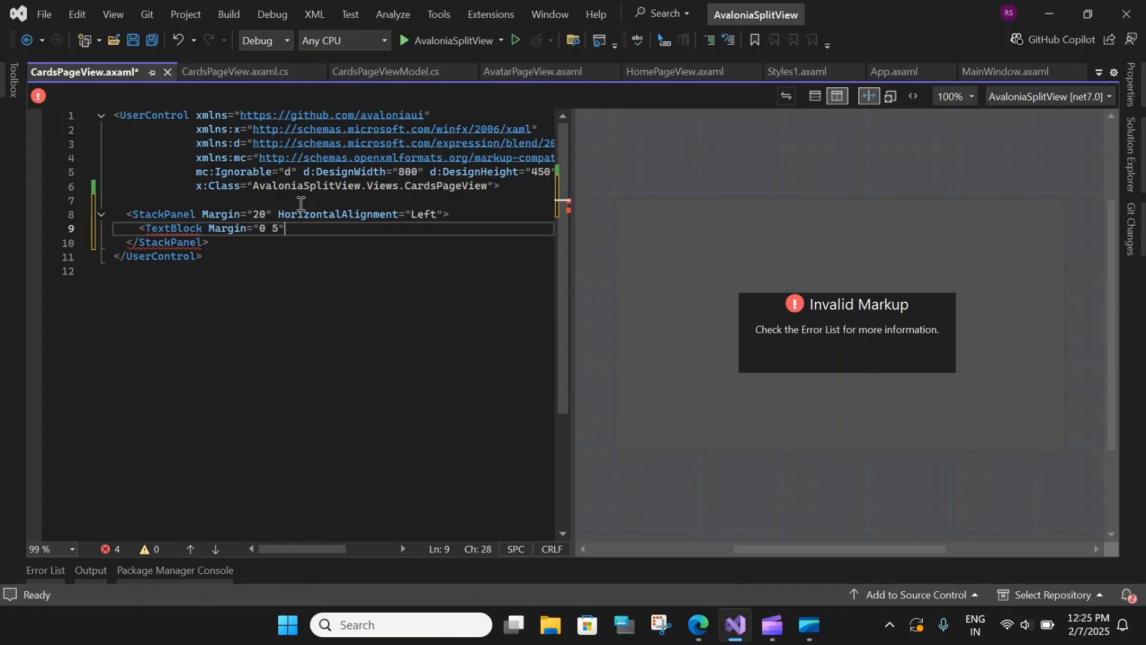
{"action": "type", "text": "f"}
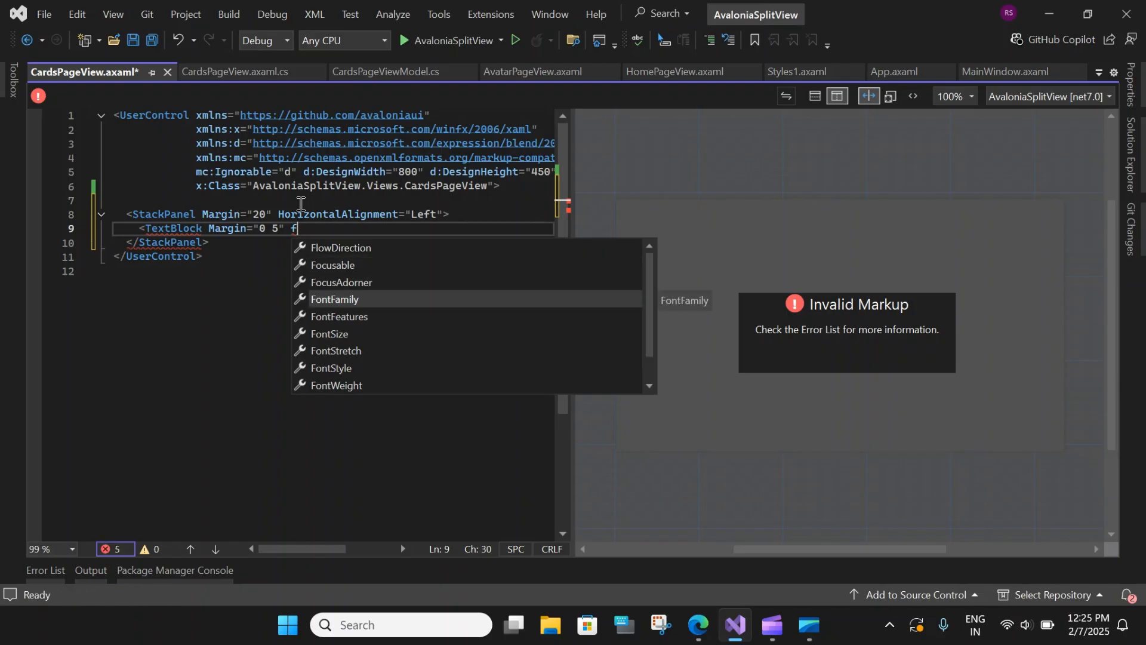
{"action": "type", "text": "FontSize=\"\""}
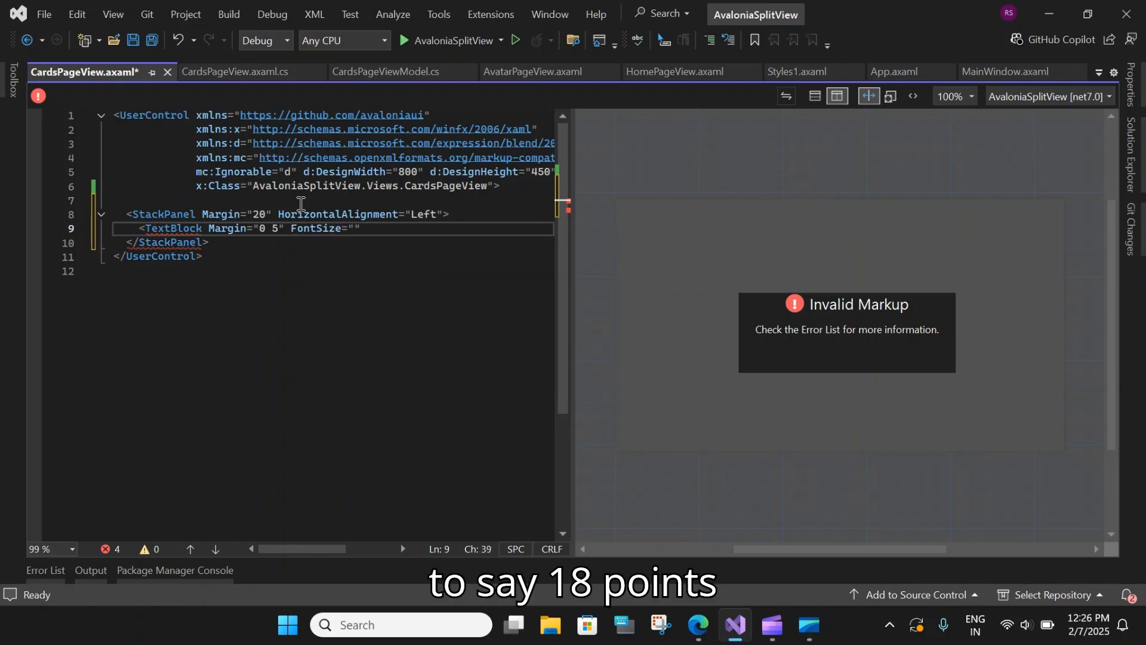
{"action": "type", "text": "18"}
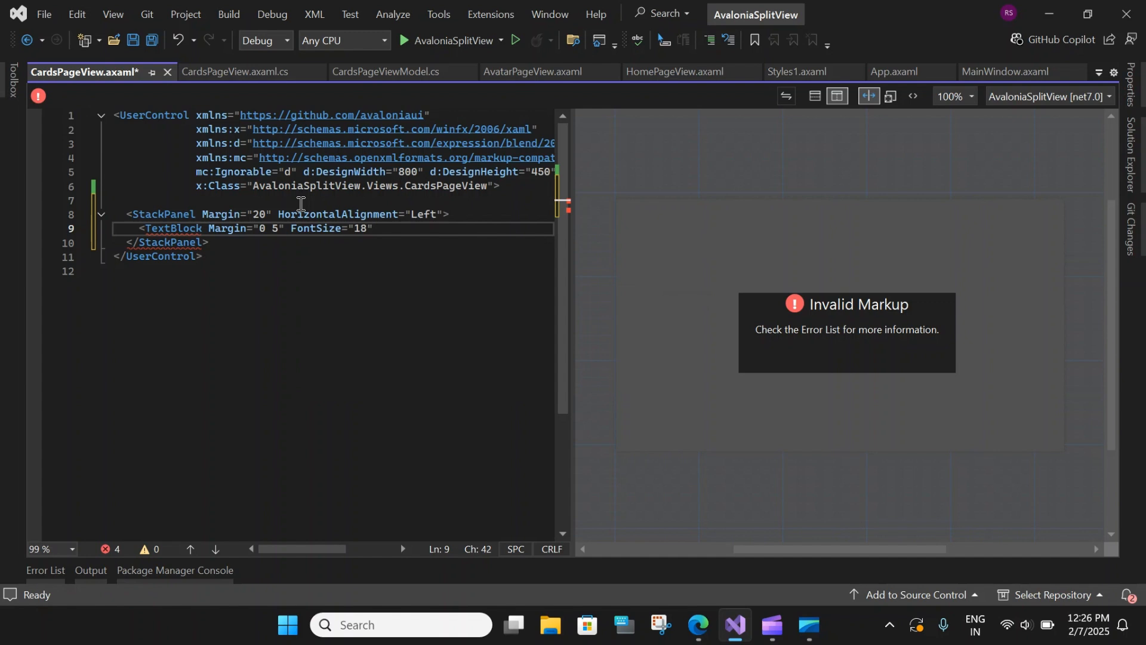
{"action": "type", "text": "f"}
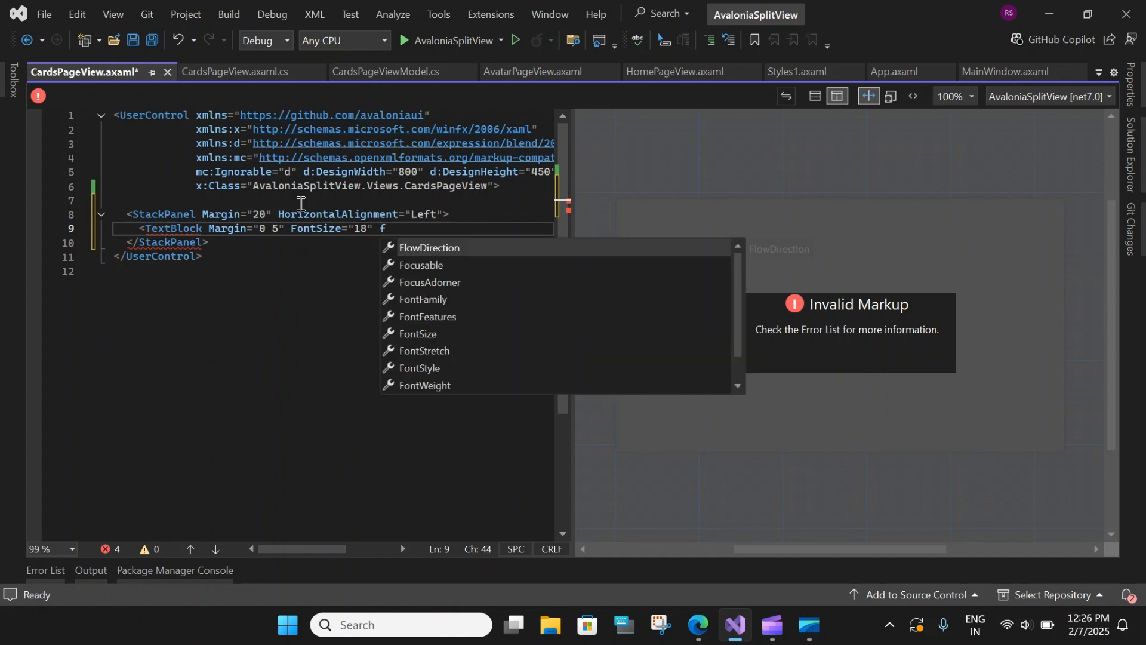
{"action": "type", "text": "ont"}
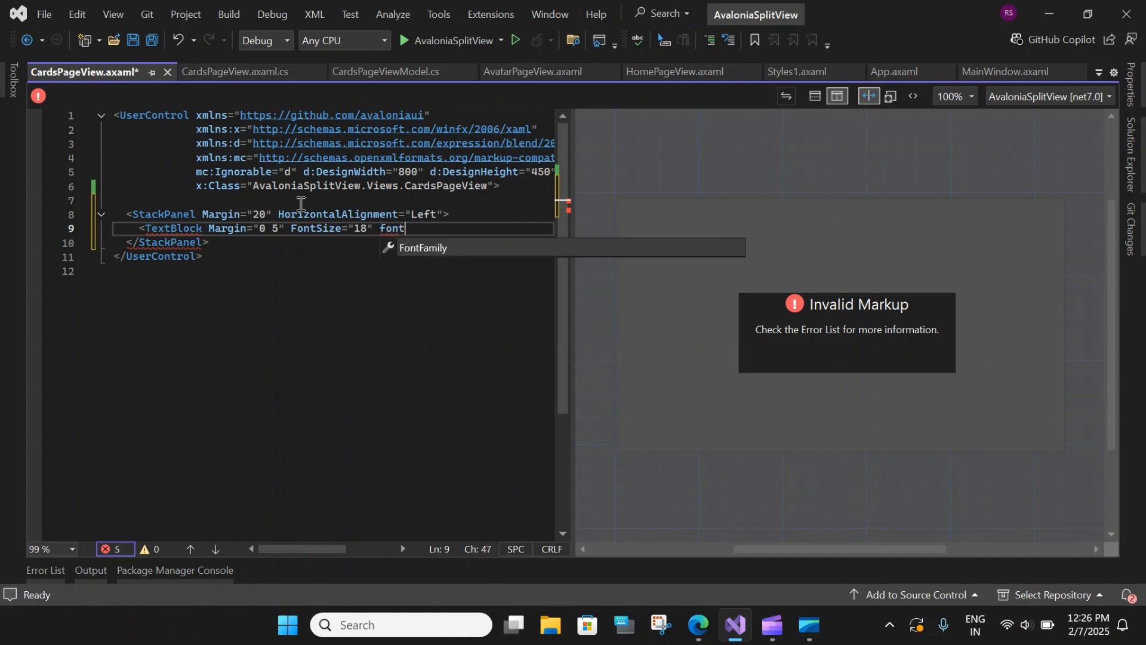
{"action": "type", "text": "FontWeight=\"B\""}
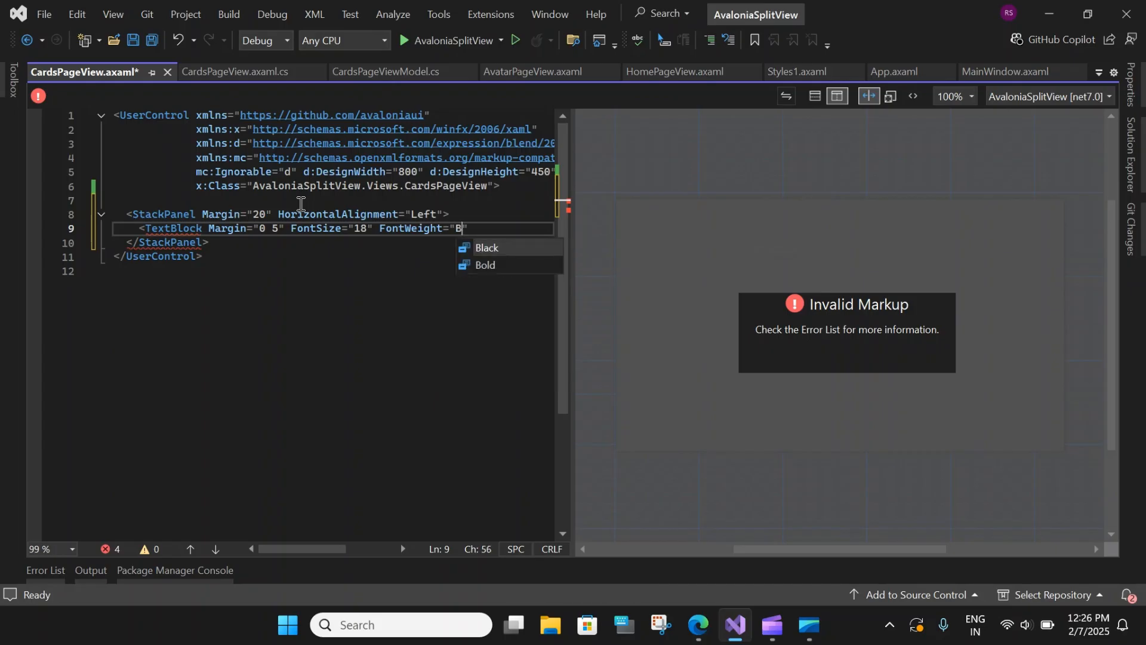
{"action": "type", "text": "old"}
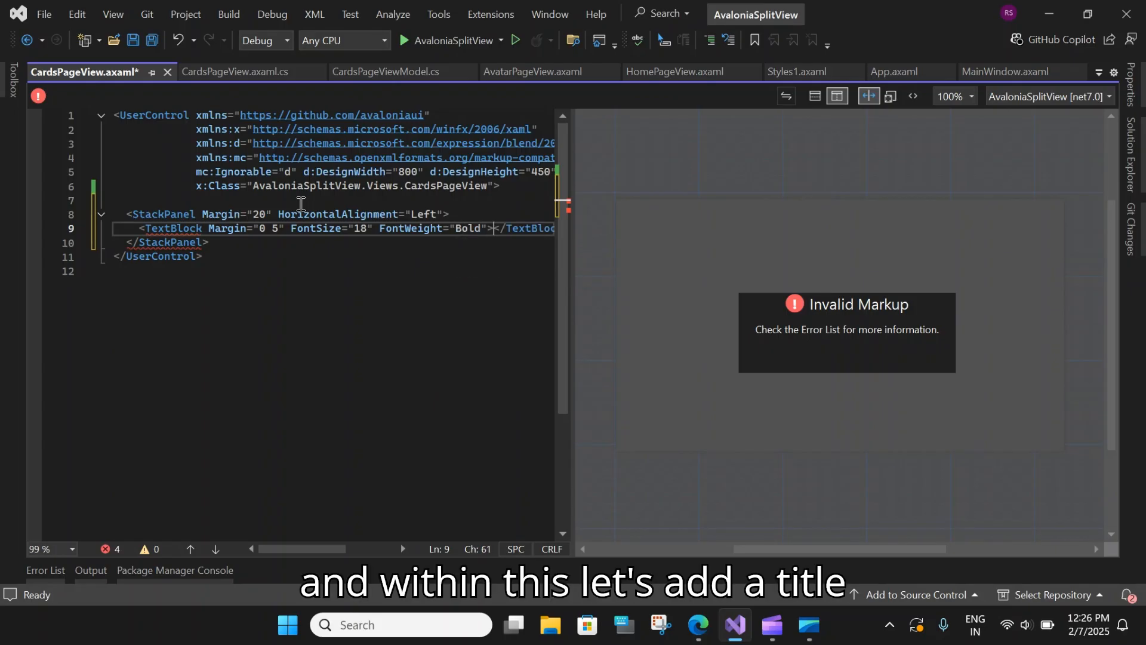
{"action": "type", "text": "Car"}
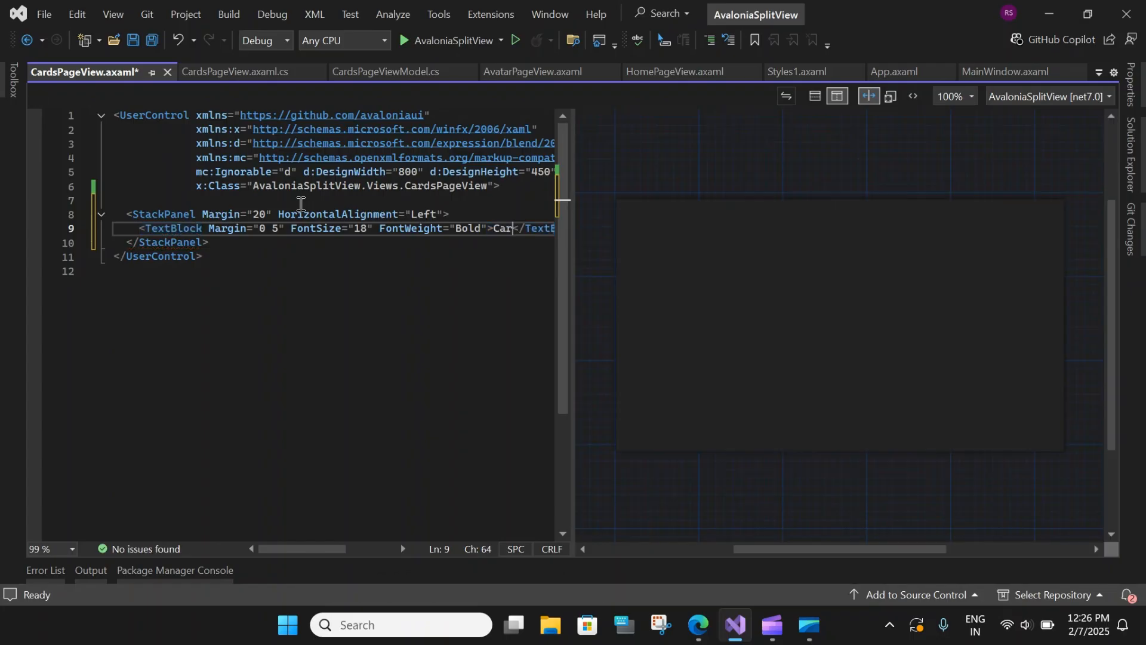
{"action": "type", "text": "d"}
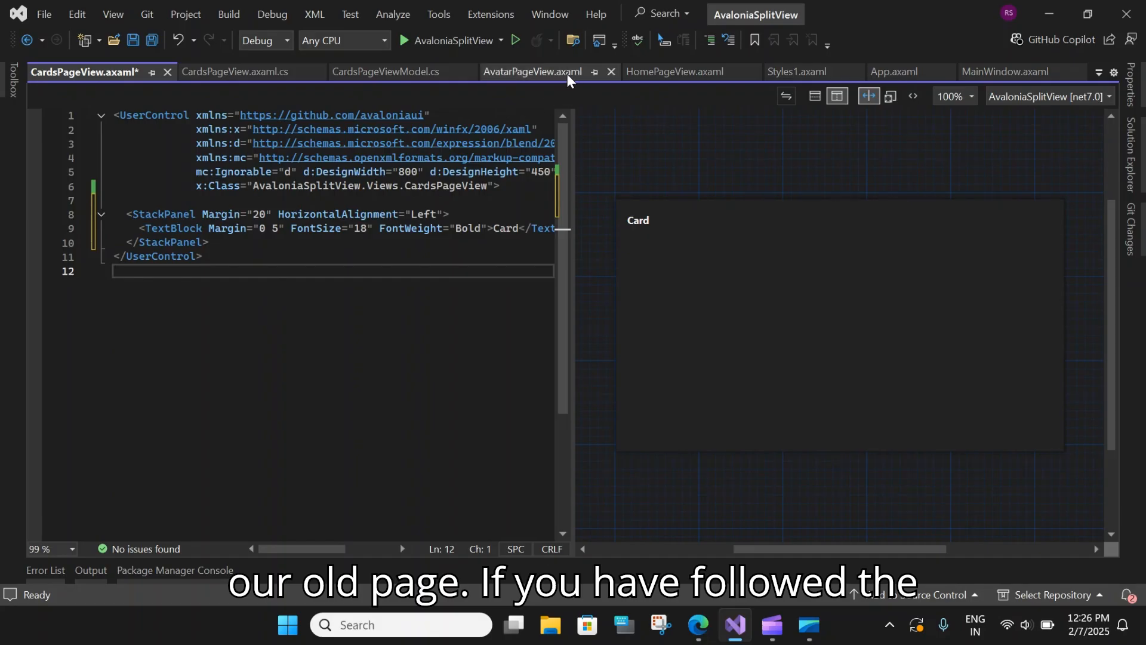
Copy the Avatar page's StackPanel markup into the Cards page, dropping the avatar element.
{"action": "left_click", "coordinate": [530, 71]}
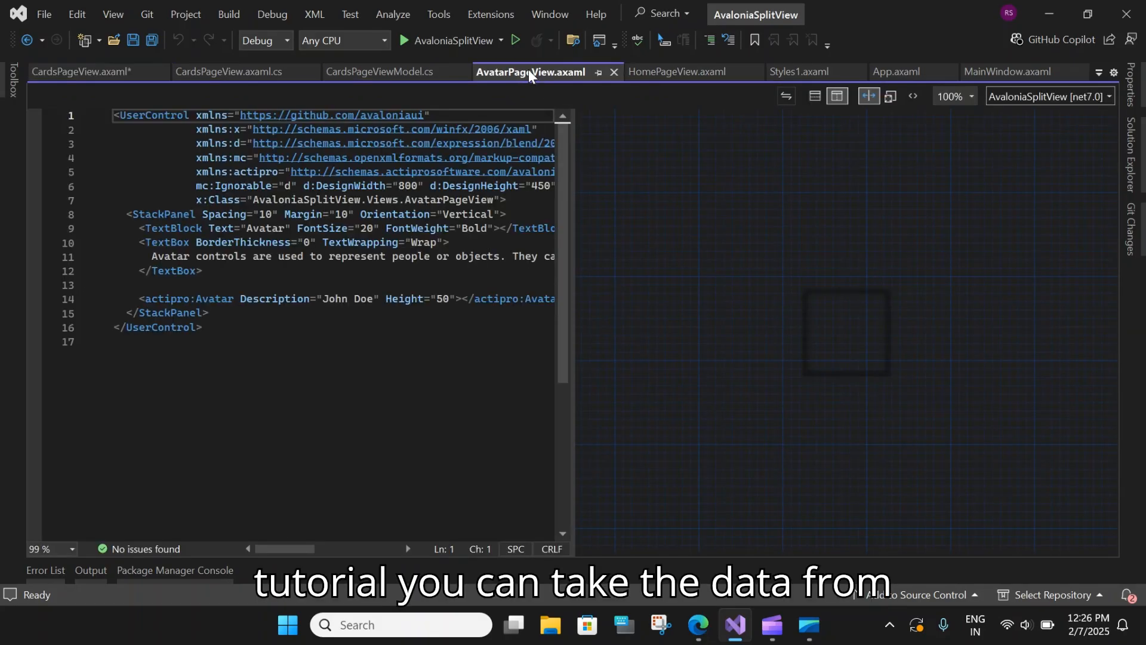
{"action": "left_click_drag", "start_coordinate": [126, 214], "coordinate": [147, 227]}
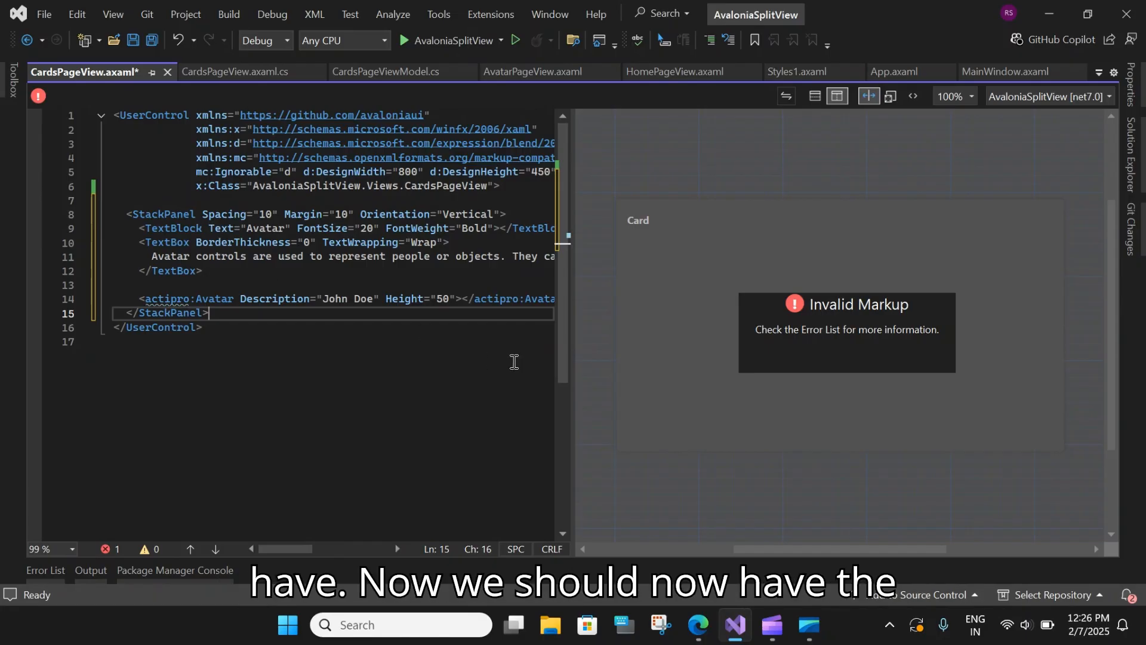
{"action": "key", "text": "enter"}
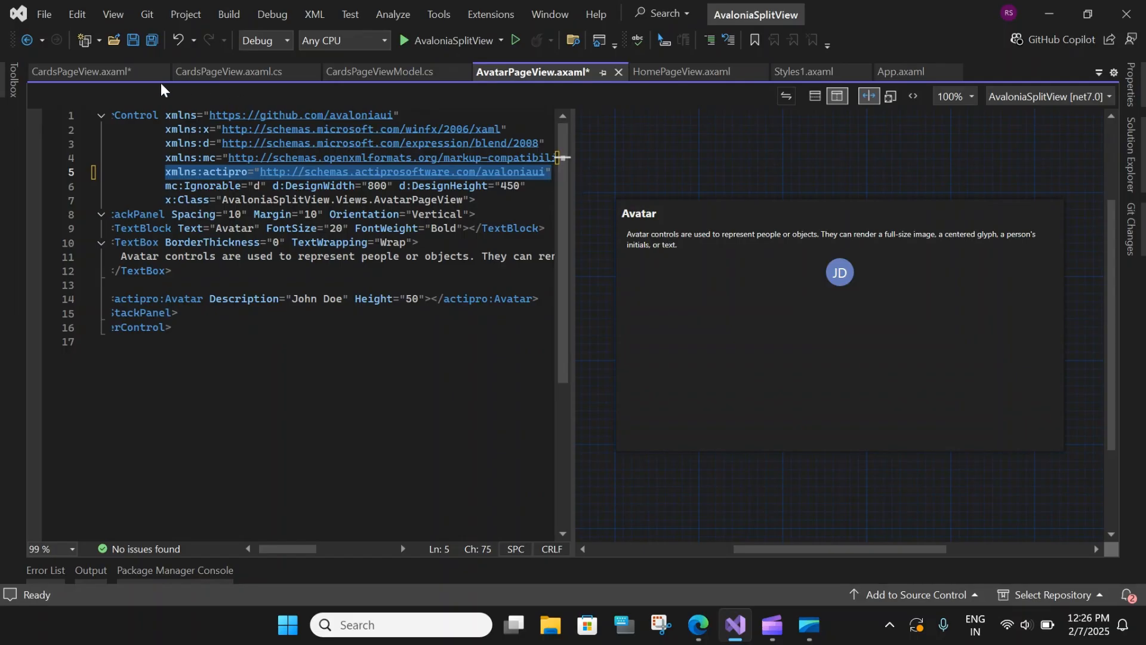
{"action": "left_click", "coordinate": [83, 70]}
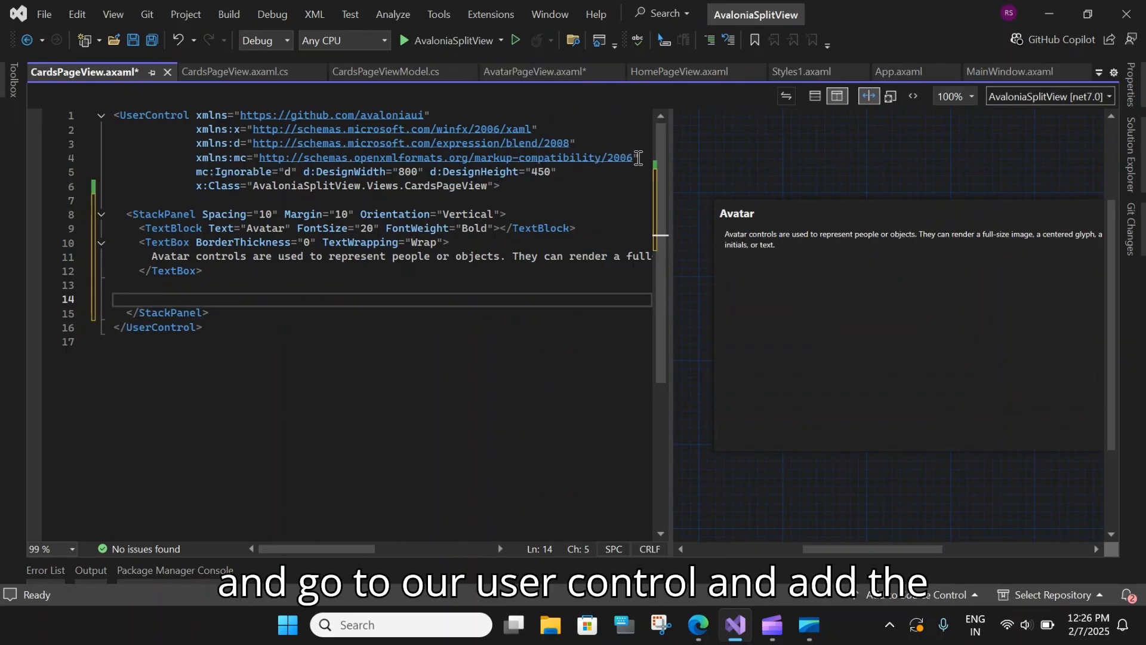
{"action": "type", "text": "xmlns:actipro=\"http://schemas.actiprosoftware.com/avaloniaui\""}
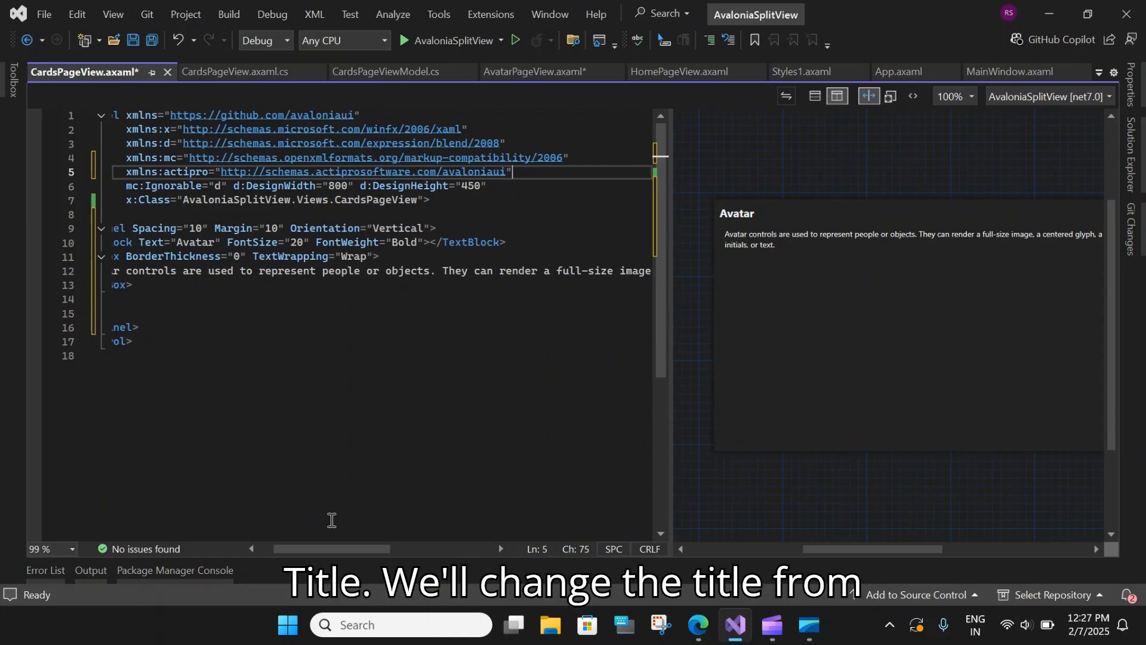
Retitle the page header from Avatar to Card.
{"action": "double_click", "coordinate": [194, 242]}
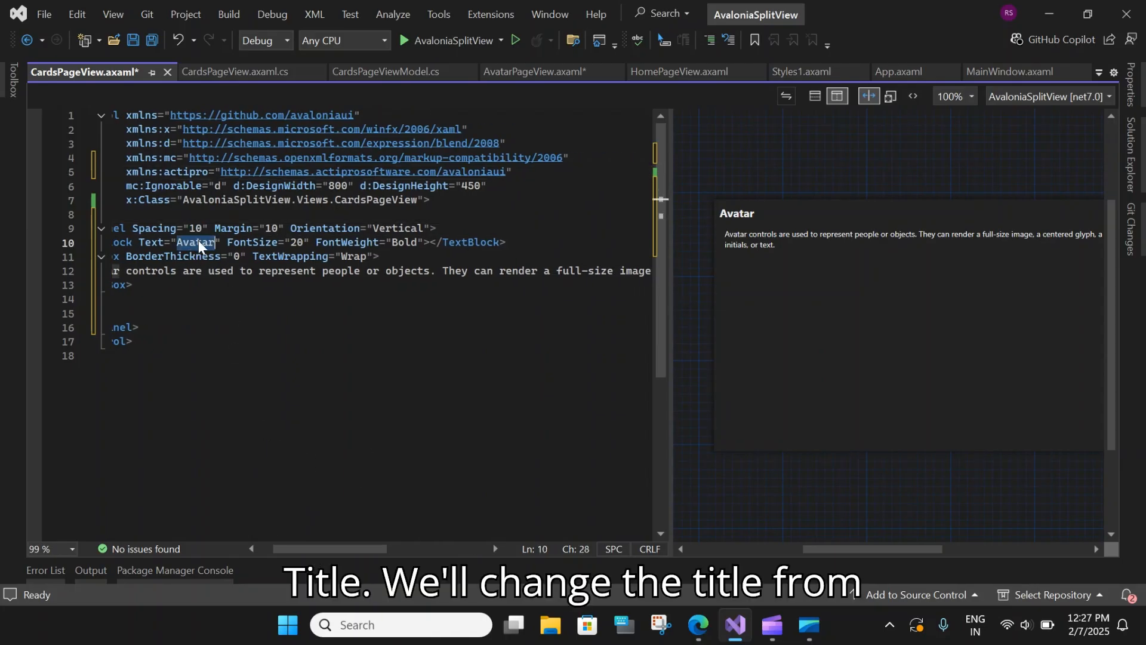
{"action": "type", "text": "Card"}
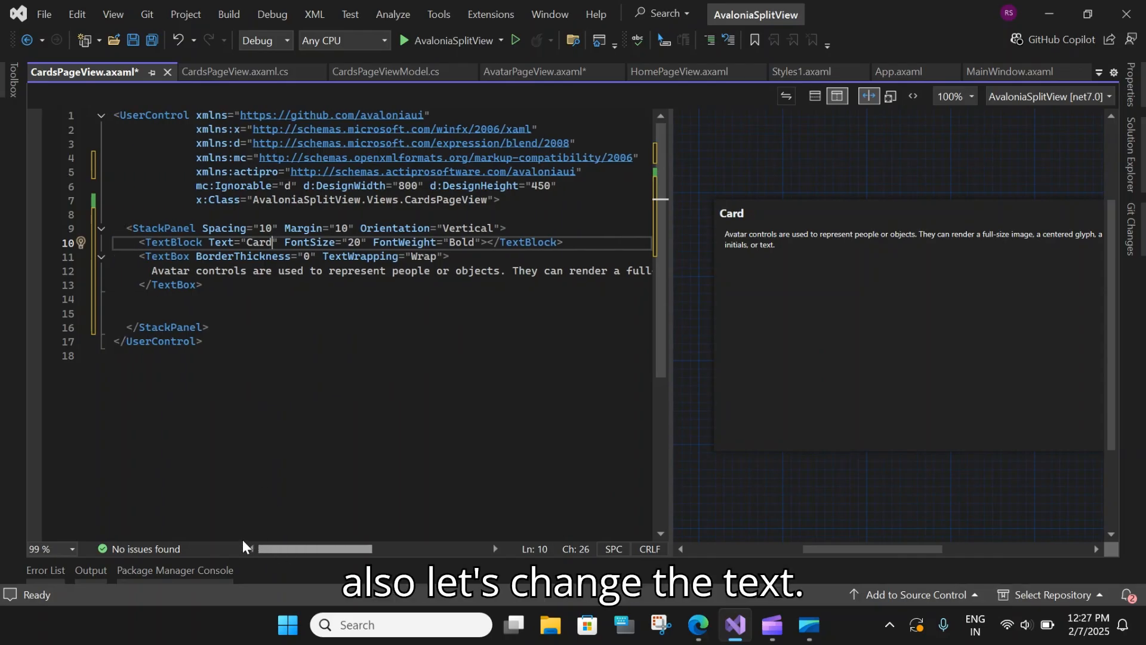
Rewrite the description as the card typically presenting visually grouped information for a single subject.
{"action": "left_click", "coordinate": [154, 271]}
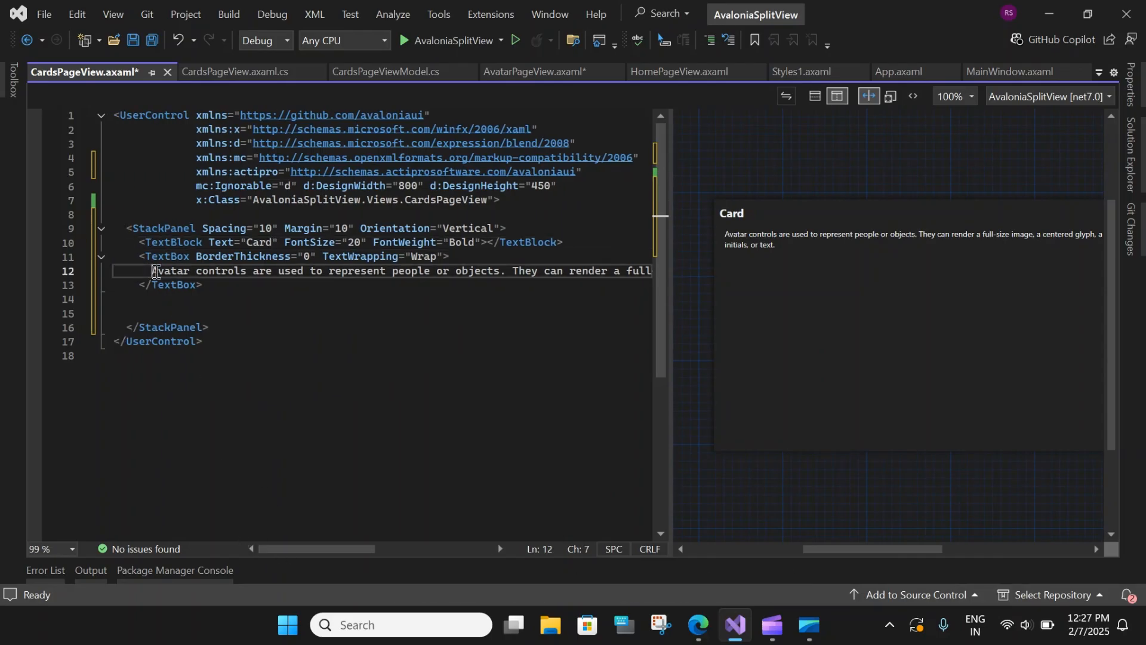
{"action": "type", "text": "The card control is tr"}
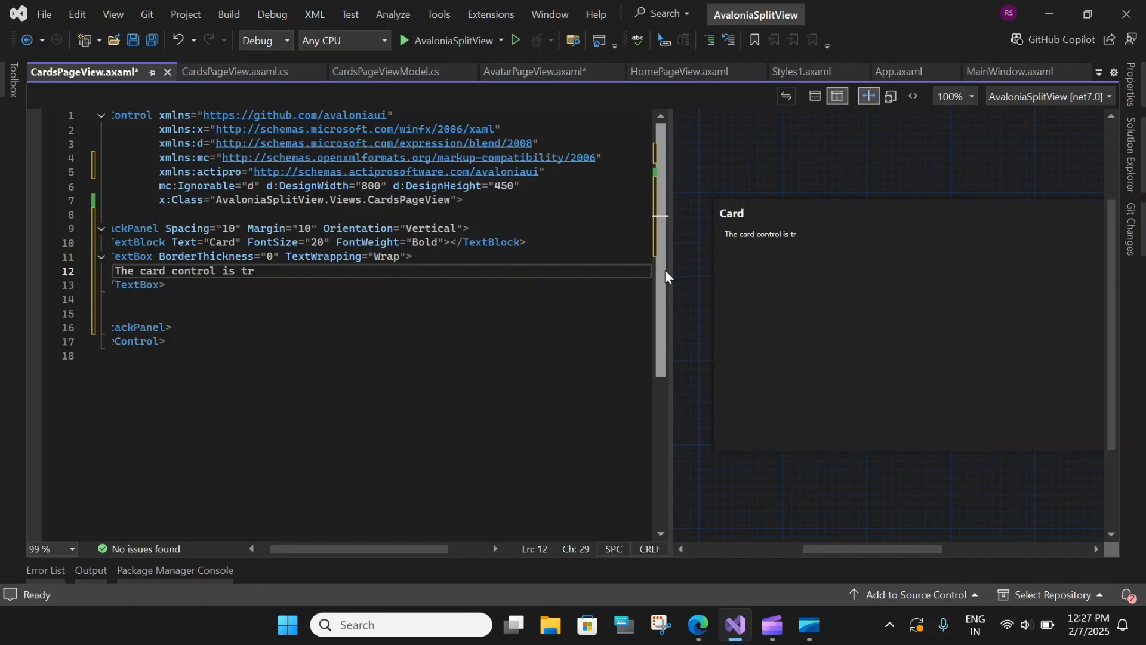
{"action": "type", "text": "yp"}
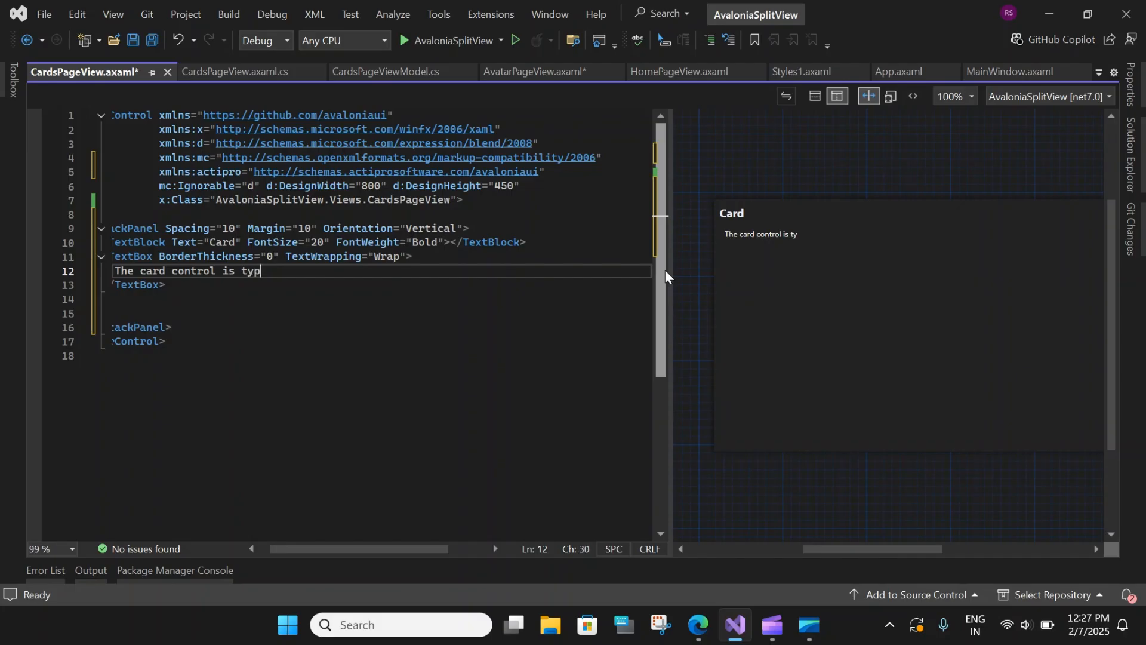
{"action": "type", "text": "ically used to present visaully grouped information fo"}
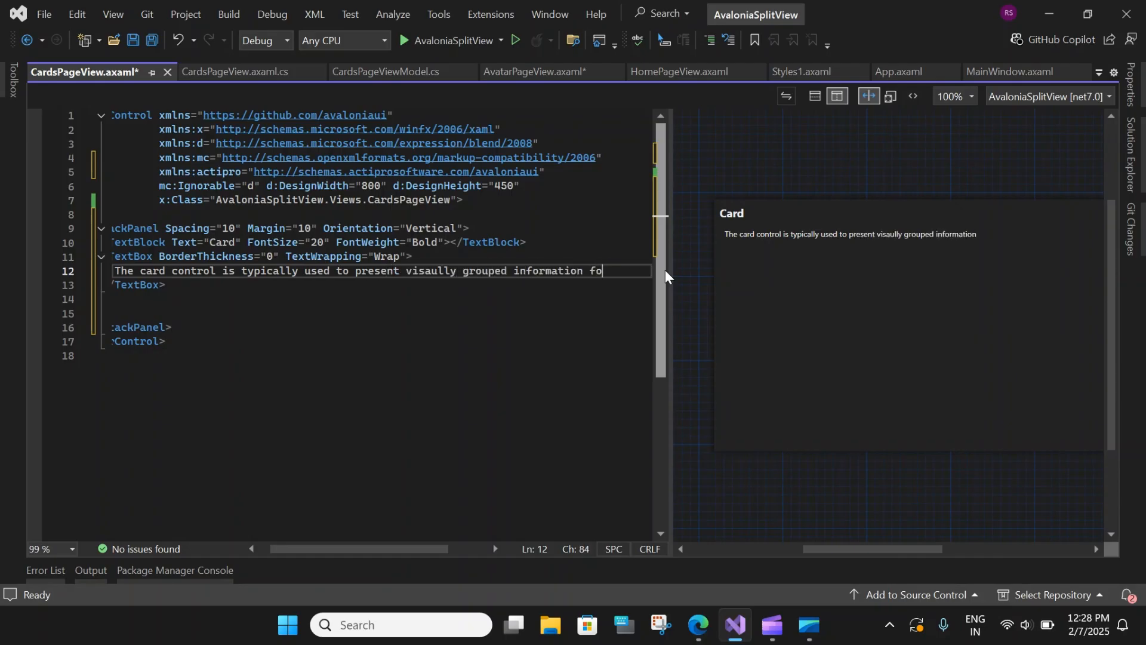
{"action": "type", "text": "r a single subject"}
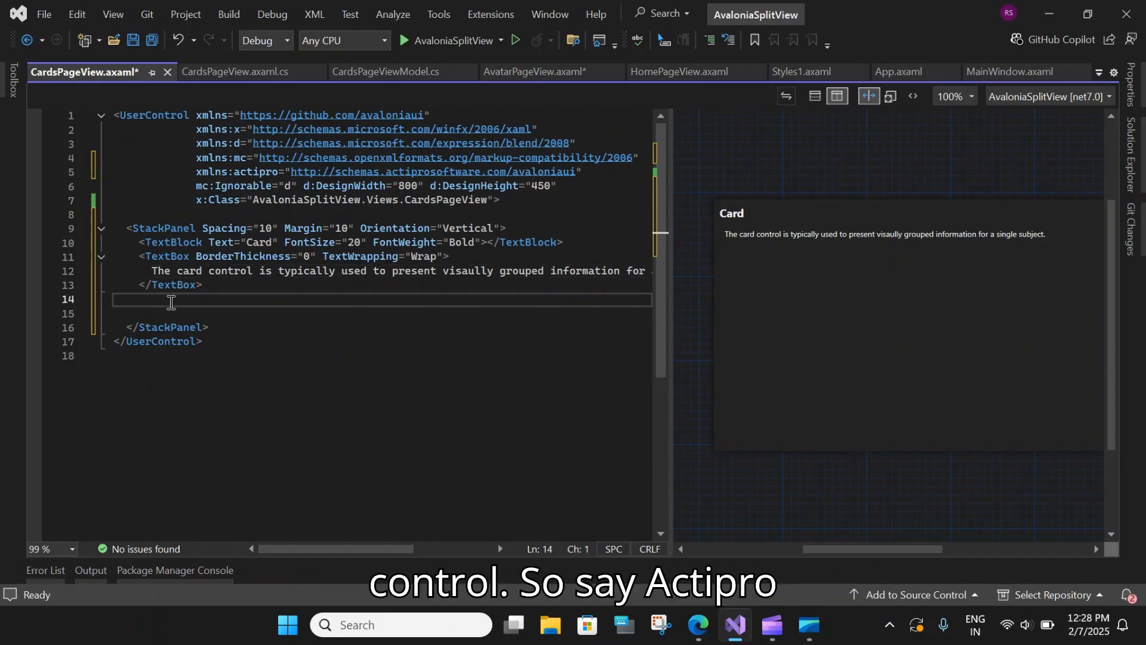
Add an actipro:Card element with its cover docked on the left.
{"action": "type", "text": "<a"}
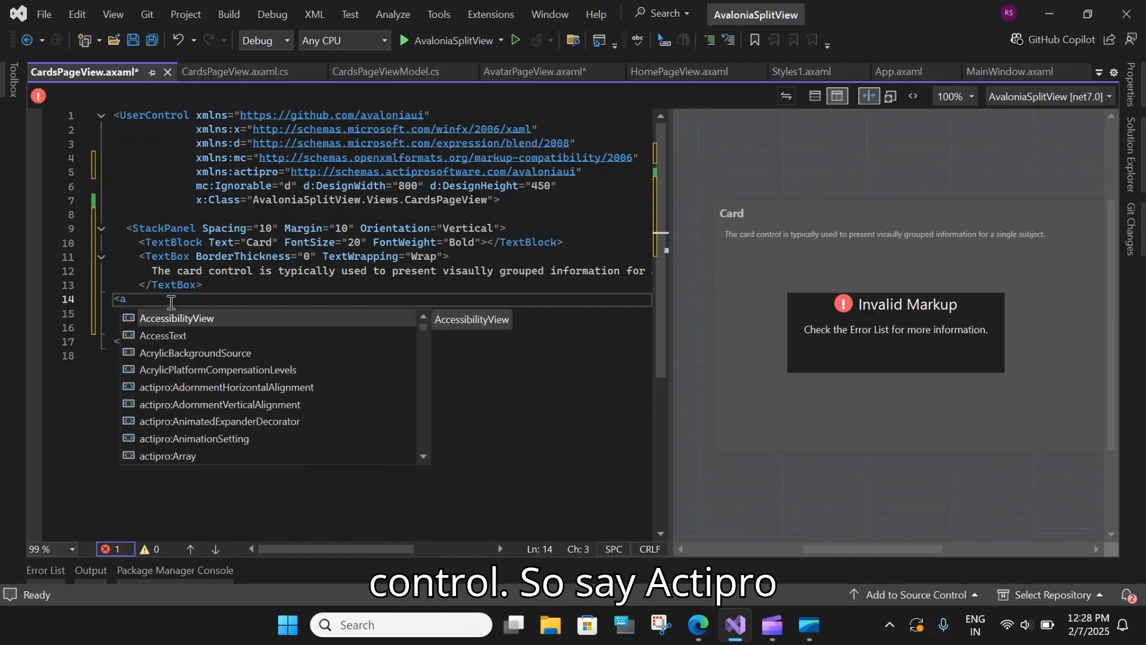
{"action": "type", "text": "c"}
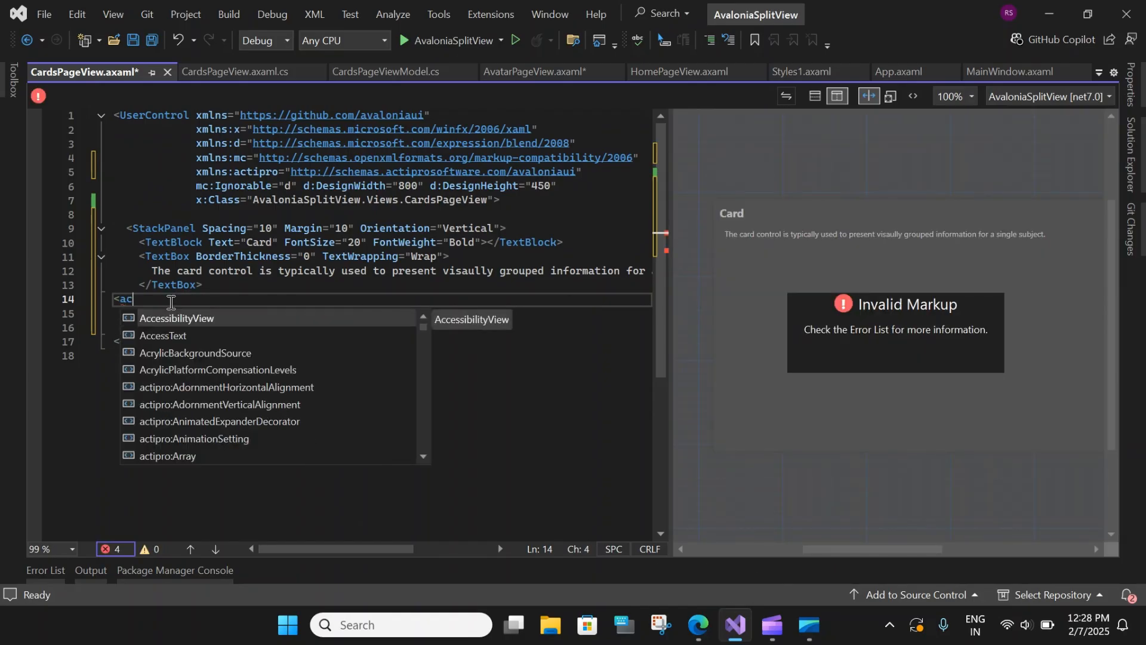
{"action": "type", "text": "ti"}
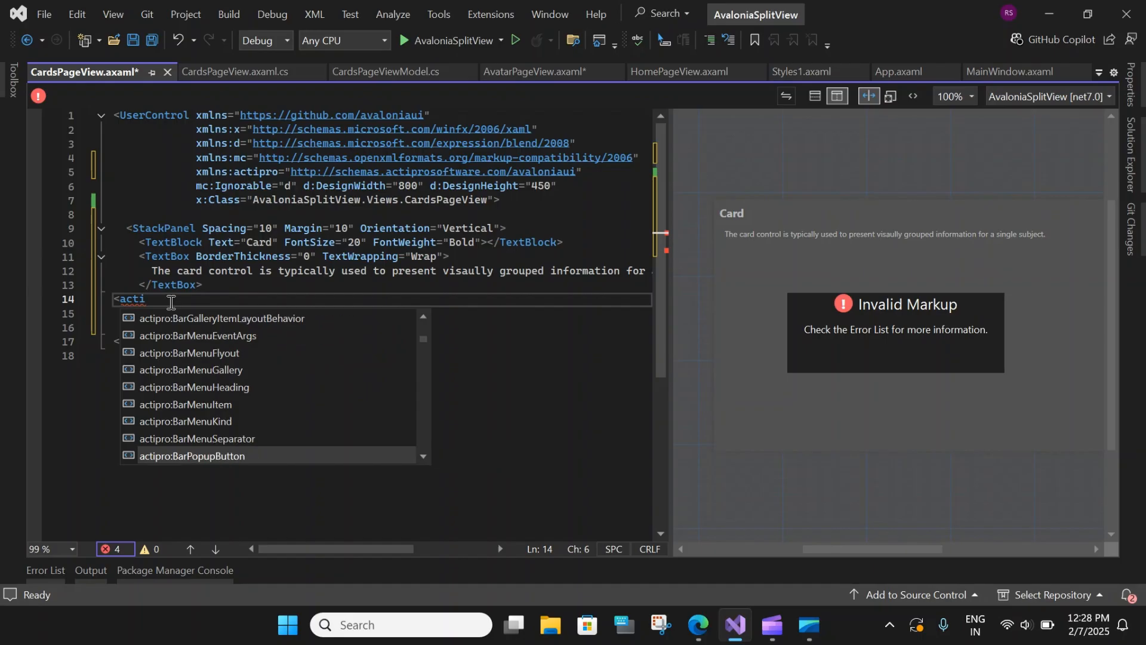
{"action": "type", "text": "pro"}
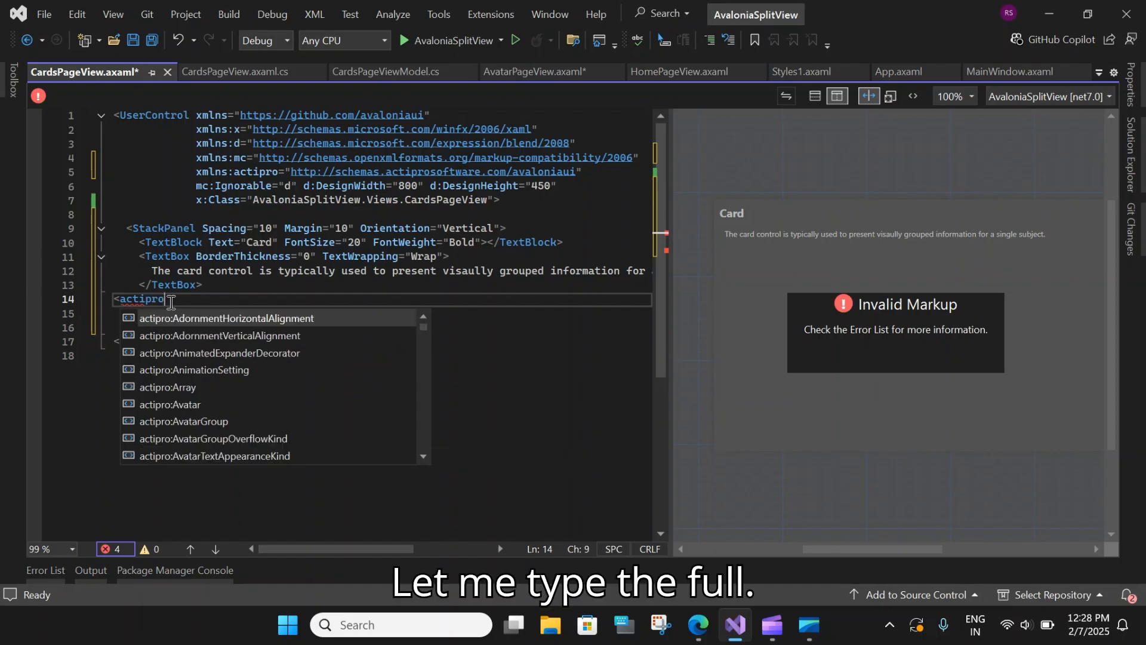
{"action": "type", "text": "AdornmentHorizontalA"}
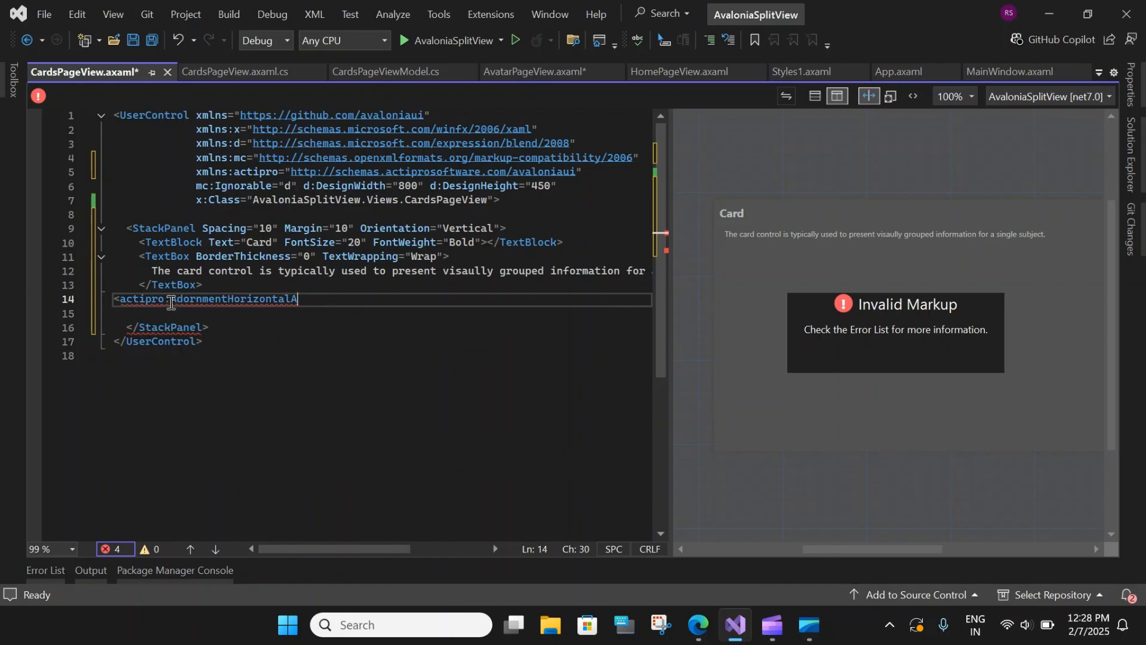
{"action": "key", "text": "Backspace"}
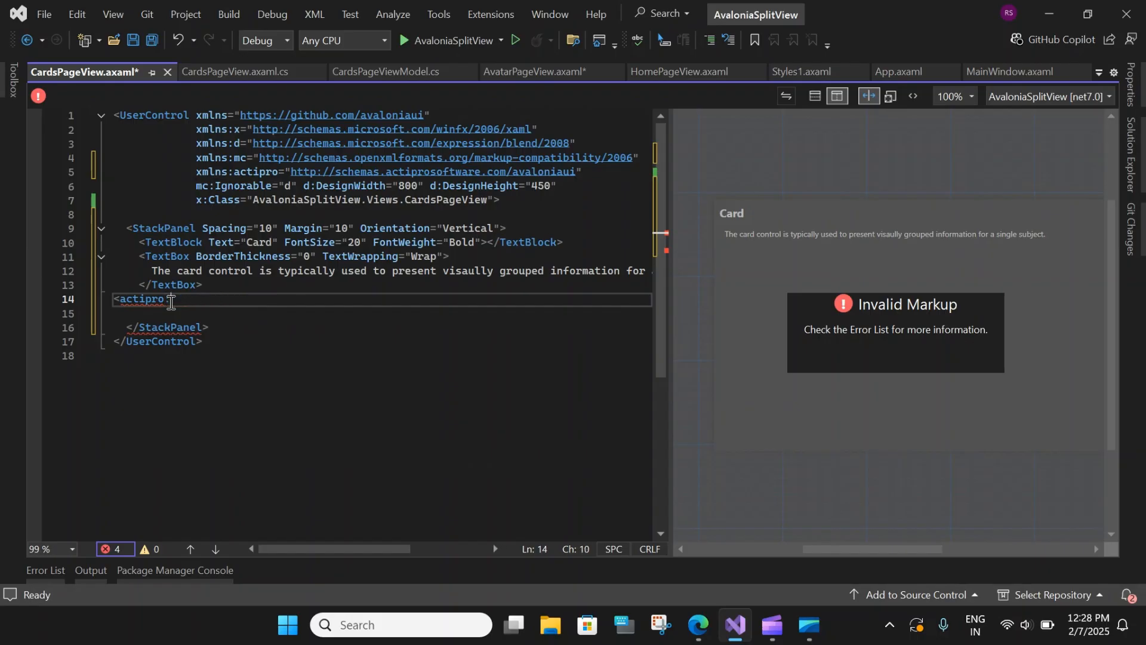
{"action": "type", "text": "Card ></actipro:Card>"}
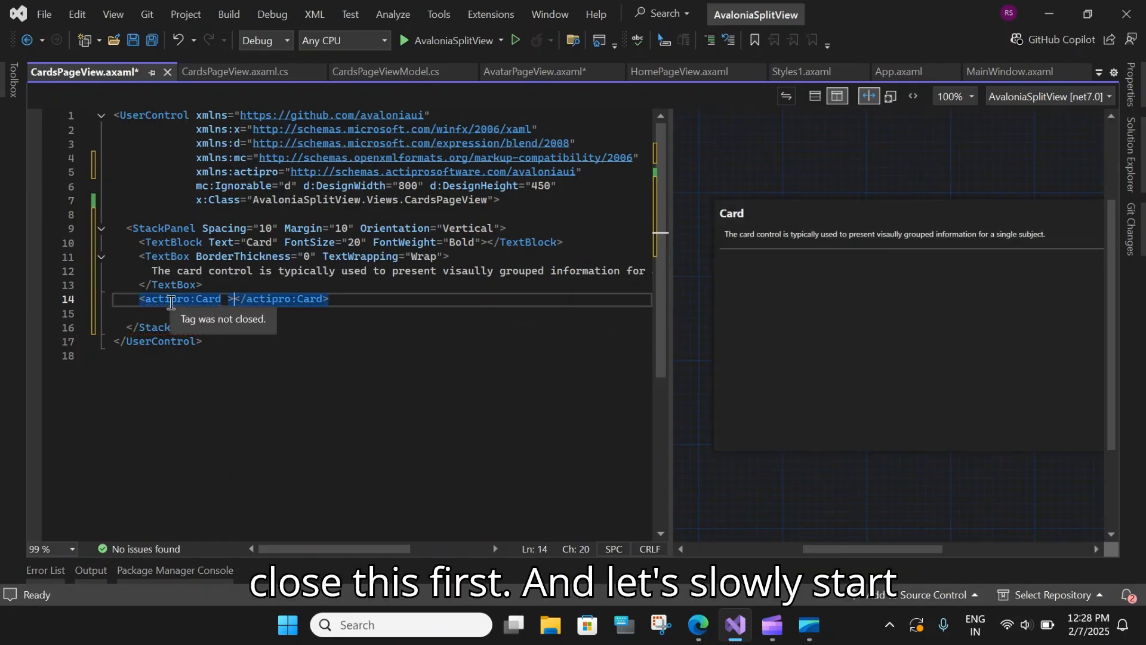
{"action": "key", "text": "Enter"}
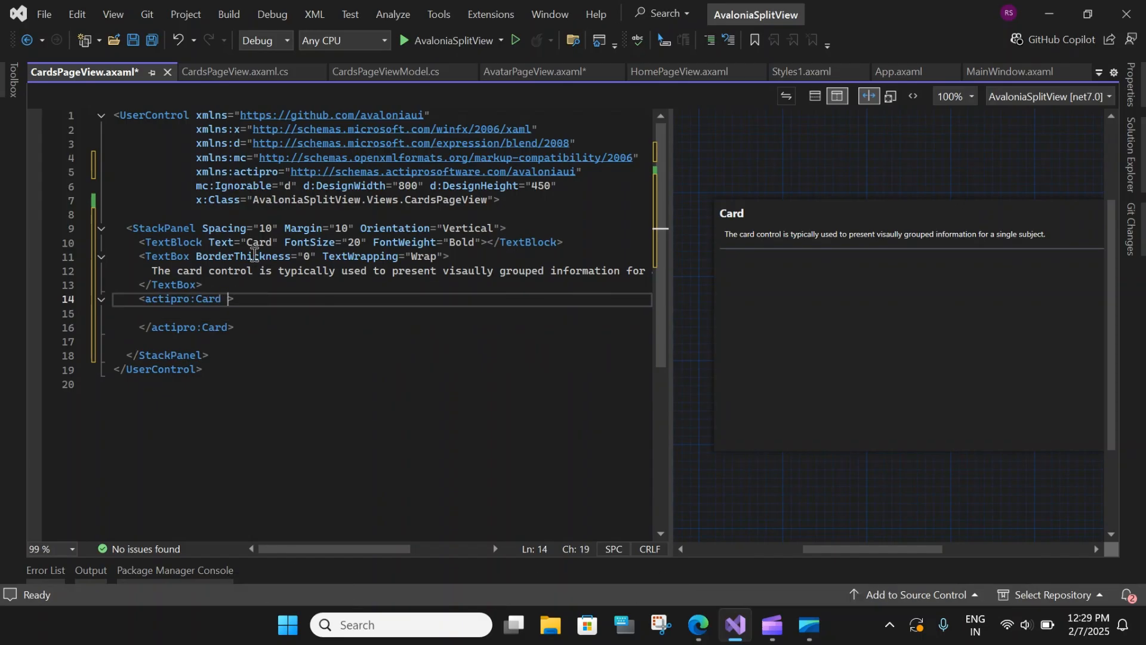
{"action": "type", "text": "CoverDock=\""}
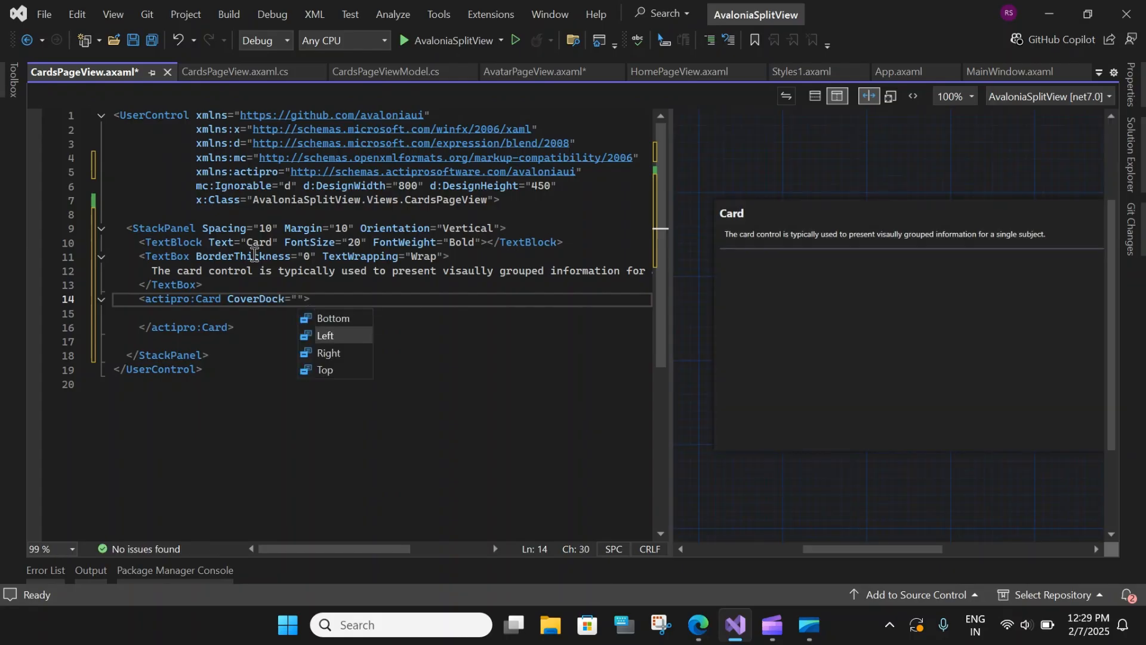
{"action": "left_click", "coordinate": [324, 335]}
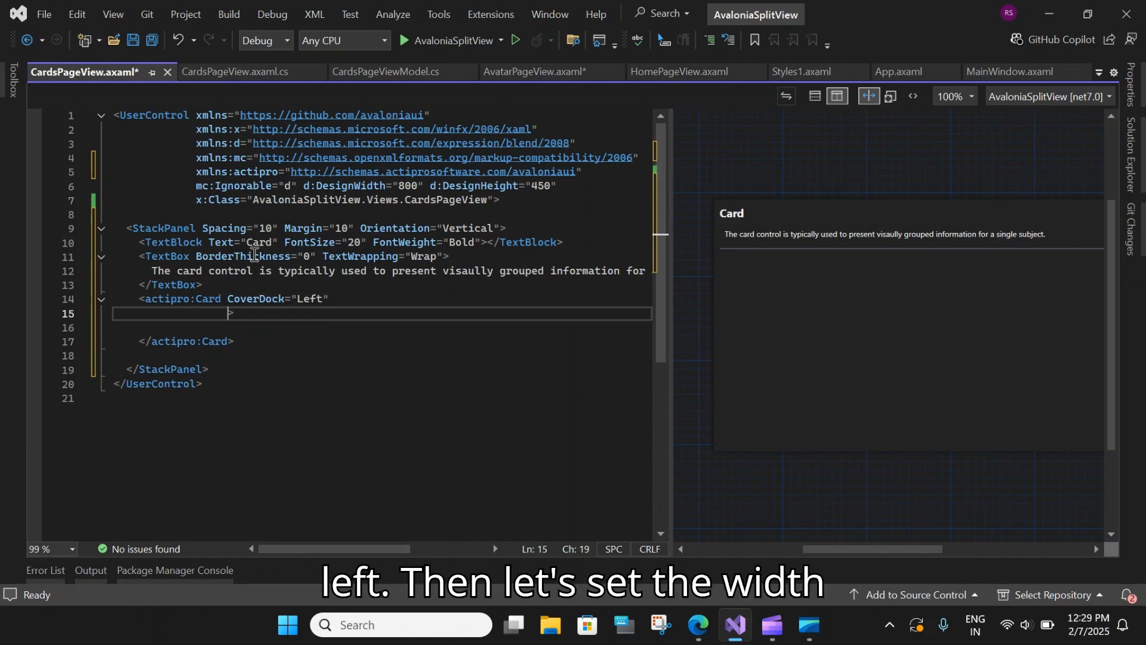
Size the card 350 by 200 with Background White and Foreground Black.
{"action": "type", "text": "Width=\""}
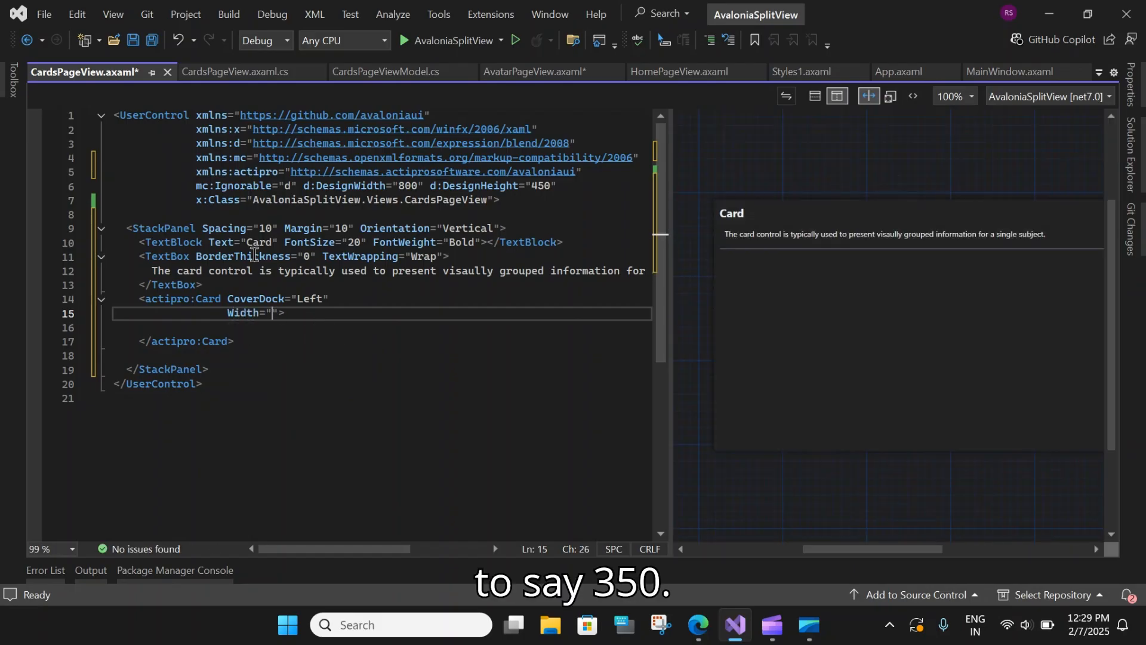
{"action": "type", "text": "350"}
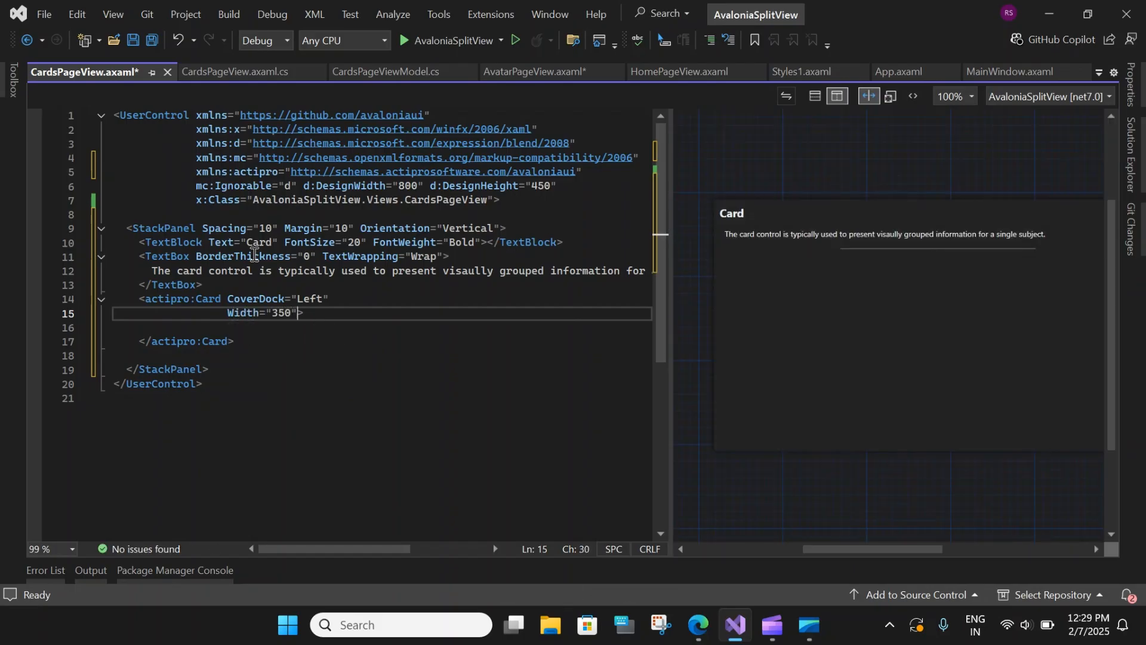
{"action": "type", "text": "hei>"}
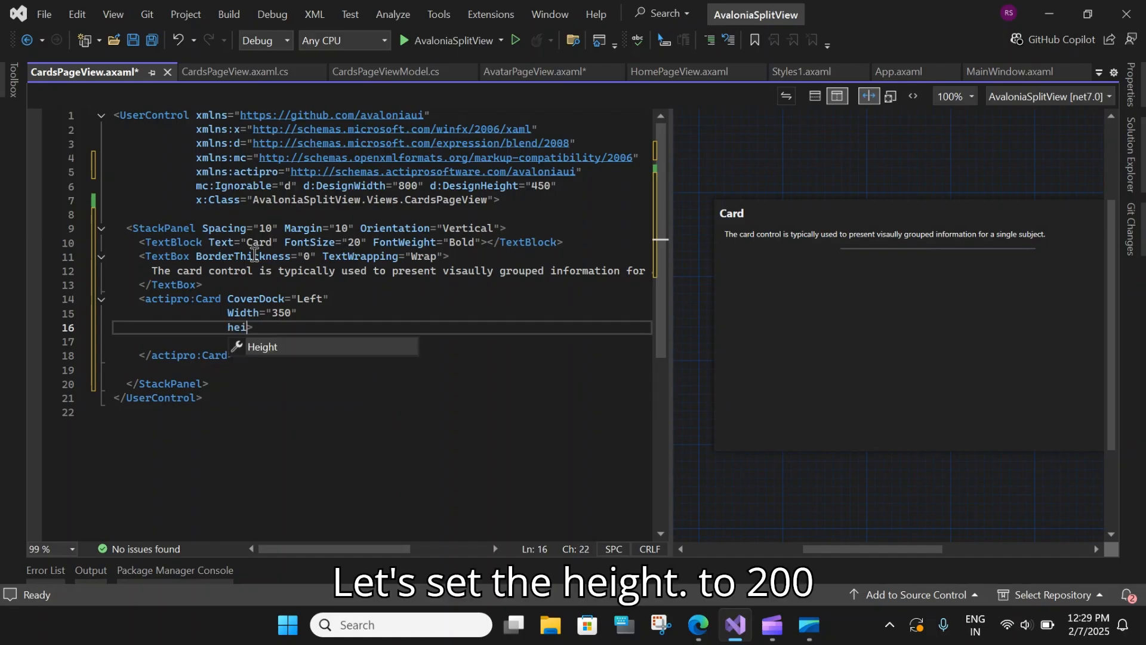
{"action": "type", "text": "Height=\"200"}
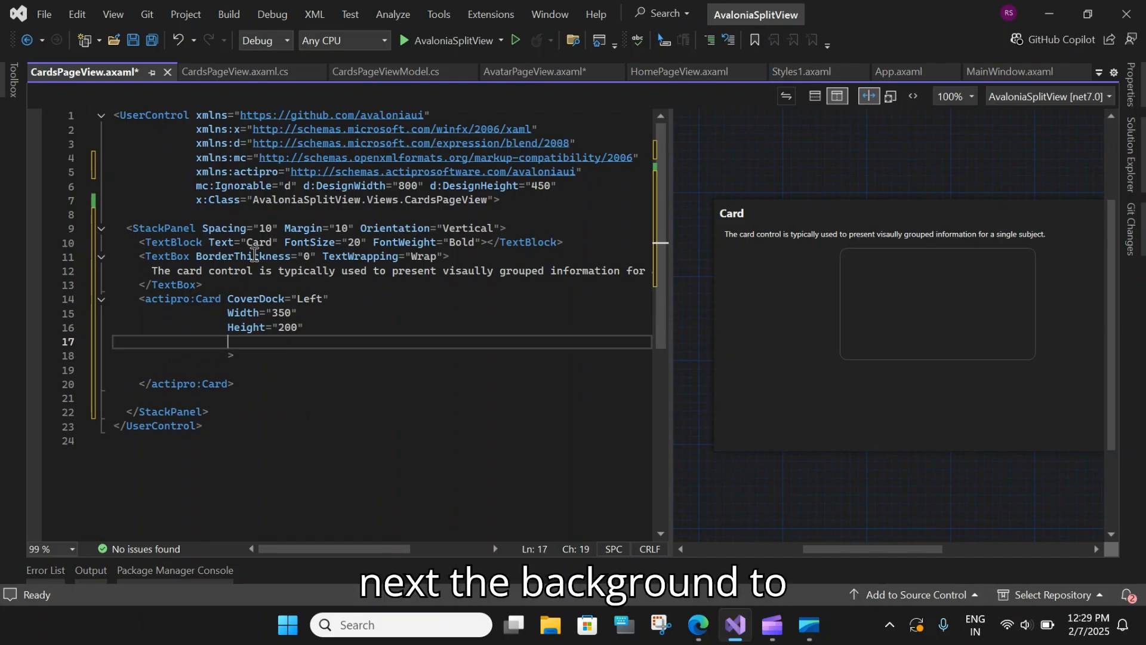
{"action": "type", "text": "Background=\"\""}
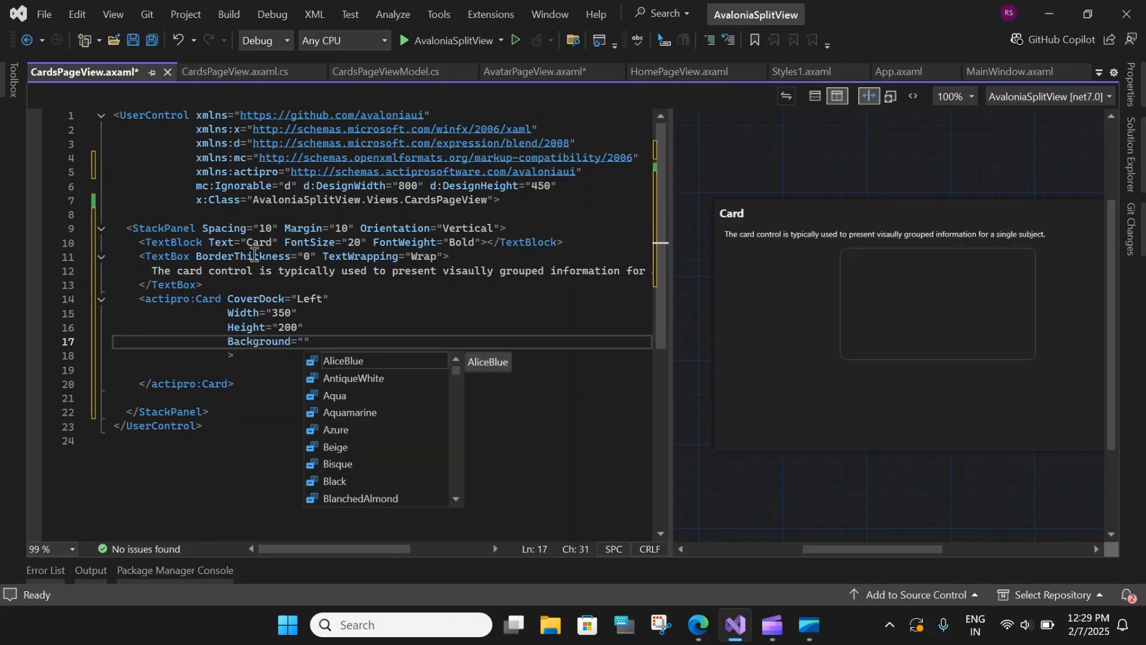
{"action": "type", "text": "White"}
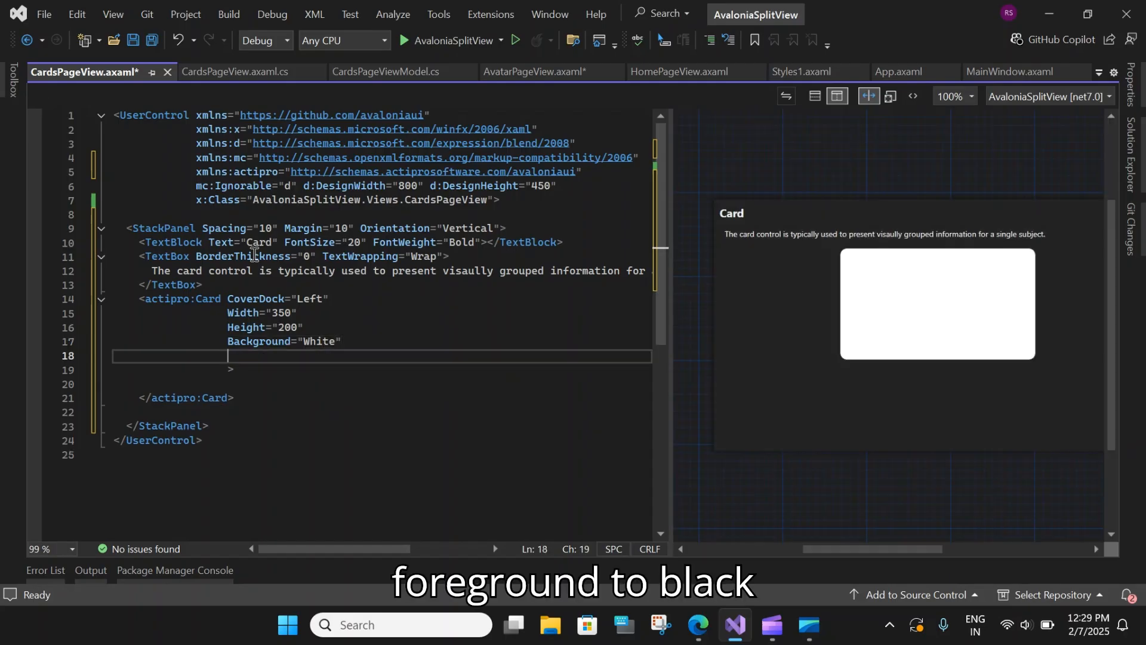
{"action": "type", "text": "Foreground=\"\""}
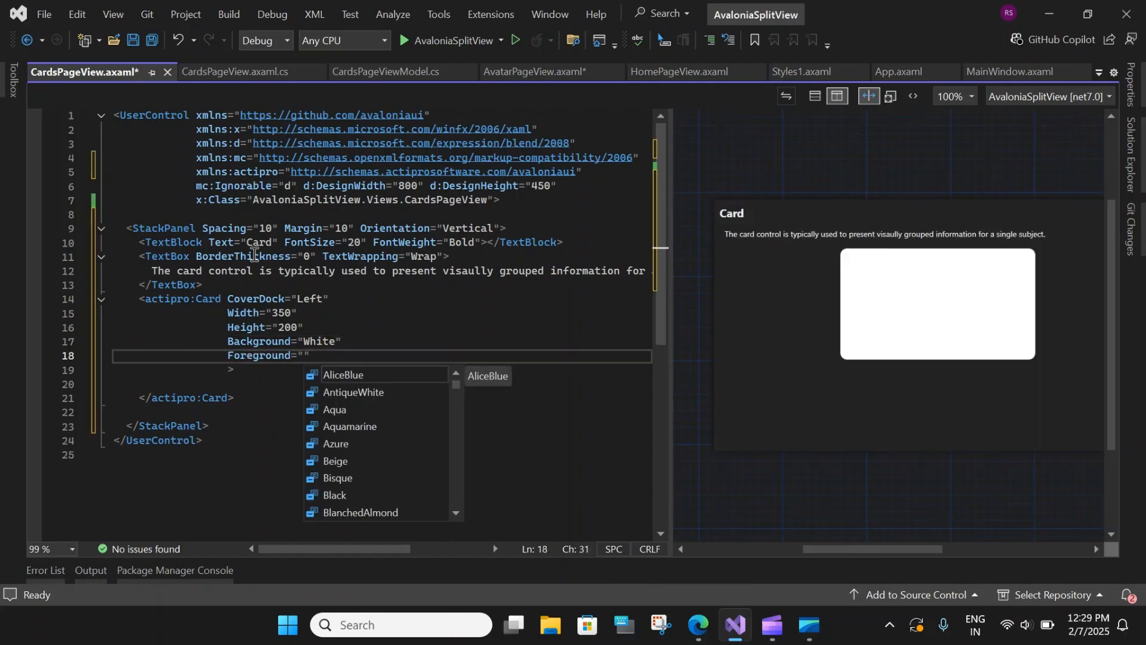
{"action": "type", "text": "bla"}
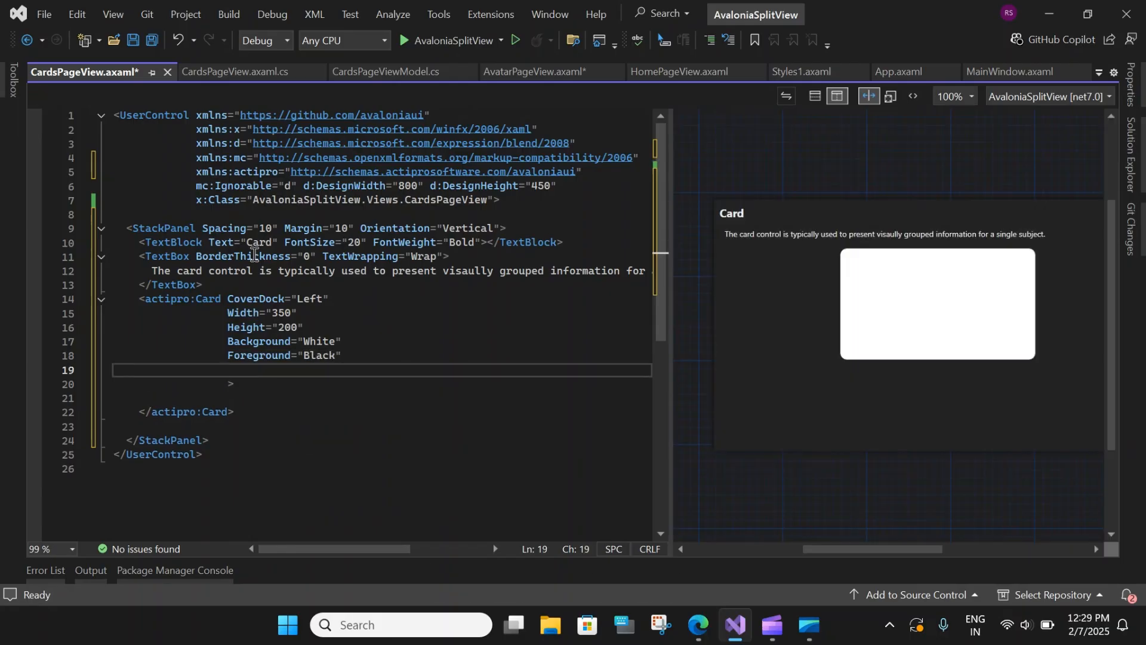
Set FooterBackground Gray and FooterForeground White on the card.
{"action": "type", "text": "foo"}
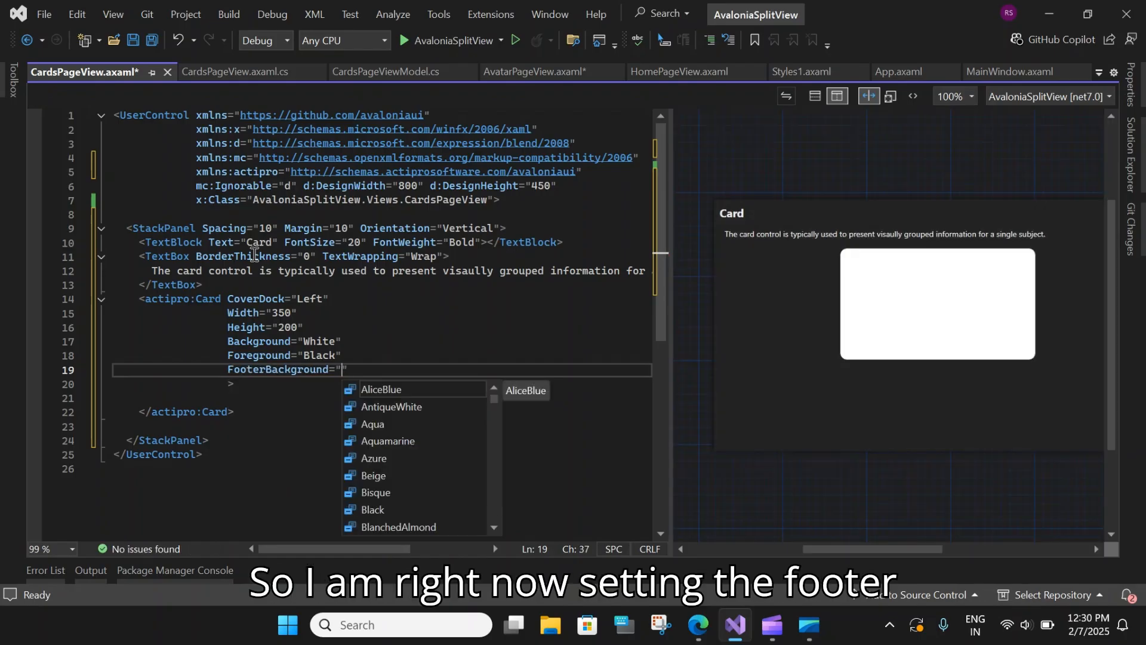
{"action": "type", "text": "Gray"}
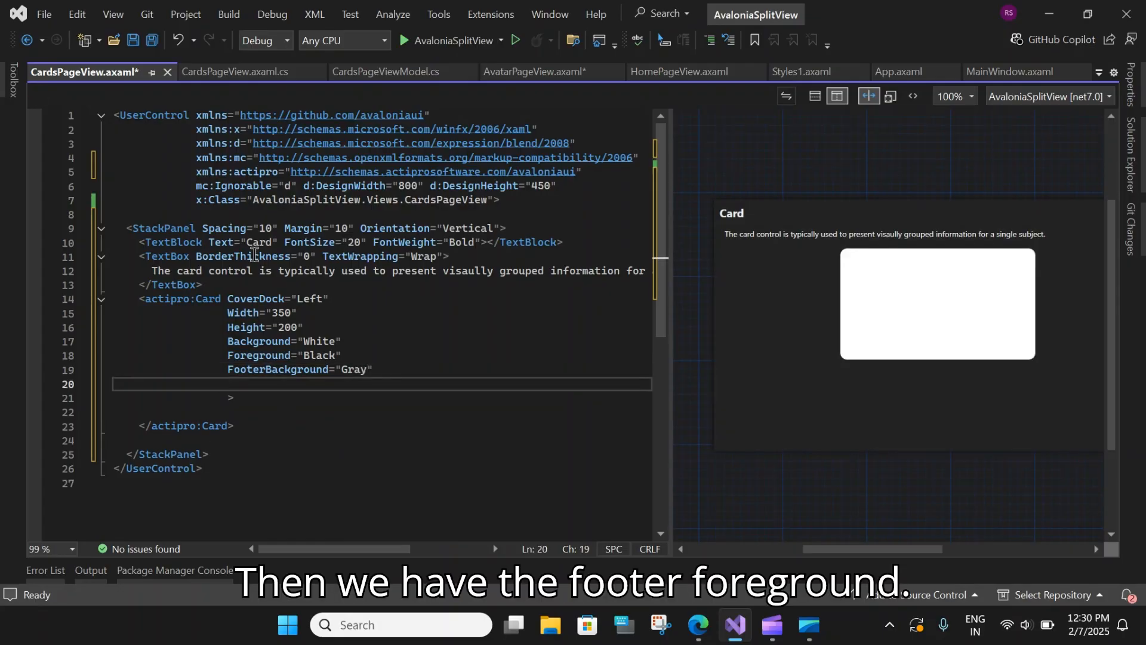
{"action": "type", "text": "fo"}
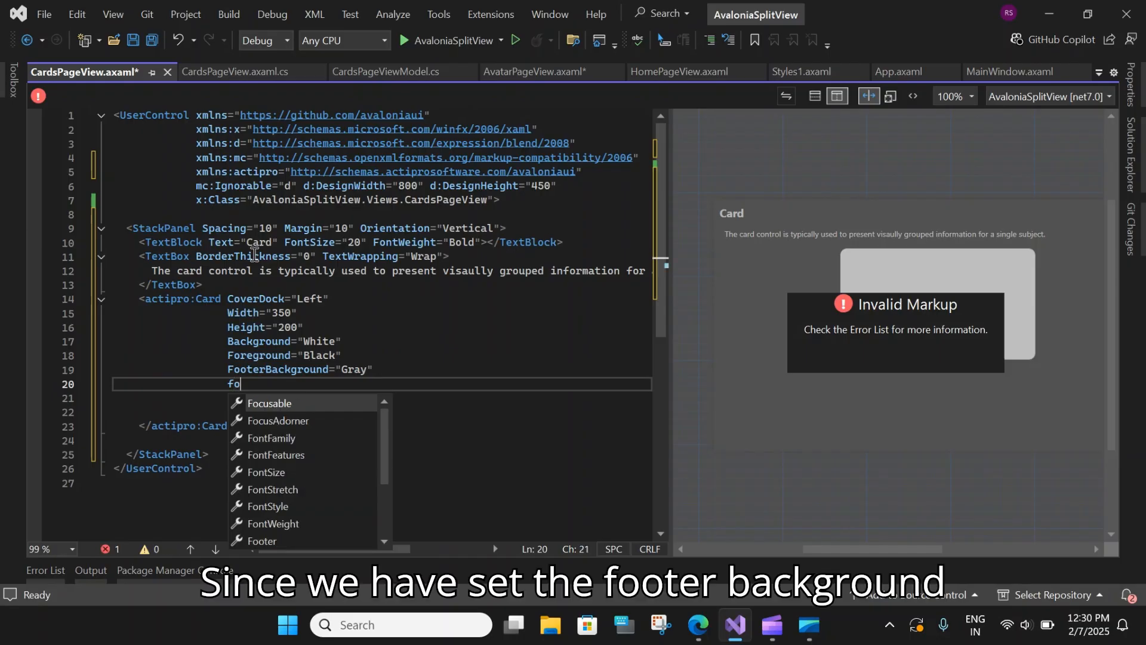
{"action": "type", "text": "ot"}
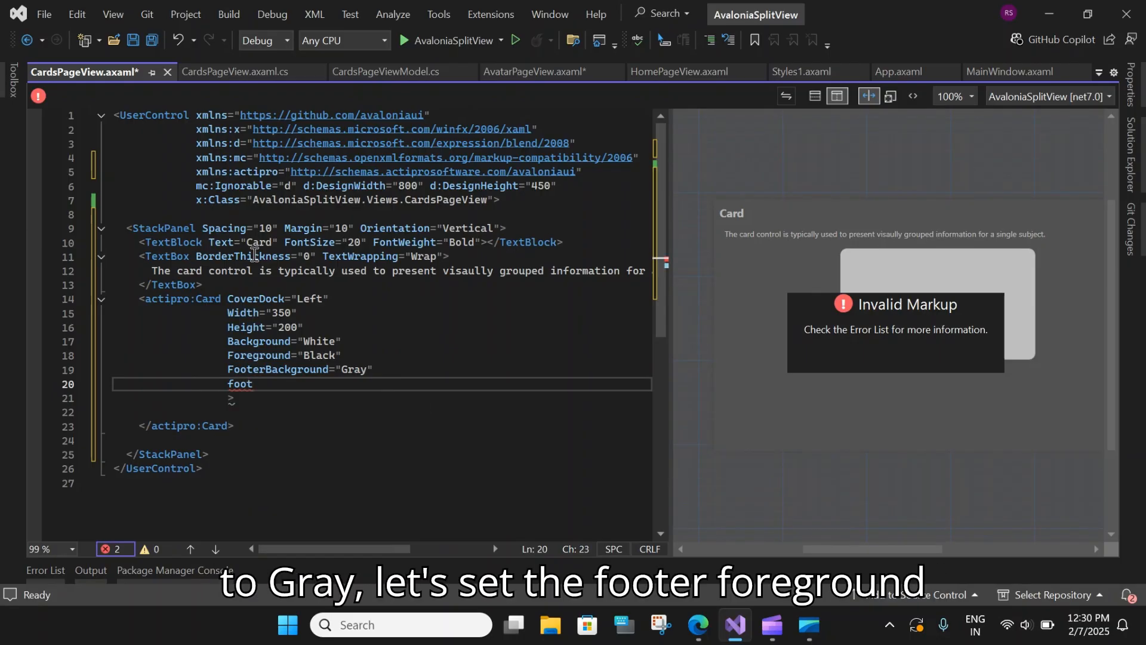
{"action": "type", "text": "FooterForeground=\"w\""}
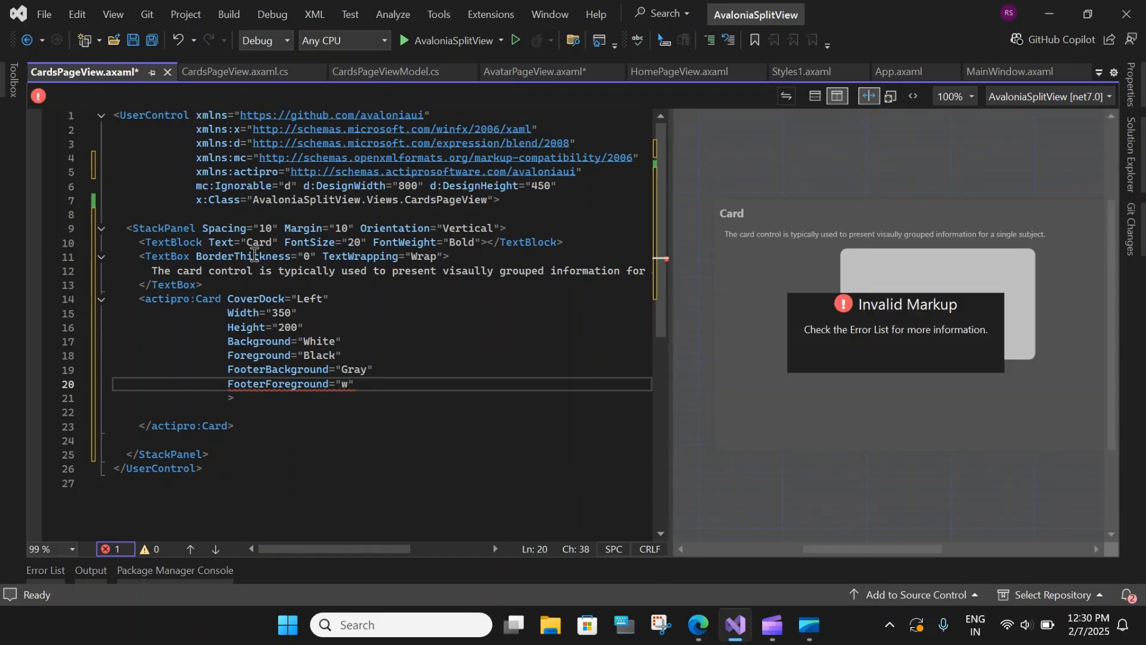
{"action": "type", "text": "hite"}
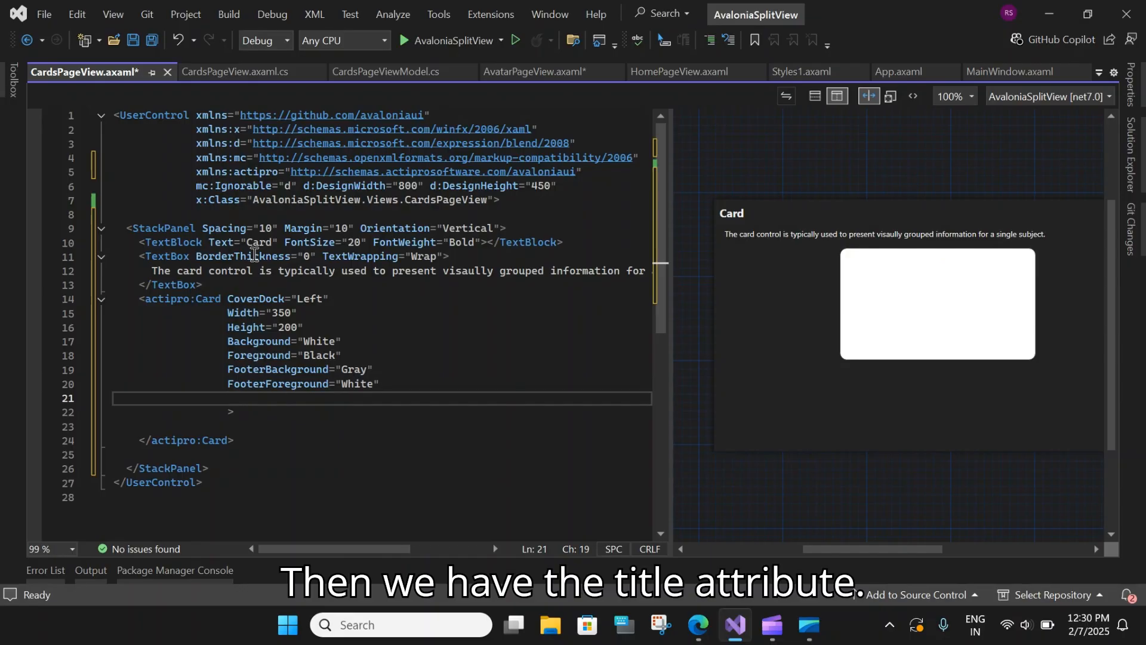
Set the card's Title to John Doe and Description to Business Analyst.
{"action": "type", "text": "Title=\""}
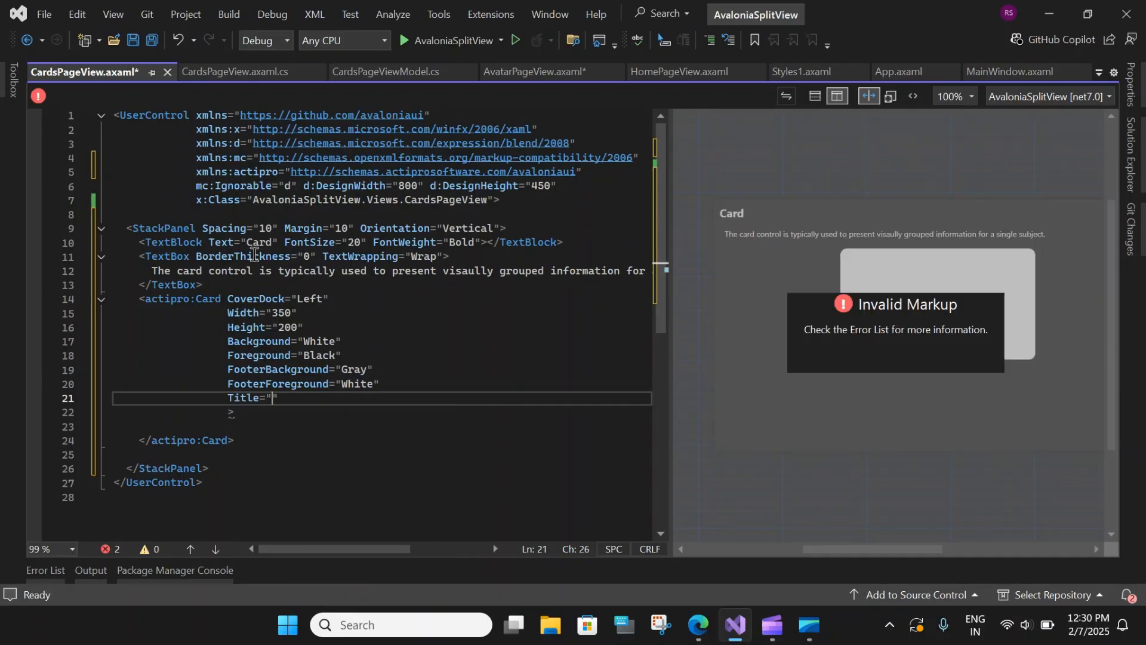
{"action": "type", "text": "John"}
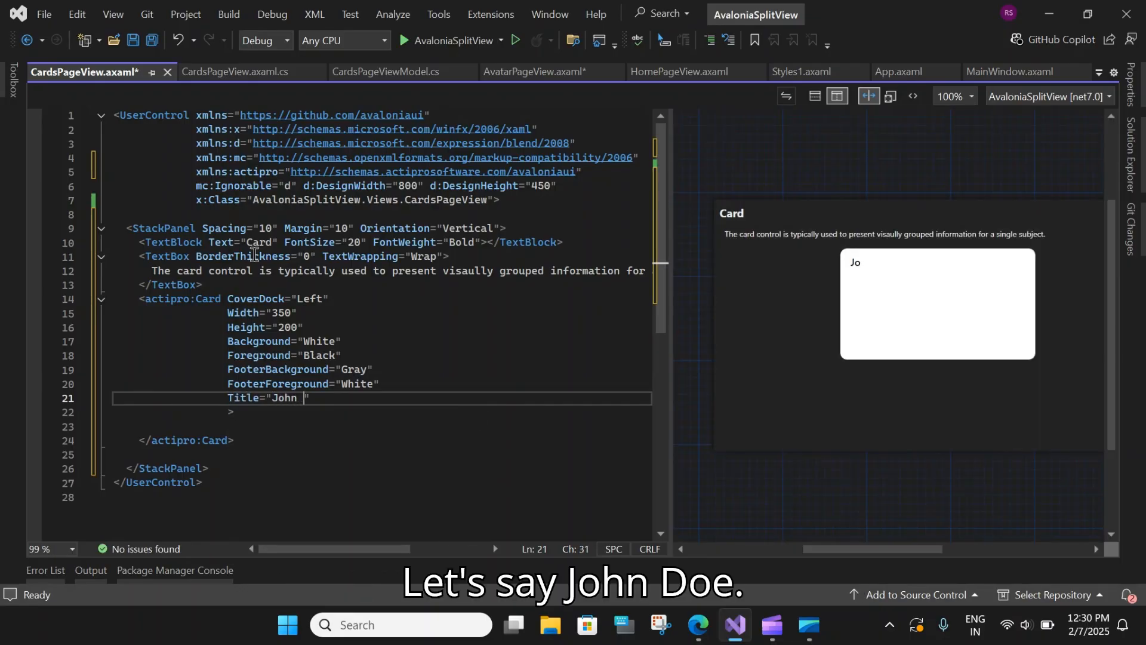
{"action": "type", "text": "Doe"}
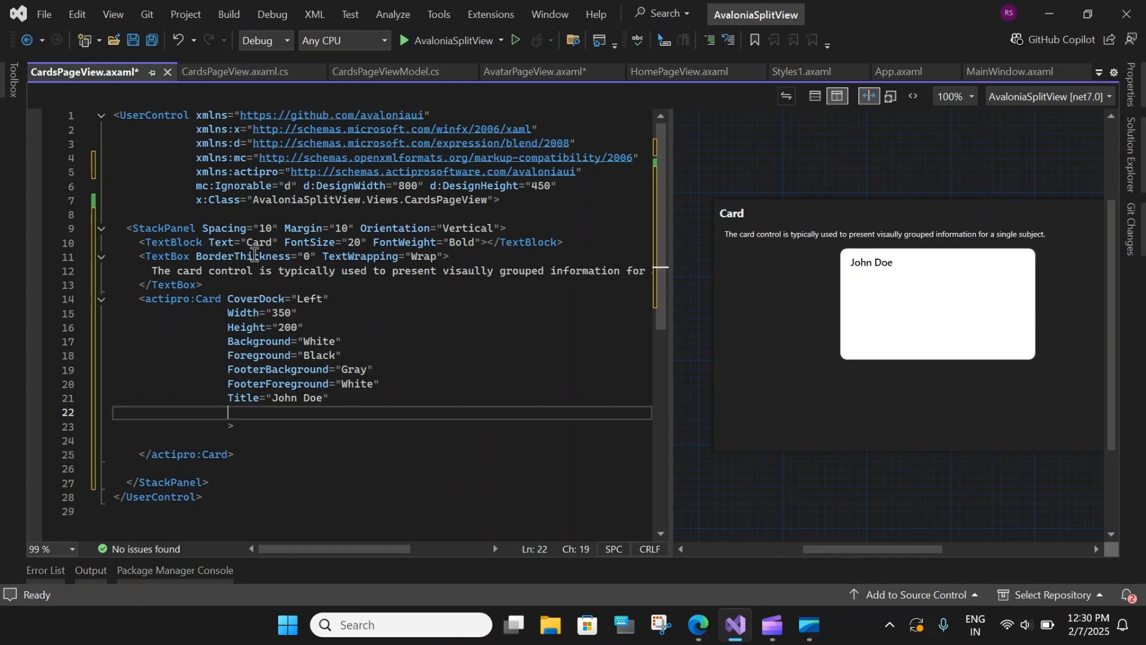
{"action": "type", "text": "De"}
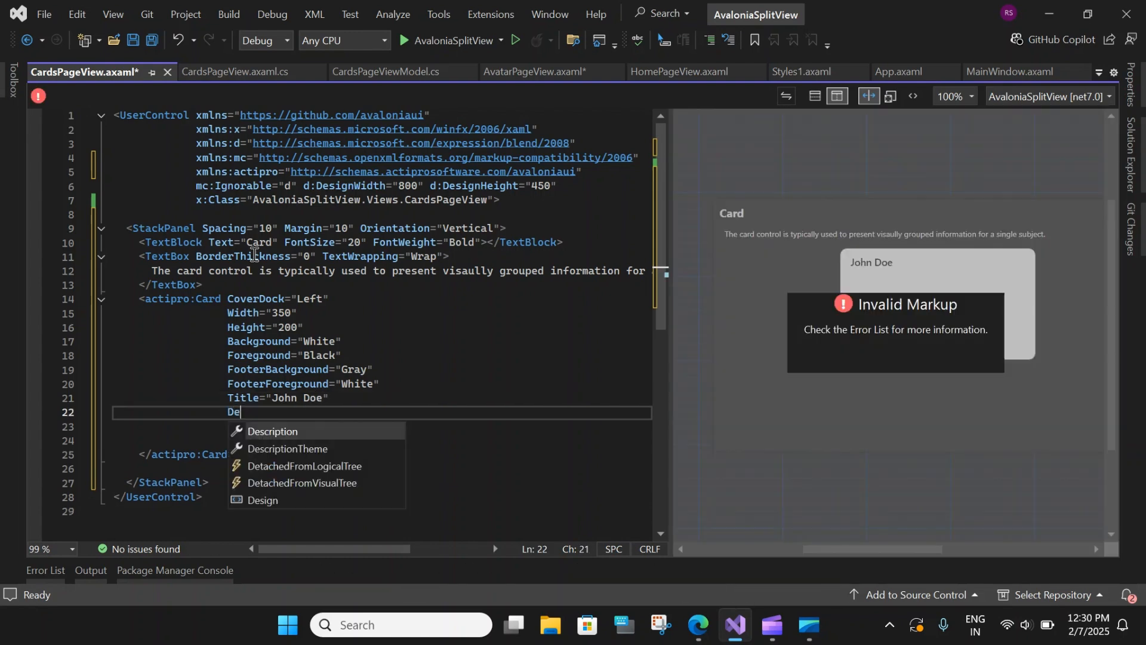
{"action": "type", "text": "Description=\"B\""}
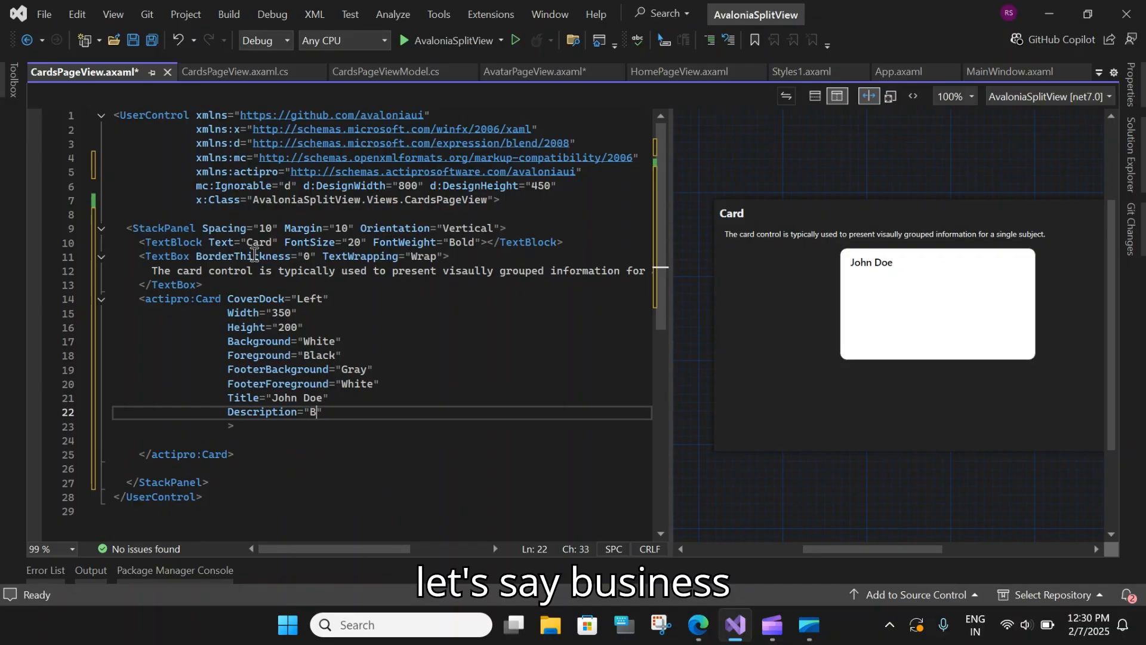
{"action": "type", "text": "usiness Ana"}
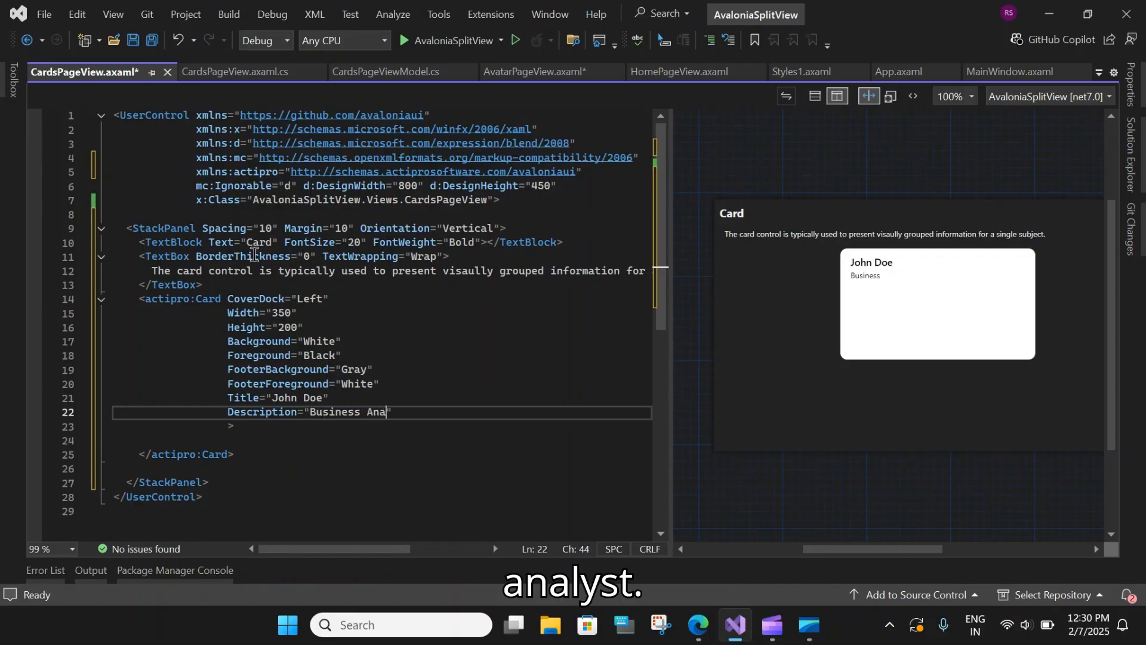
{"action": "type", "text": "lyst"}
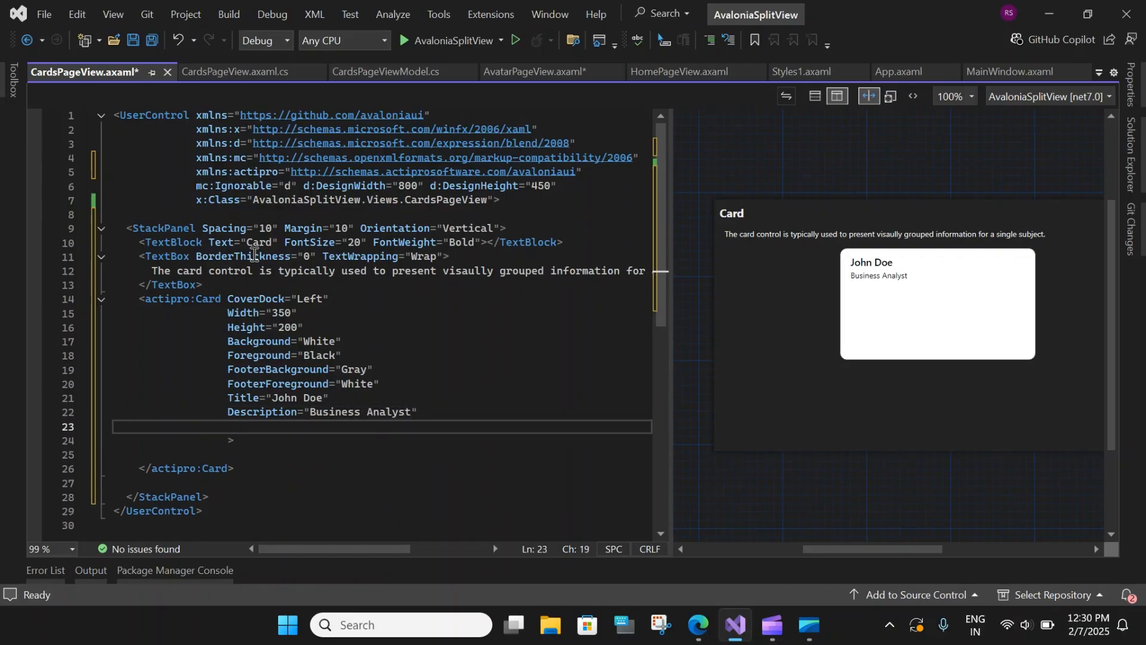
Add Margin 0,20,0,0 and HorizontalAlignment Left, then close the Card opening tag.
{"action": "type", "text": "Margin=\""}
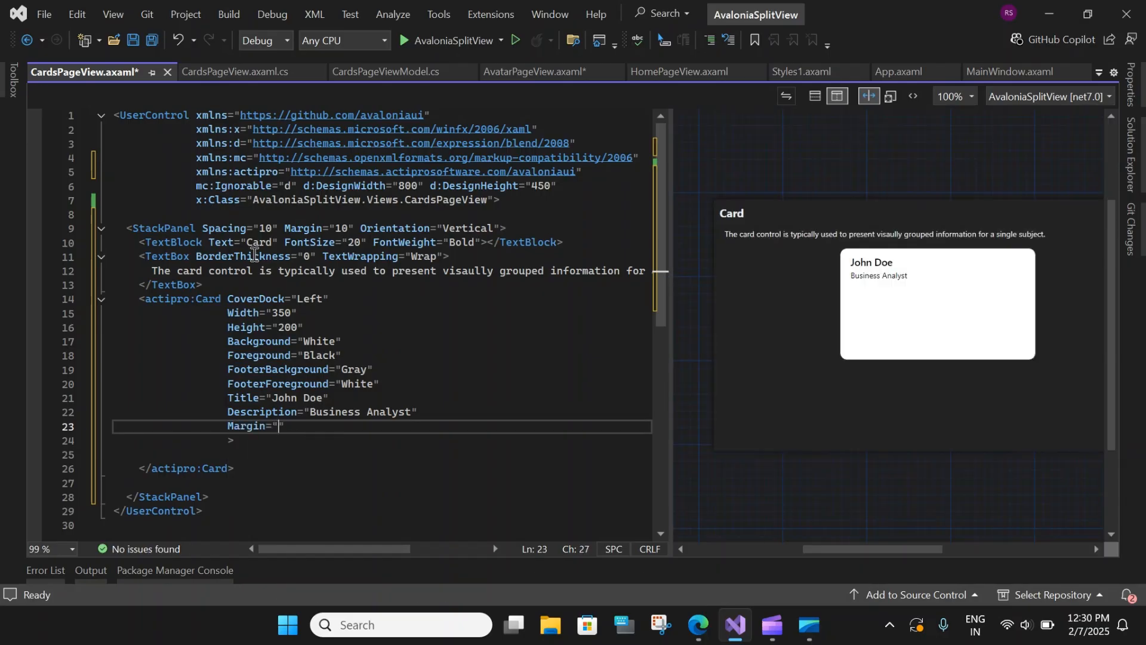
{"action": "type", "text": "0"}
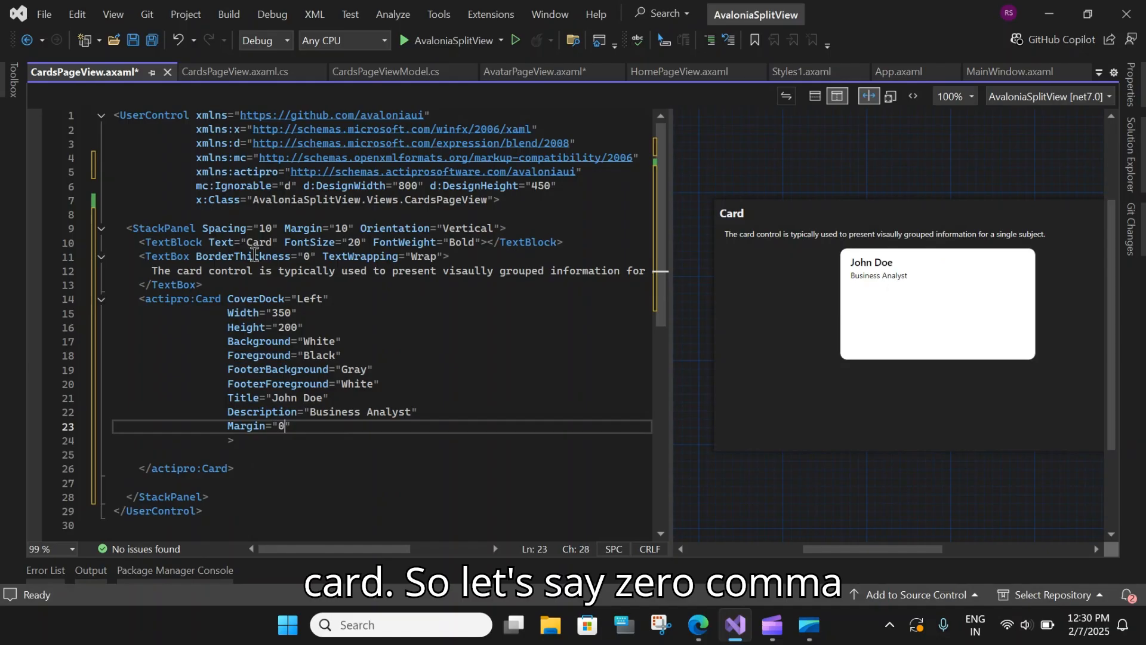
{"action": "type", "text": ",20"}
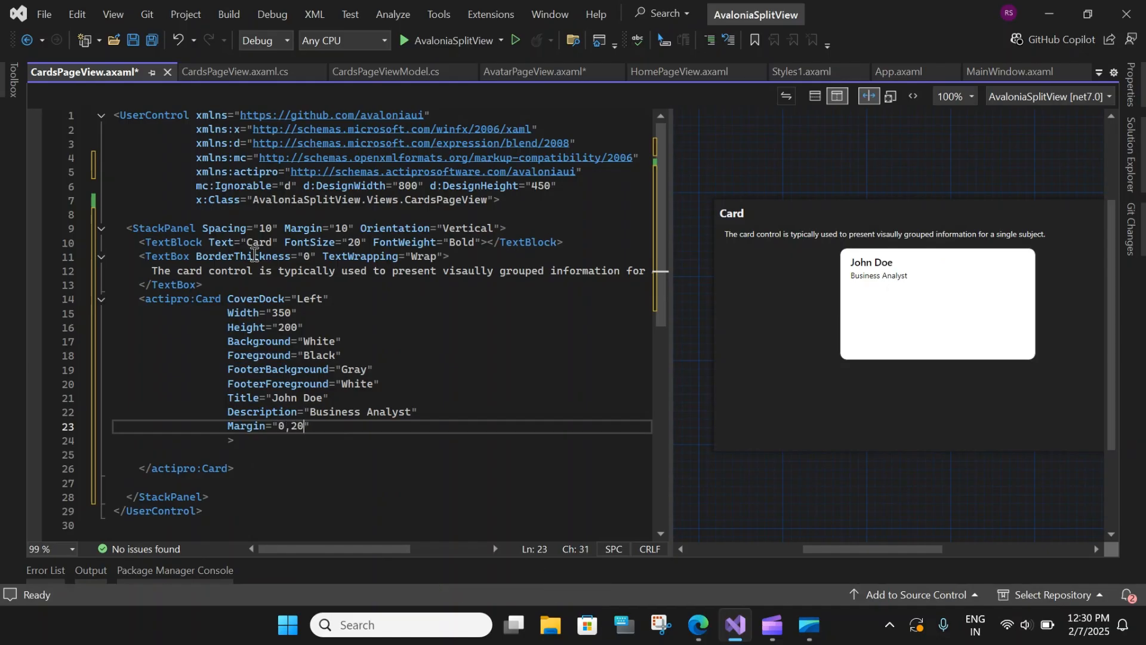
{"action": "type", "text": ",0,0,"}
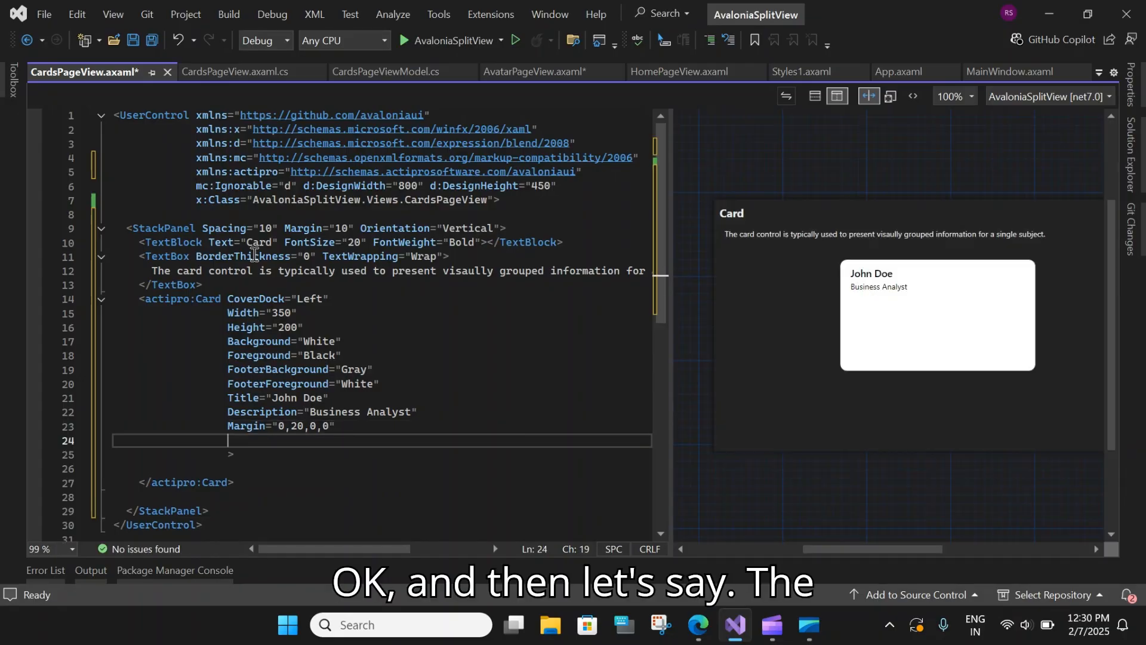
{"action": "type", "text": "Header=\""}
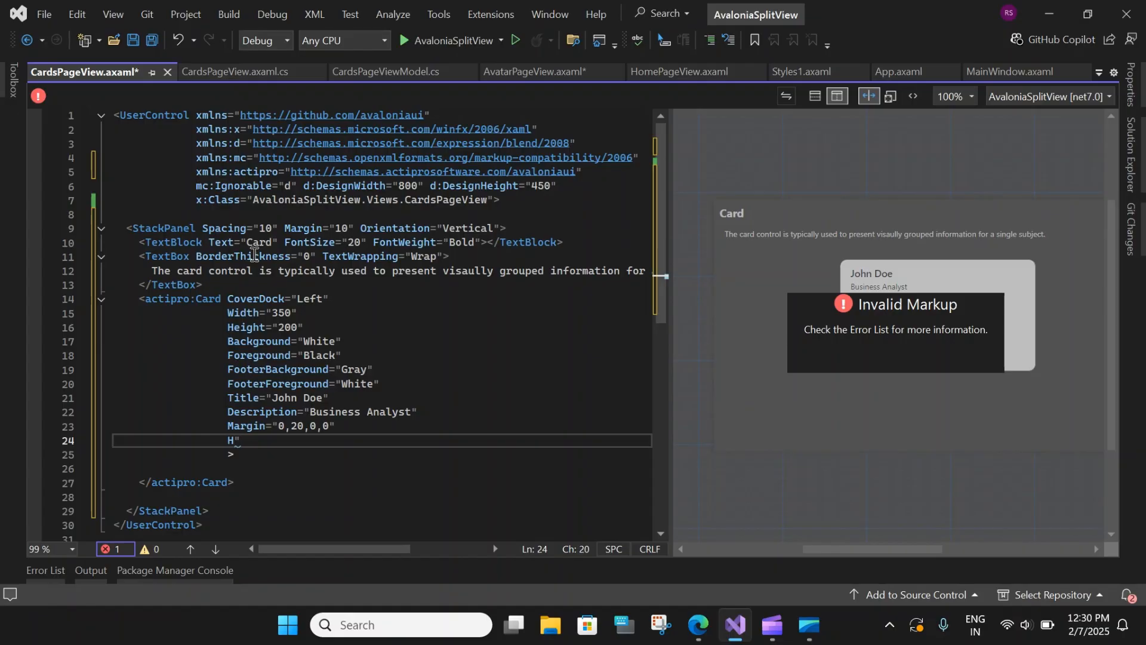
{"action": "type", "text": "orizontalAlignment=\""}
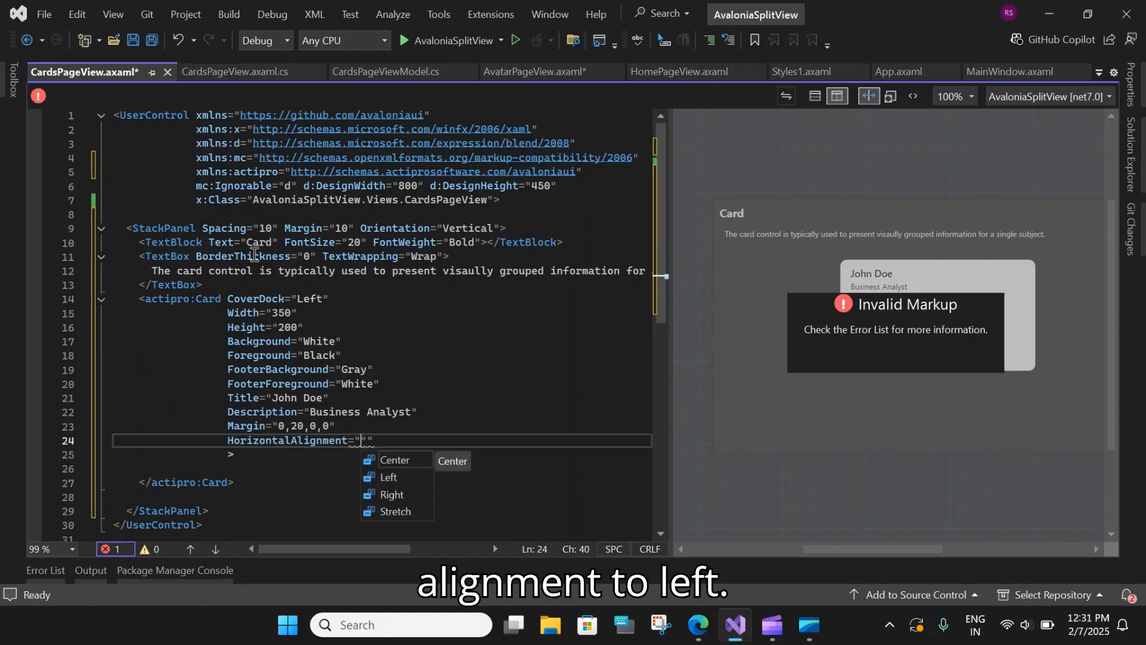
{"action": "type", "text": "Left"}
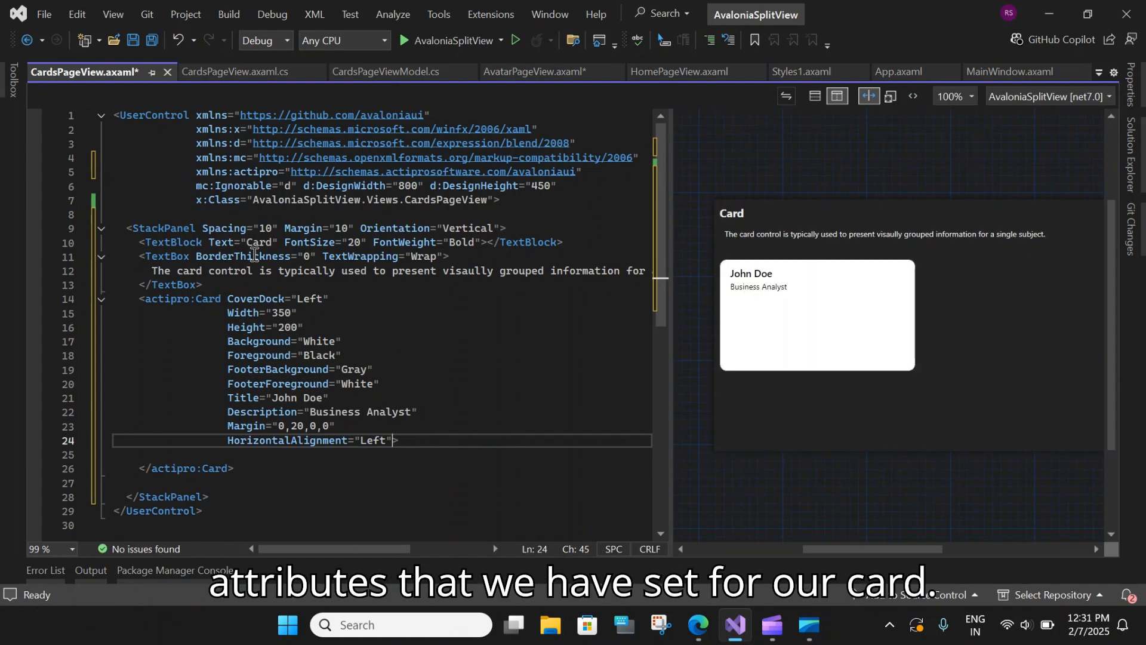
{"action": "type", "text": "\" \""}
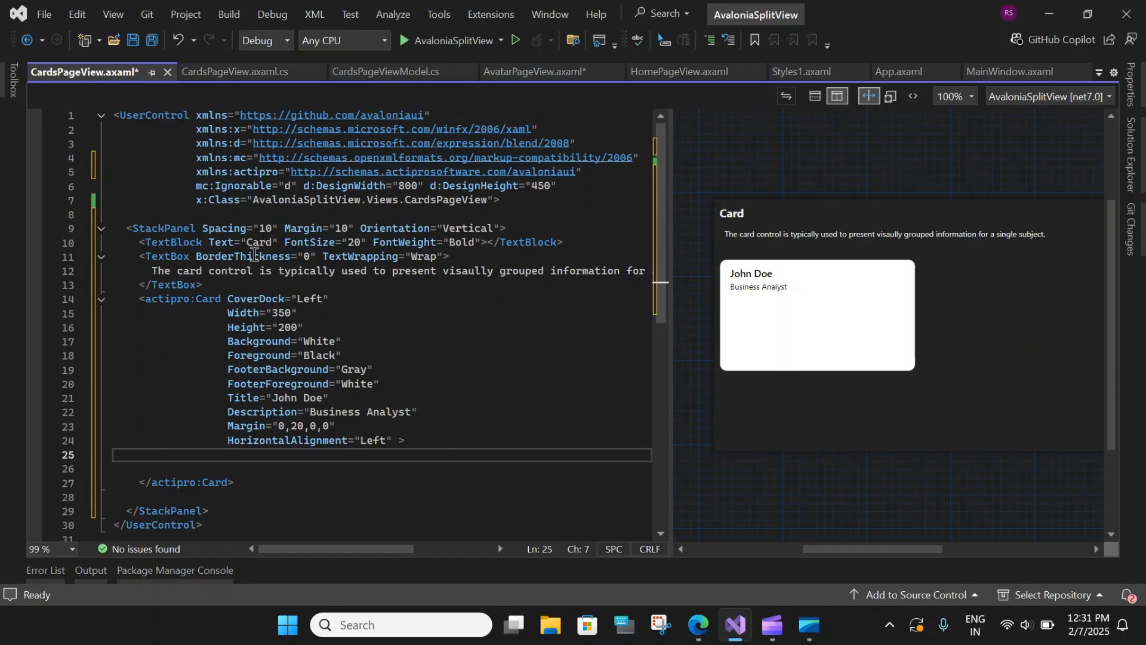
Insert an empty actipro:Card.Cover element with its closing tag inside the card.
{"action": "type", "text": "actipro:Card"}
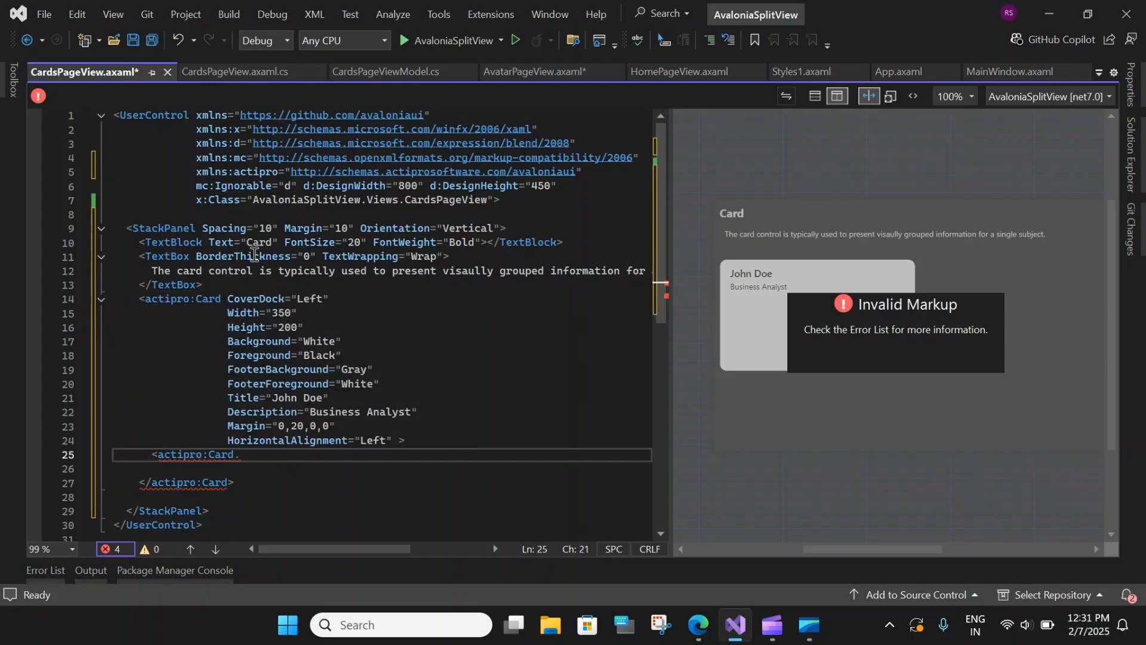
{"action": "type", "text": "."}
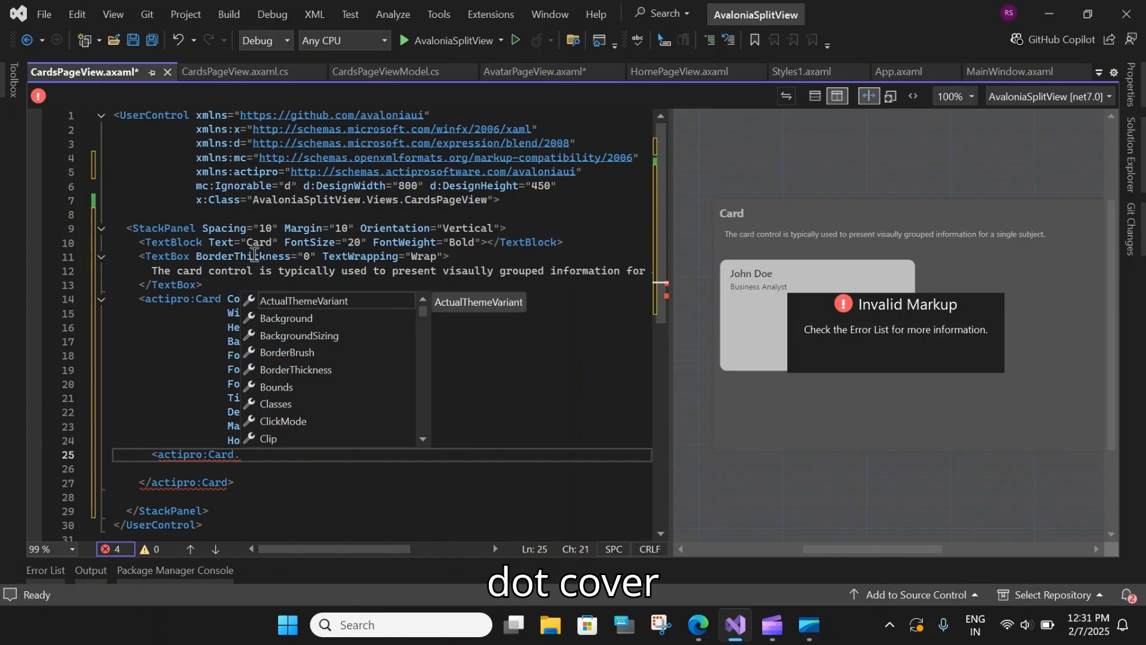
{"action": "type", "text": "c"}
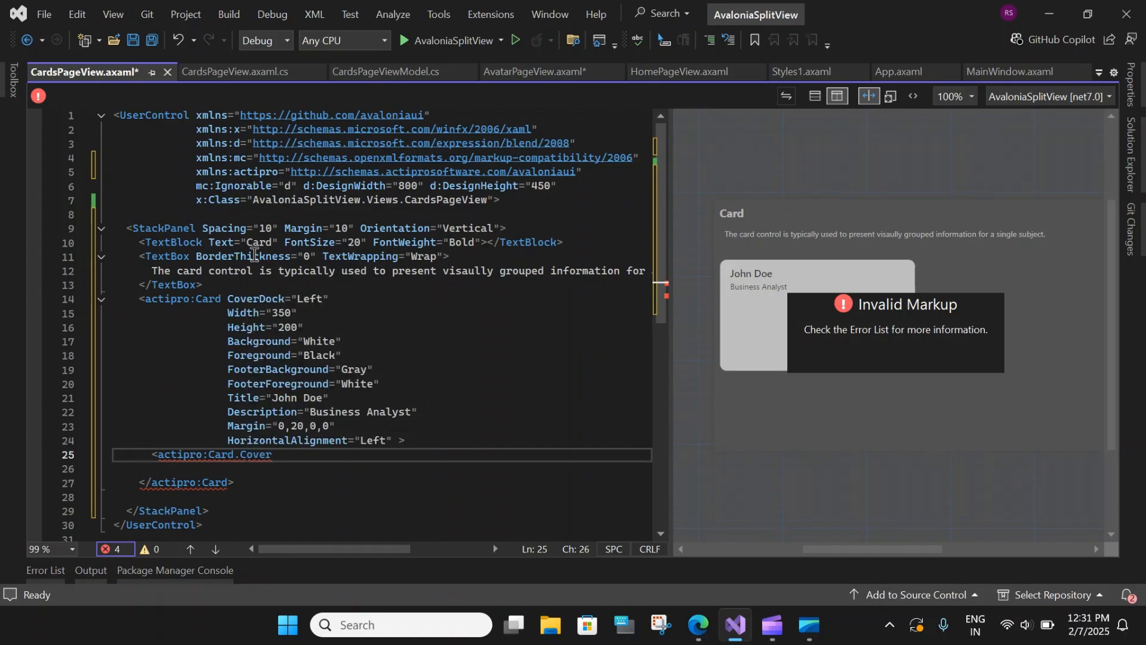
{"action": "type", "text": "></actipro:Card.Cover>"}
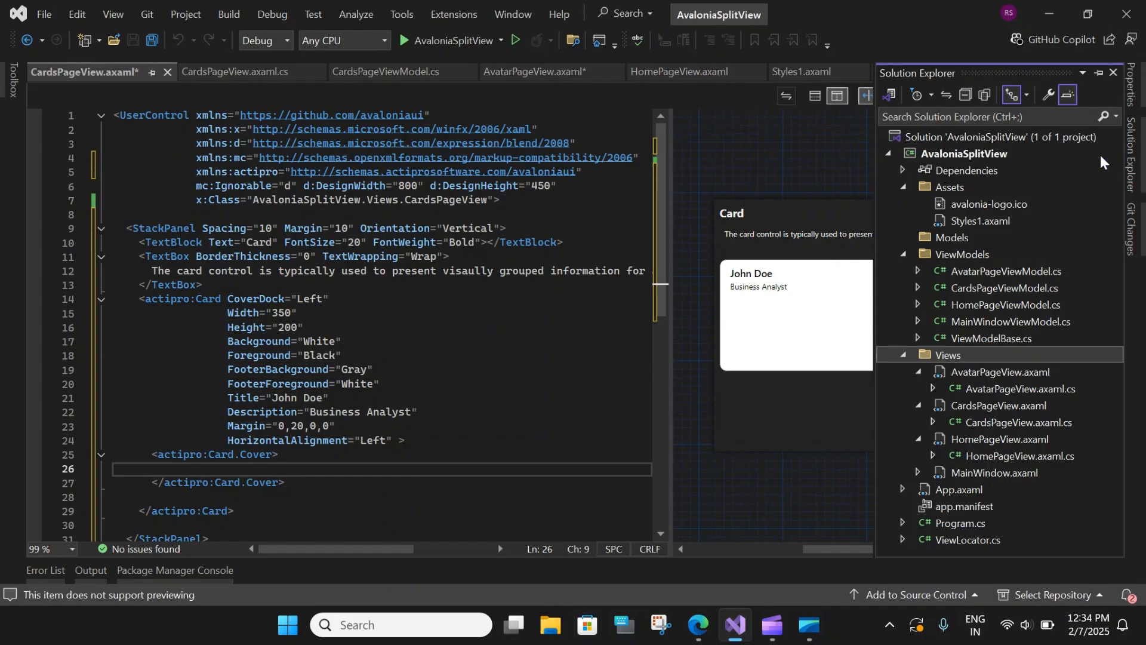
Start adding an existing item to the Assets folder from Solution Explorer.
{"action": "left_click", "coordinate": [952, 188]}
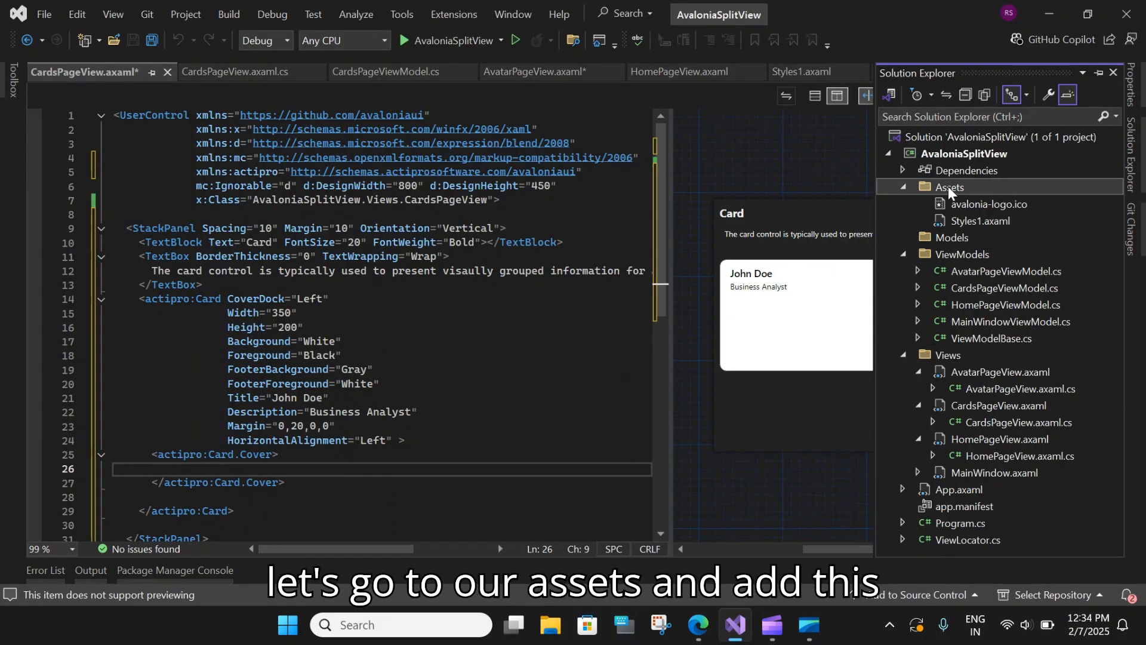
{"action": "right_click", "coordinate": [952, 187]}
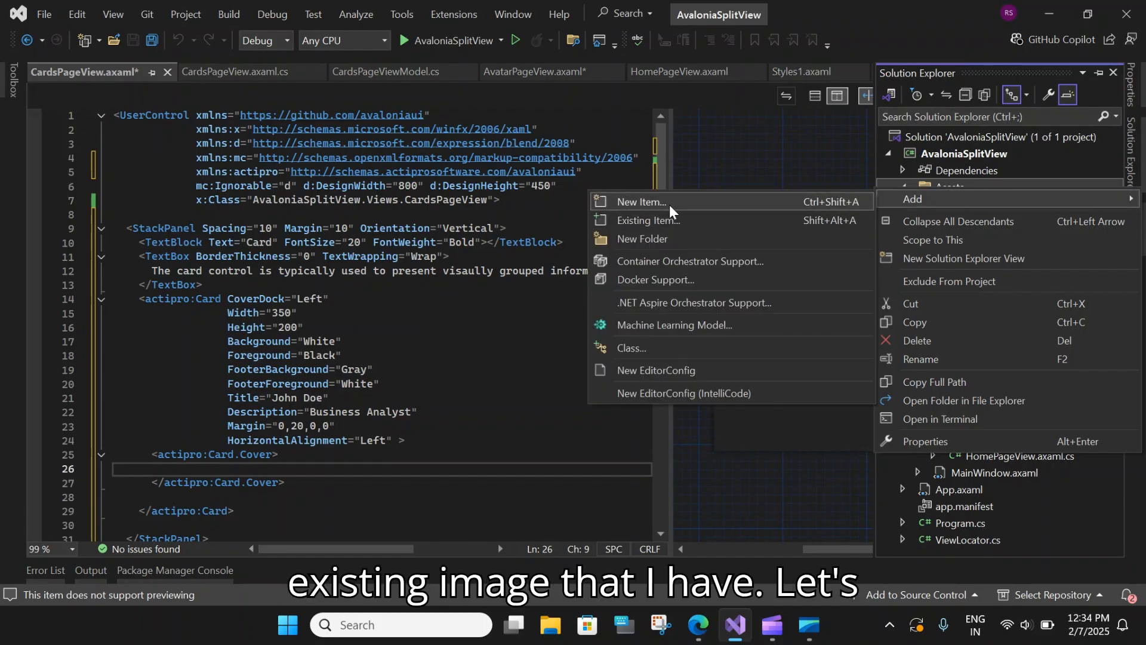
{"action": "left_click", "coordinate": [642, 202]}
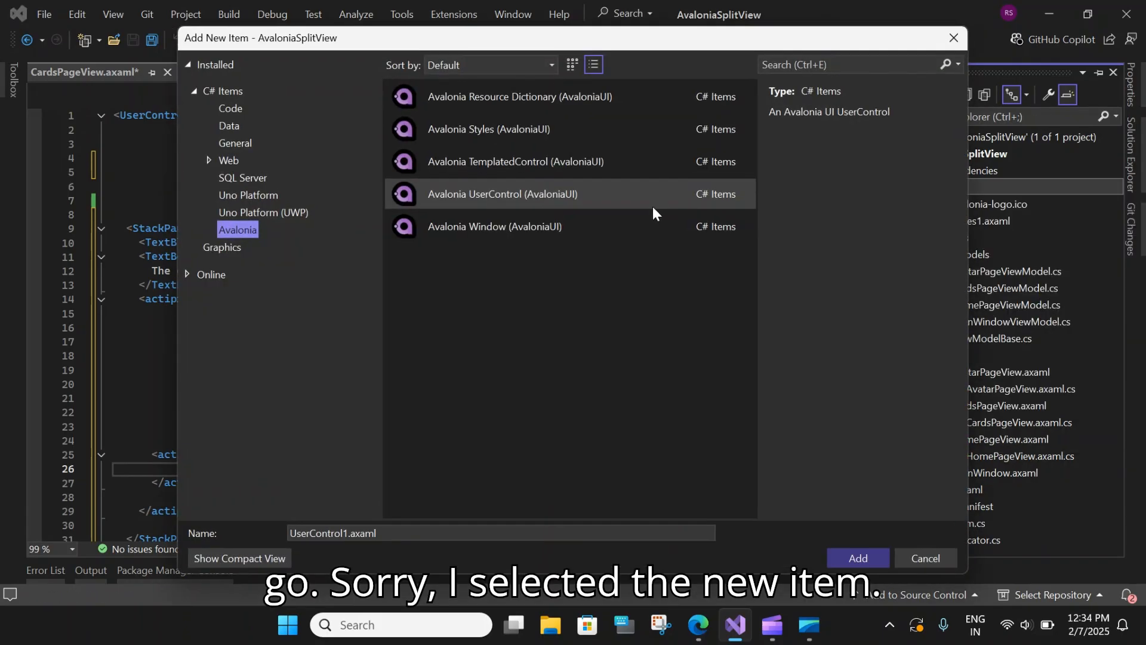
{"action": "left_click", "coordinate": [924, 557]}
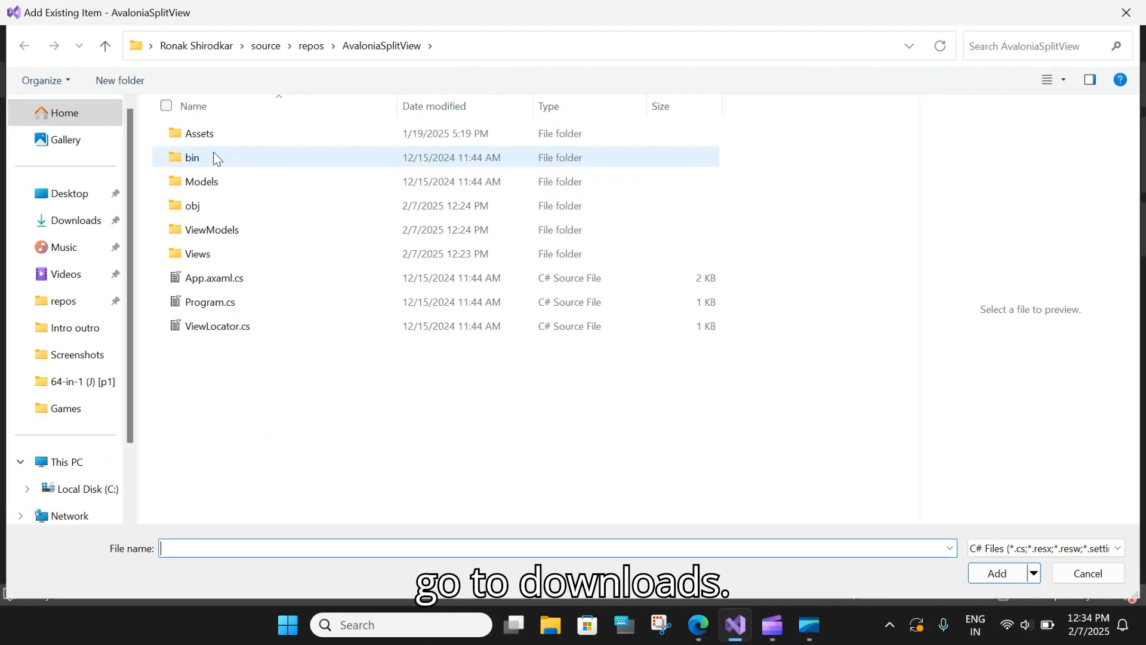
Browse Downloads with the All Files filter and add the portrait photo to Assets.
{"action": "left_click", "coordinate": [75, 220]}
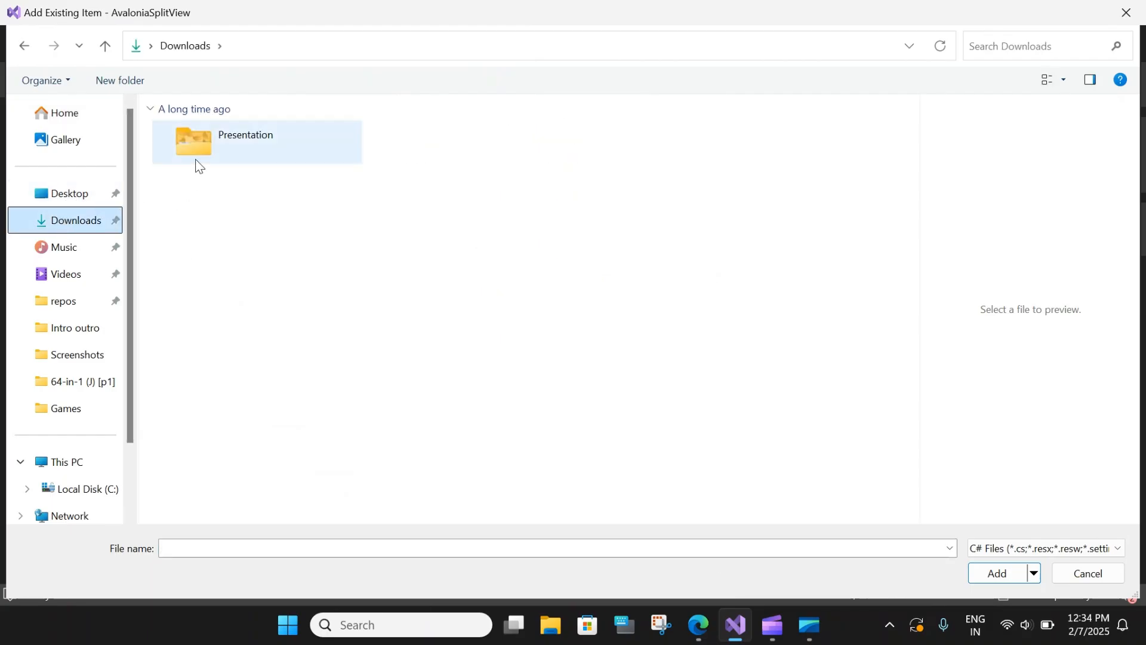
{"action": "left_click", "coordinate": [1042, 548]}
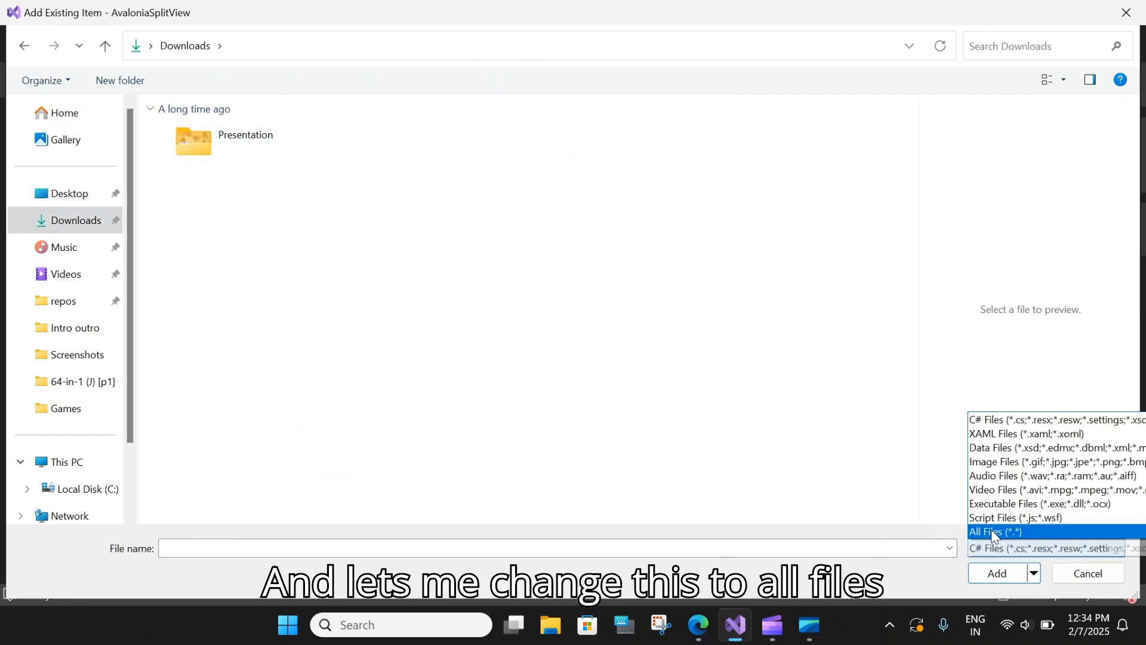
{"action": "left_click", "coordinate": [995, 531]}
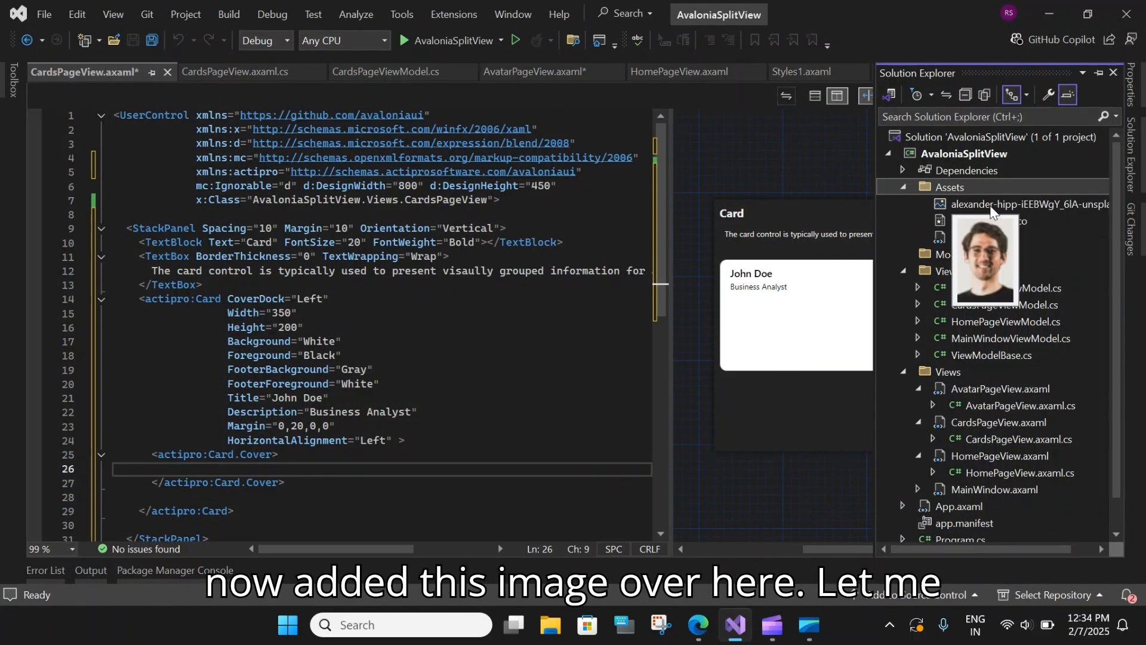
{"action": "left_click", "coordinate": [1027, 204]}
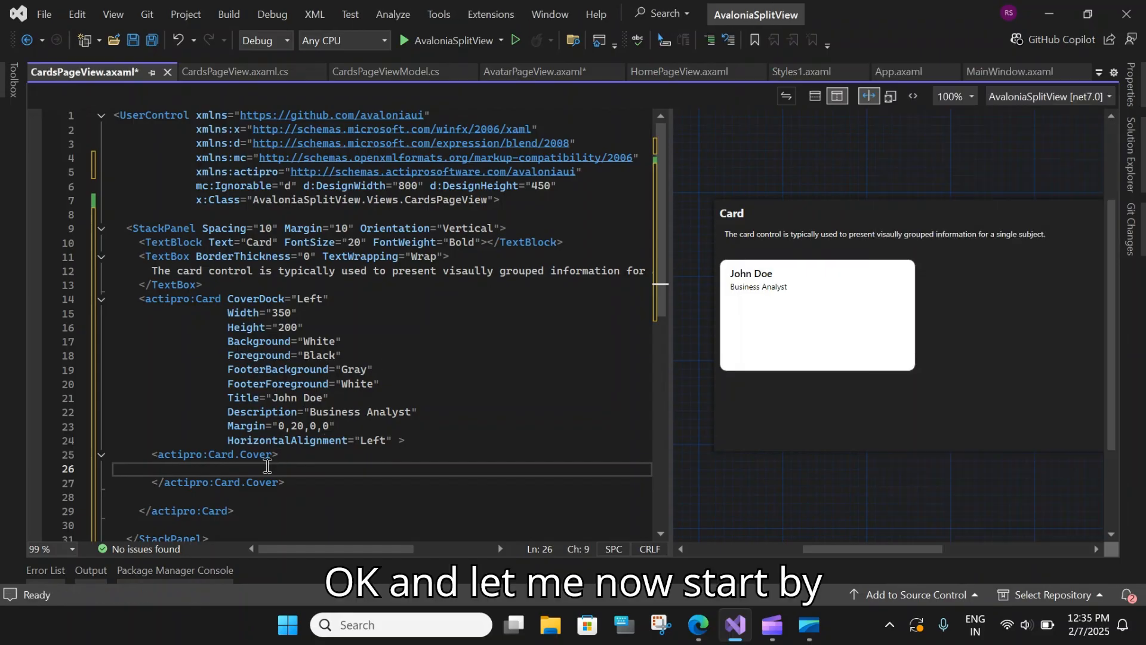
Add an Image in the cover sourced from /Assets/alexander.jpg.
{"action": "type", "text": "<"}
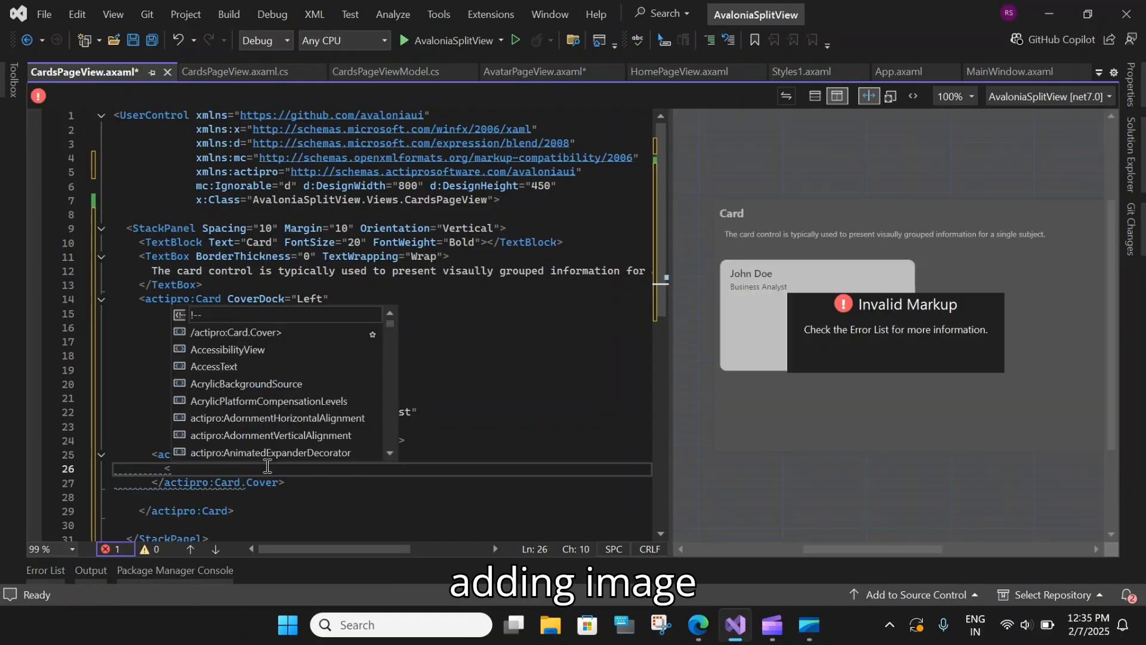
{"action": "type", "text": "Image"}
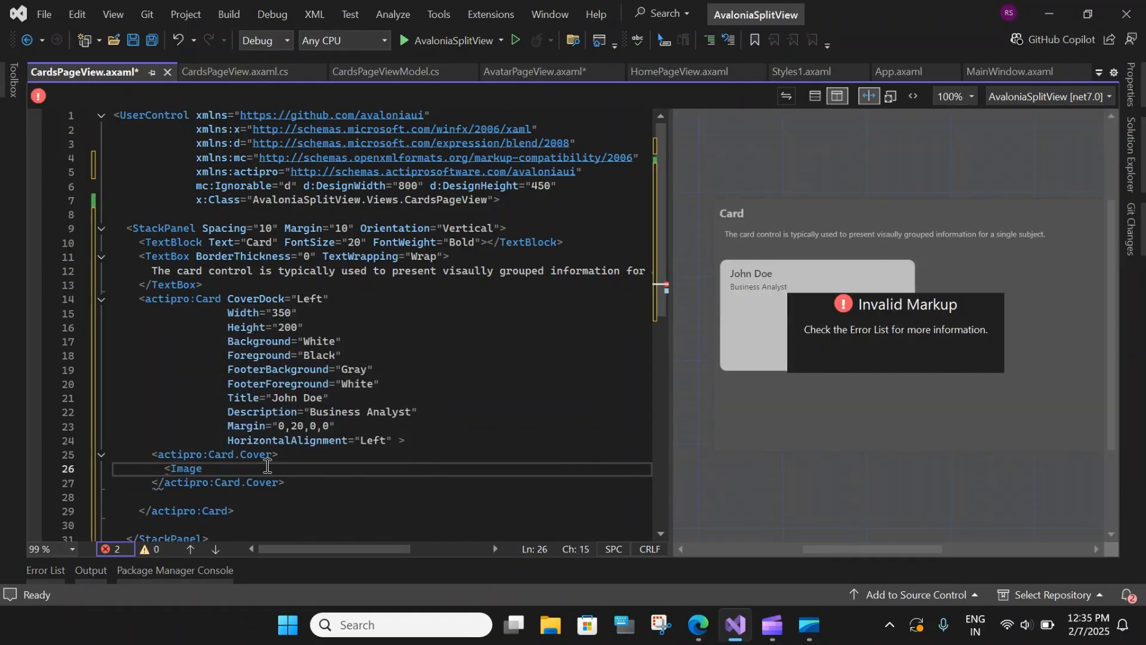
{"action": "type", "text": "Sou"}
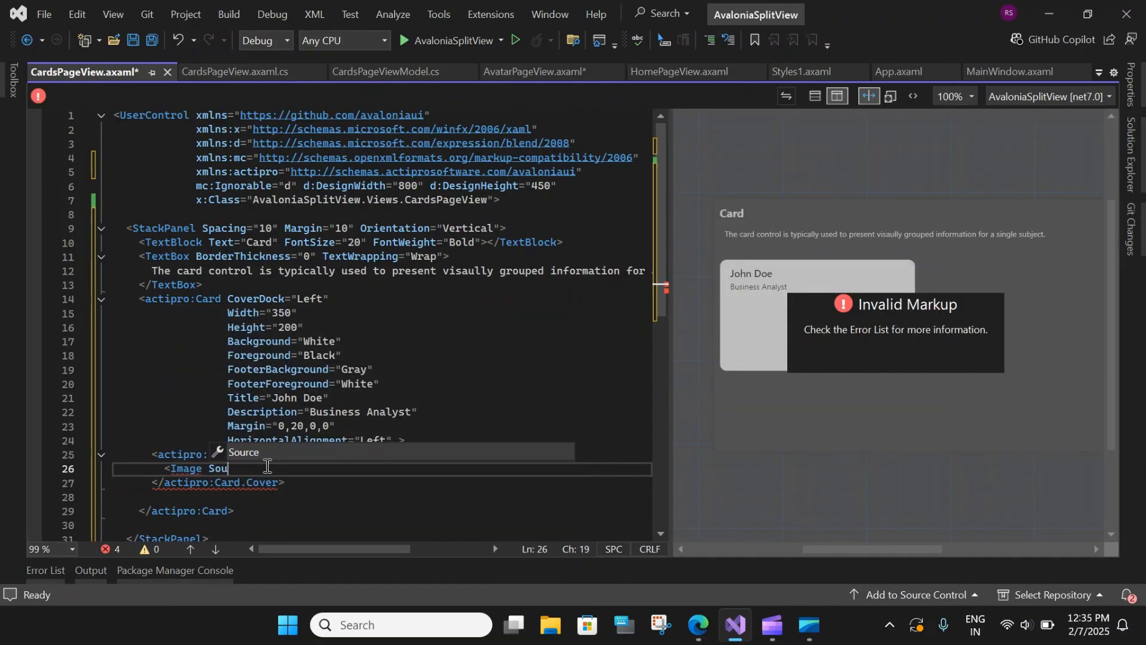
{"action": "type", "text": "Source=\"/Assets/avalonia-logo.ico"}
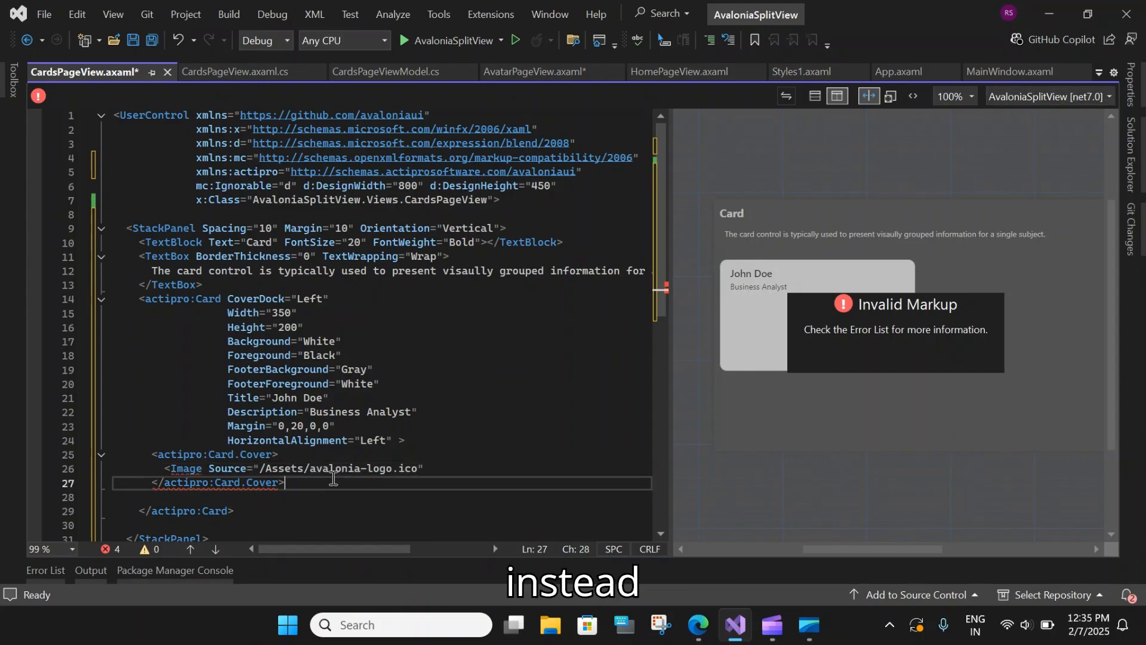
{"action": "double_click", "coordinate": [355, 468]}
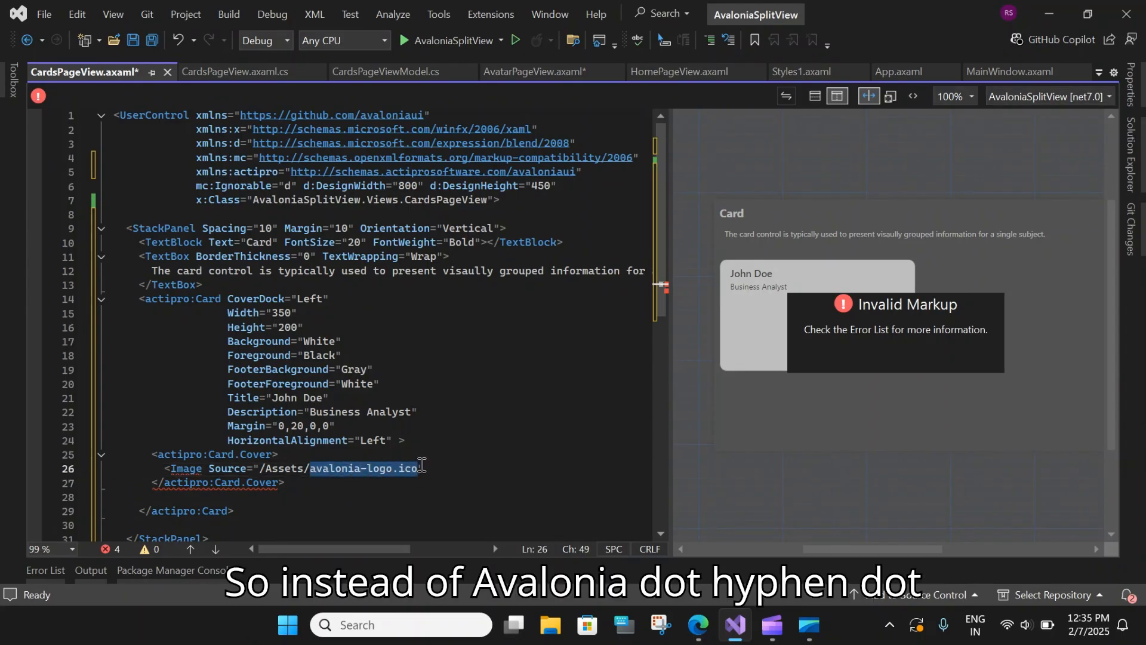
{"action": "key", "text": "Delete"}
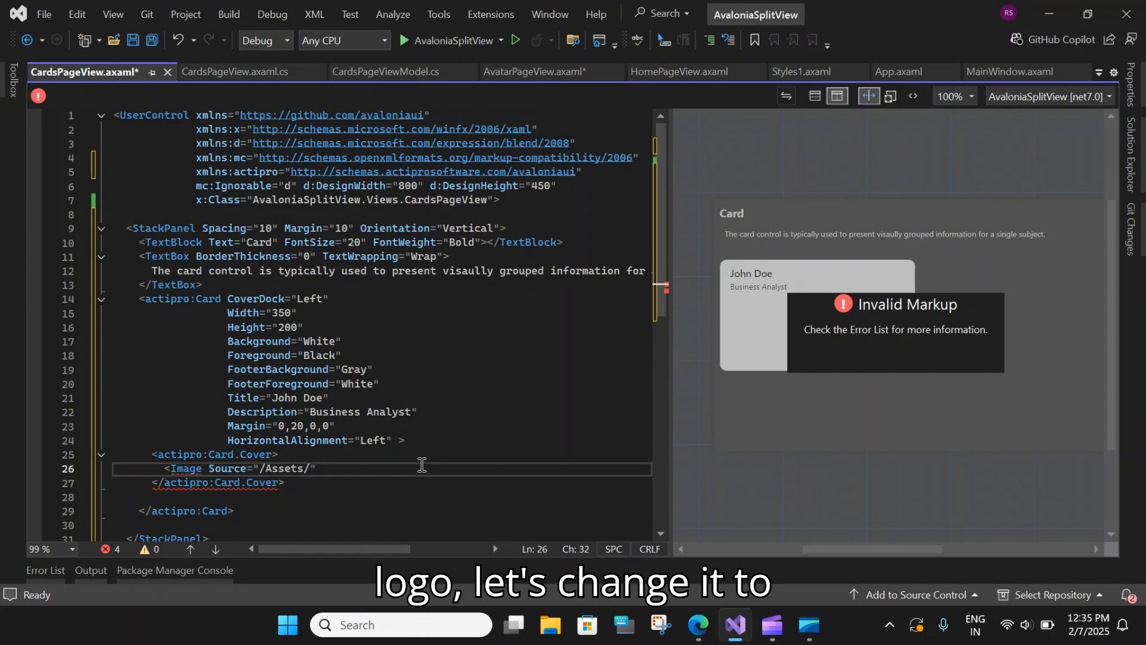
{"action": "left_click", "coordinate": [982, 204]}
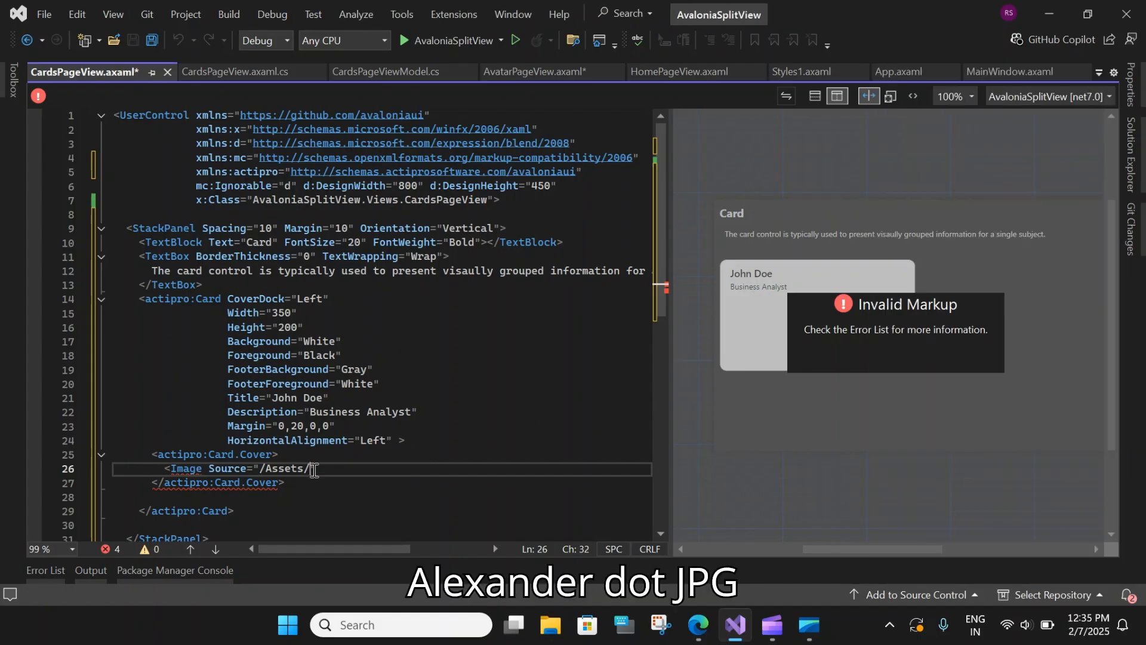
{"action": "type", "text": "alexander.jpg\""}
{"action": "type", "text": "M"}
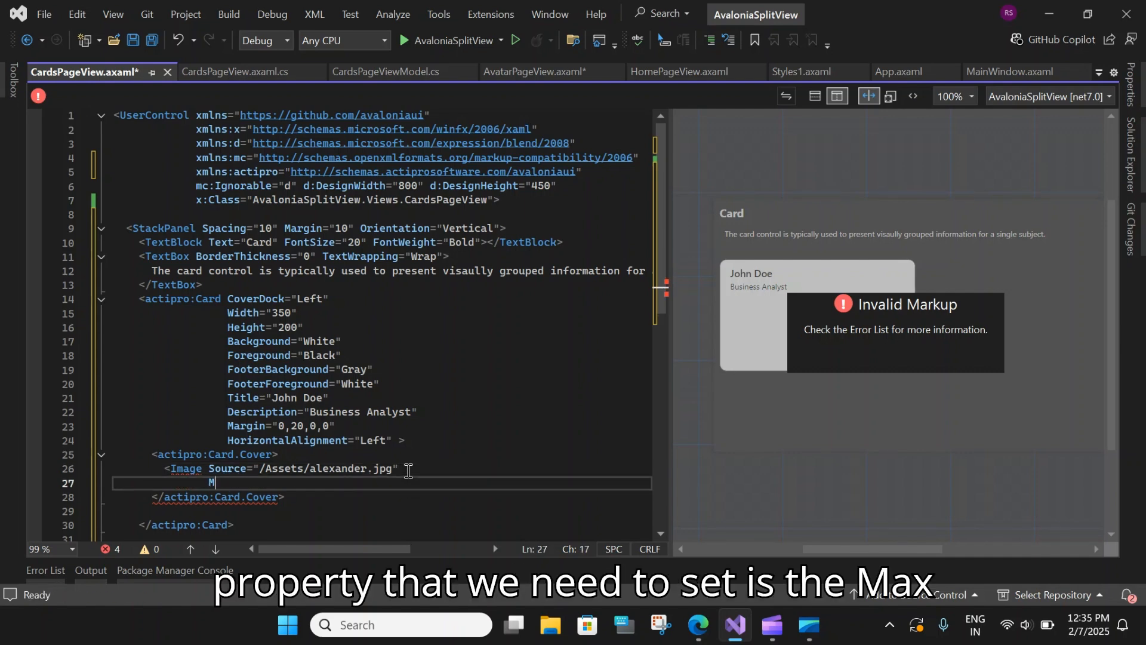
Limit the cover image to MaxWidth 150 with Uniform stretch and close the element.
{"action": "type", "text": "axWidth=\"1"}
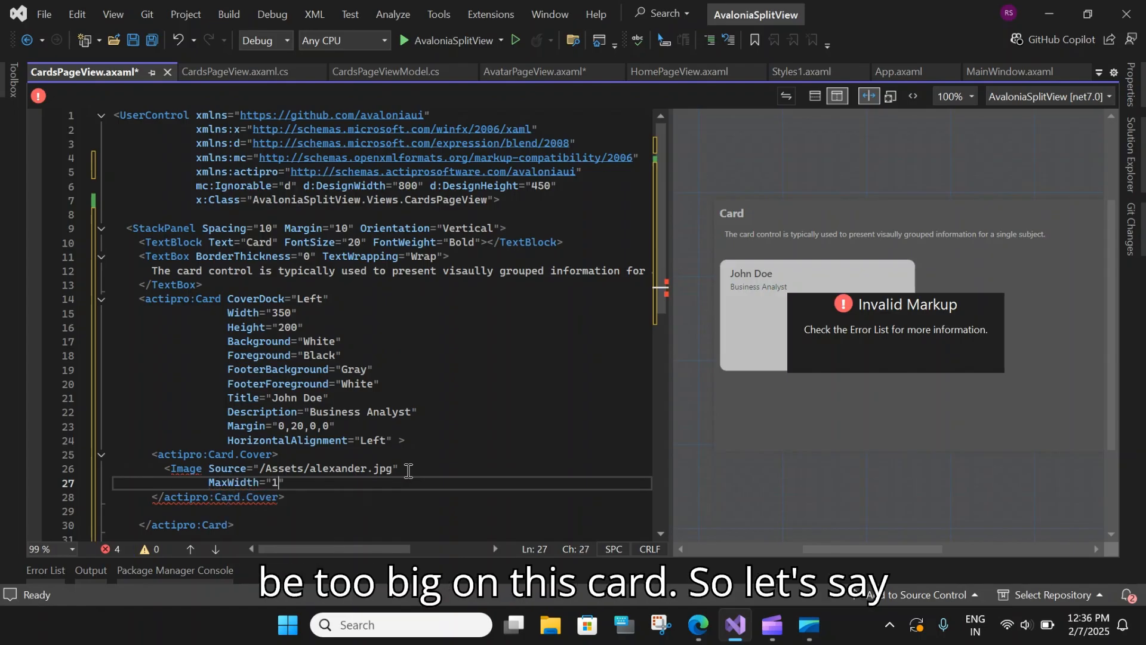
{"action": "type", "text": "50"}
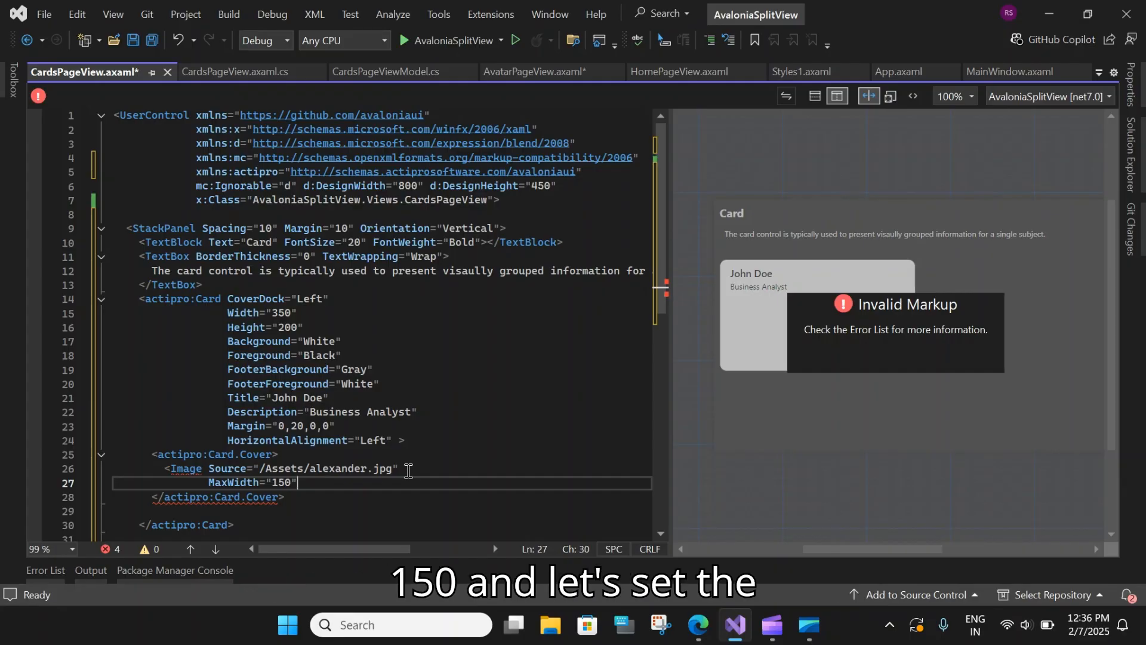
{"action": "key", "text": "enter"}
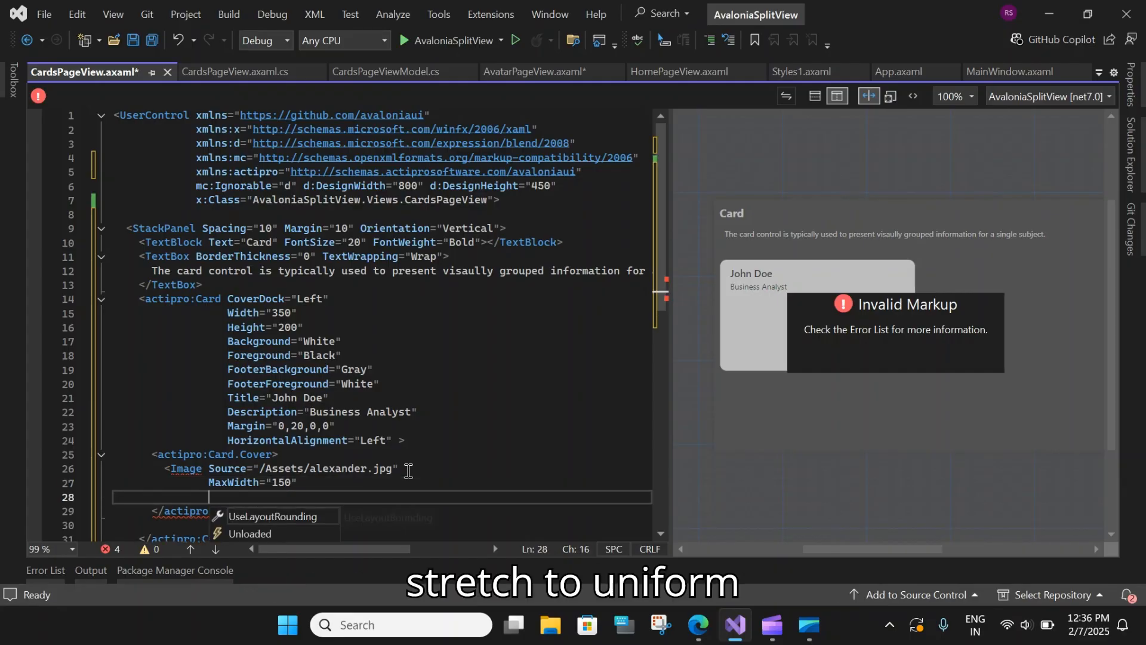
{"action": "type", "text": "Stretch=\""}
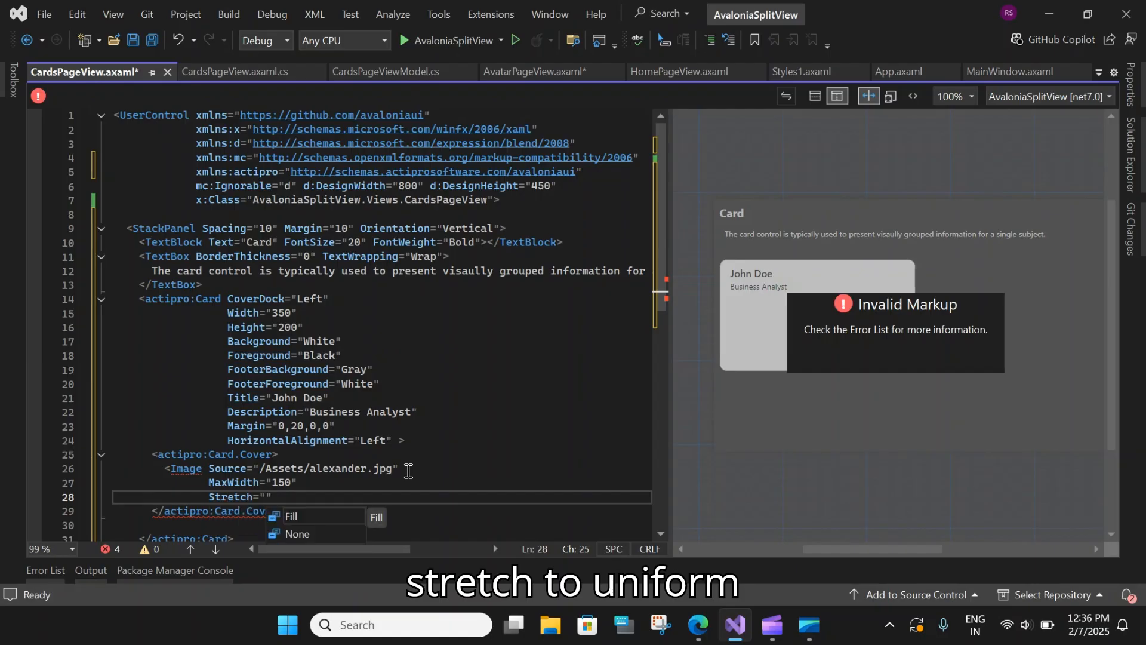
{"action": "type", "text": "Uniform"}
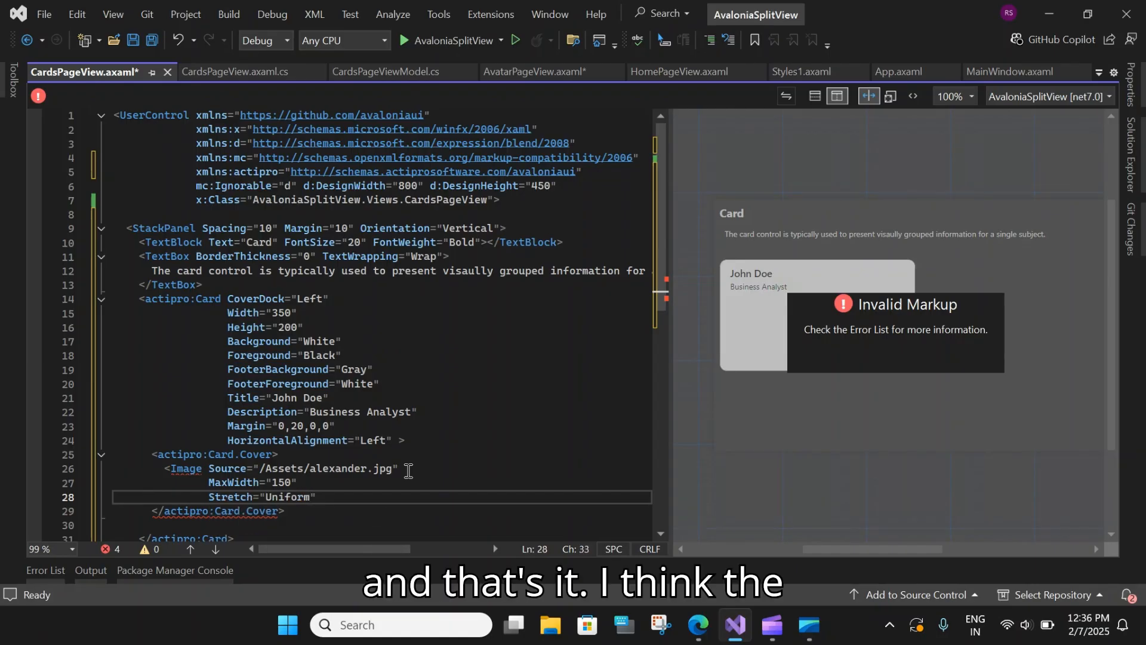
{"action": "type", "text": "></Image>"}
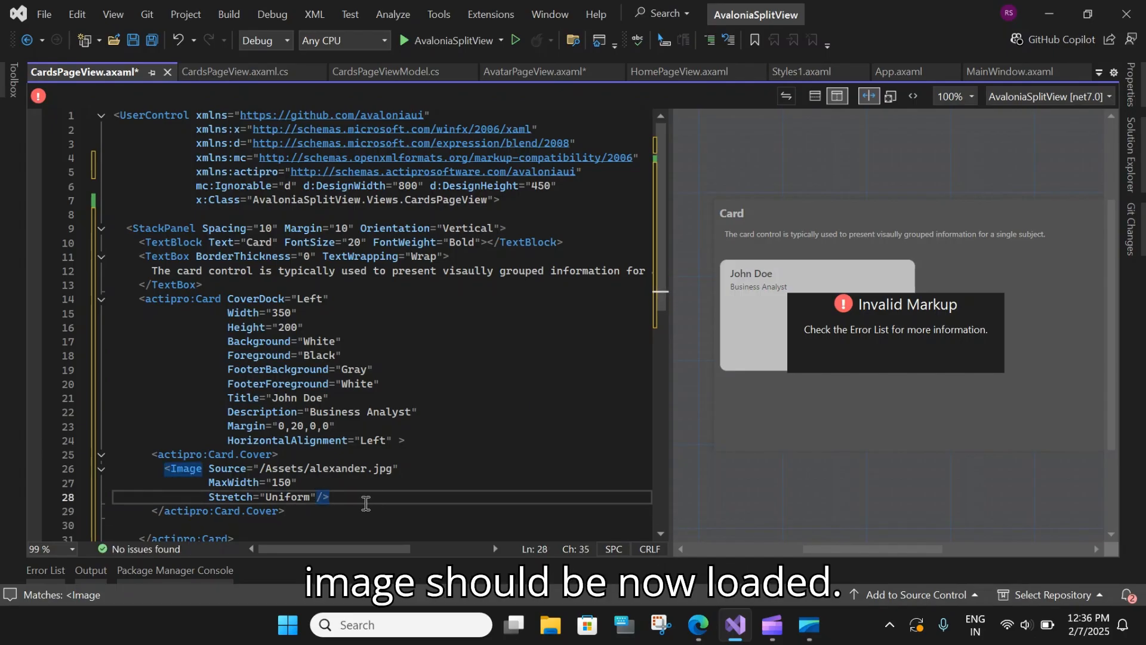
{"action": "left_click", "coordinate": [331, 398]}
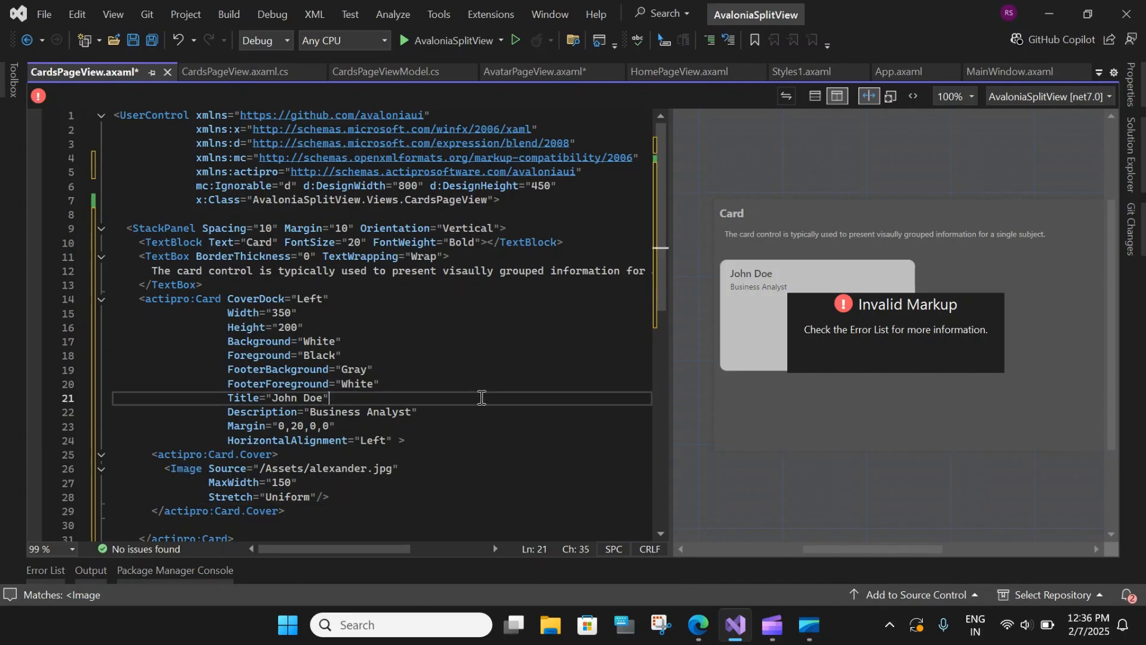
{"action": "left_click", "coordinate": [230, 14]}
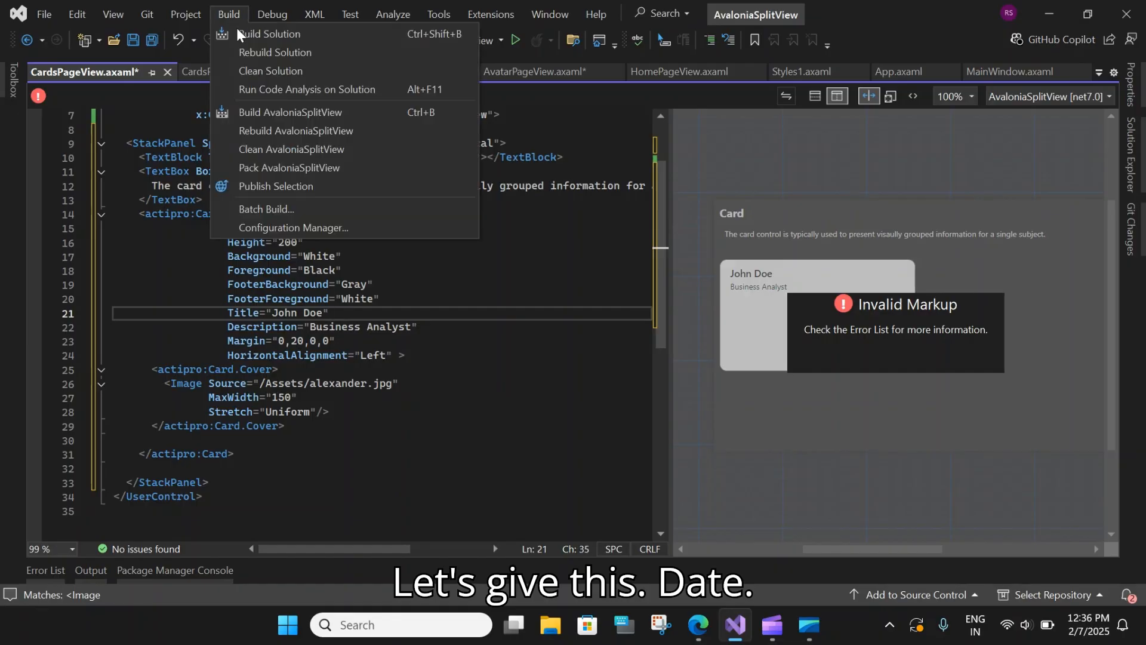
Rebuild the solution so the preview shows the portrait photo on the card.
{"action": "left_click", "coordinate": [275, 52]}
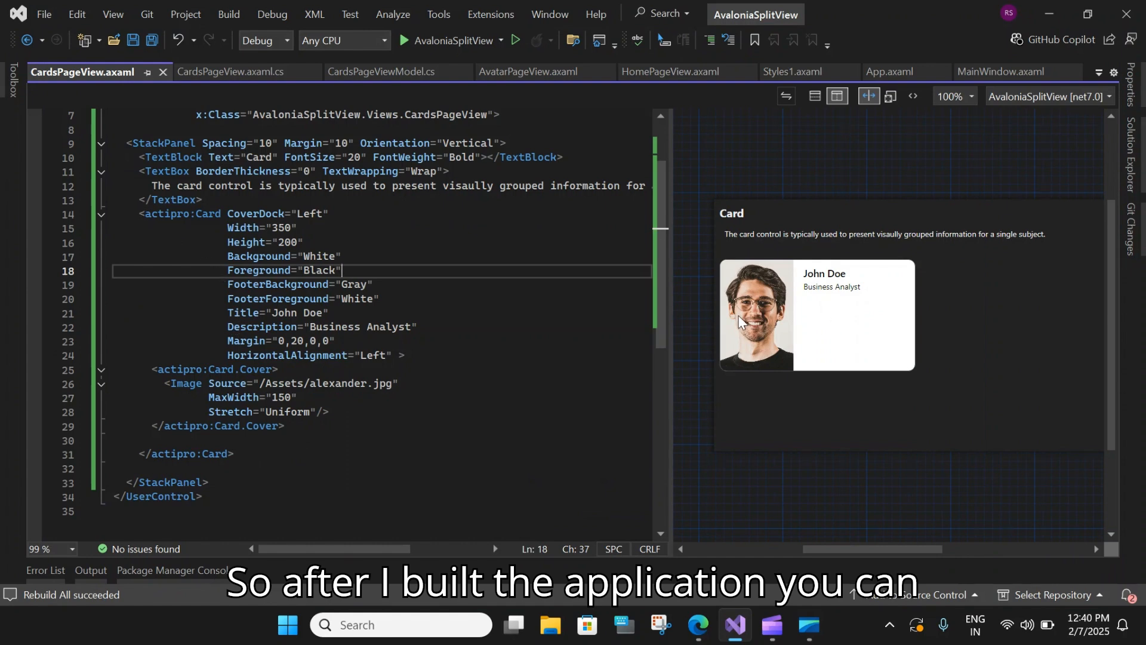
{"action": "mouse_move", "coordinate": [766, 357]}
{"action": "type", "text": "<"}
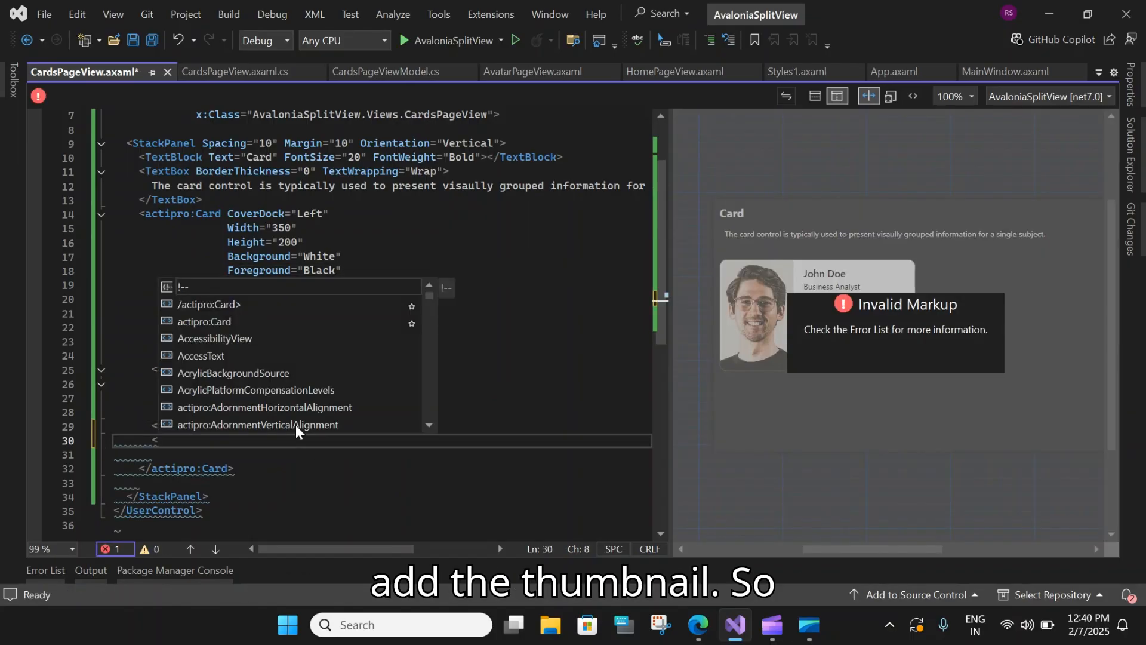
Add a Card.Thumbnail holding a 32 by 32 Image of /Assets/avalonia-logo.ico.
{"action": "type", "text": "actipro:Card.t"}
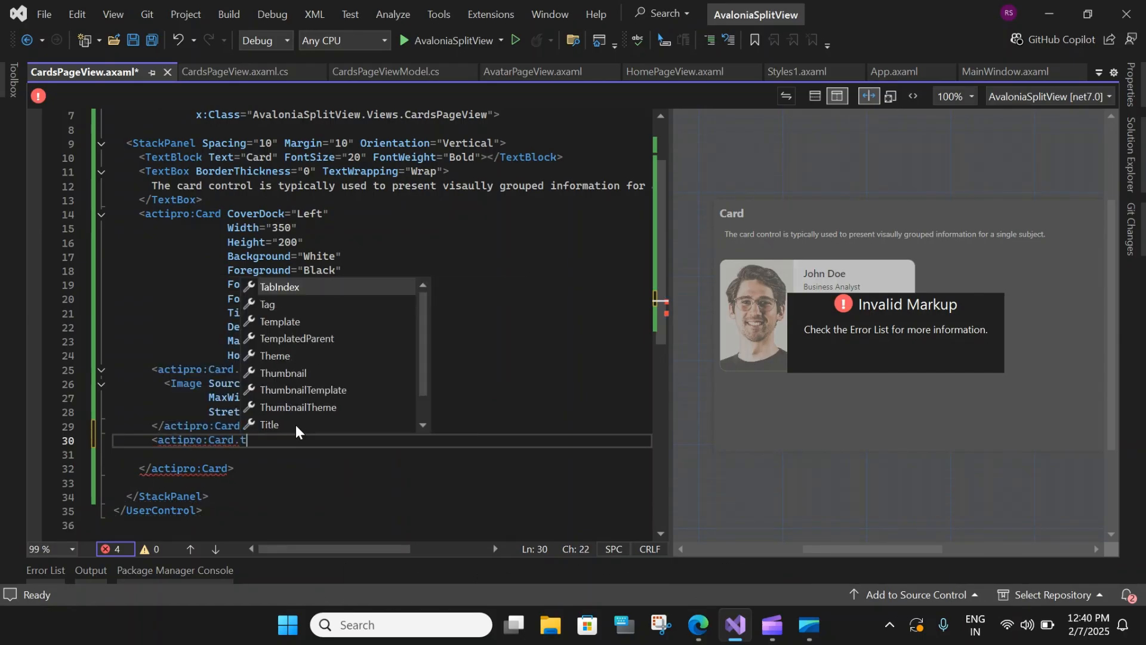
{"action": "type", "text": "humbnail>"}
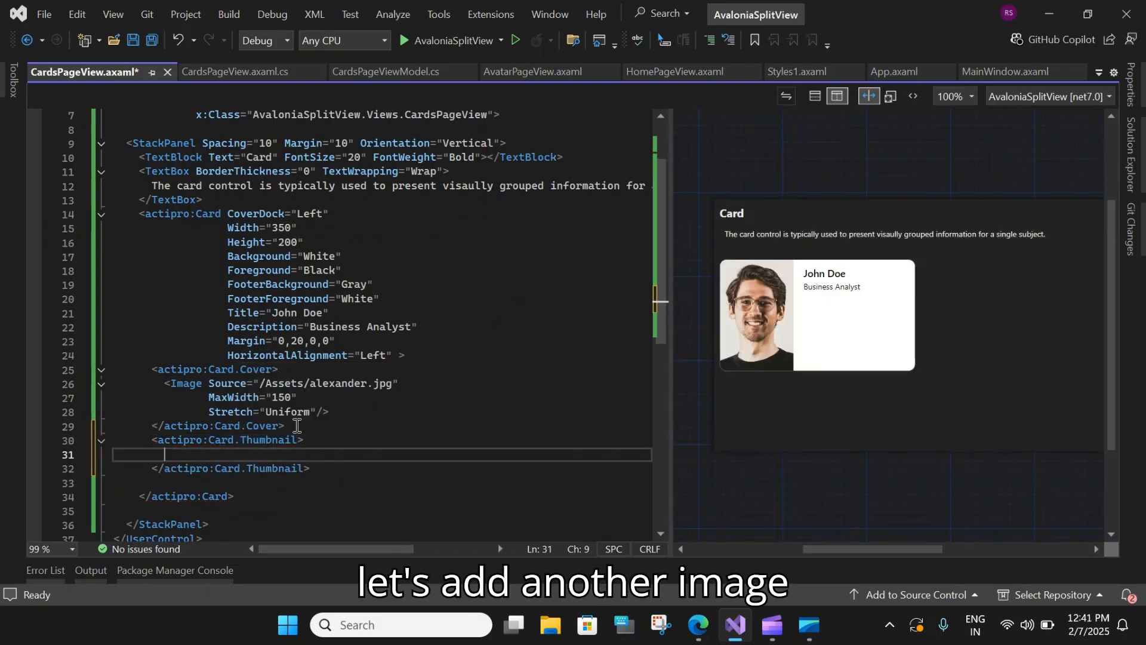
{"action": "type", "text": "t"}
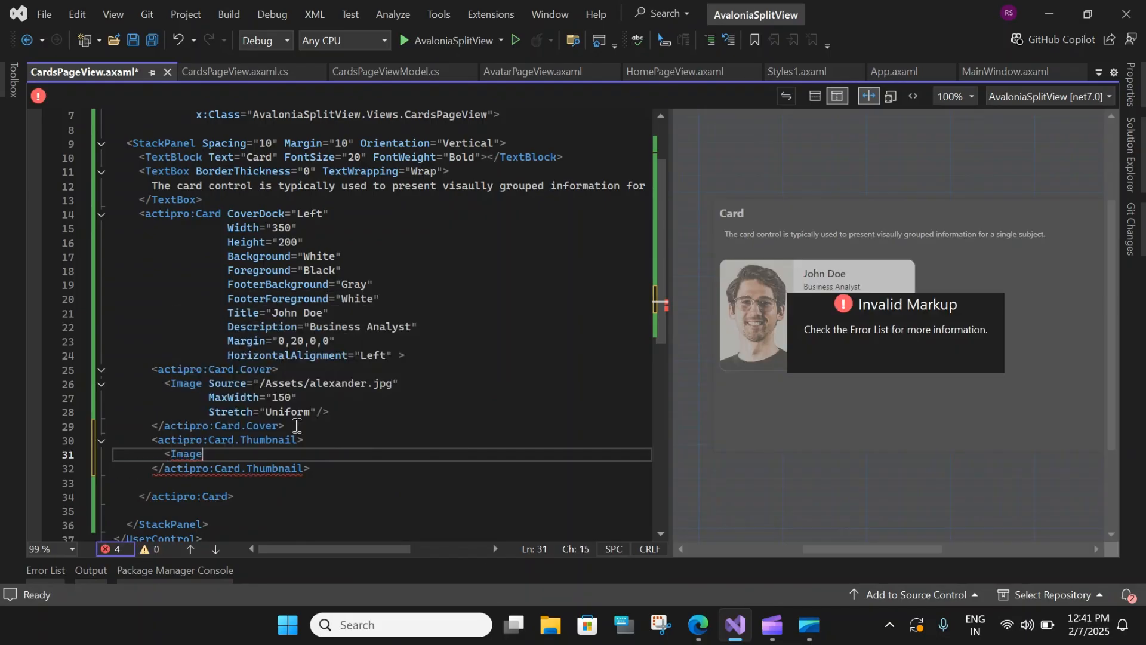
{"action": "type", "text": "Width=\"32"}
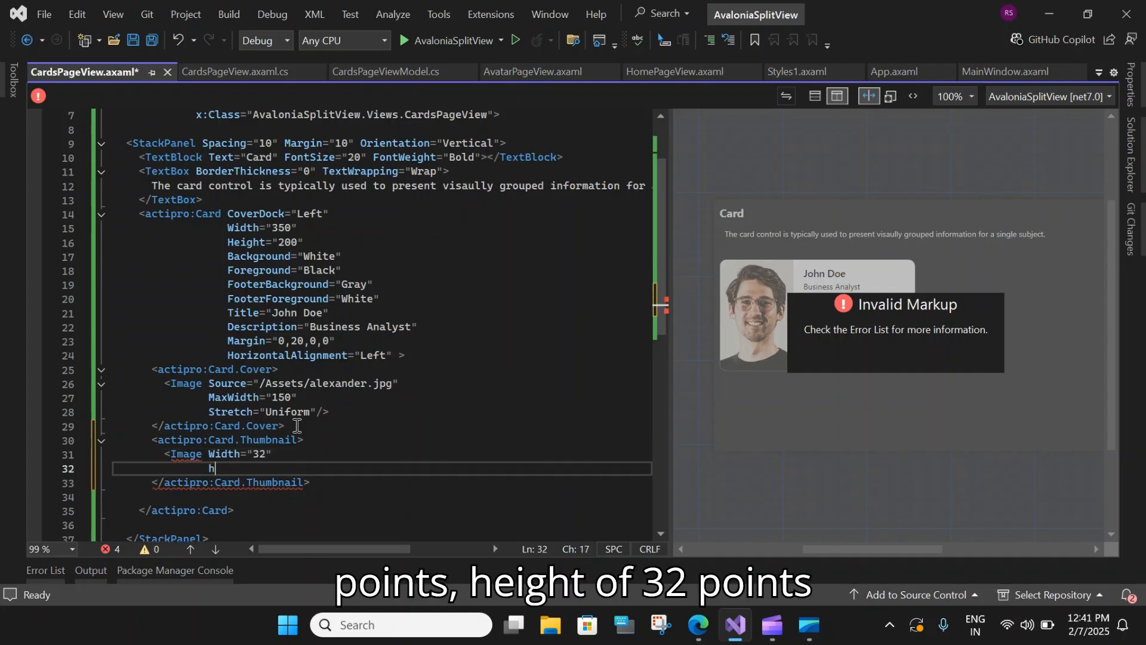
{"action": "type", "text": "Height=\"32\""}
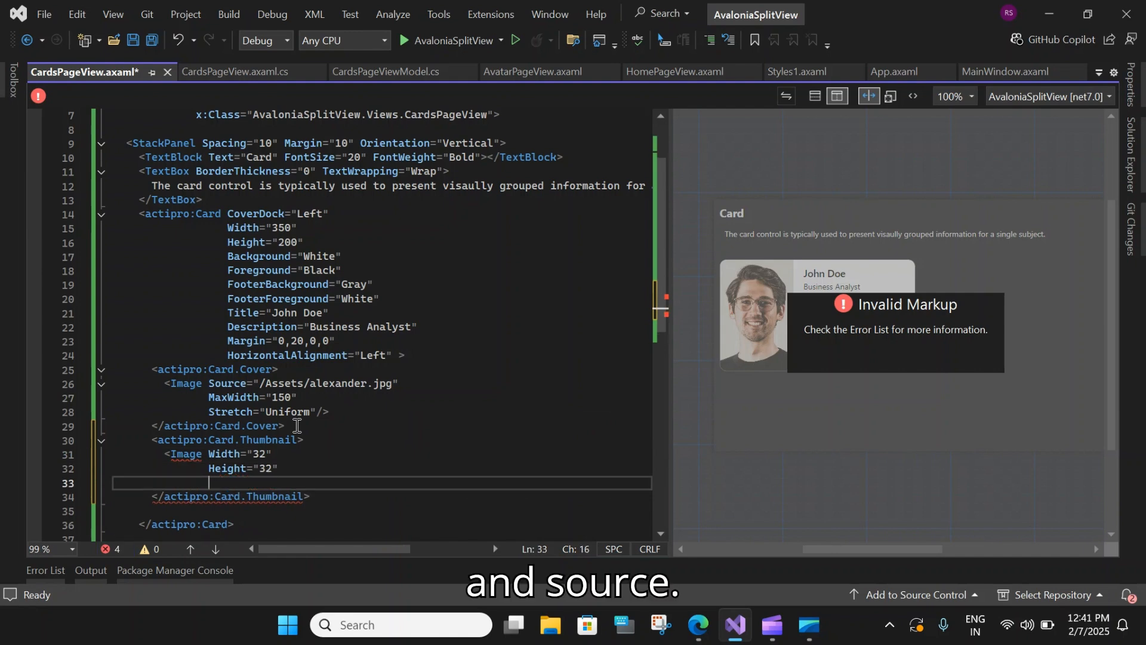
{"action": "type", "text": "Source=\"\""}
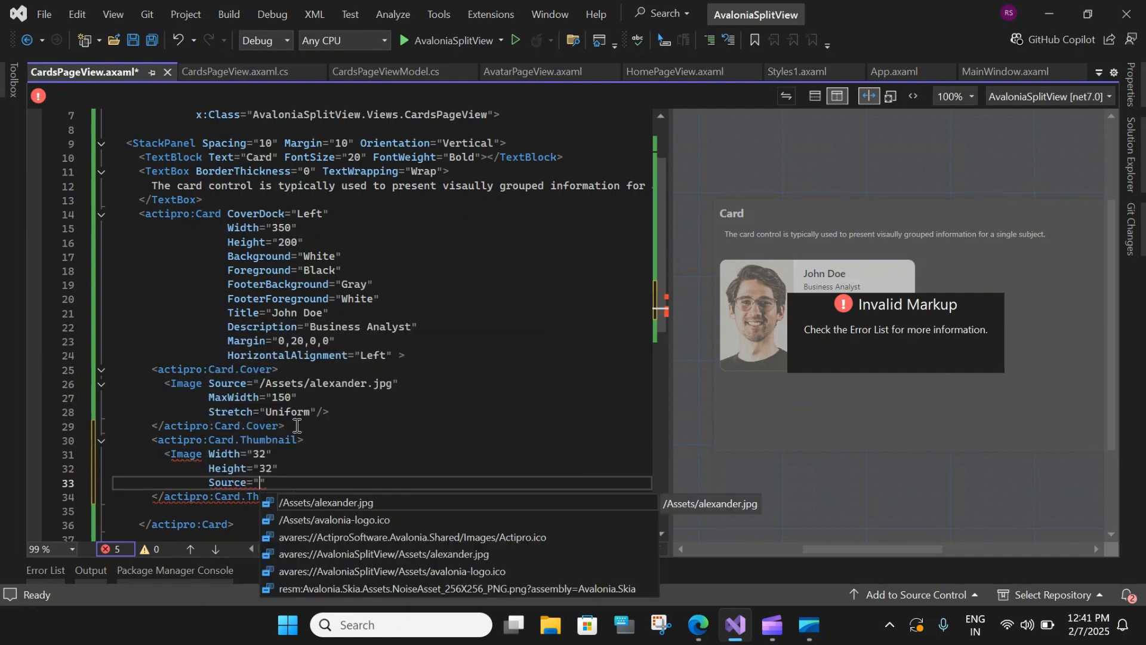
{"action": "left_click", "coordinate": [335, 523]}
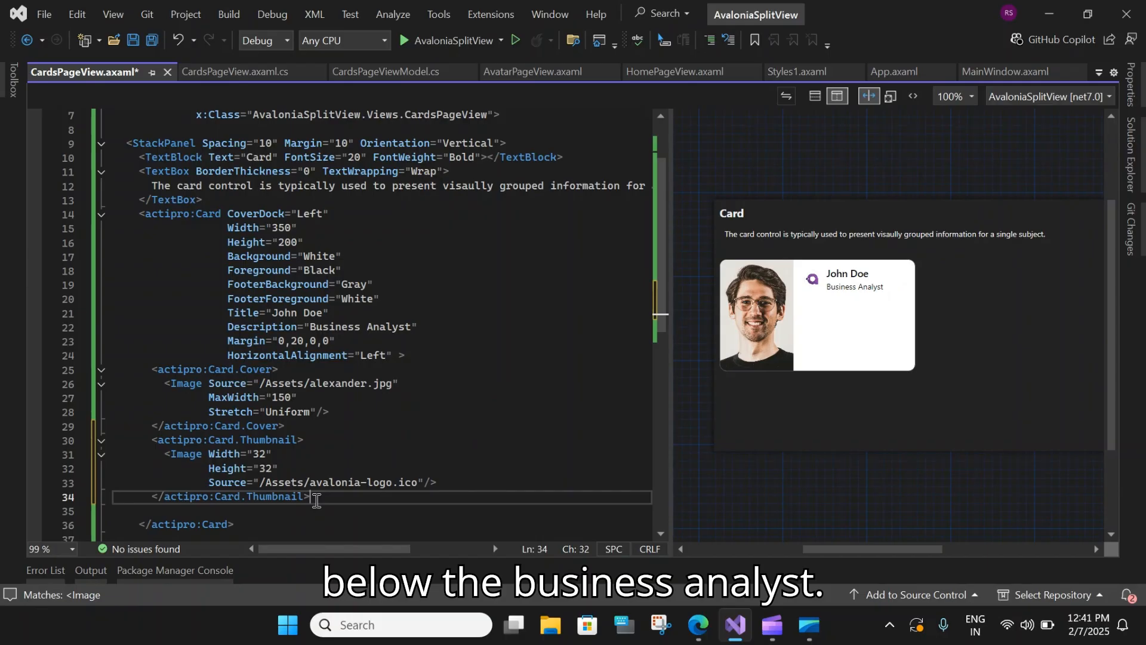
{"action": "key", "text": "enter"}
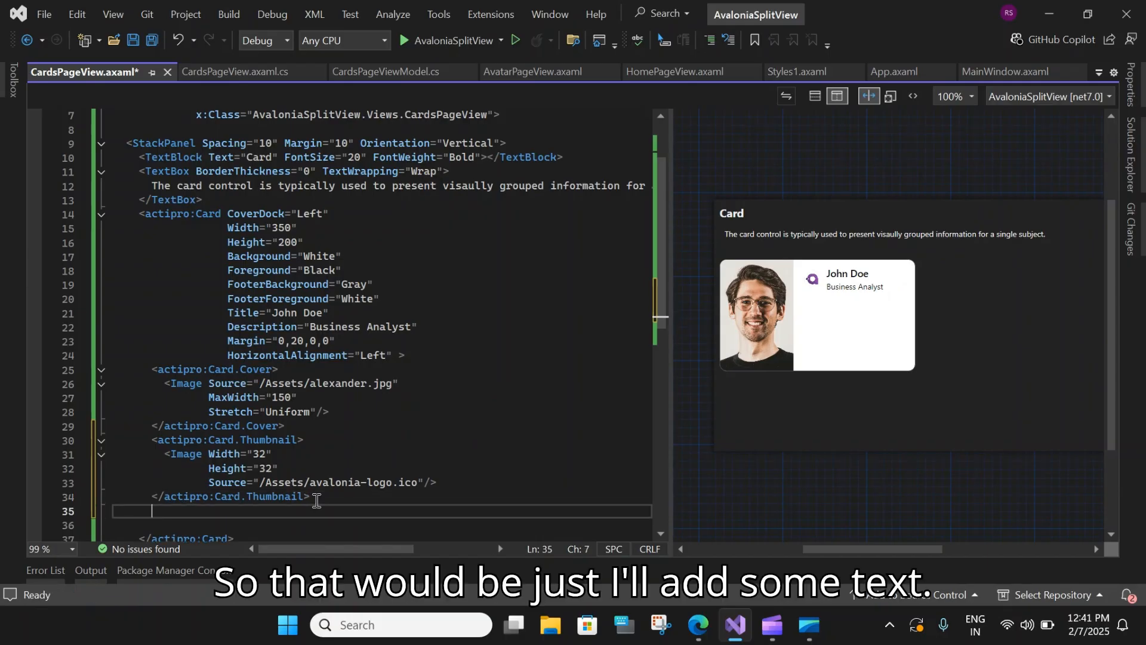
Write the card body text about documenting business processes, products, services and software.
{"action": "type", "text": "Iterprets and d"}
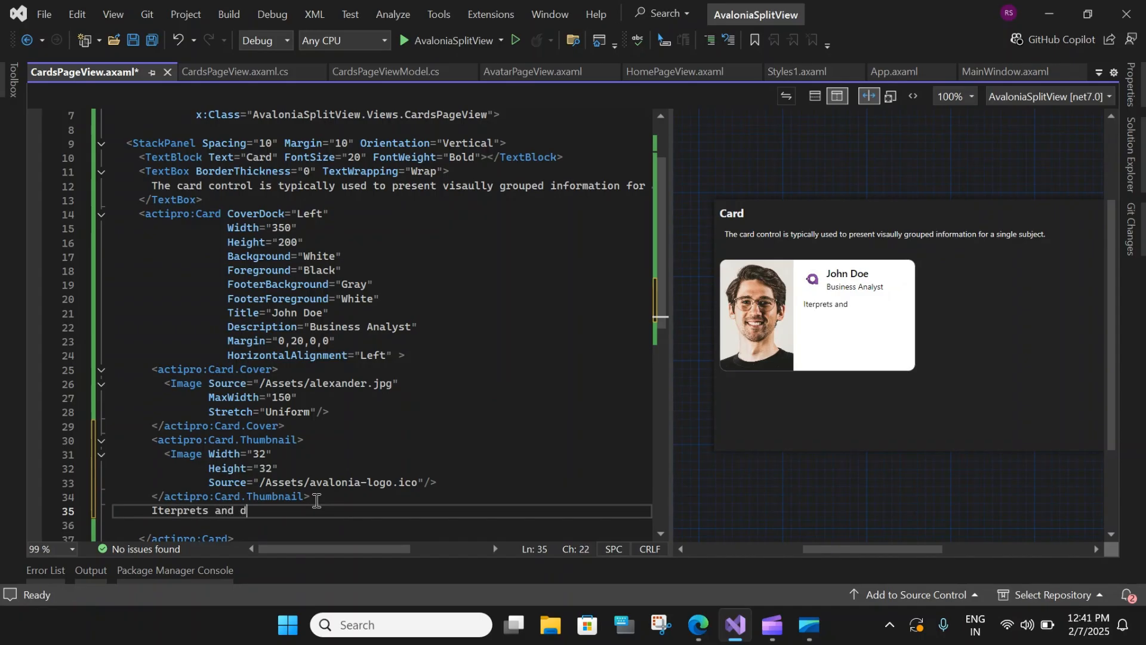
{"action": "type", "text": "ocuments business process"}
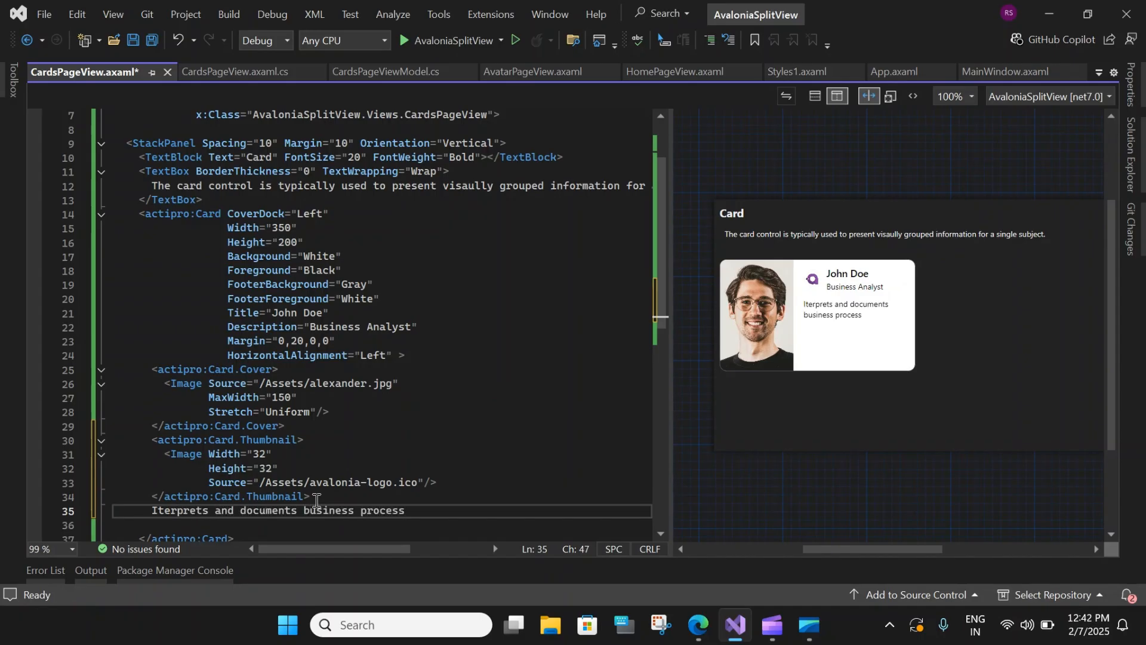
{"action": "type", "text": "es, products, services"}
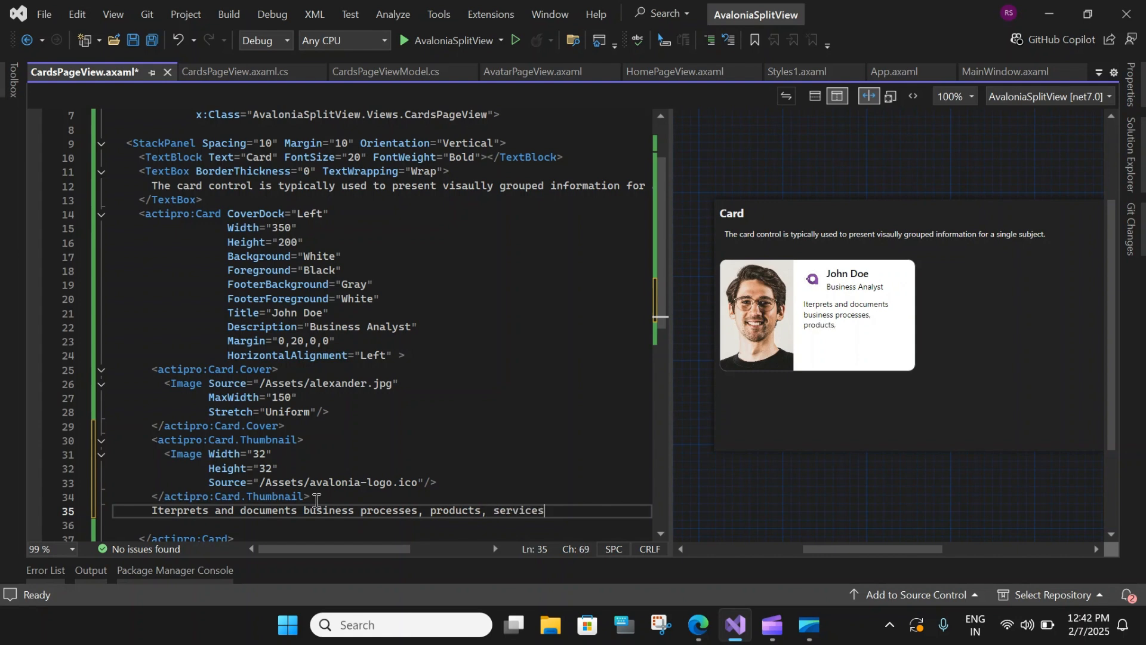
{"action": "type", "text": "and software through"}
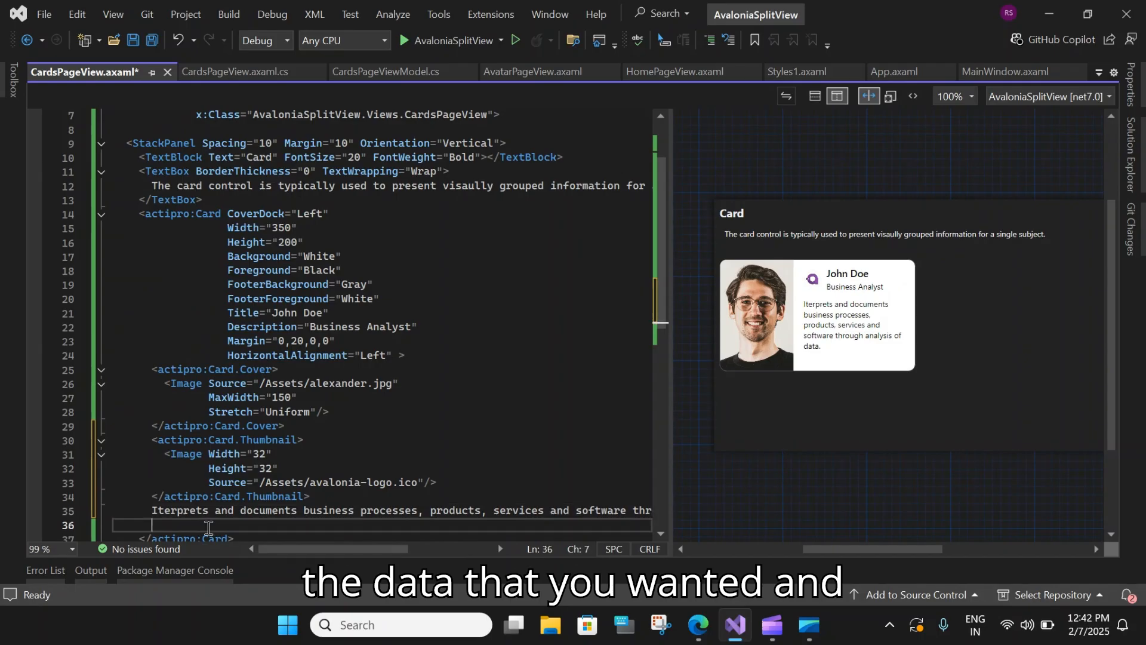
{"action": "type", "text": "<"}
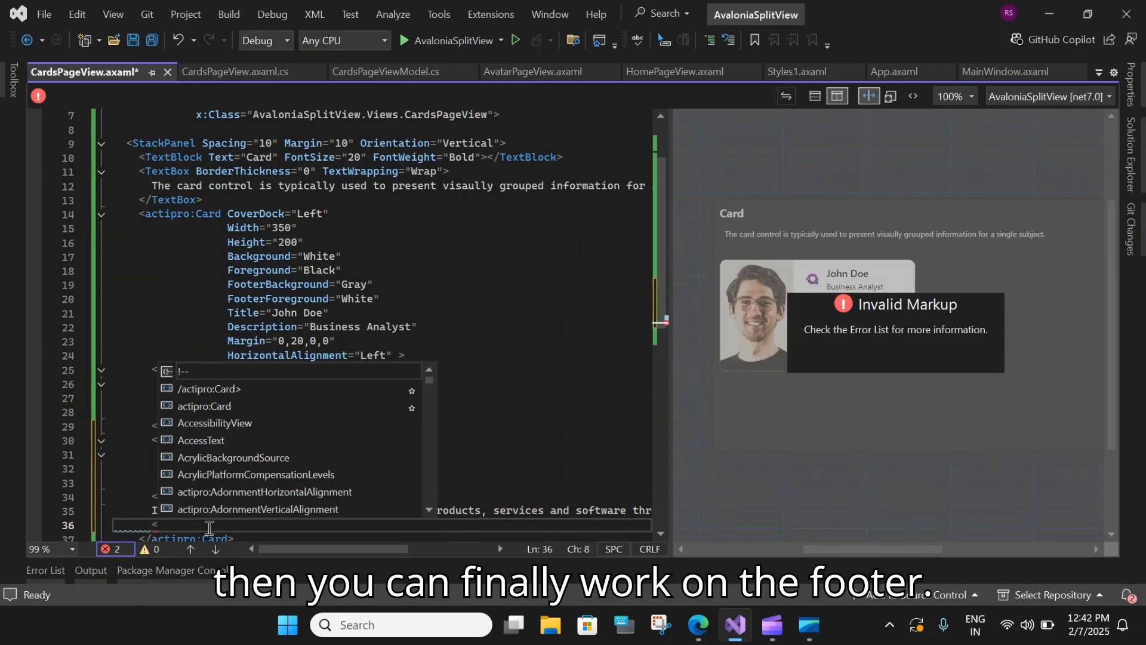
Add an actipro:Card.Footer element holding a TextBlock with FontStyle="Italic".
{"action": "type", "text": "actipro:Card."}
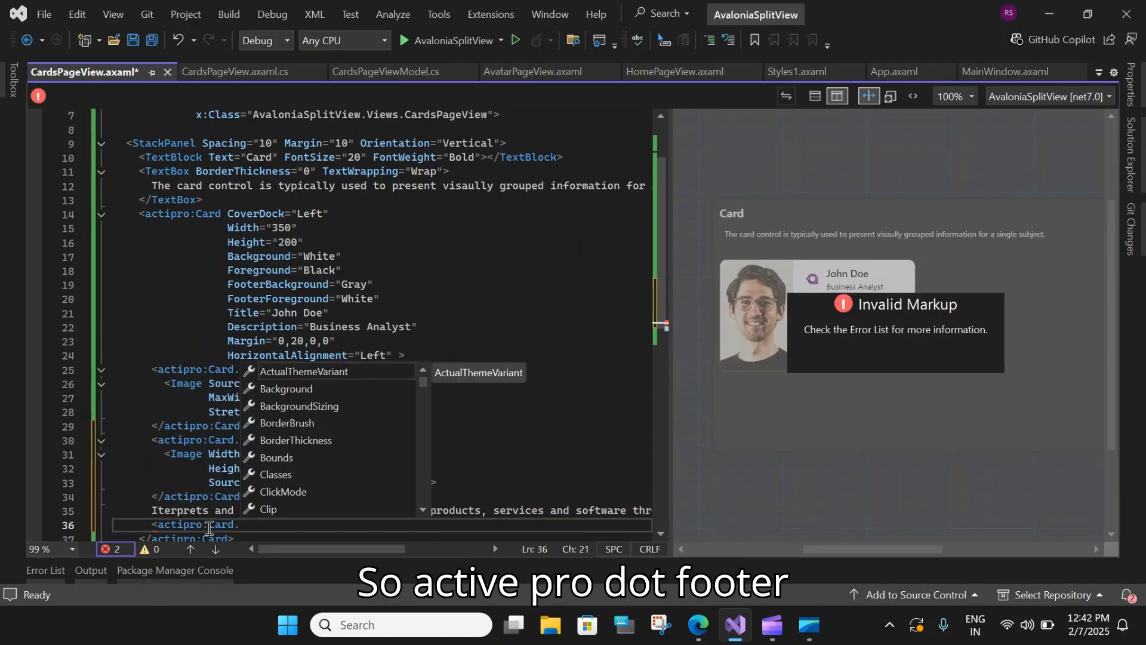
{"action": "type", "text": "fo"}
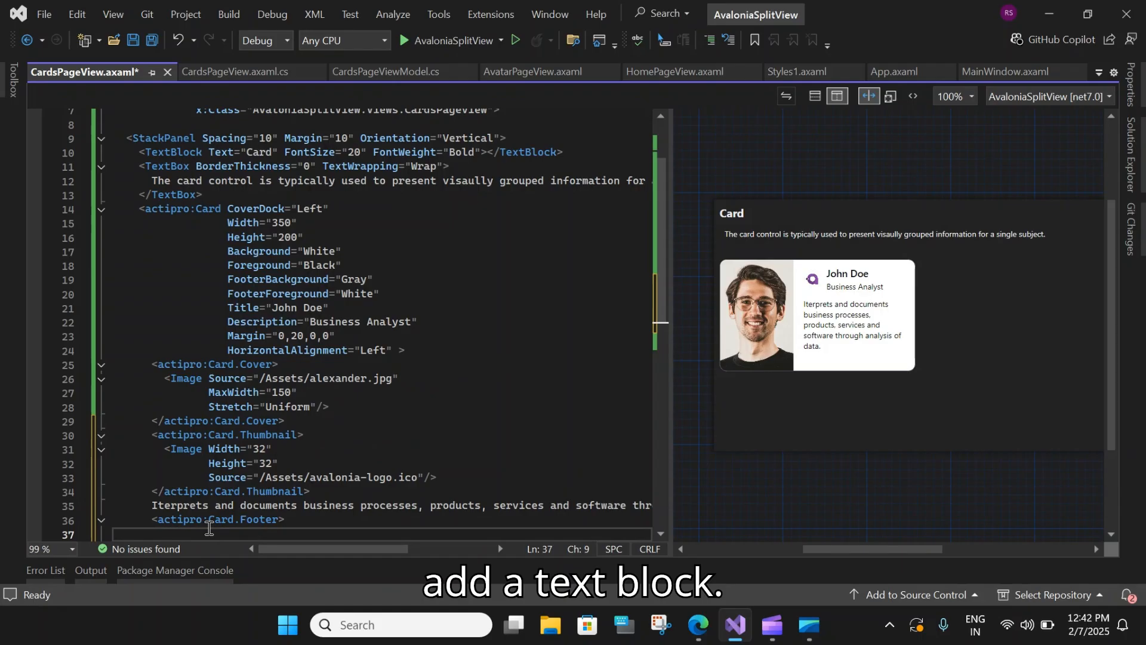
{"action": "type", "text": "<t"}
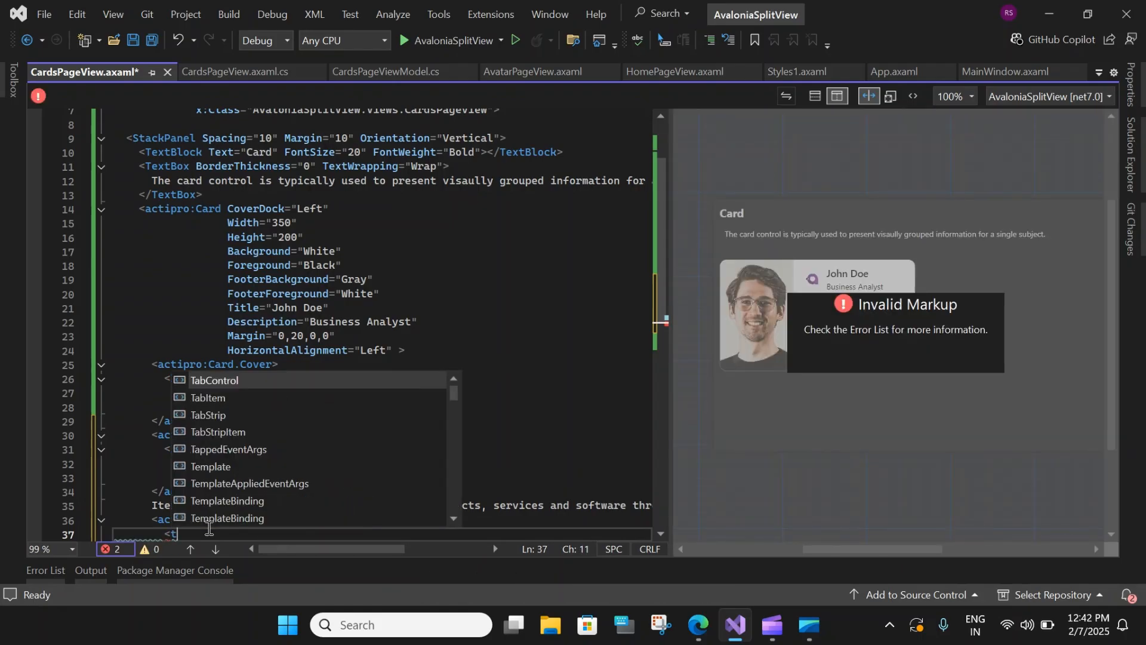
{"action": "type", "text": "extBlock"}
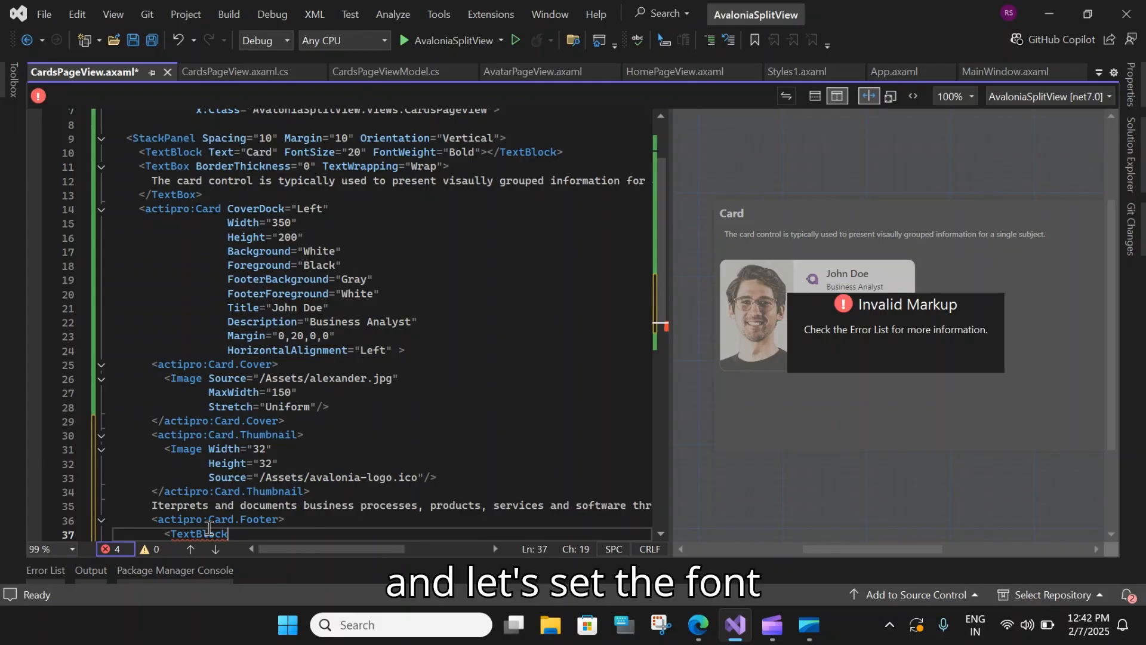
{"action": "type", "text": "F"}
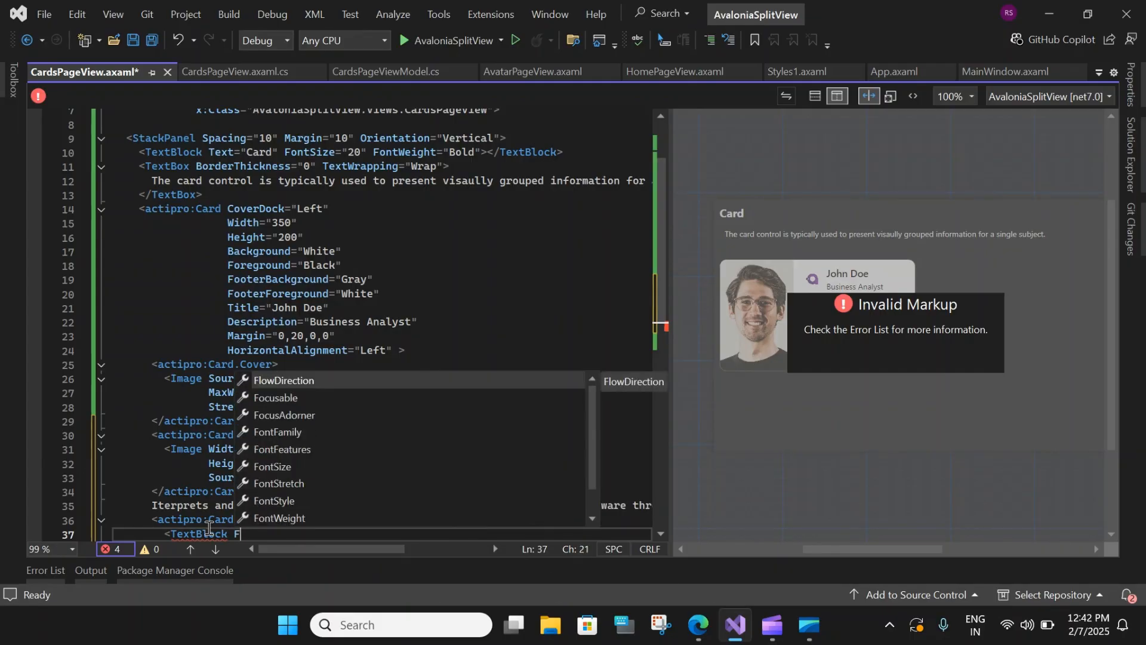
{"action": "type", "text": "FontStyle=\""}
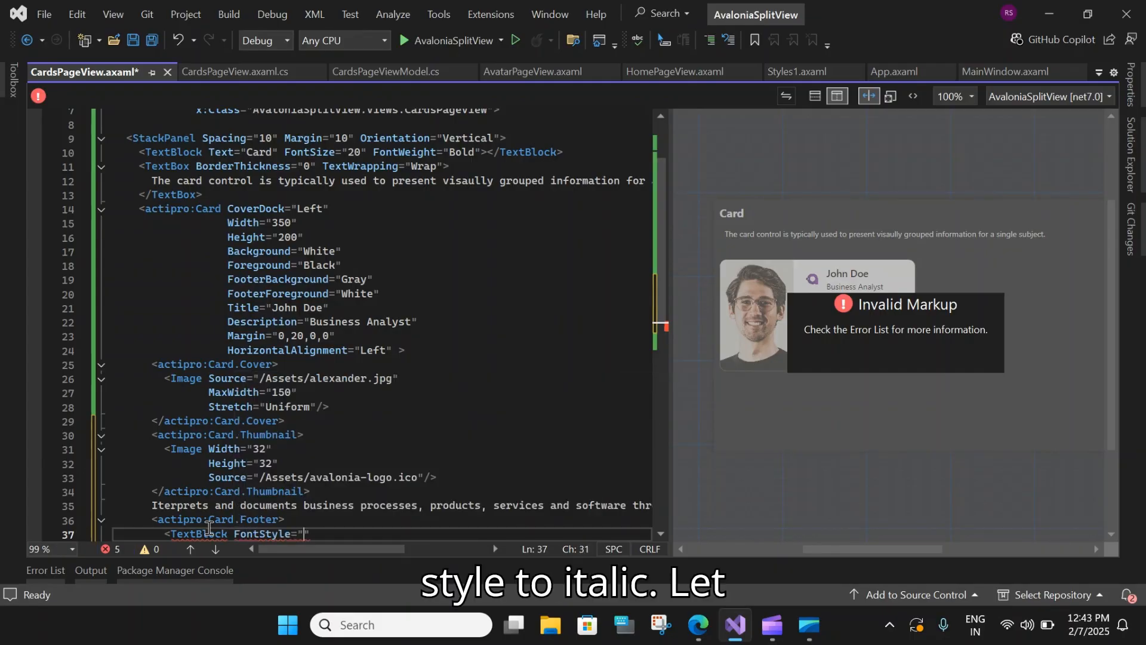
{"action": "type", "text": "Italic"}
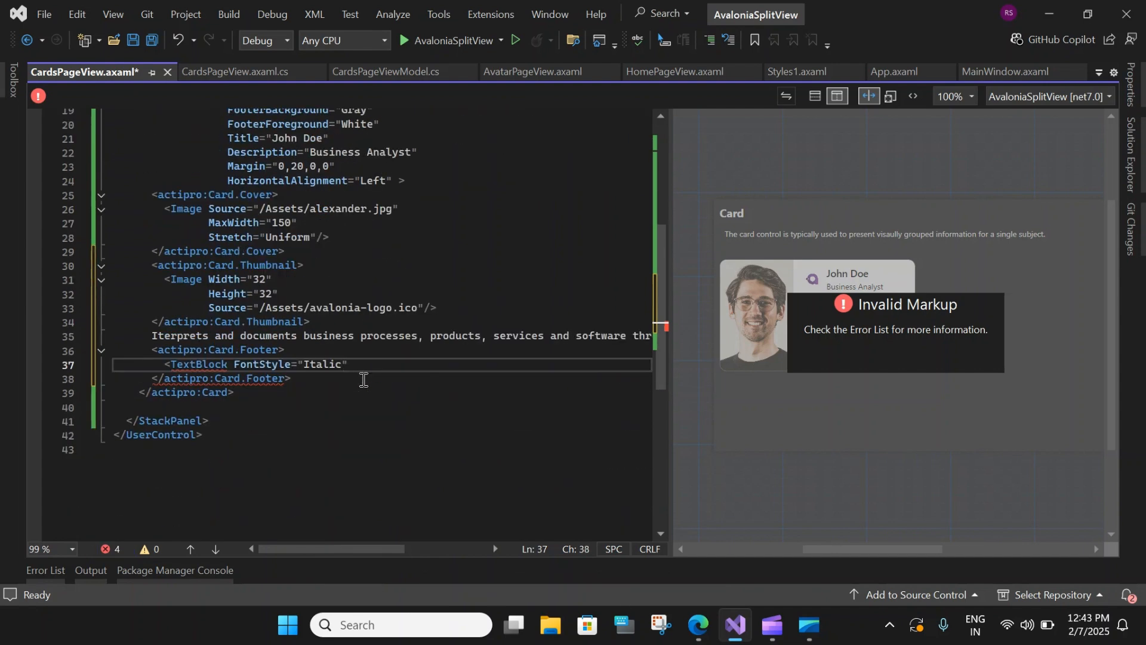
Set the footer TextBlock's Text to "This is a footer" and close the tag.
{"action": "type", "text": "Text=\"T\""}
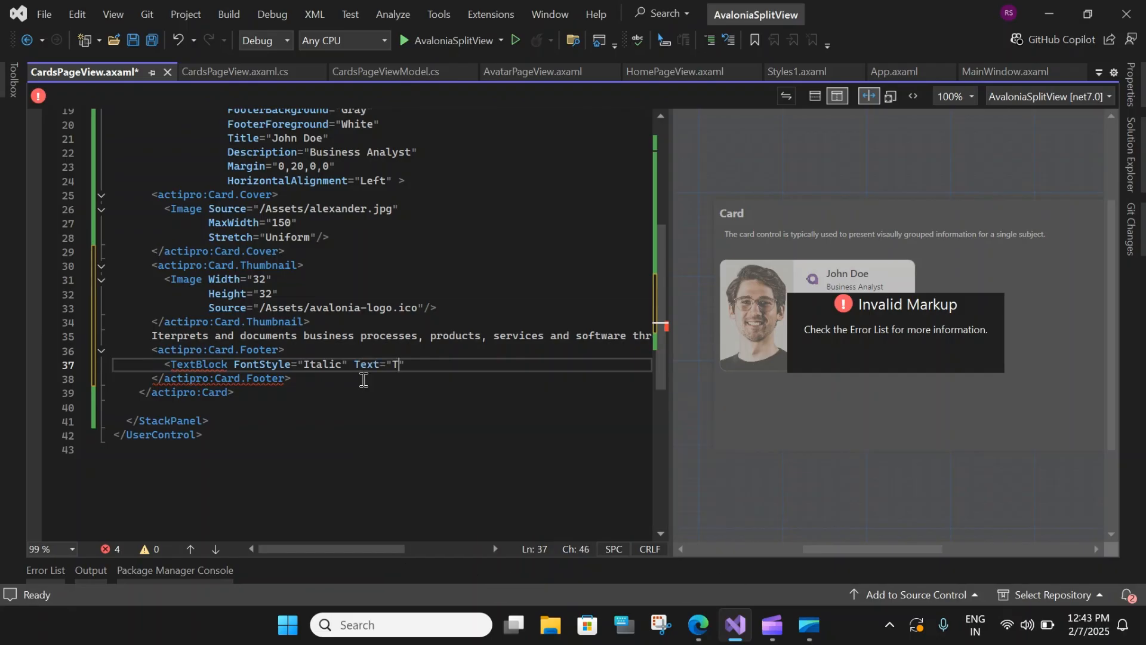
{"action": "key", "text": "Backspace"}
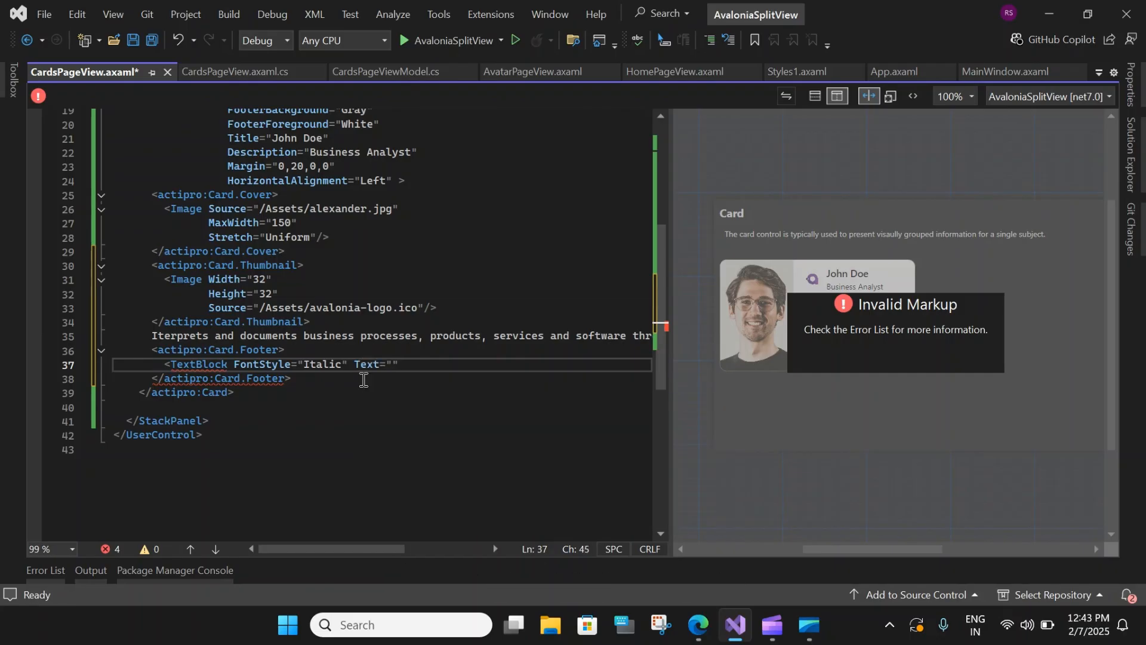
{"action": "type", "text": "this is a footer"}
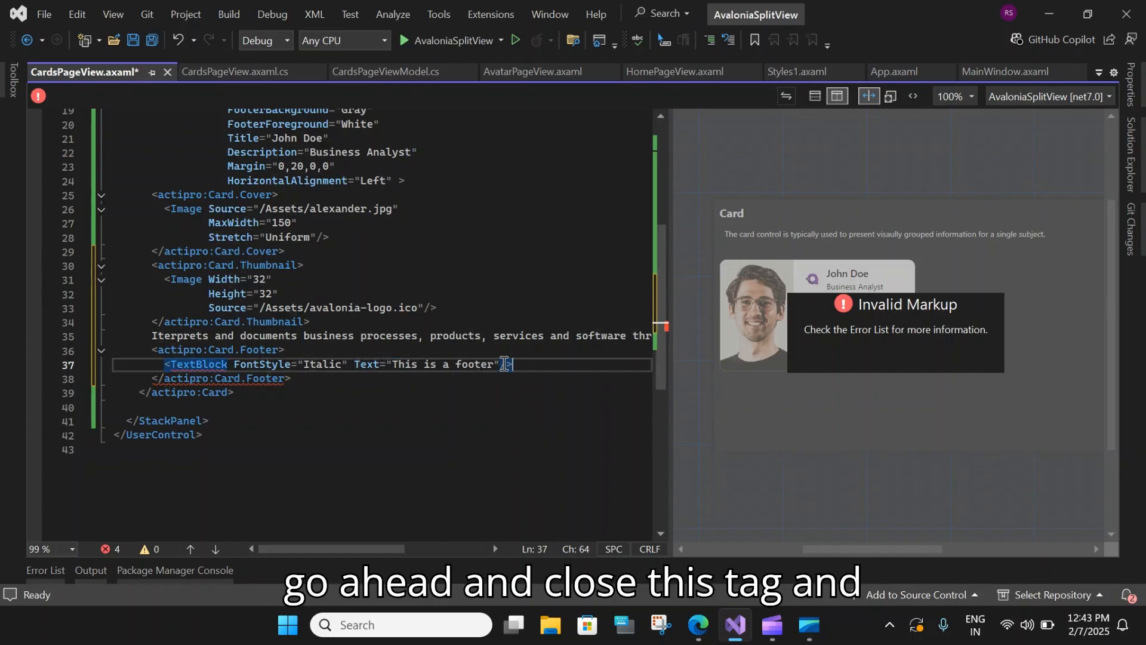
{"action": "type", "text": "/>"}
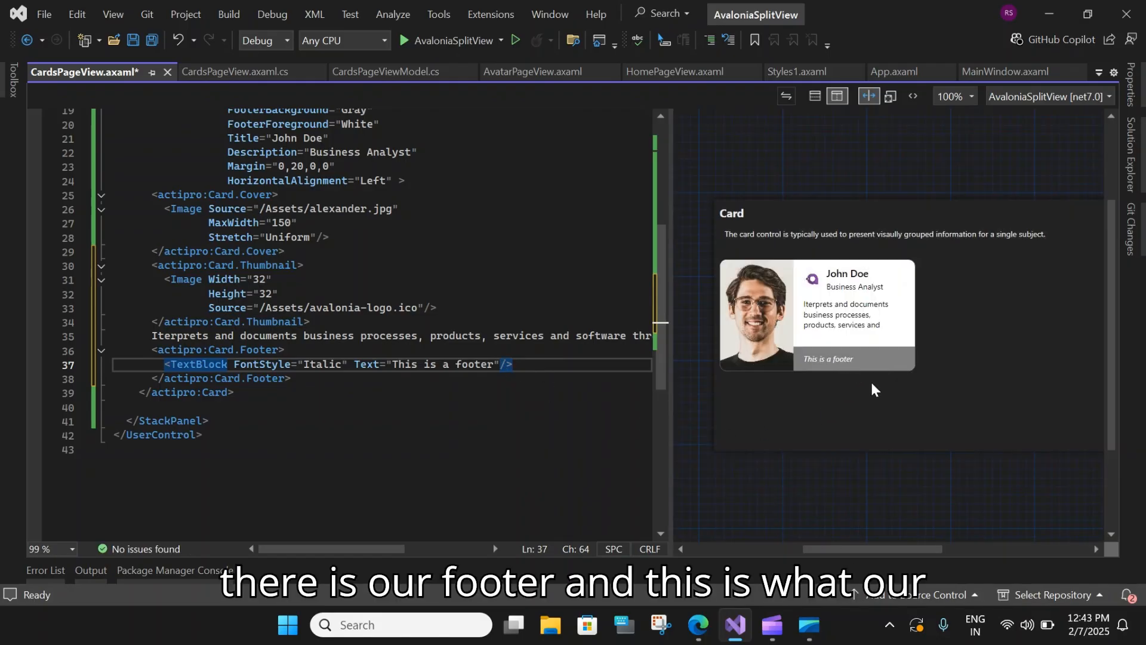
{"action": "left_click", "coordinate": [134, 40]}
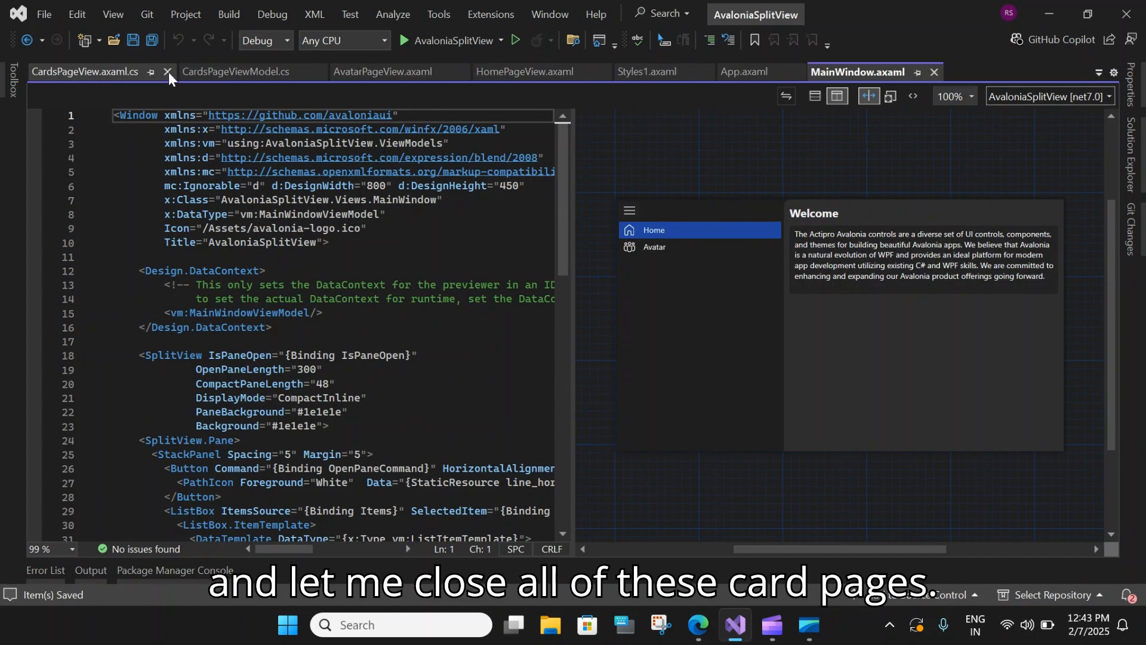
Close the card page code-behind file and scroll through MainWindow's markup.
{"action": "left_click", "coordinate": [167, 71]}
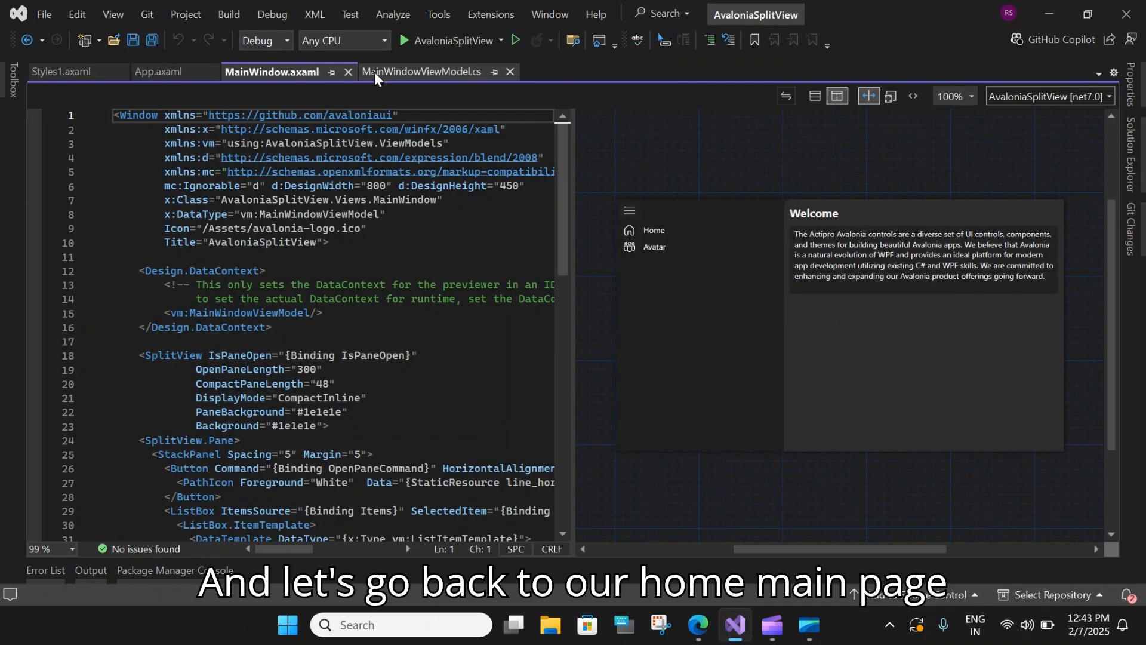
{"action": "left_click", "coordinate": [653, 246]}
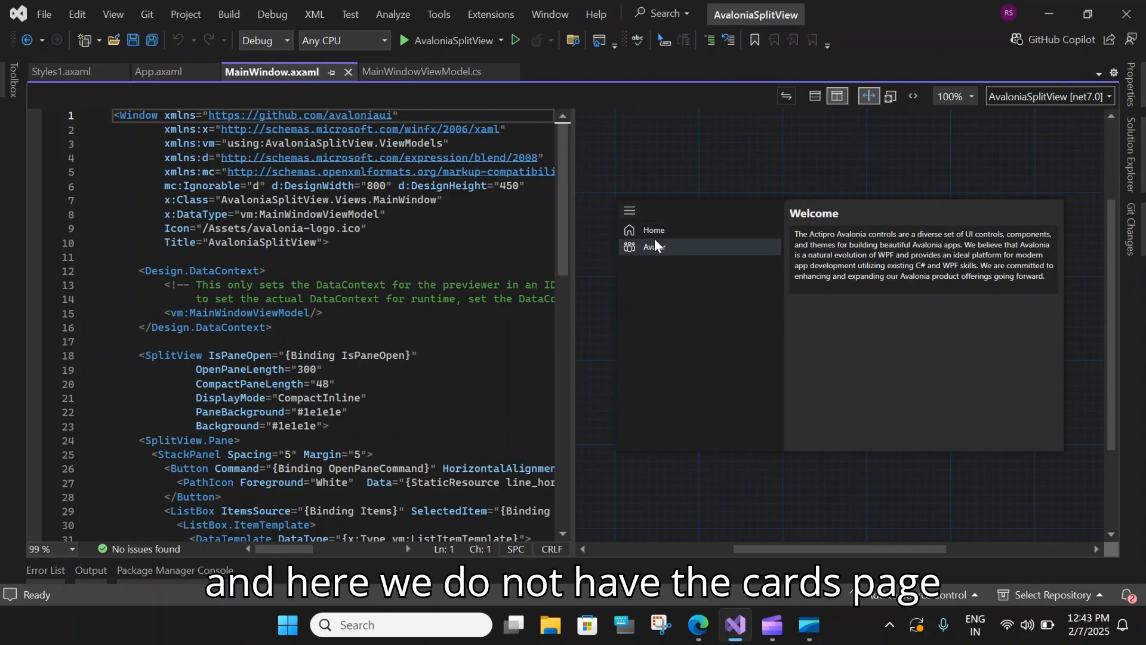
{"action": "scroll", "scroll_direction": "down", "scroll_amount": 3}
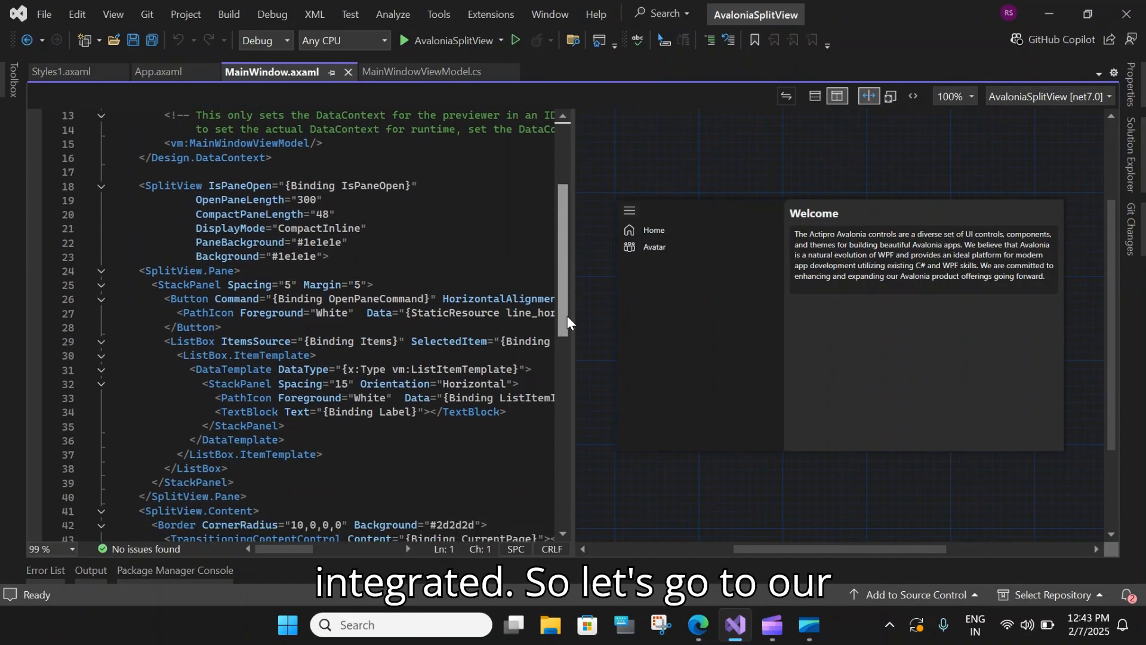
Switch to MainWindowViewModel.cs and start a new entry in the Items collection.
{"action": "left_click", "coordinate": [420, 71]}
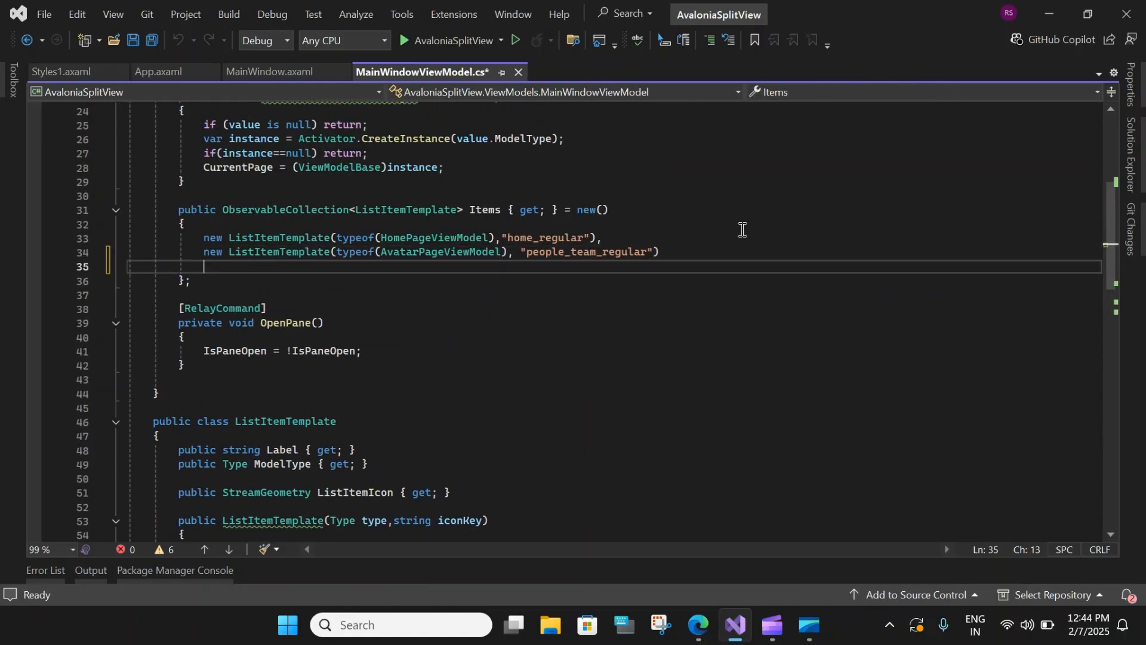
{"action": "type", "text": "new"}
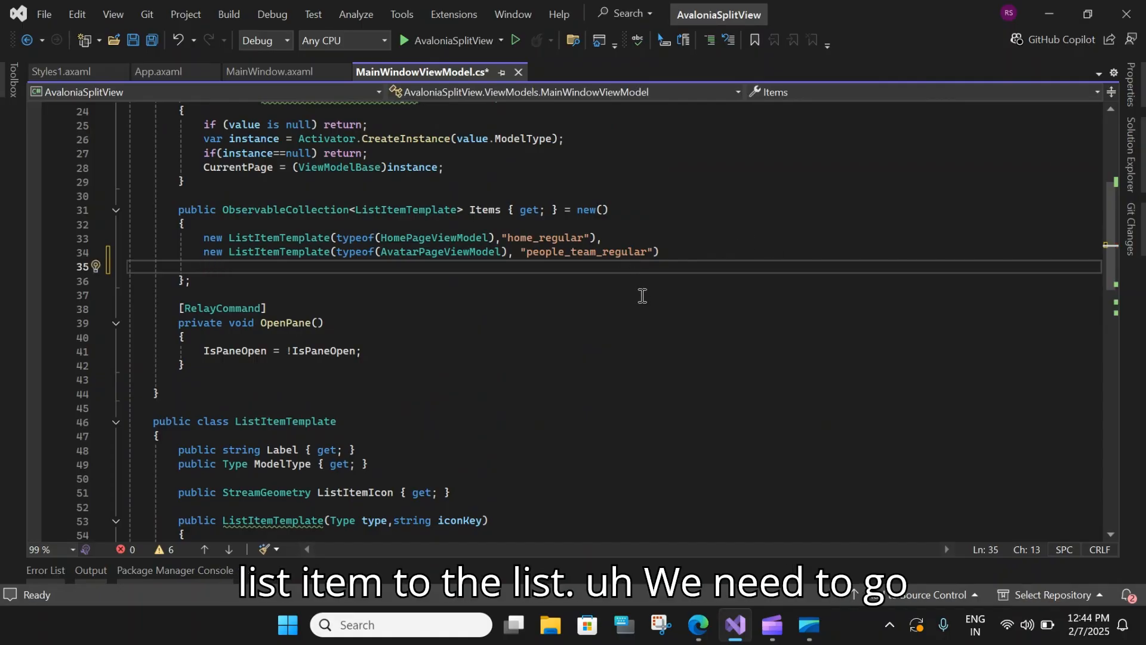
{"action": "left_click", "coordinate": [65, 71]}
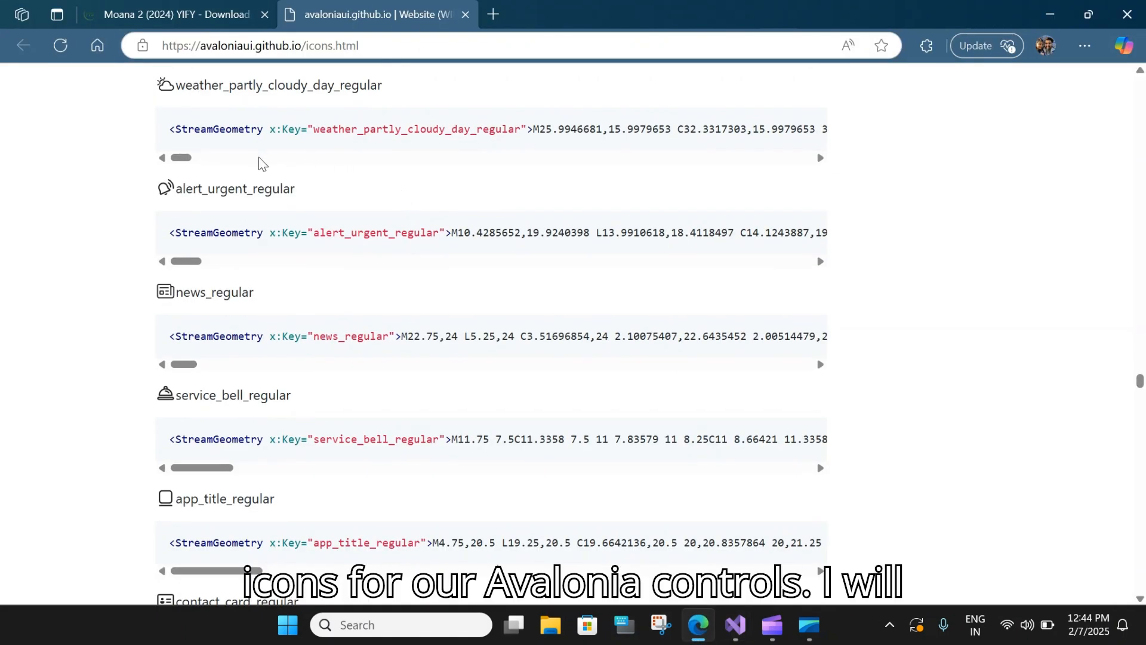
{"action": "mouse_move", "coordinate": [892, 197]}
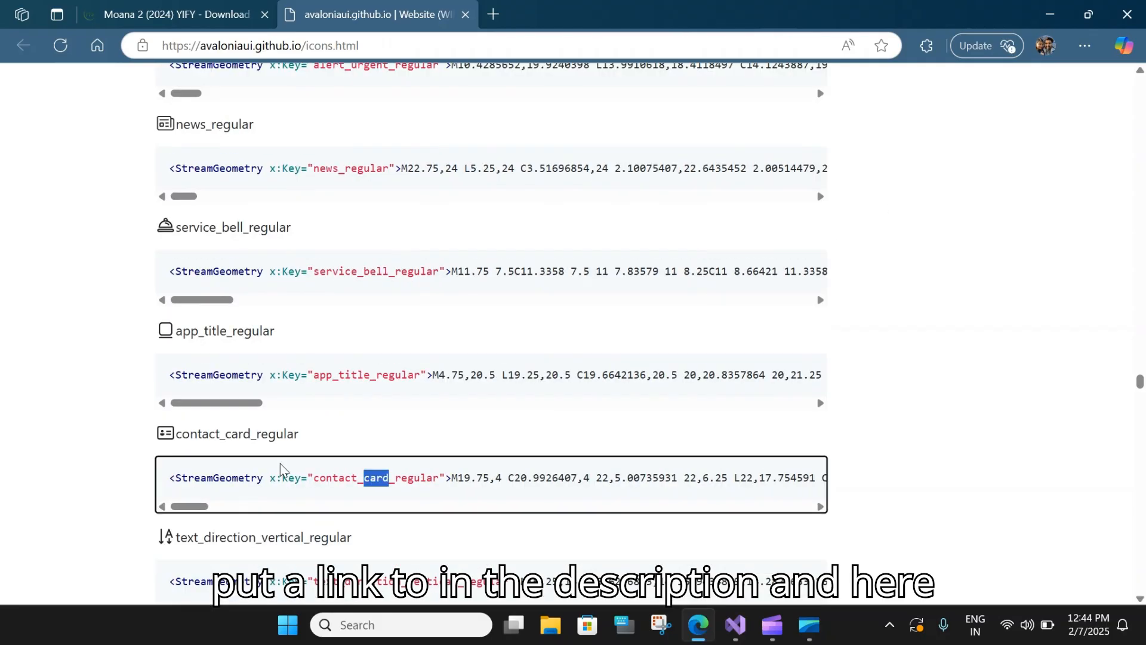
Scroll the Avalonia icons catalogue down to the contact_card_regular entry.
{"action": "scroll", "scroll_direction": "down", "scroll_amount": 3}
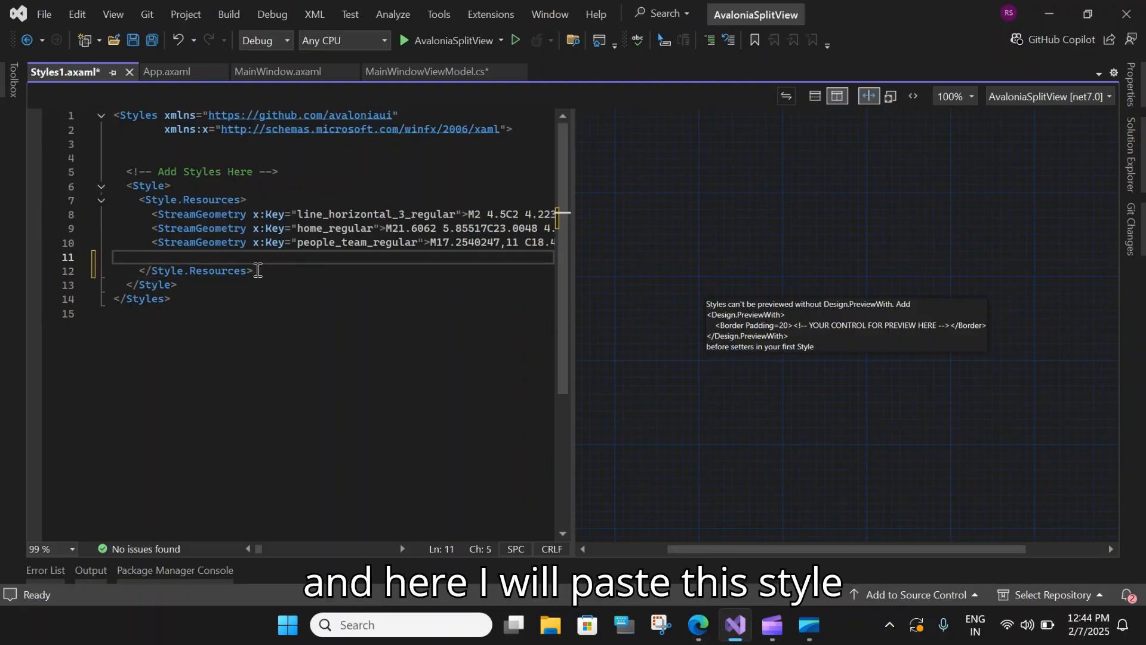
Paste the contact_card_regular StreamGeometry into Style.Resources and copy its key name.
{"action": "type", "text": "<StreamGeometry x:Key=\"contact_card_regular\">M19.75,4 C20.99264..."}
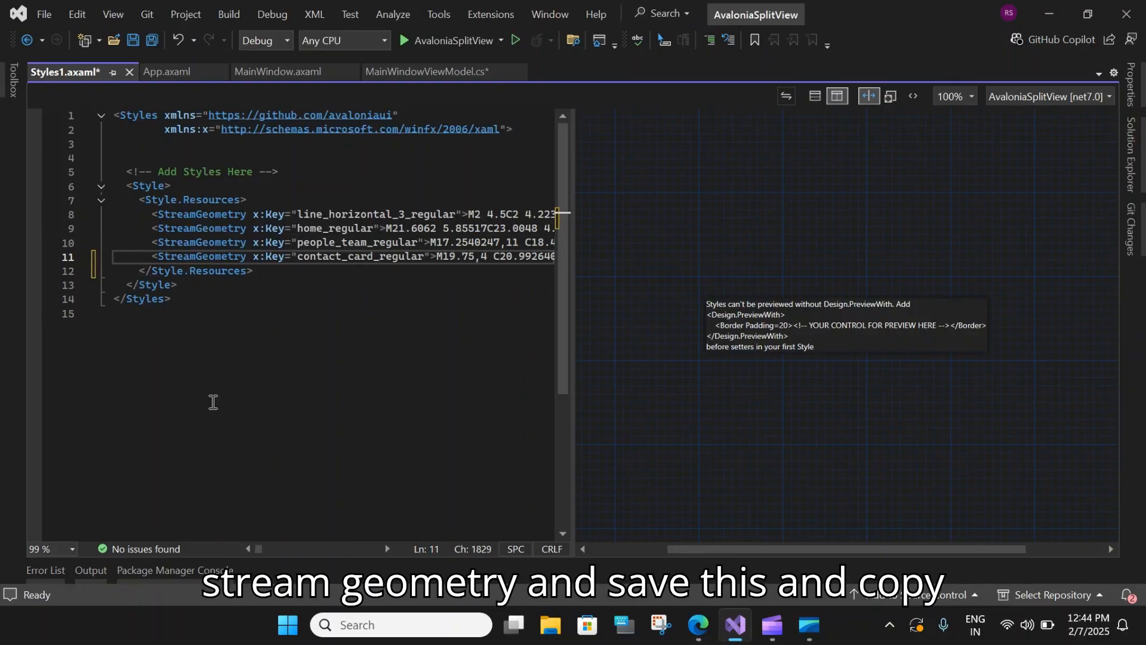
{"action": "double_click", "coordinate": [359, 255]}
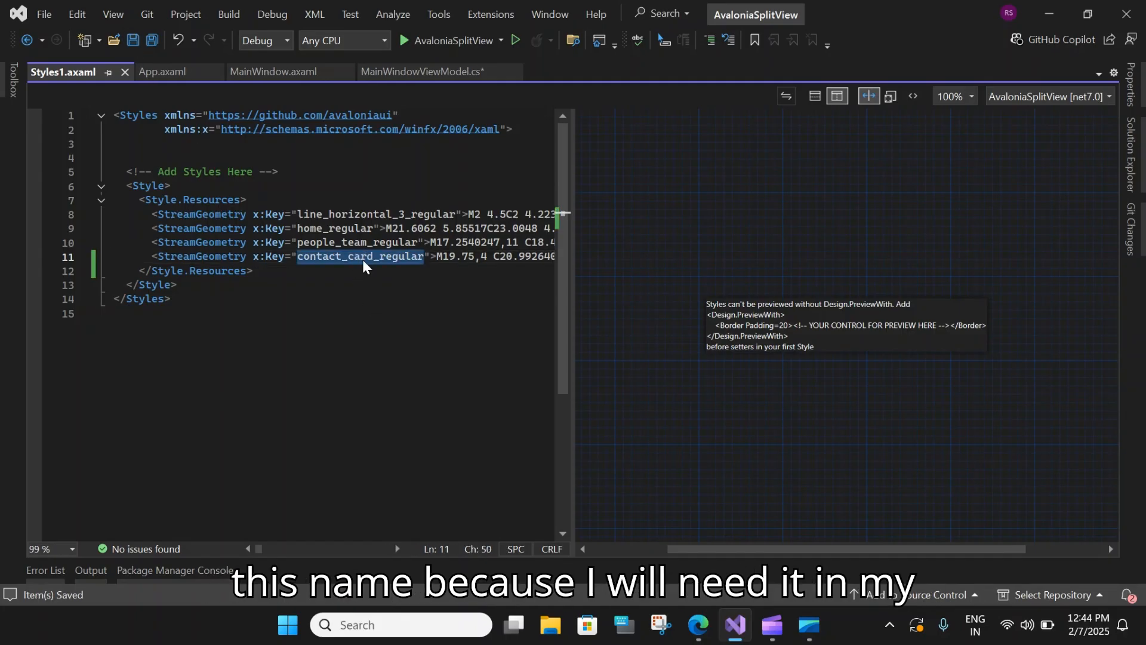
{"action": "left_click", "coordinate": [420, 71]}
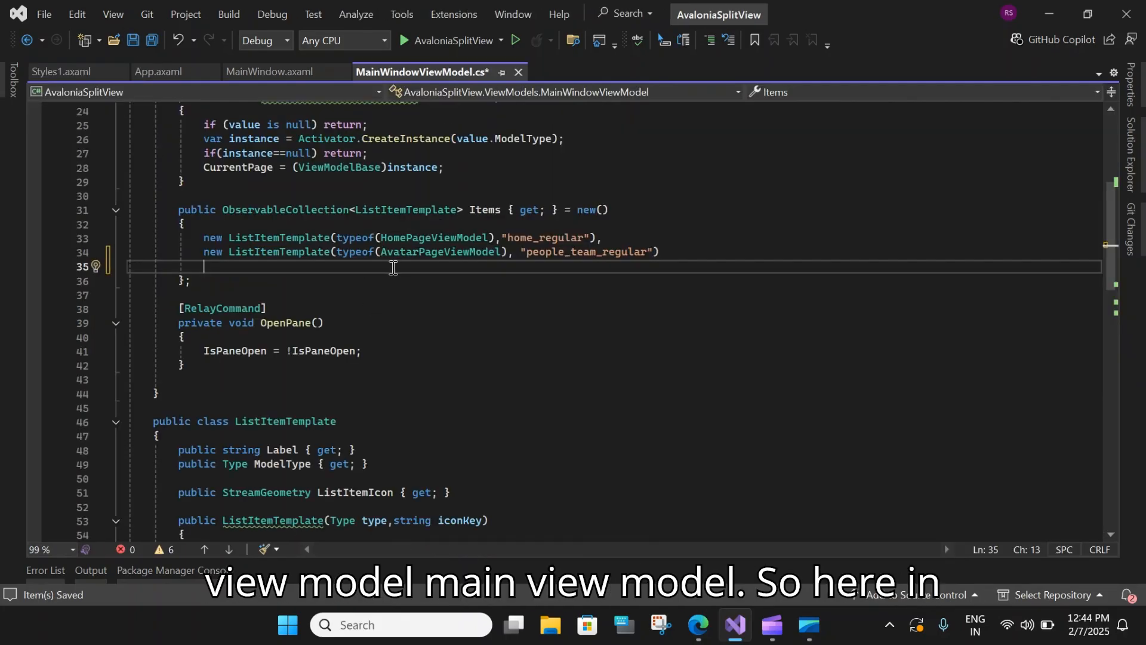
Add new ListItemTemplate(typeof(CardsPageViewModel), "contact_card_regular") to the Items collection.
{"action": "type", "text": "new"}
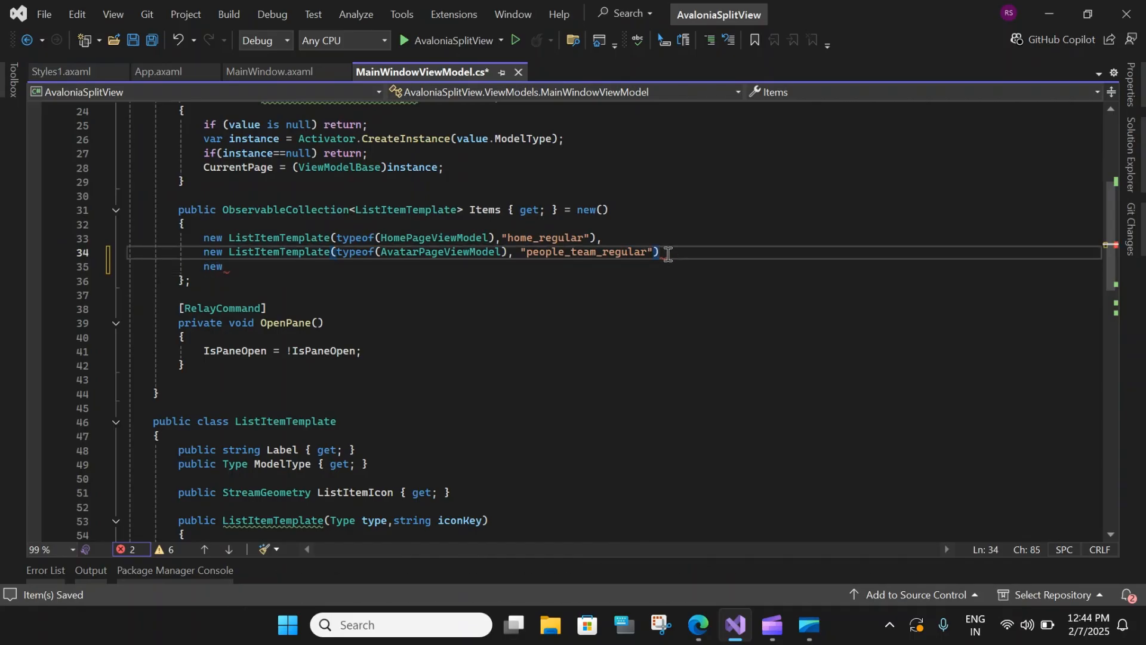
{"action": "type", "text": ","}
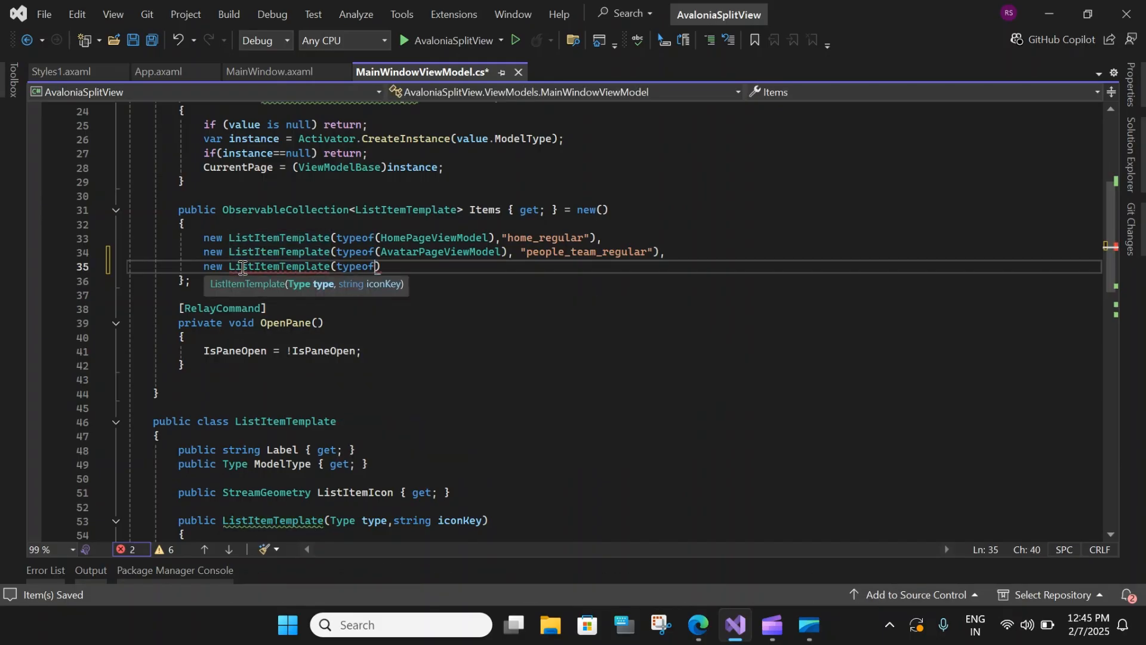
{"action": "type", "text": "card"}
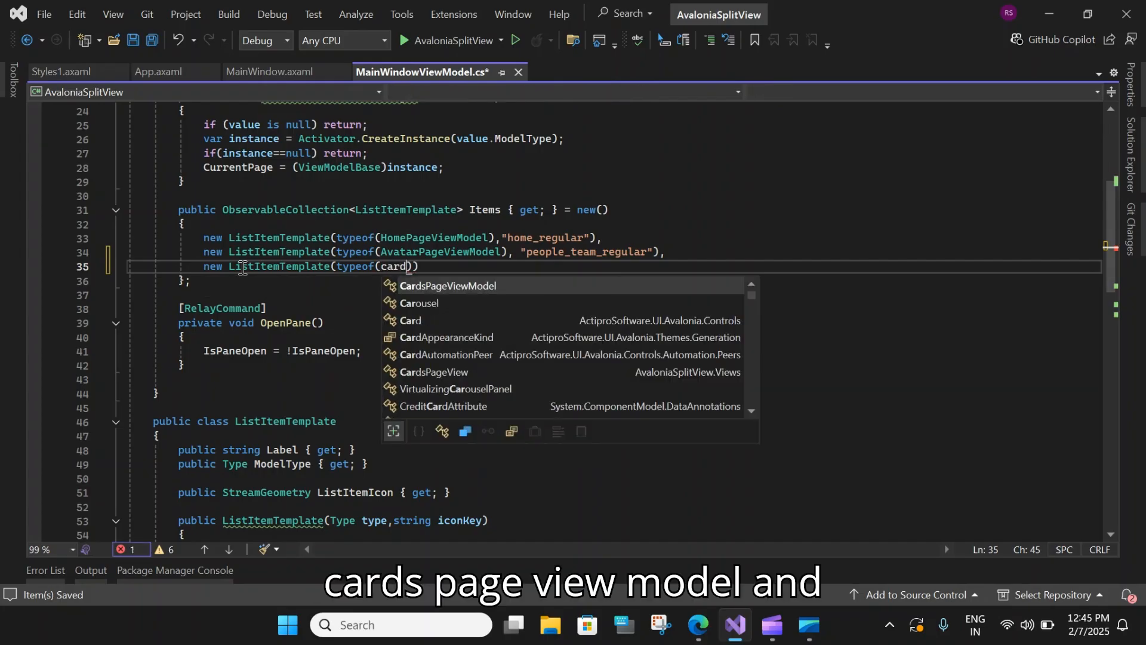
{"action": "key", "text": "Tab"}
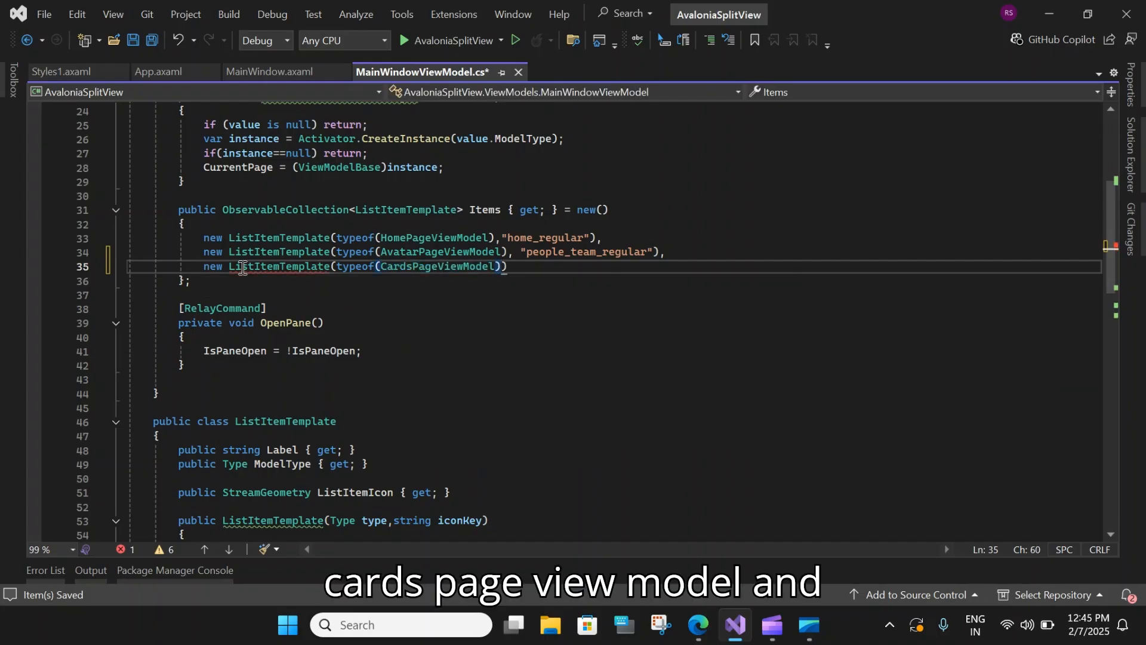
{"action": "type", "text": ","}
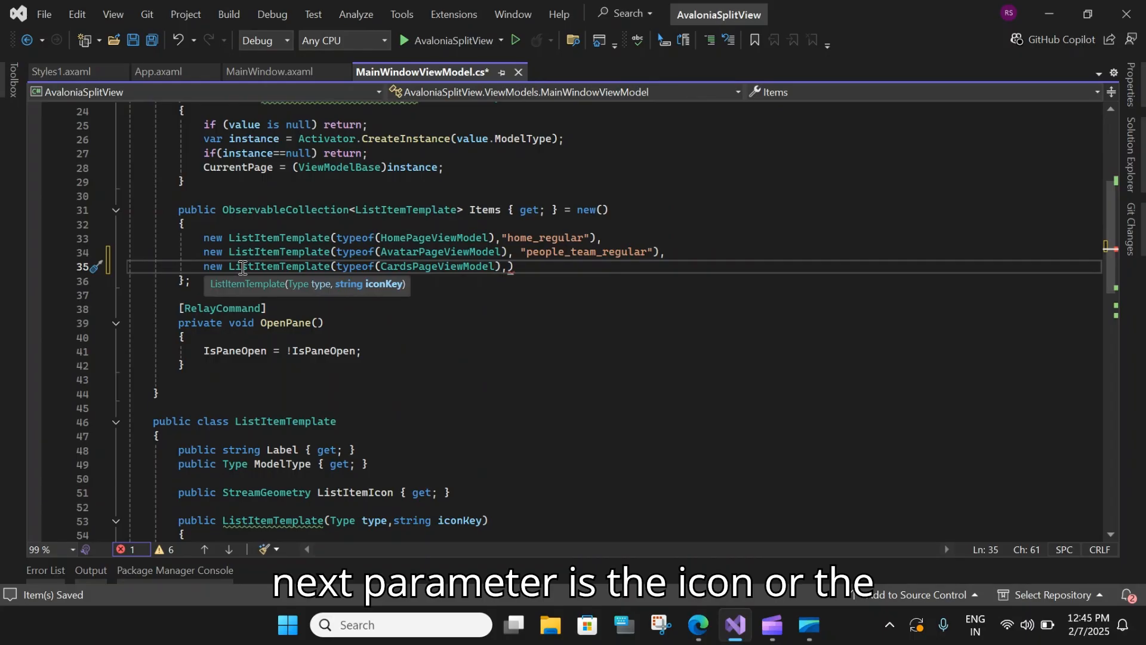
{"action": "type", "text": "\"\""}
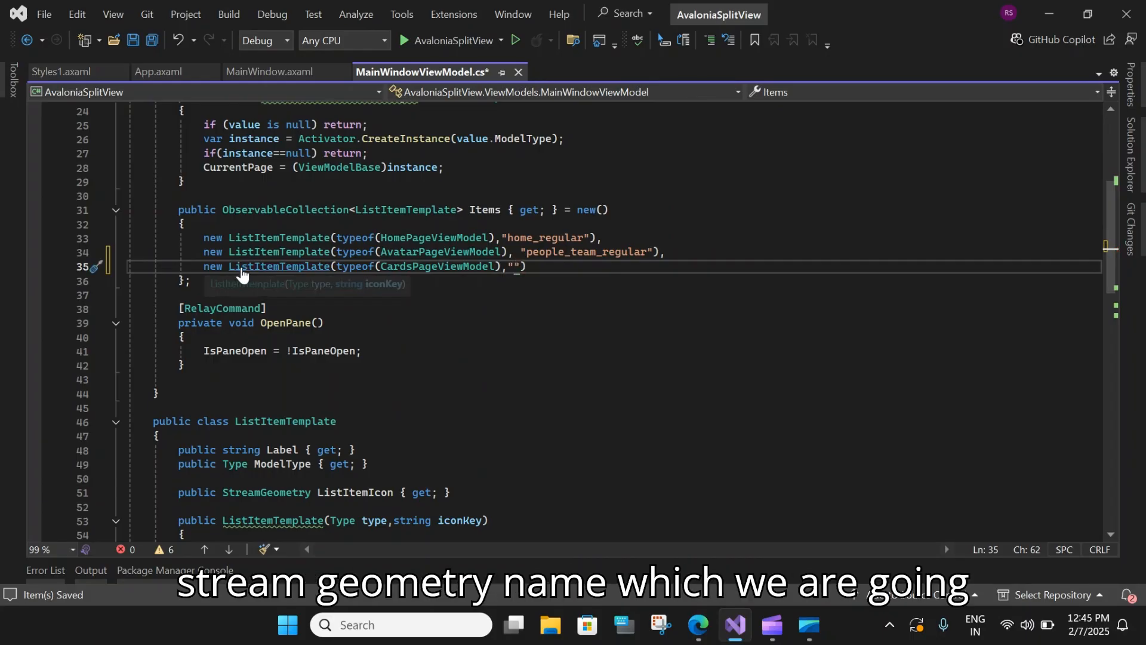
{"action": "type", "text": "contact_card_regular"}
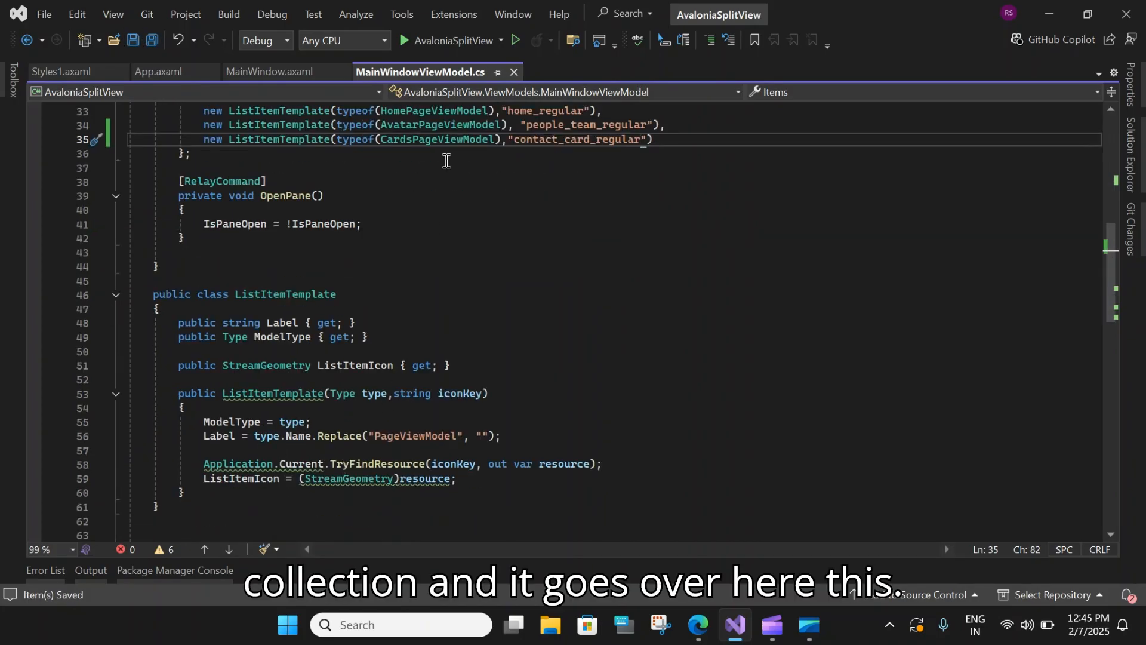
{"action": "mouse_move", "coordinate": [616, 141]}
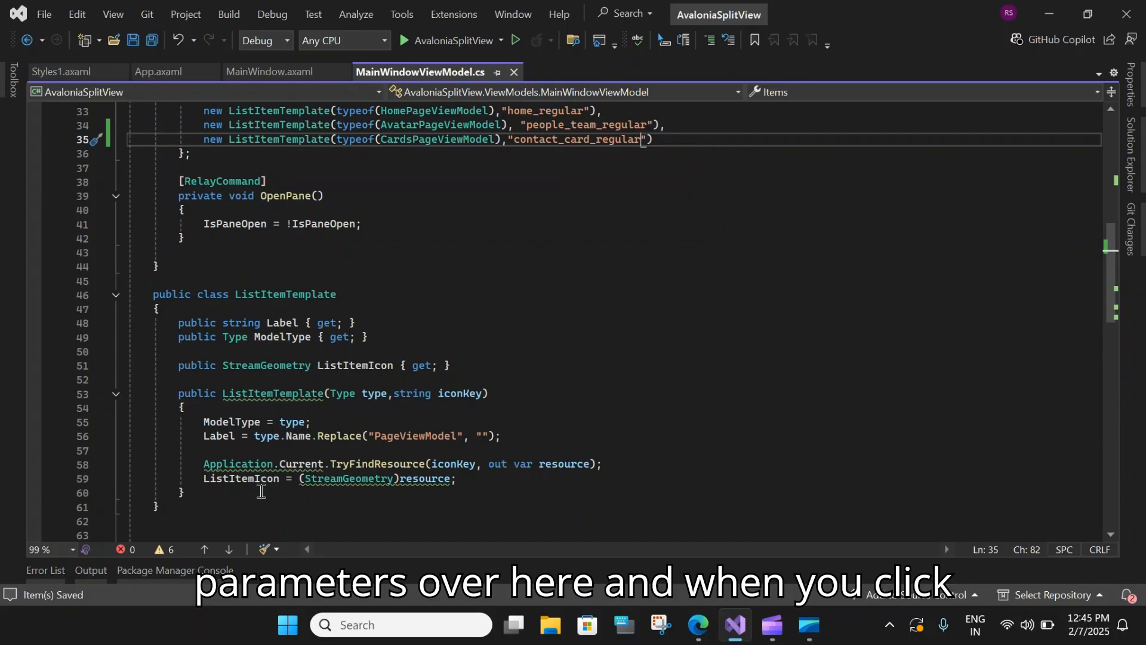
{"action": "left_click", "coordinate": [269, 72]}
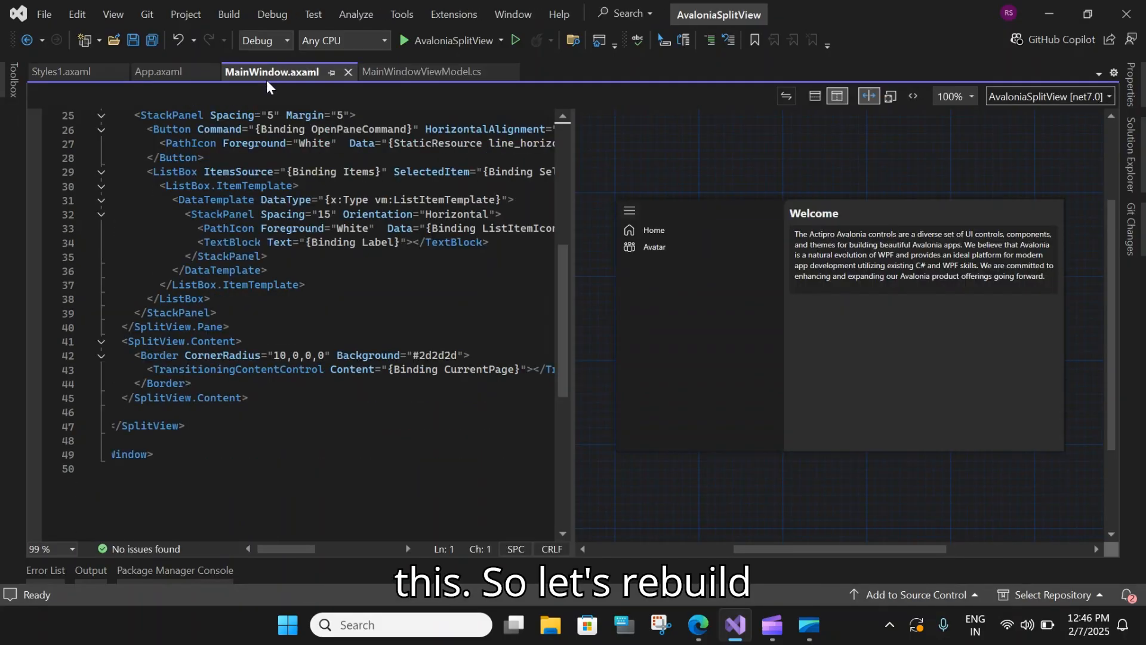
Rebuild the solution and check the MainWindow preview lists Cards below Home and Avatar.
{"action": "left_click", "coordinate": [228, 15]}
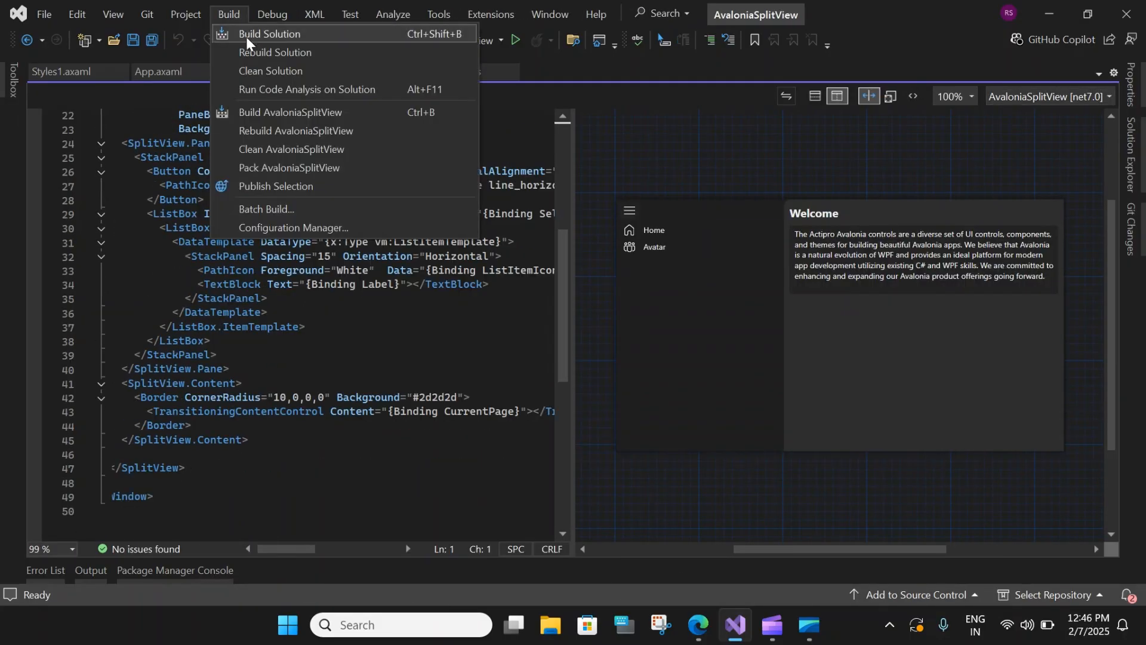
{"action": "left_click", "coordinate": [275, 51]}
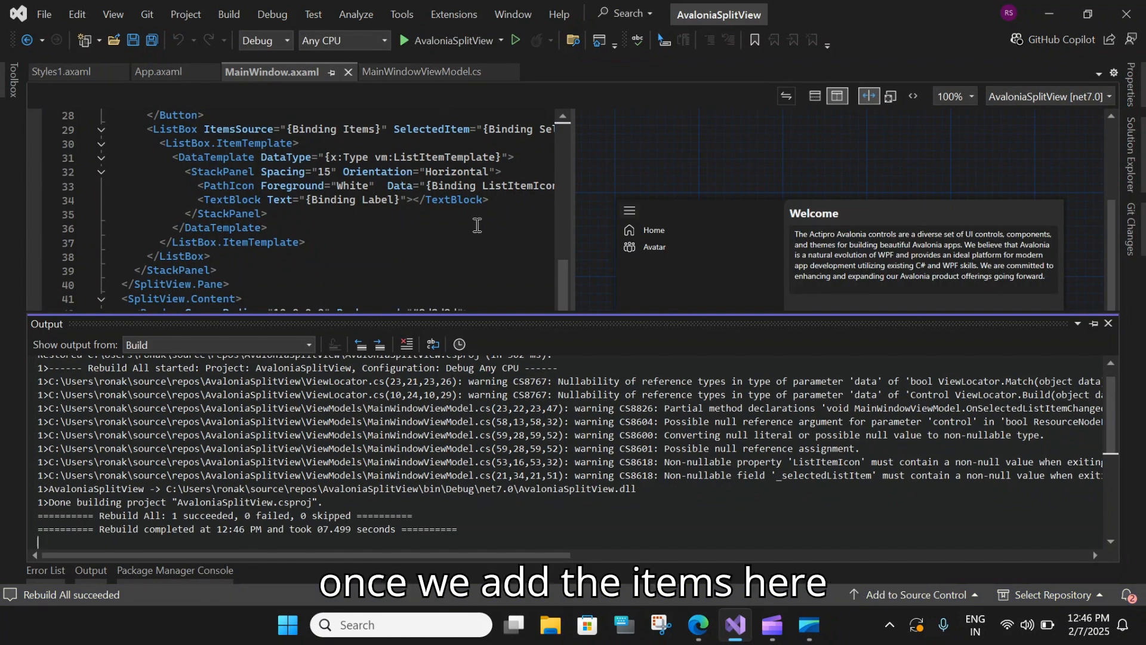
{"action": "left_click", "coordinate": [419, 71]}
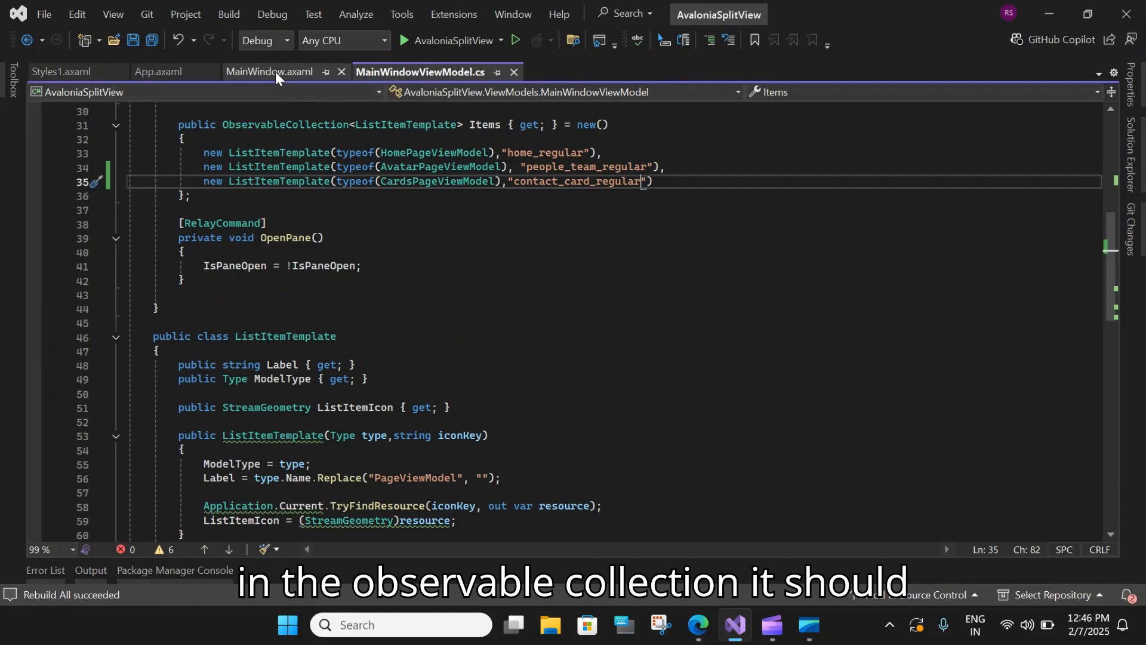
{"action": "left_click", "coordinate": [269, 71]}
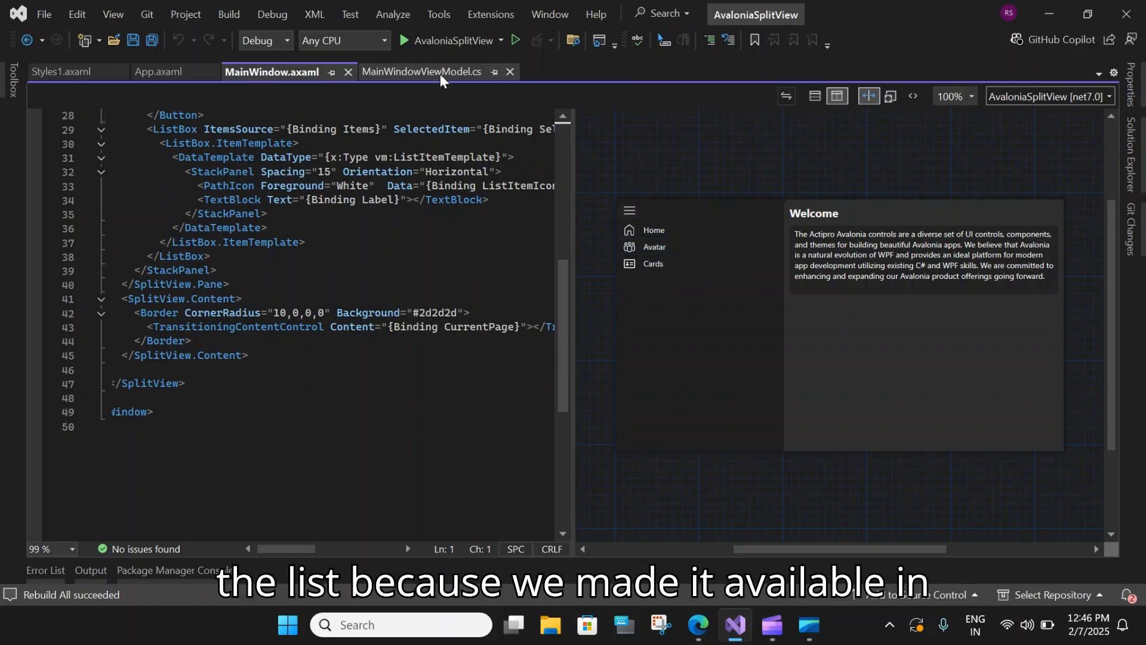
{"action": "left_click", "coordinate": [419, 70]}
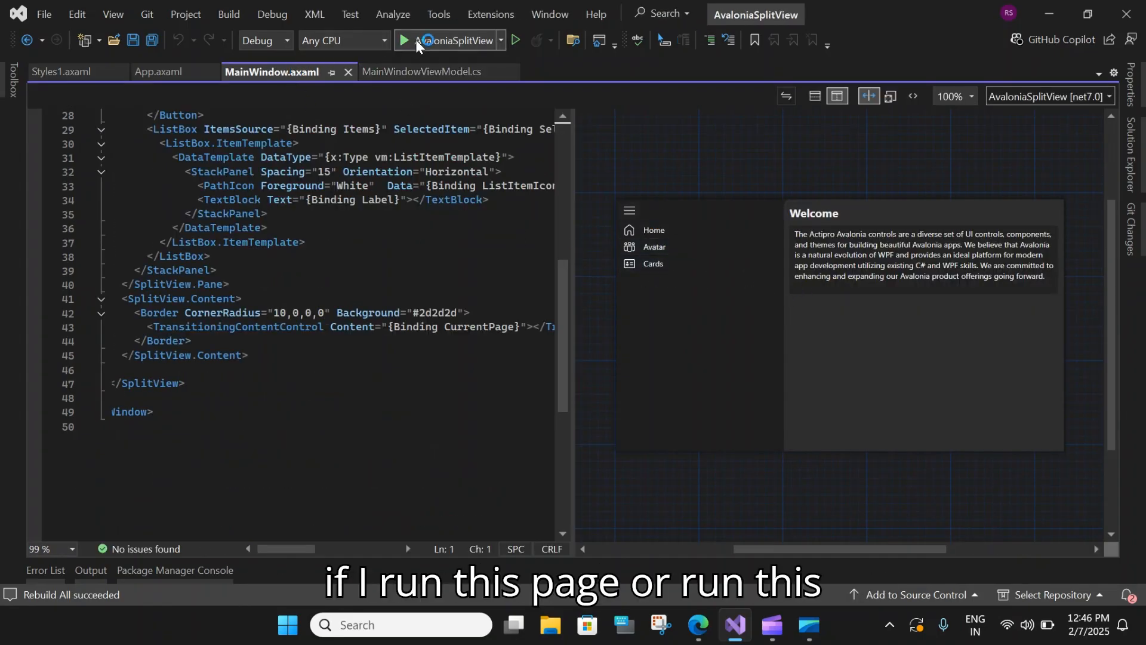
Start debugging, accept evaluation mode via Avatar, and show the John Doe card on Cards.
{"action": "left_click", "coordinate": [404, 41]}
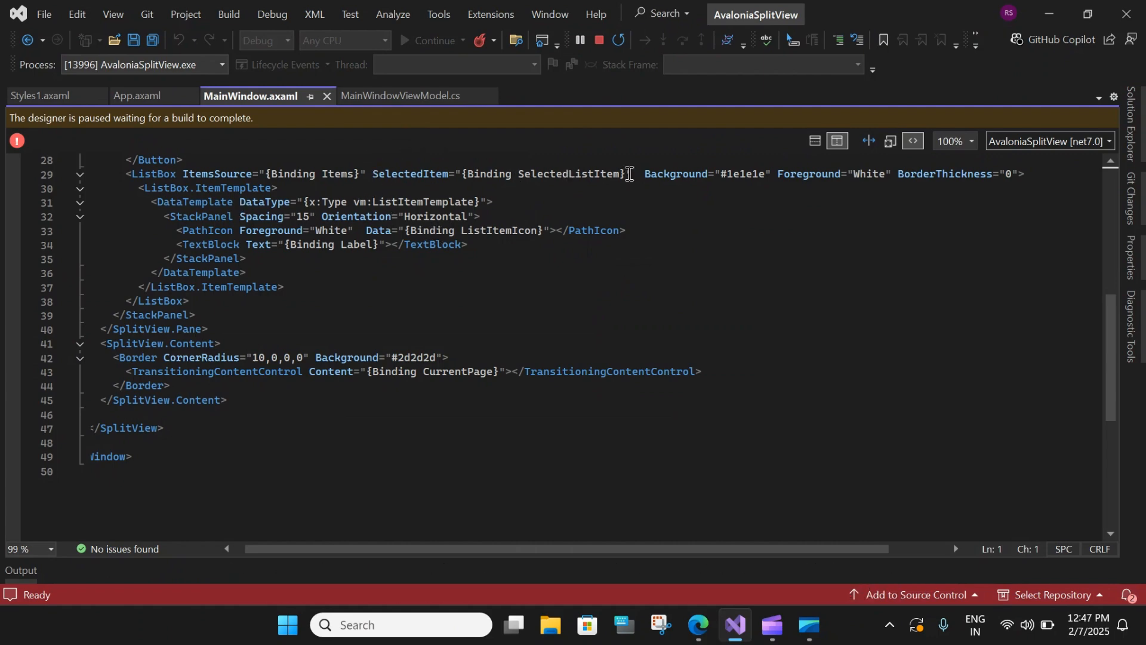
{"action": "left_click", "coordinate": [399, 95]}
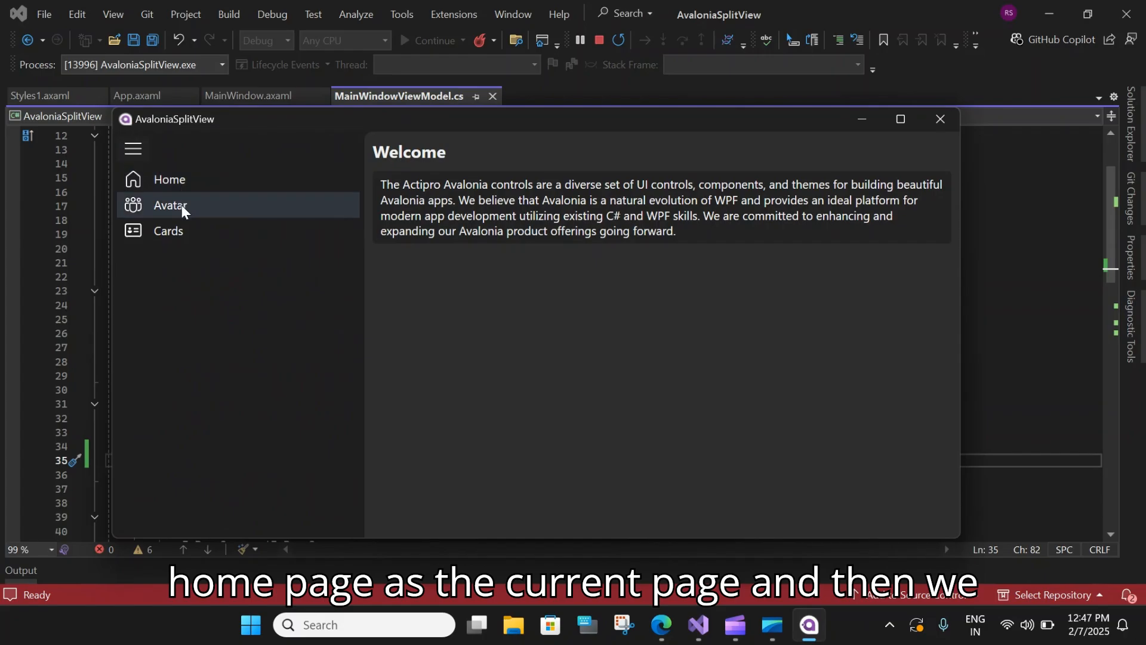
{"action": "left_click", "coordinate": [168, 206]}
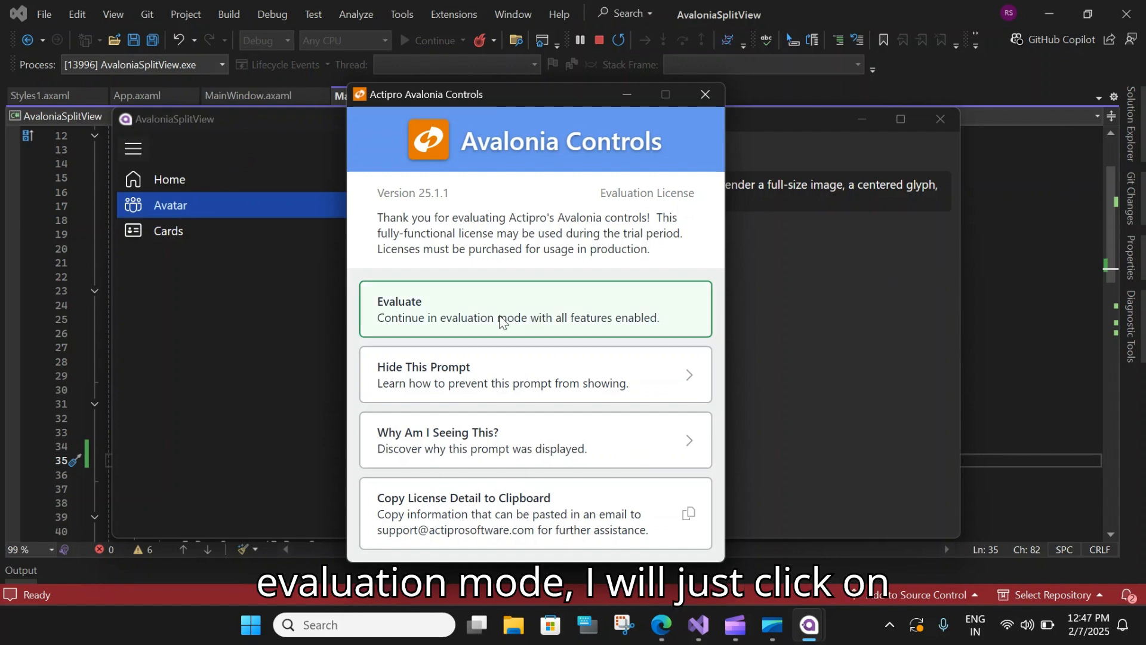
{"action": "left_click", "coordinate": [534, 308]}
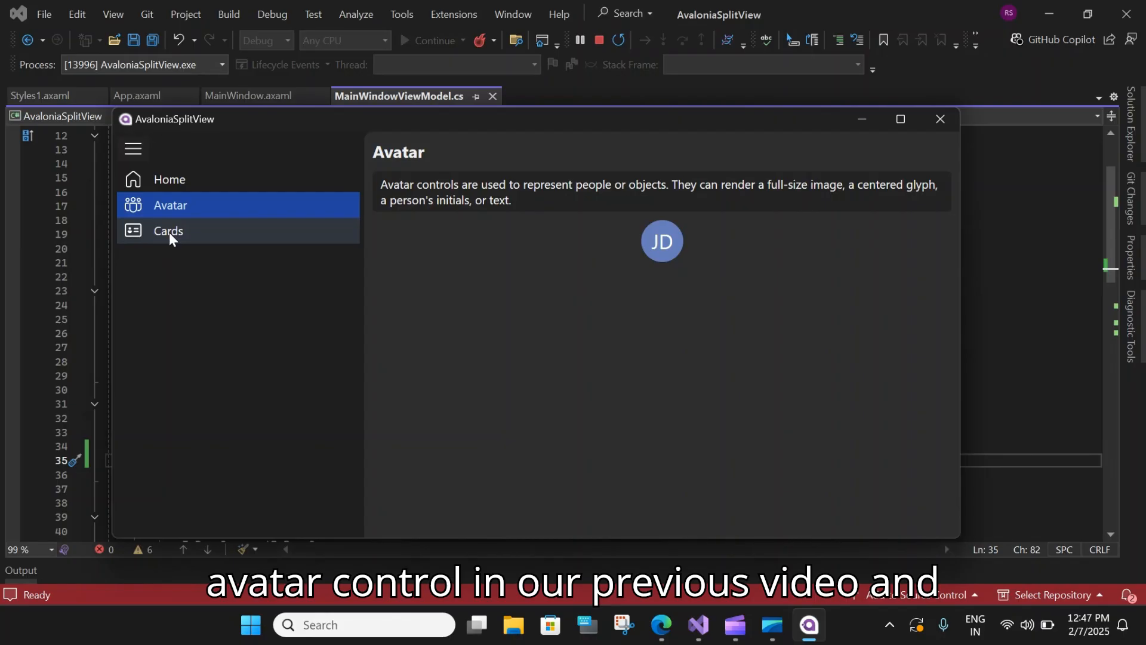
{"action": "left_click", "coordinate": [167, 231]}
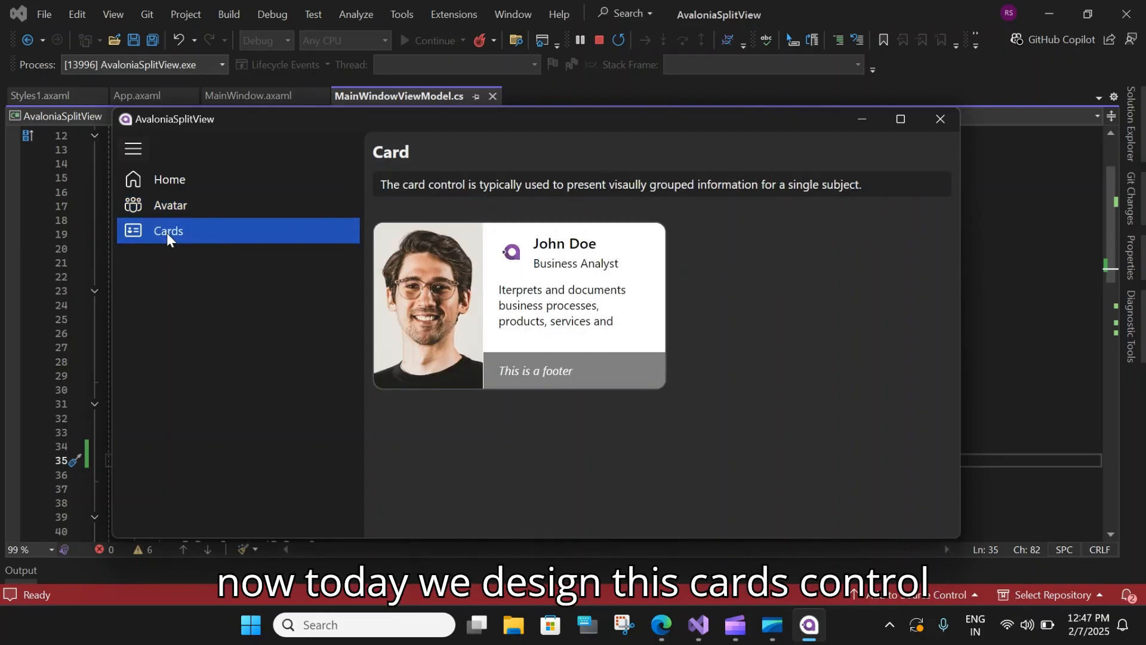
{"action": "mouse_move", "coordinate": [724, 328]}
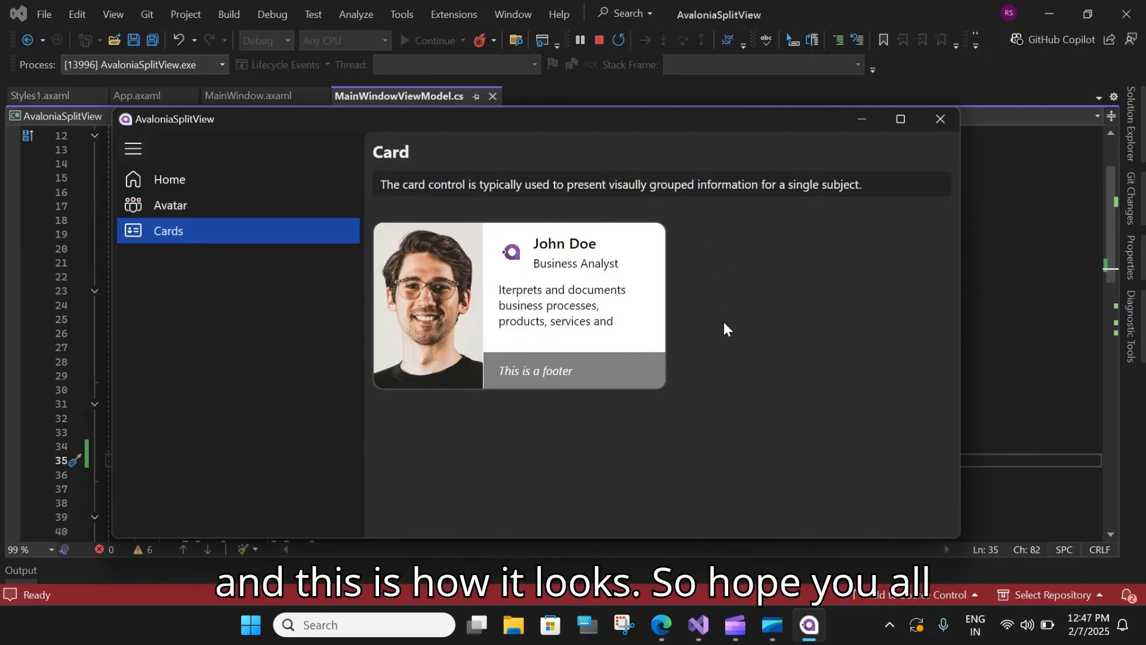